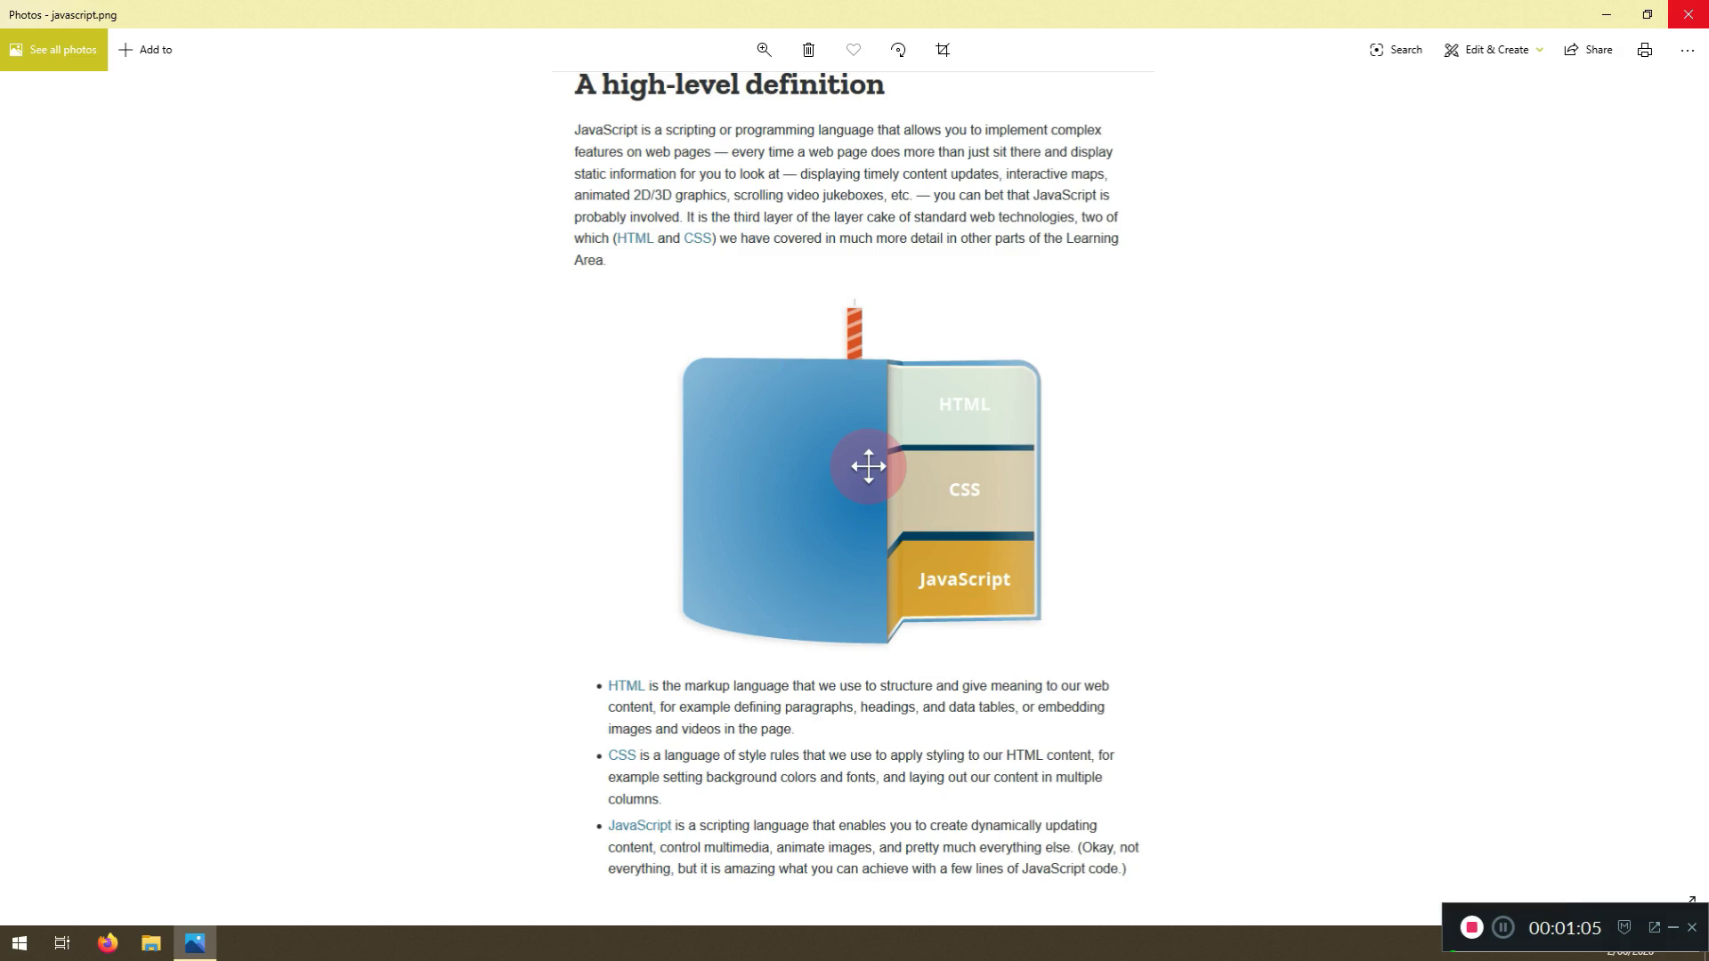
# Close the JavaScript diagram image in Photos and launch Firefox from the taskbar
pyautogui.click(1690, 14)
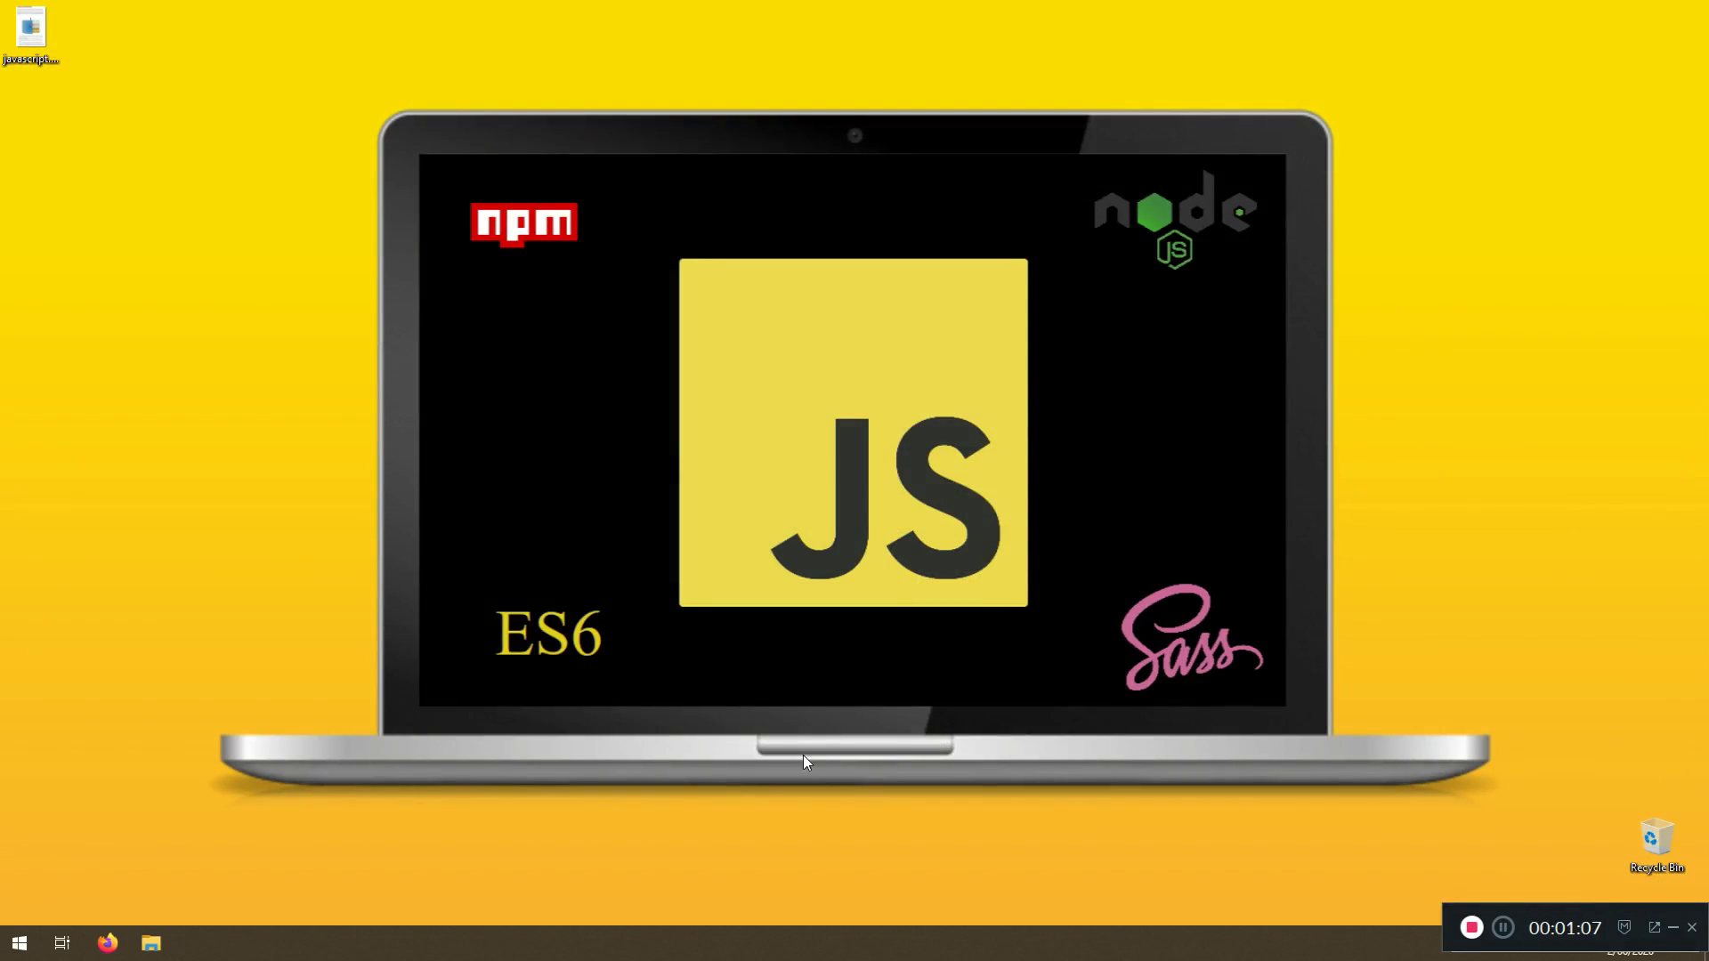
pyautogui.click(106, 943)
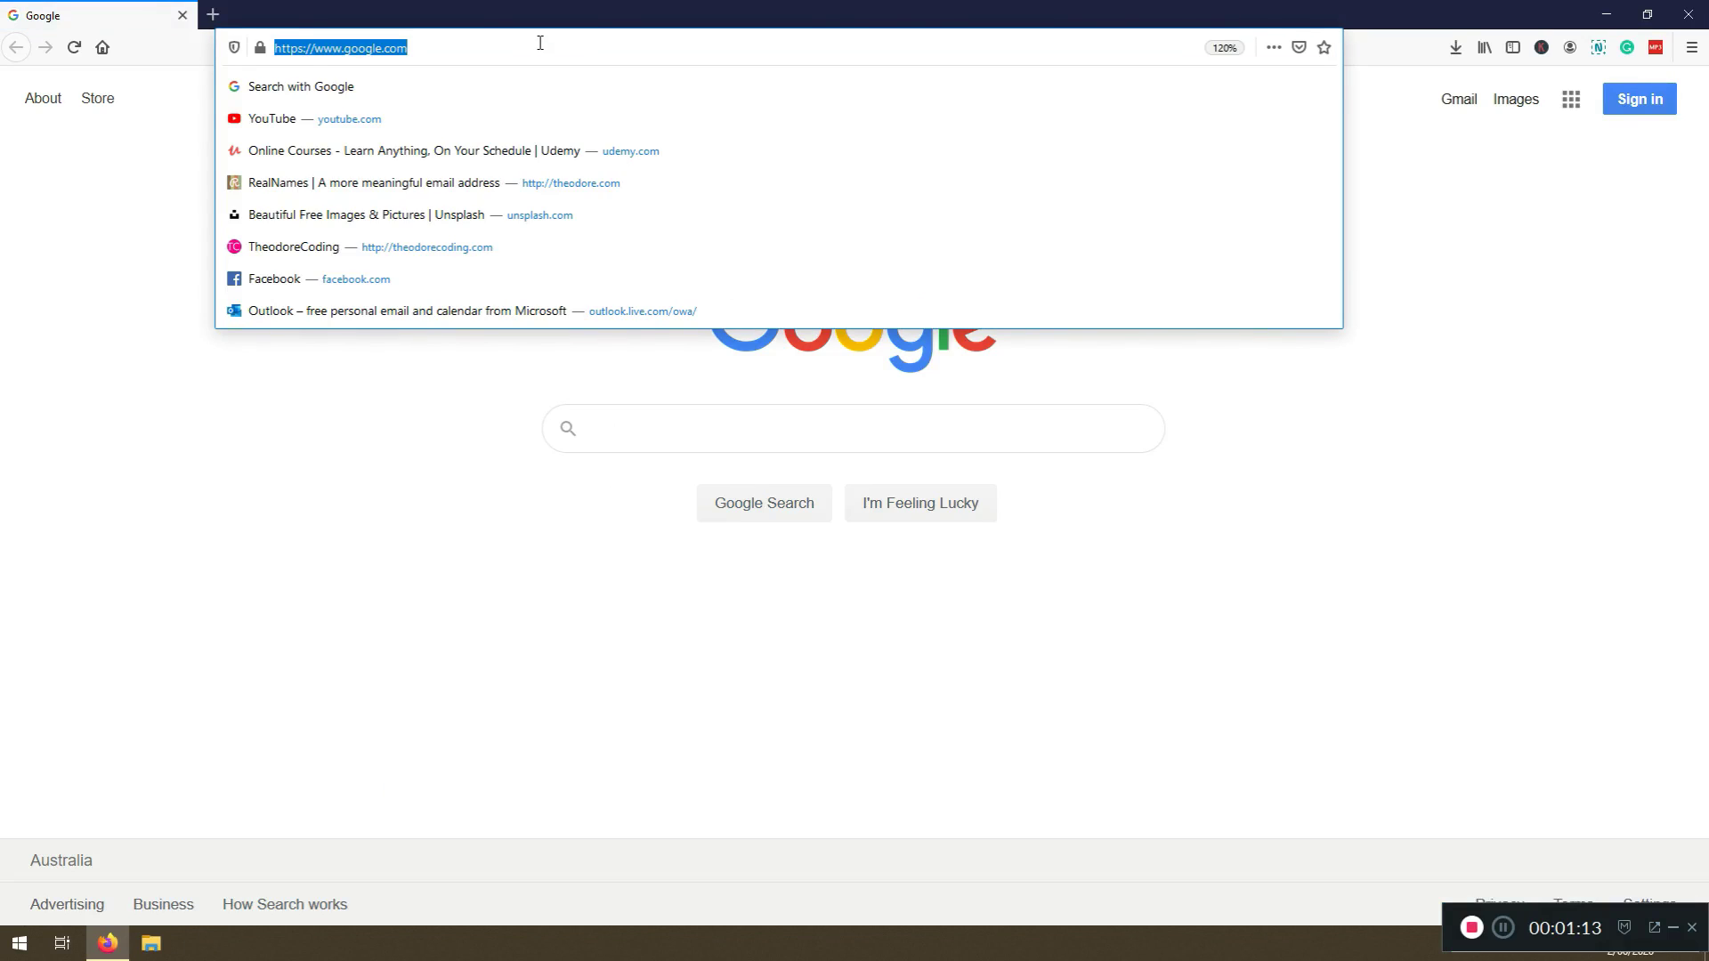
# Search for 'vscode' from the Firefox address bar
pyautogui.write('vs')
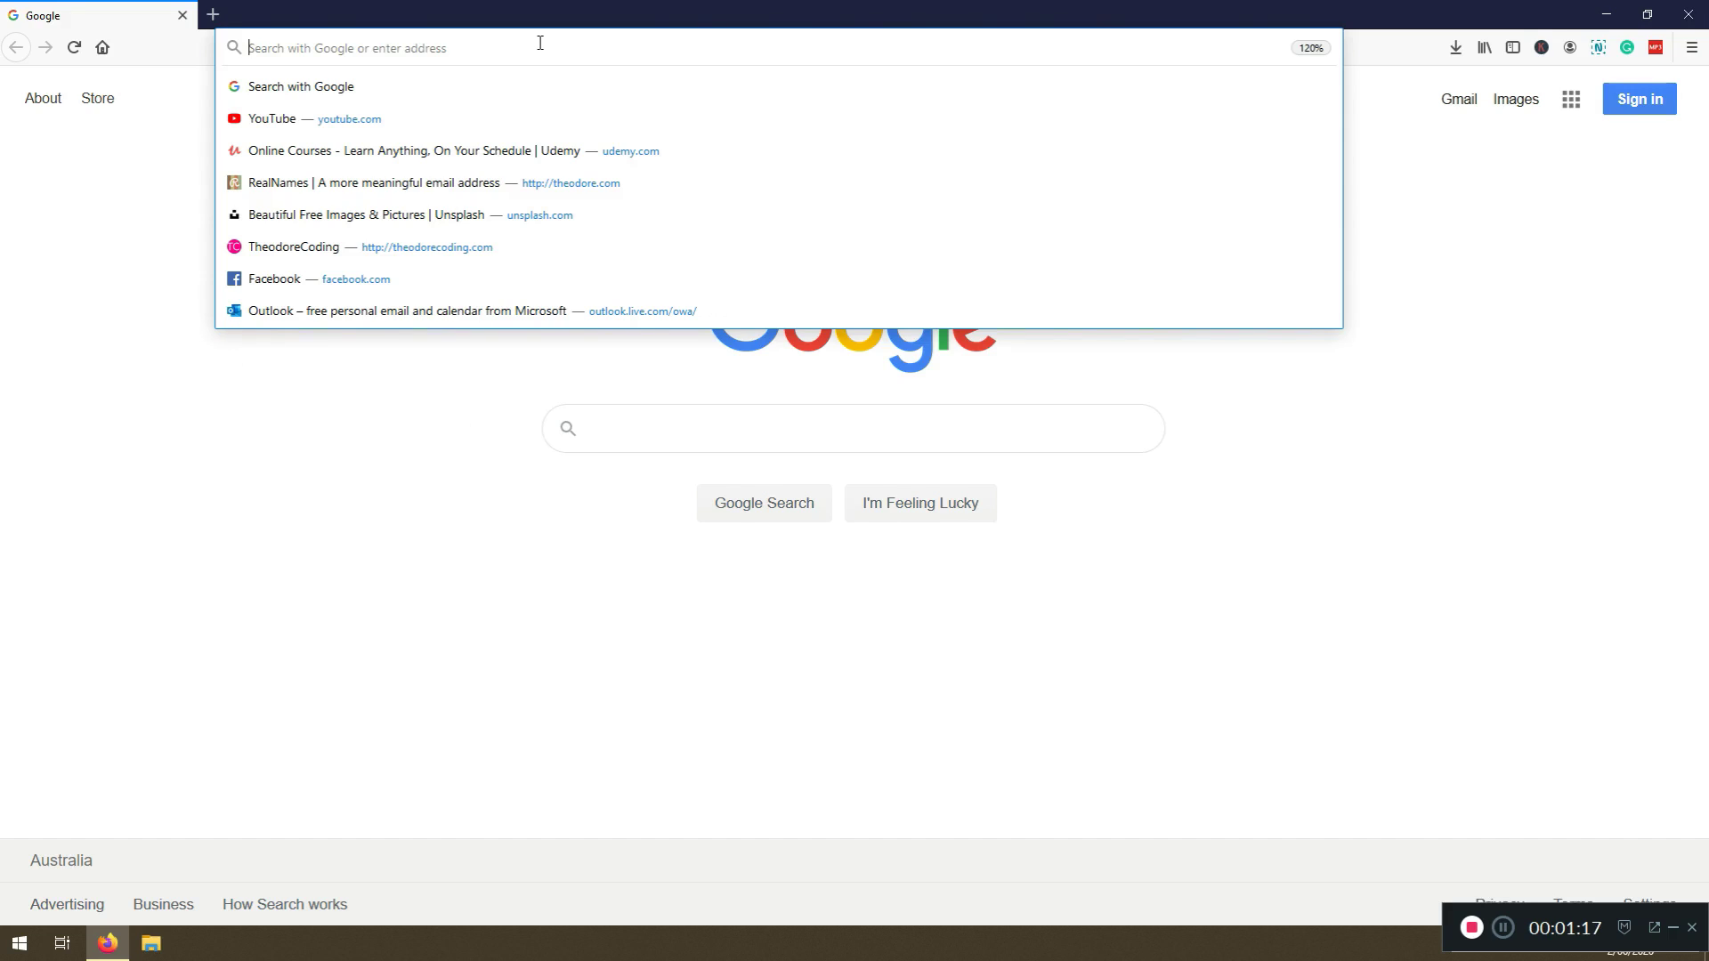
pyautogui.write('vscode')
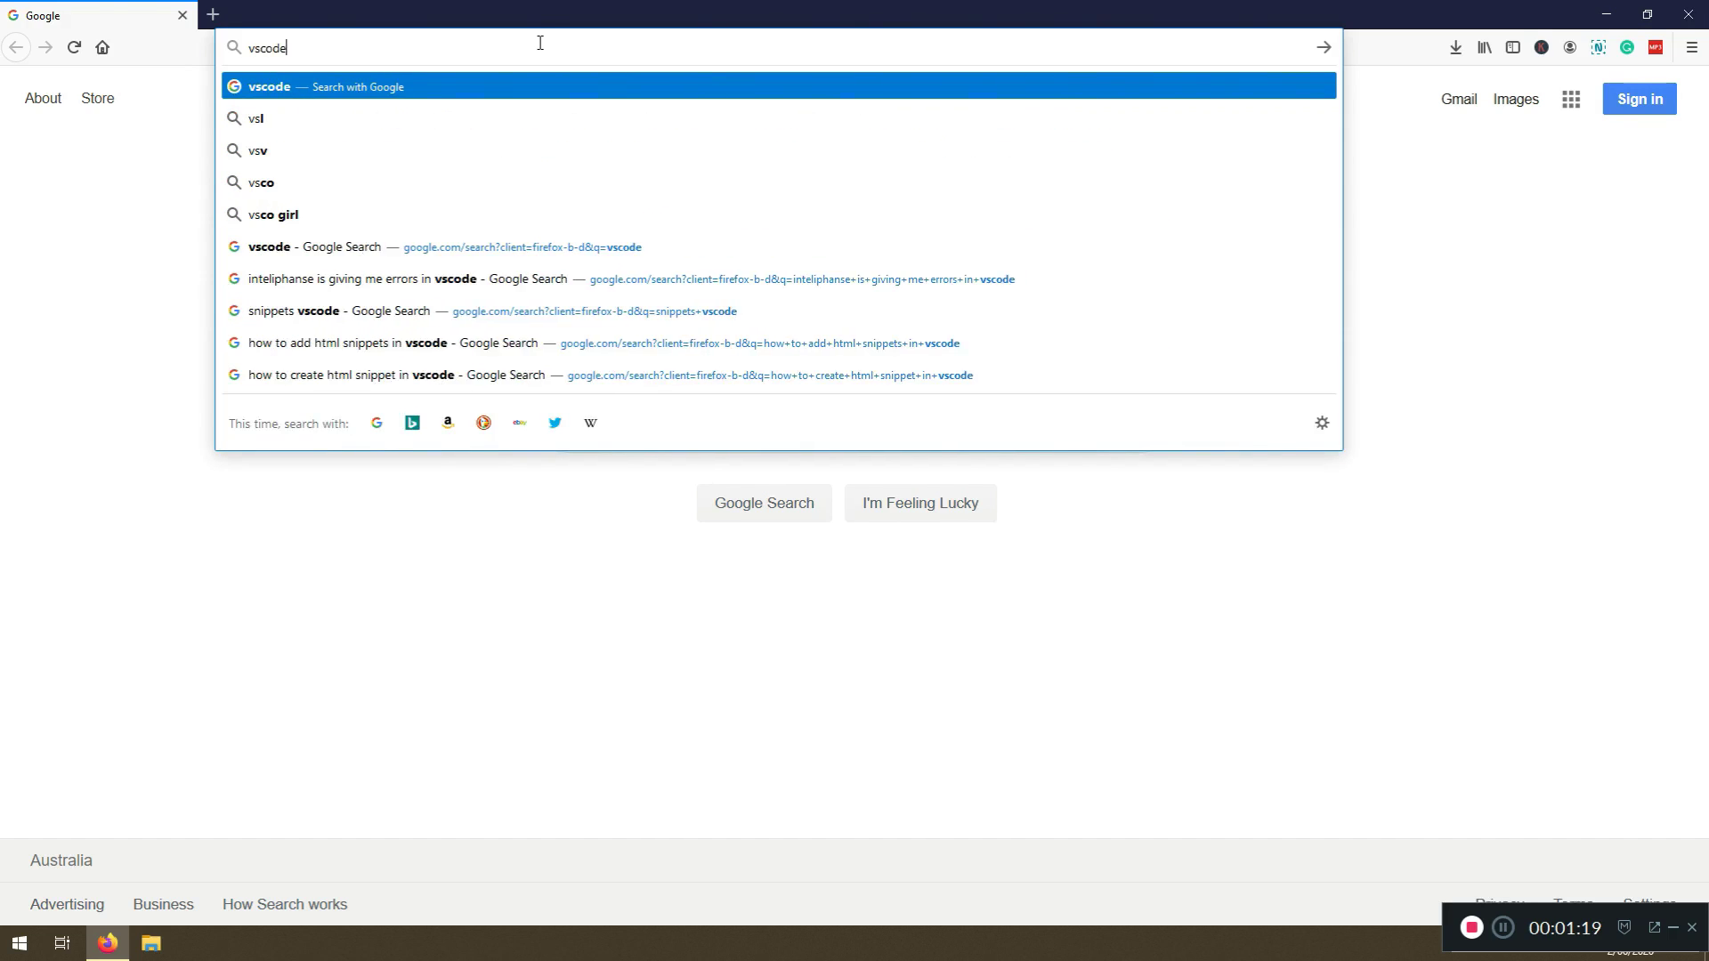
pyautogui.press('Return')
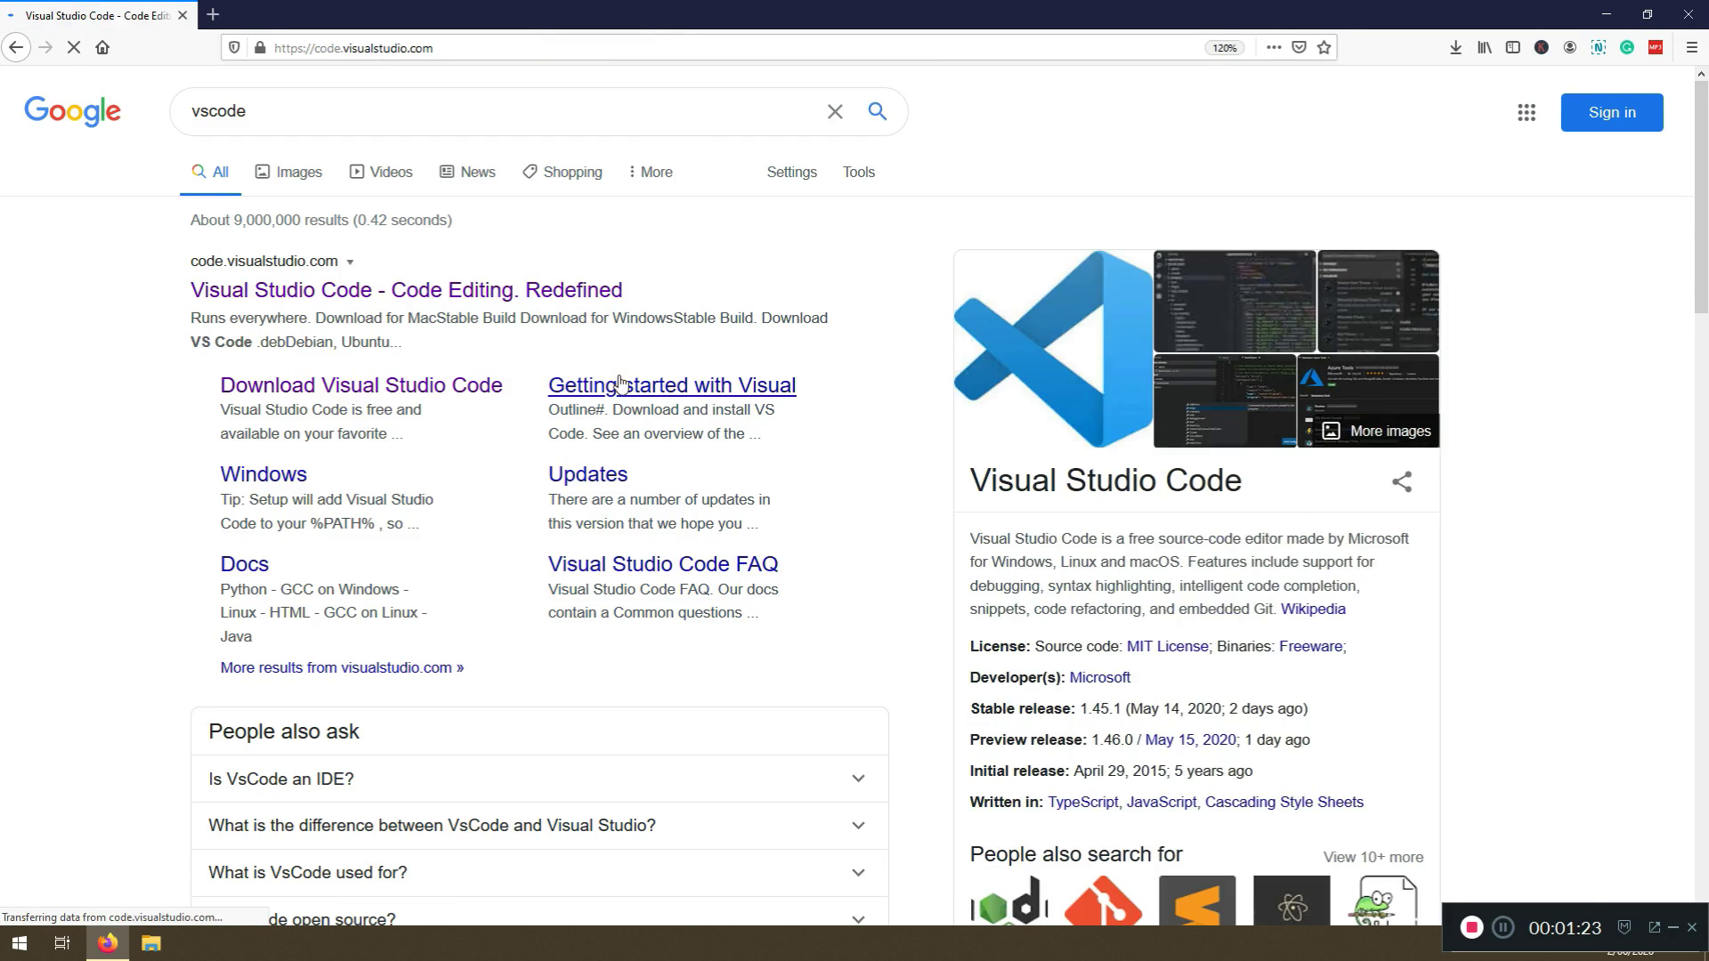
# Open the Sublime Text website in a second tab, then return to the VS Code tab
pyautogui.write('sublime')
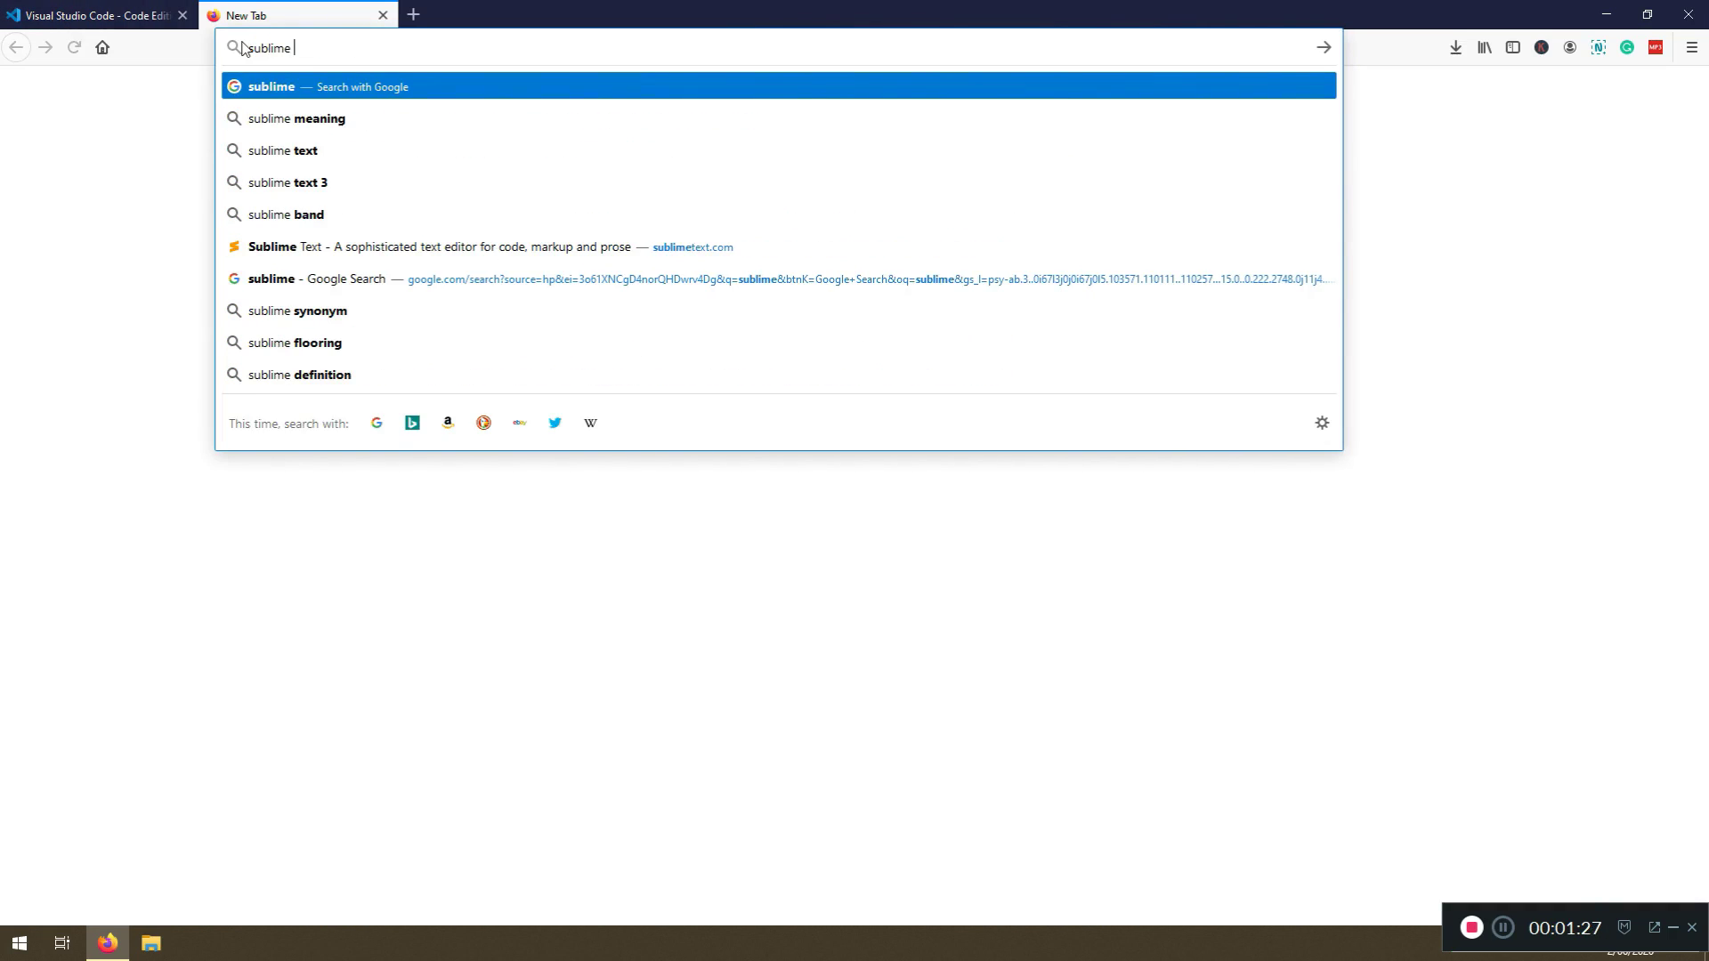
pyautogui.write('text edi')
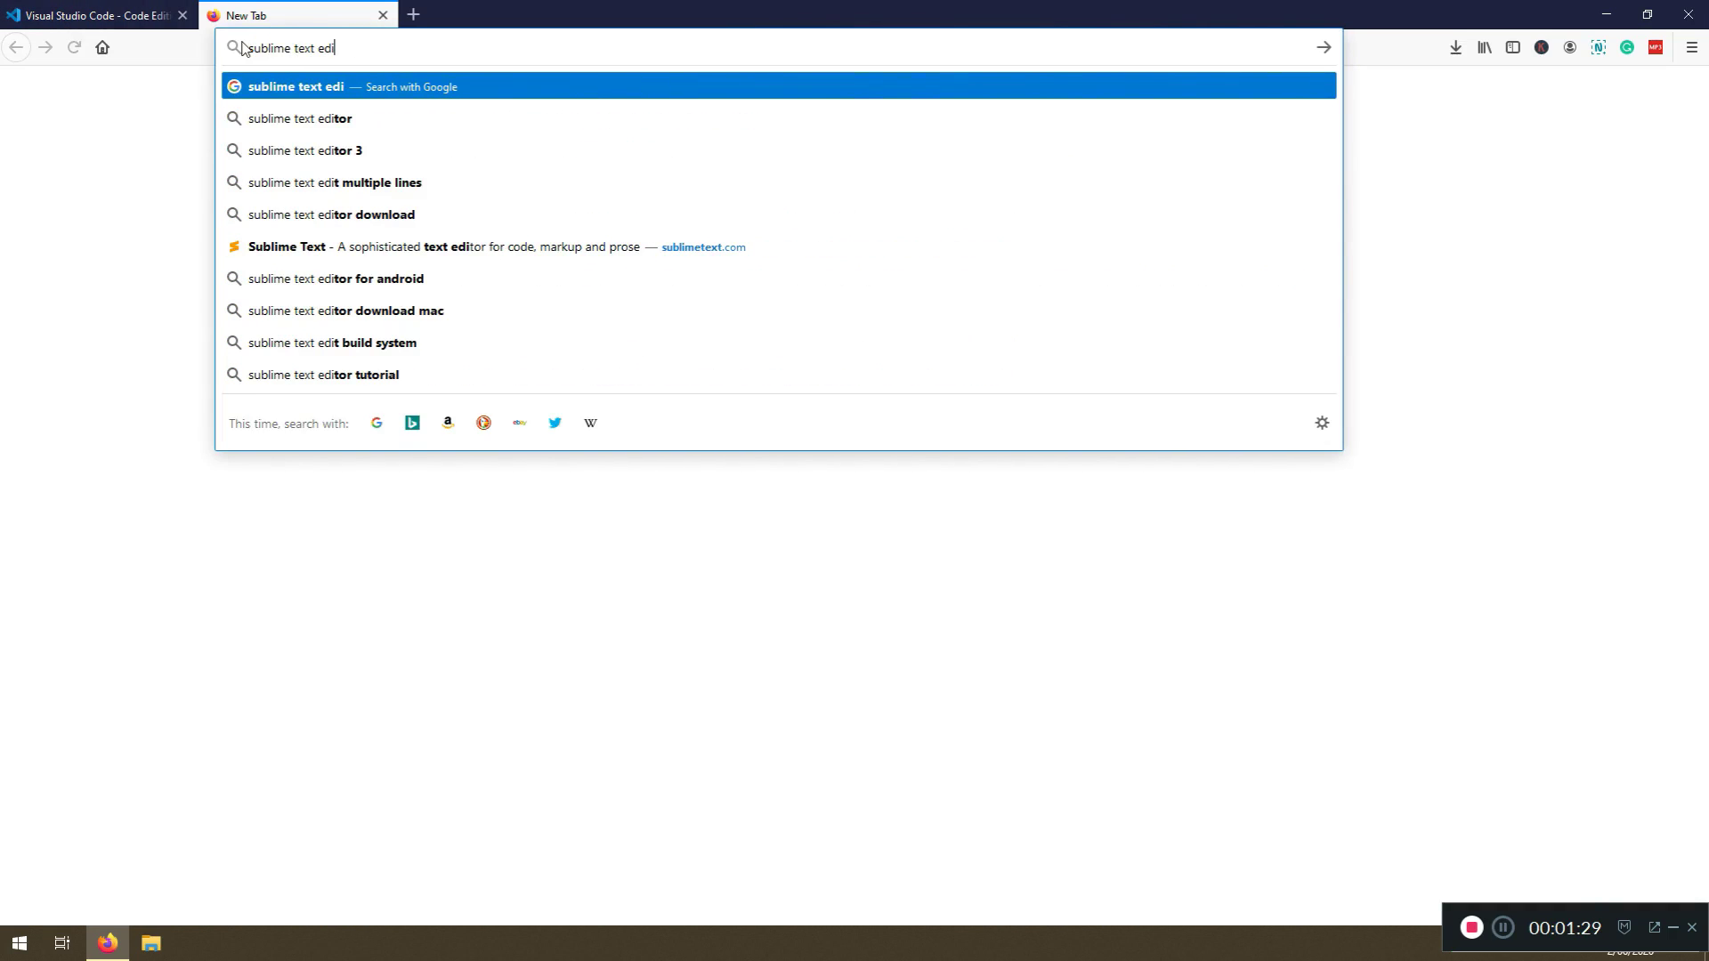
pyautogui.click(296, 118)
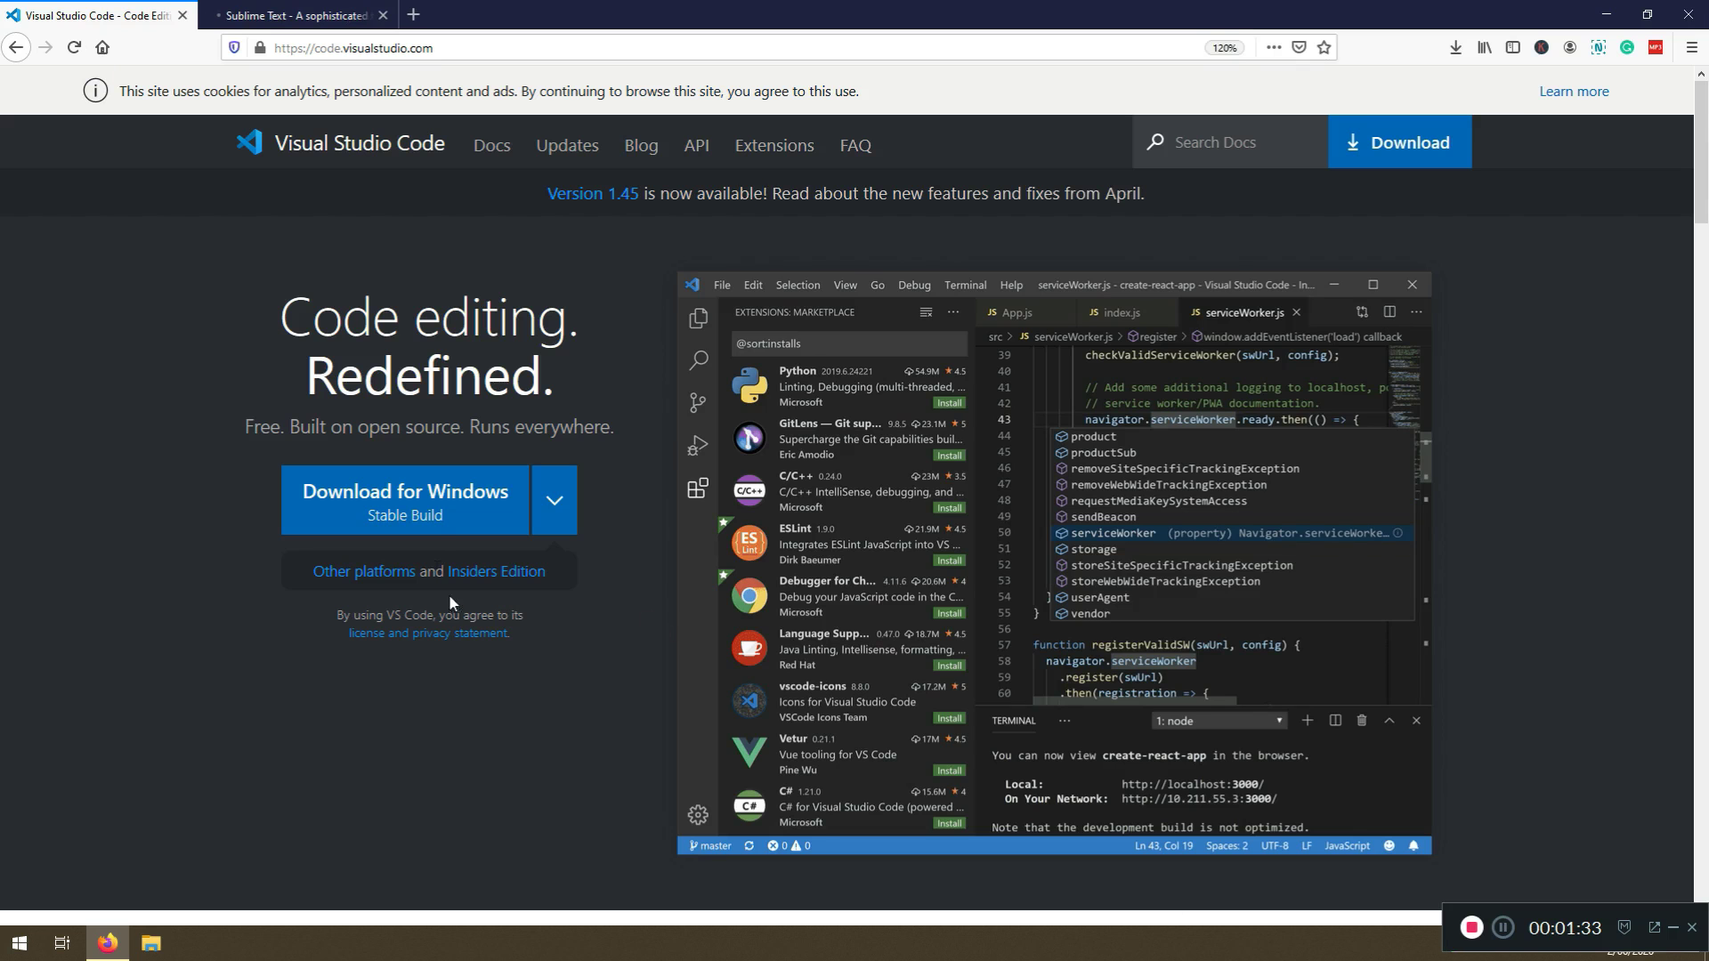
pyautogui.click(554, 500)
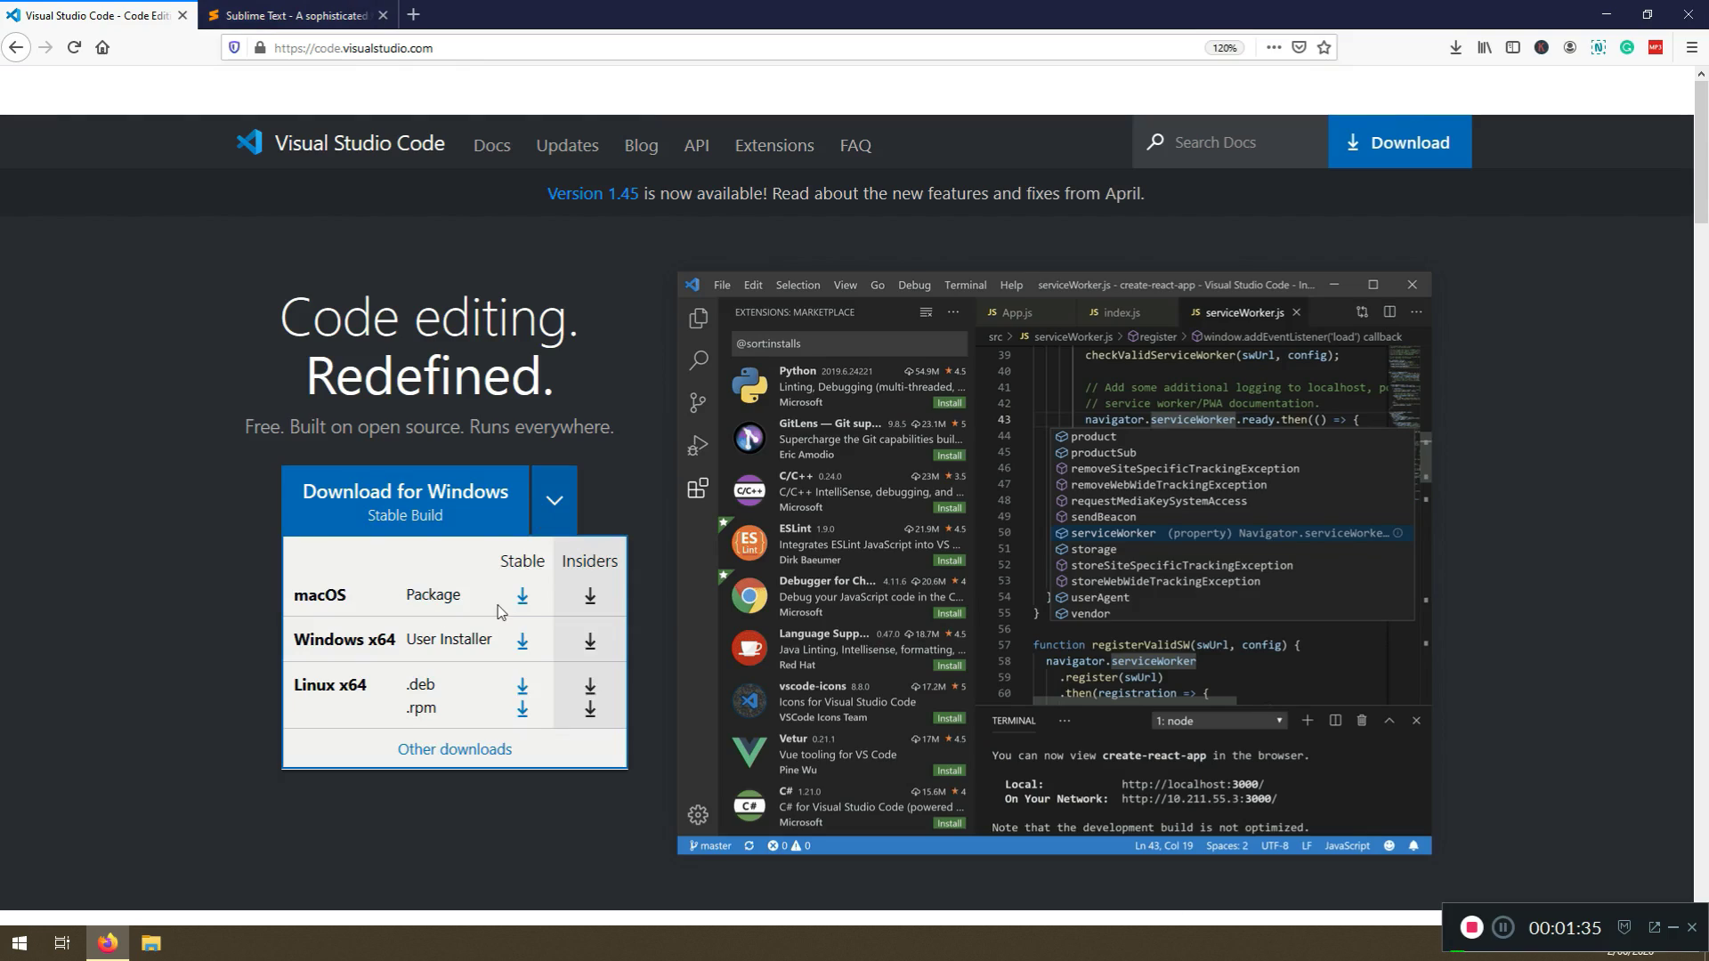
pyautogui.moveTo(234, 586)
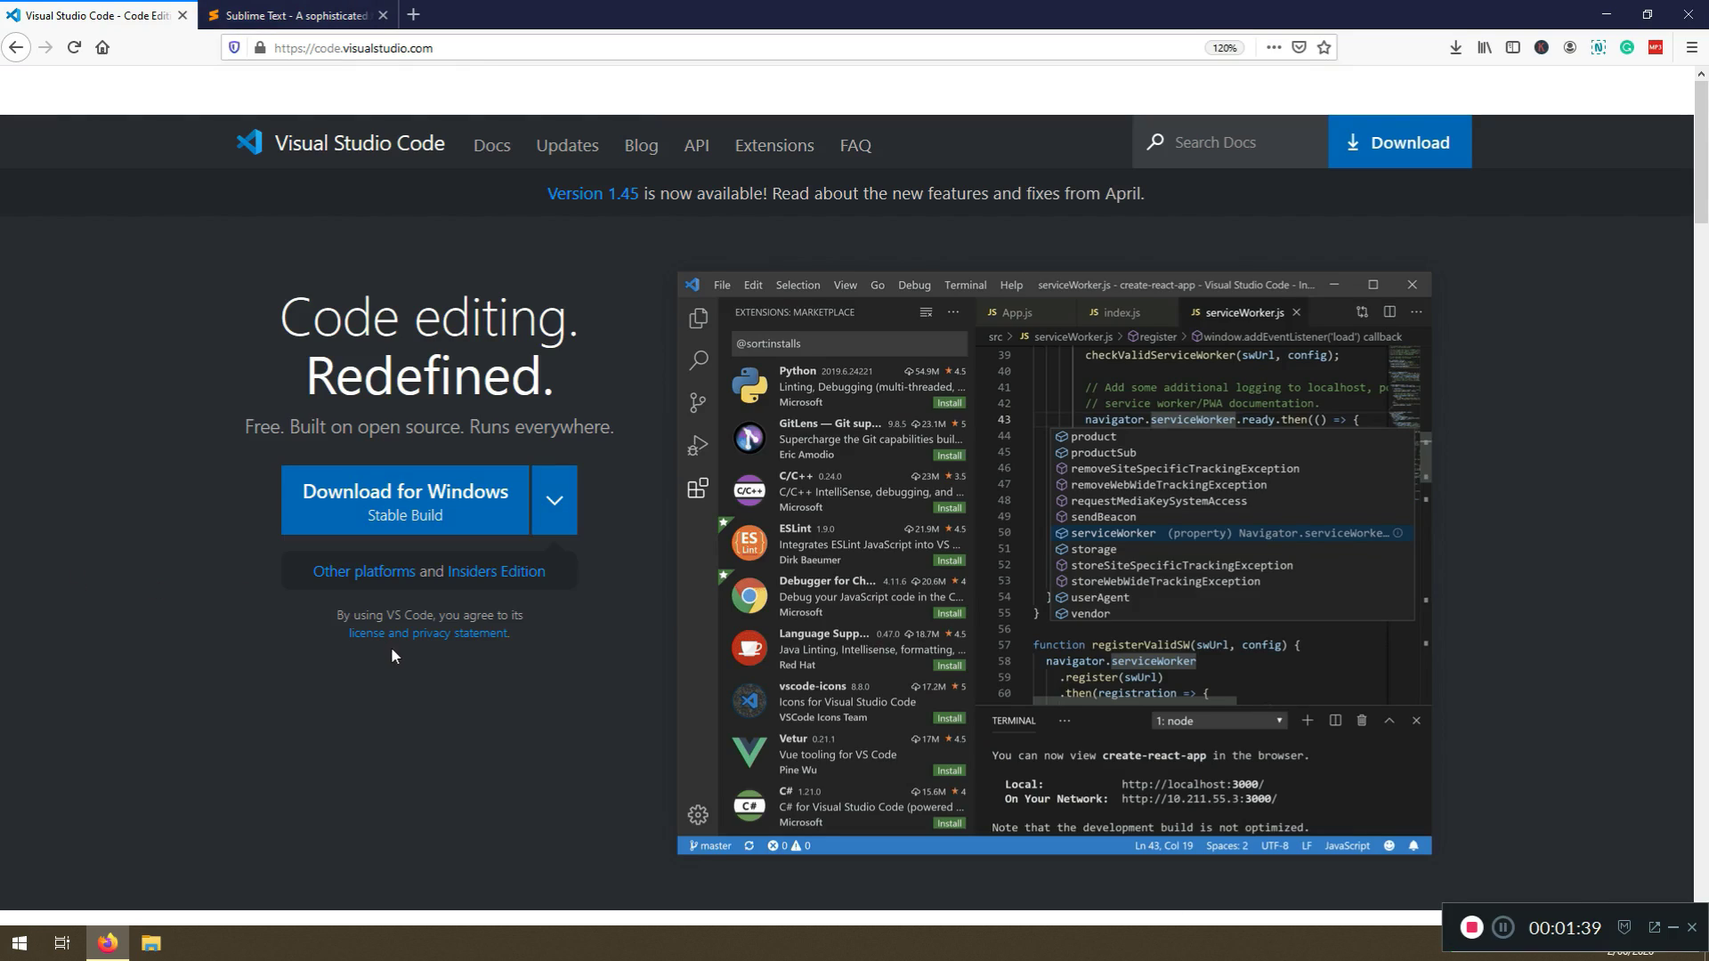
pyautogui.moveTo(394, 671)
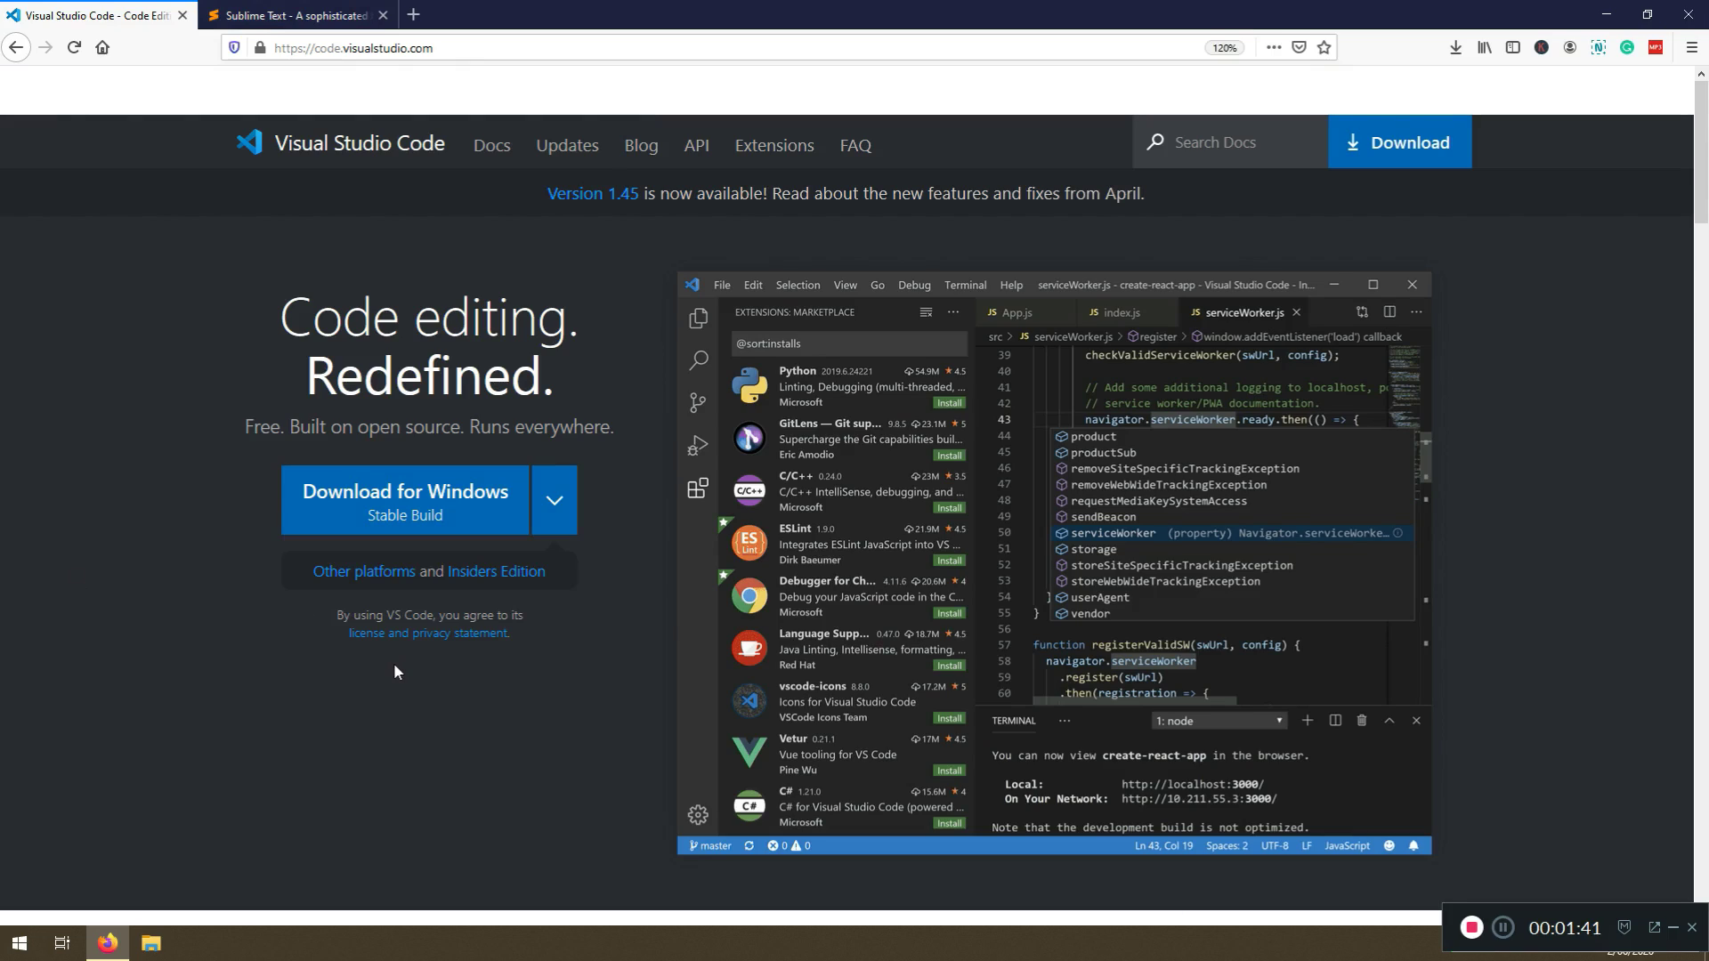
pyautogui.moveTo(429, 633)
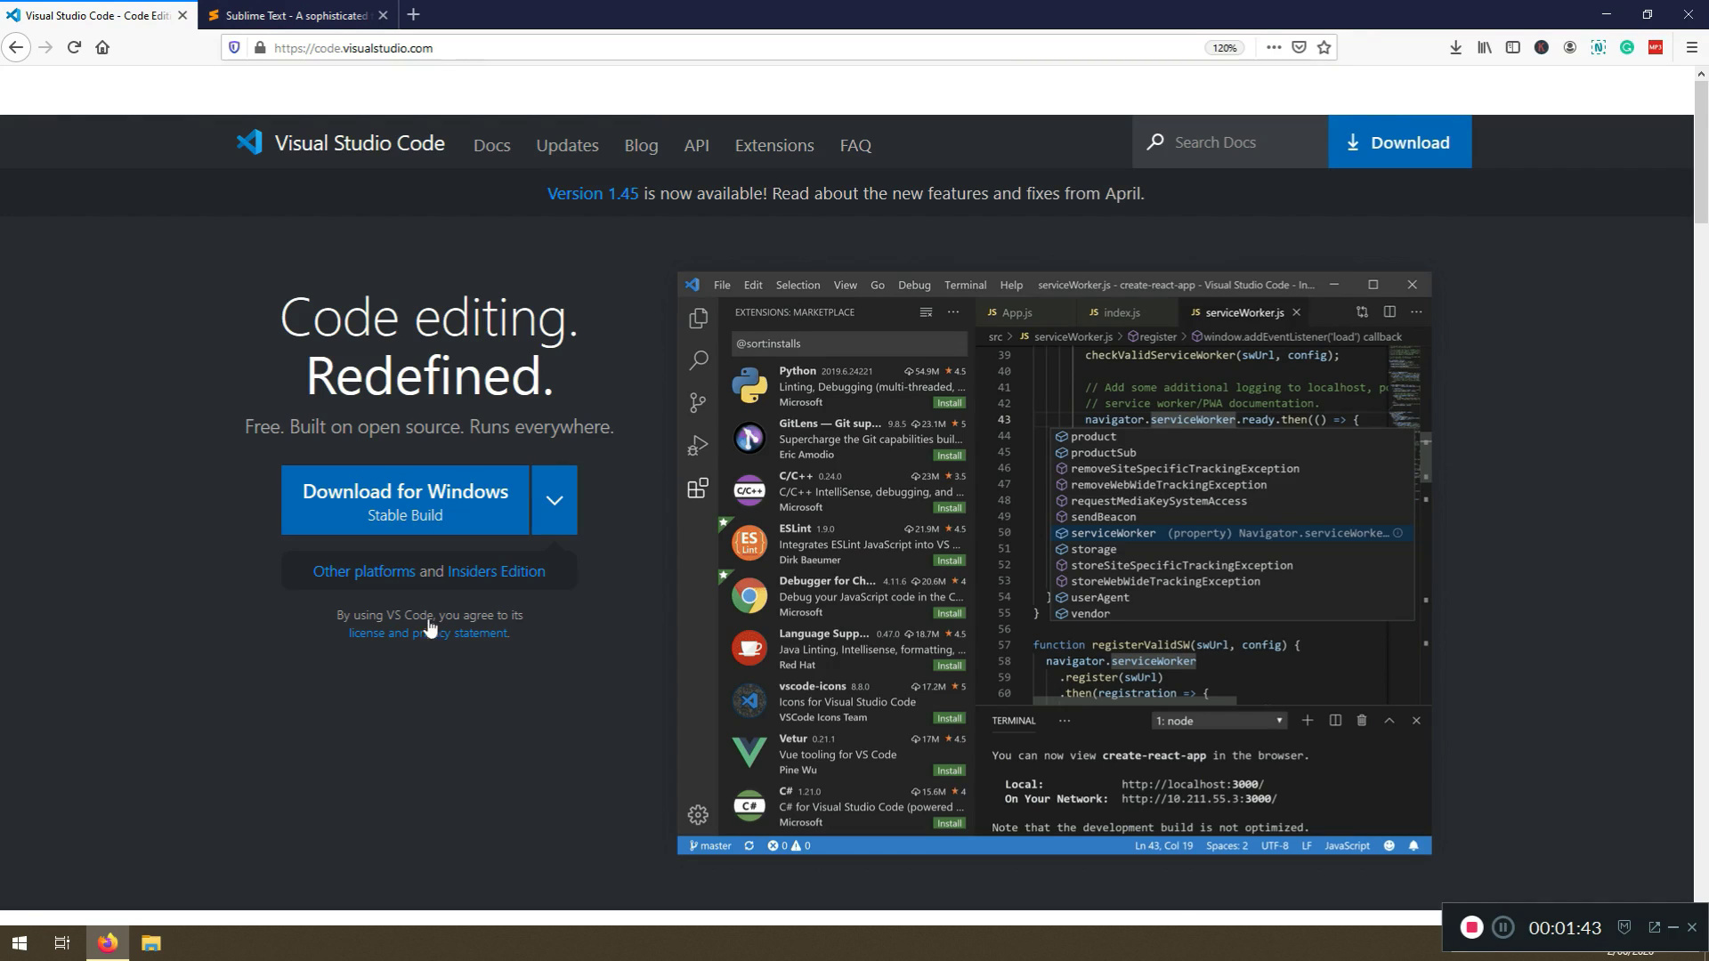
pyautogui.moveTo(448, 103)
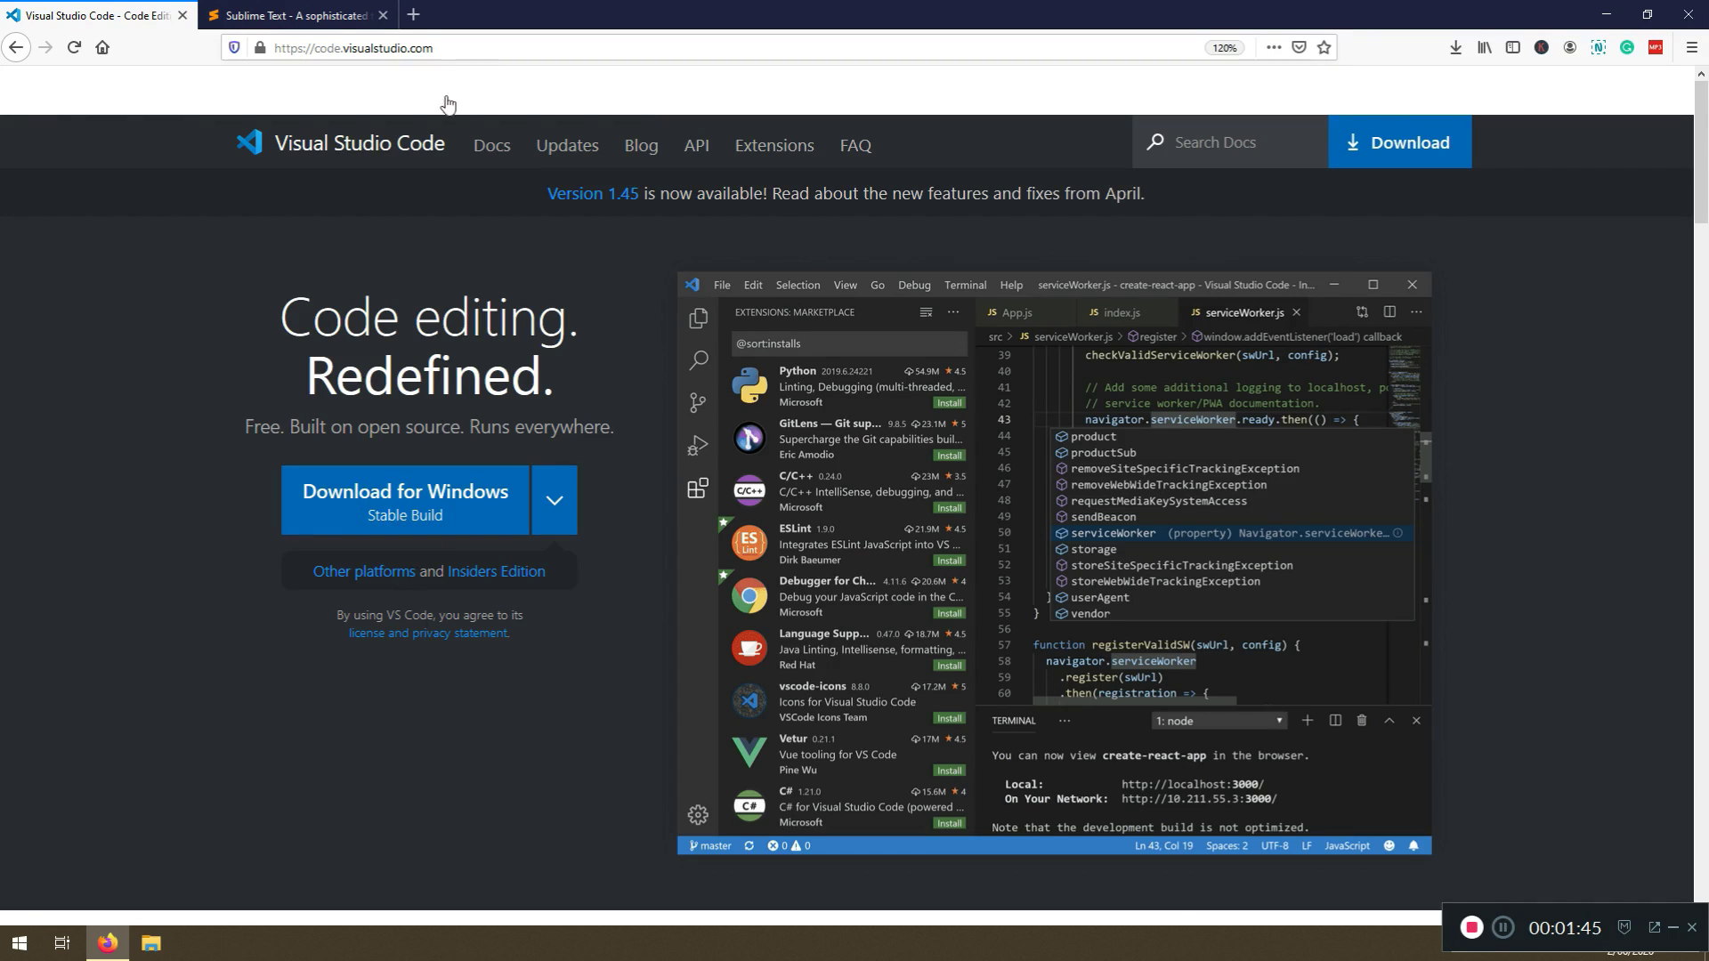
pyautogui.click(294, 15)
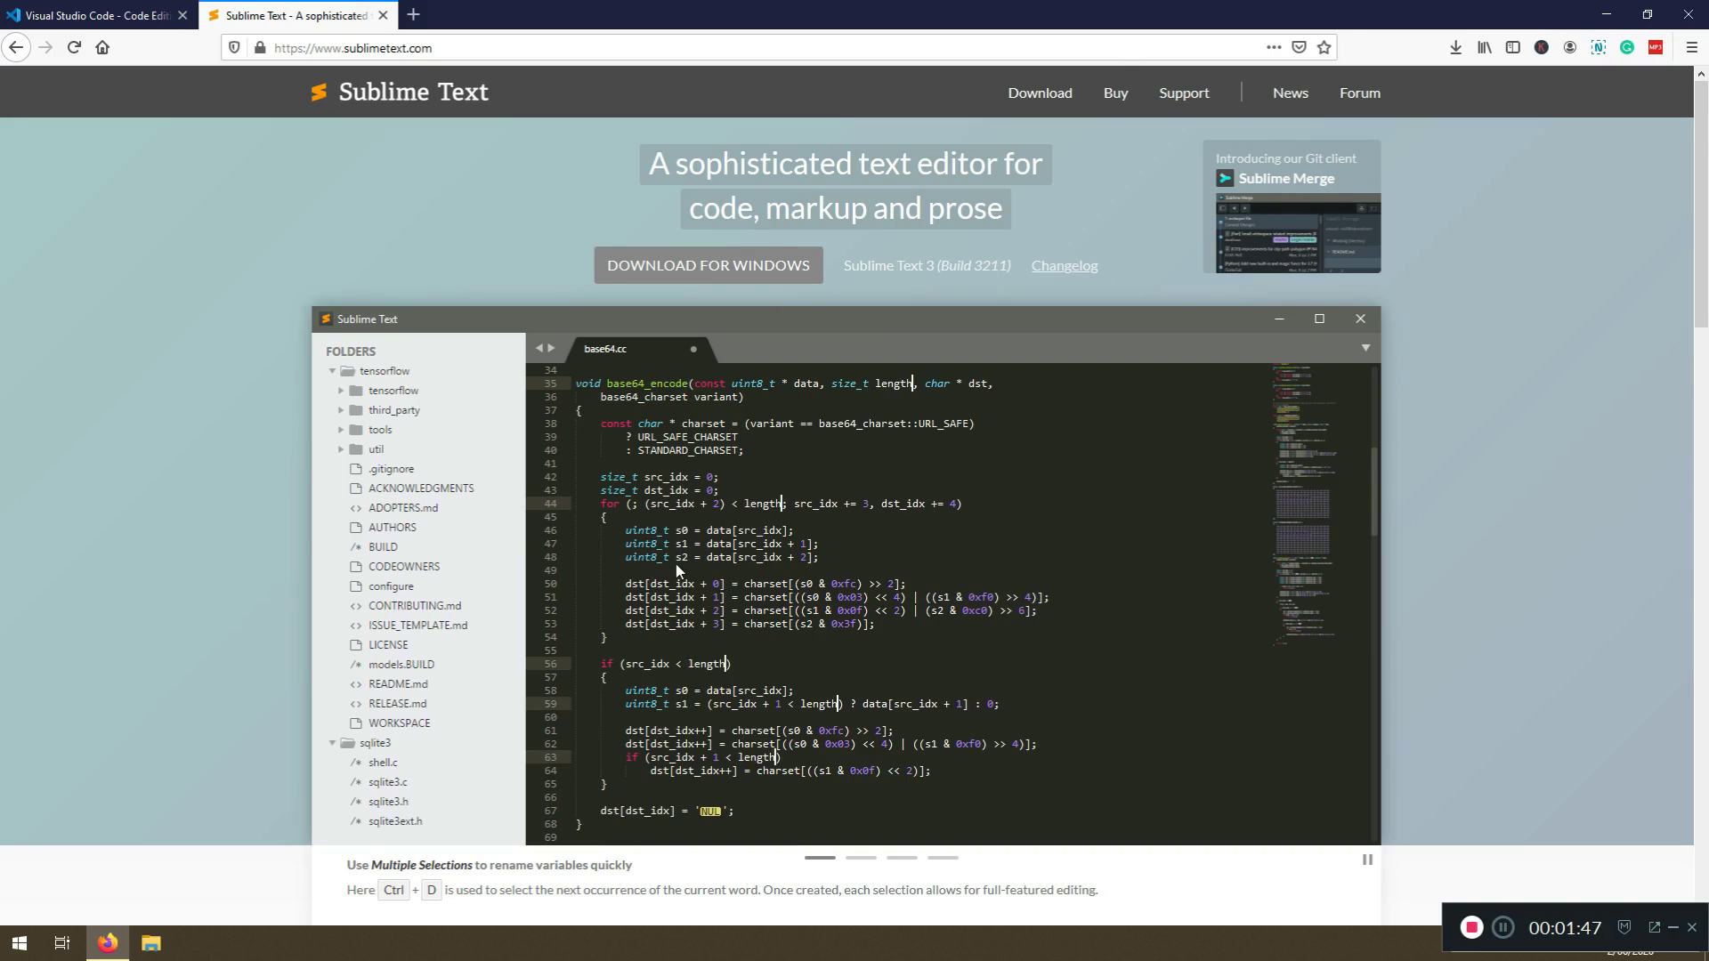
pyautogui.moveTo(1156, 281)
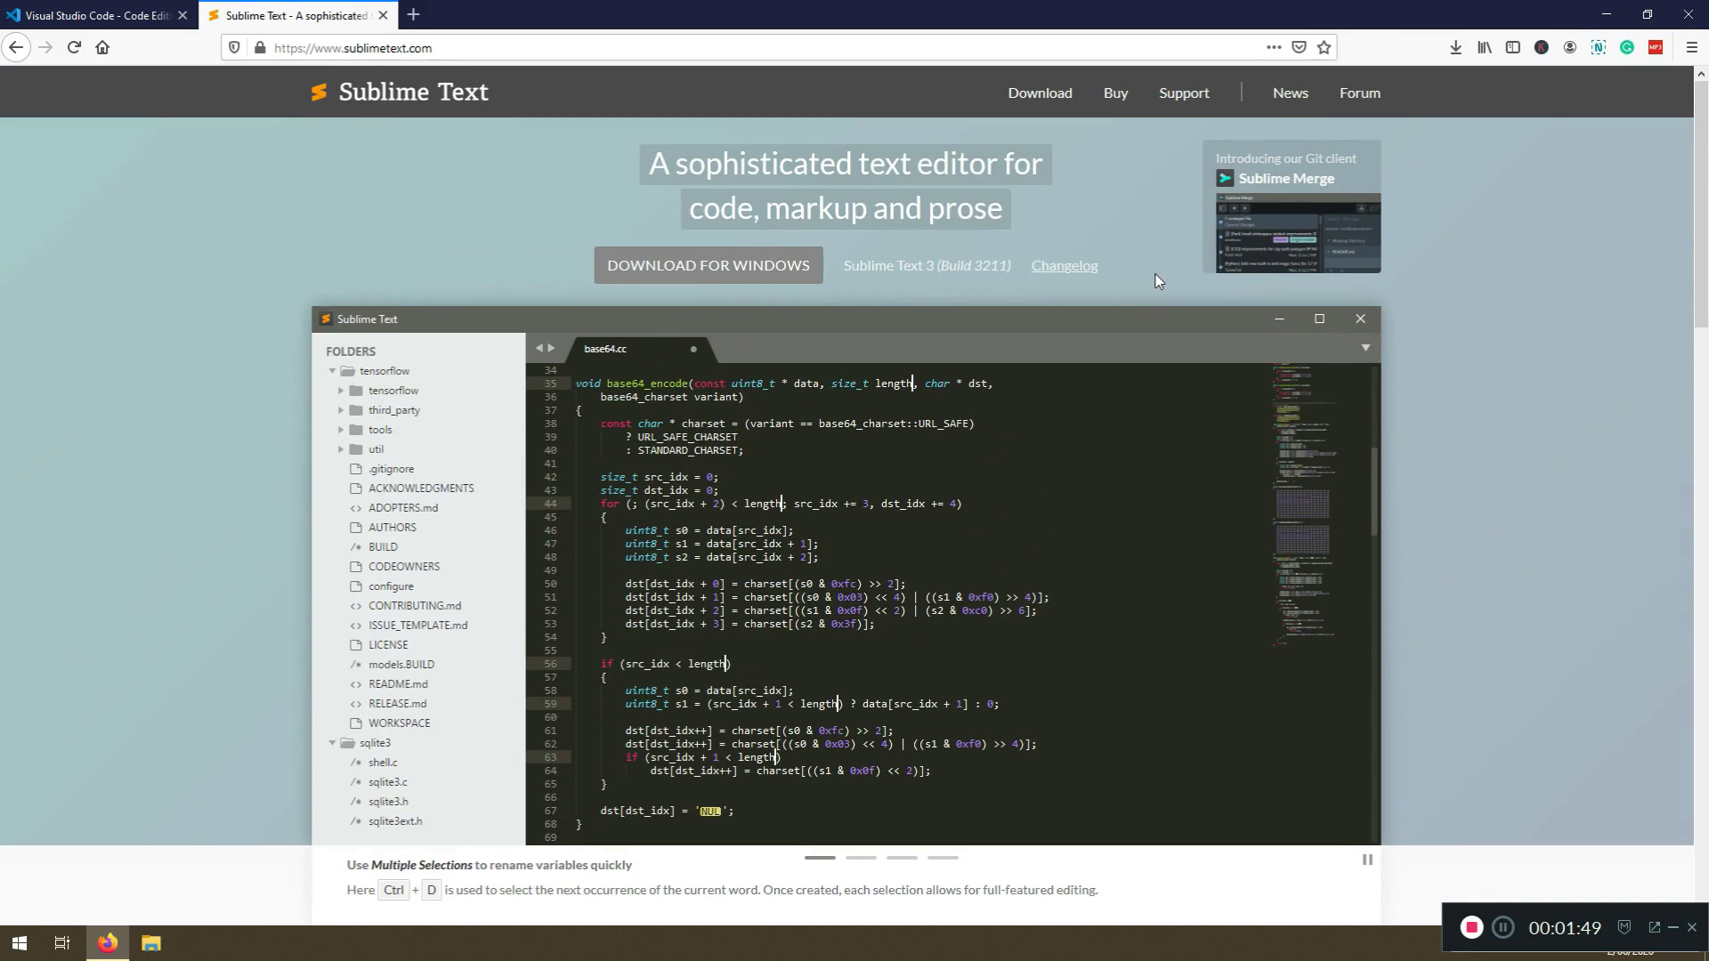
pyautogui.scroll(-3)
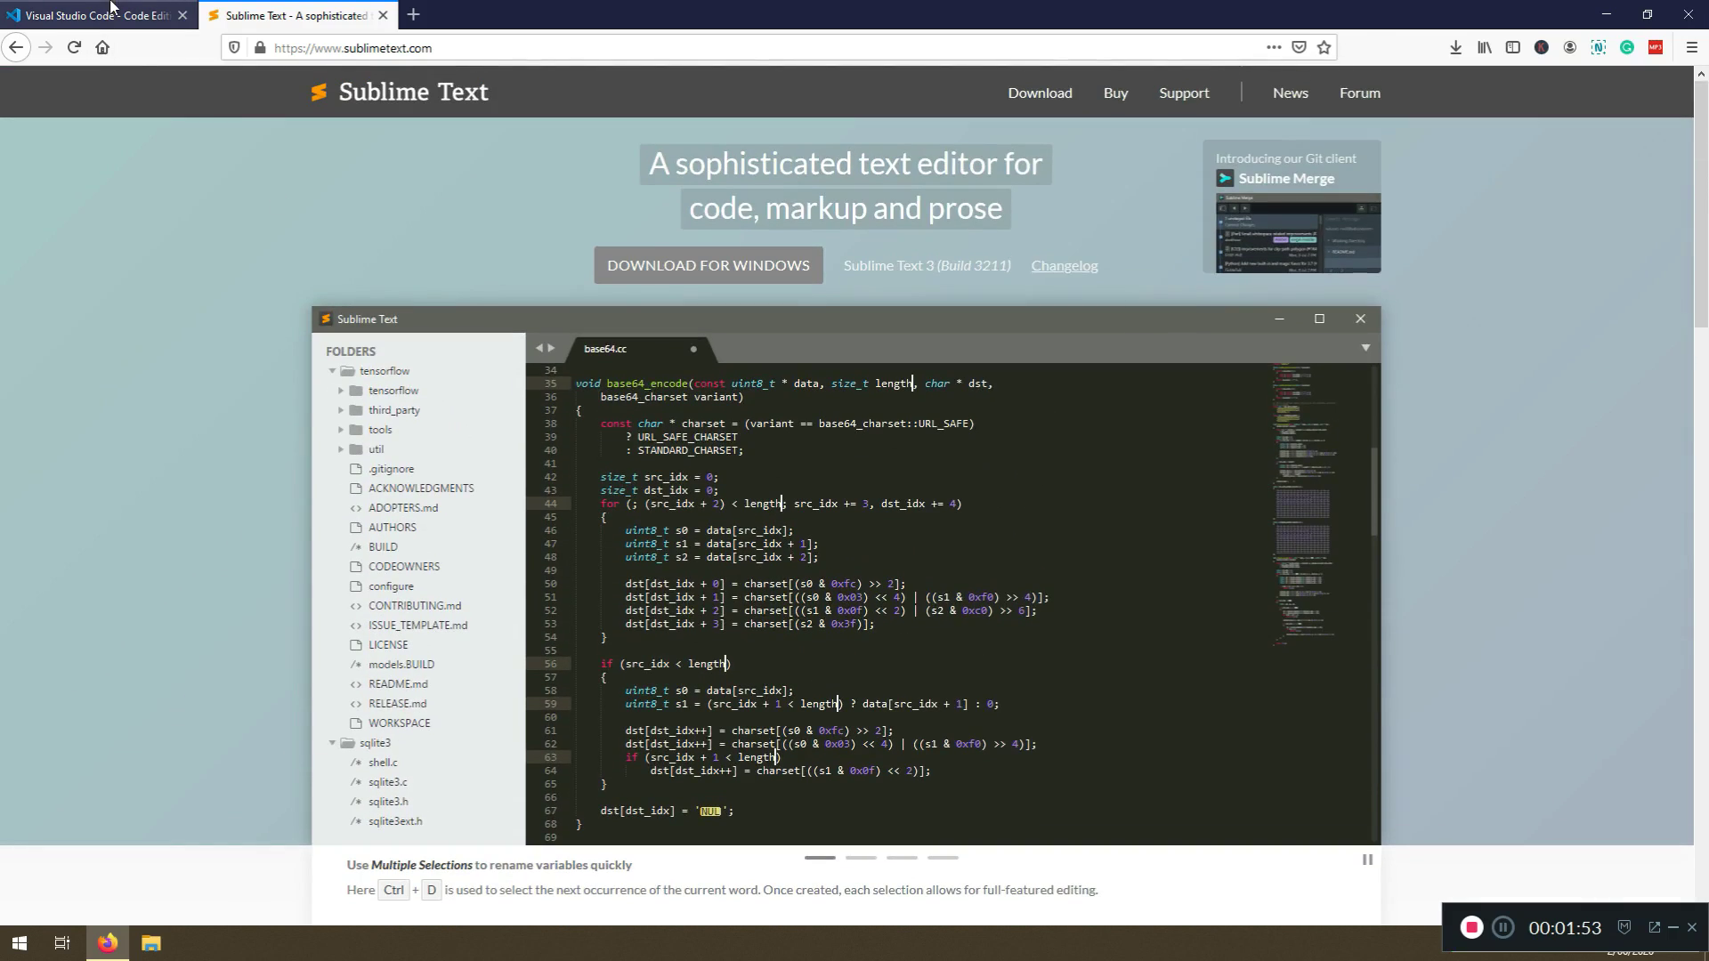
pyautogui.click(92, 15)
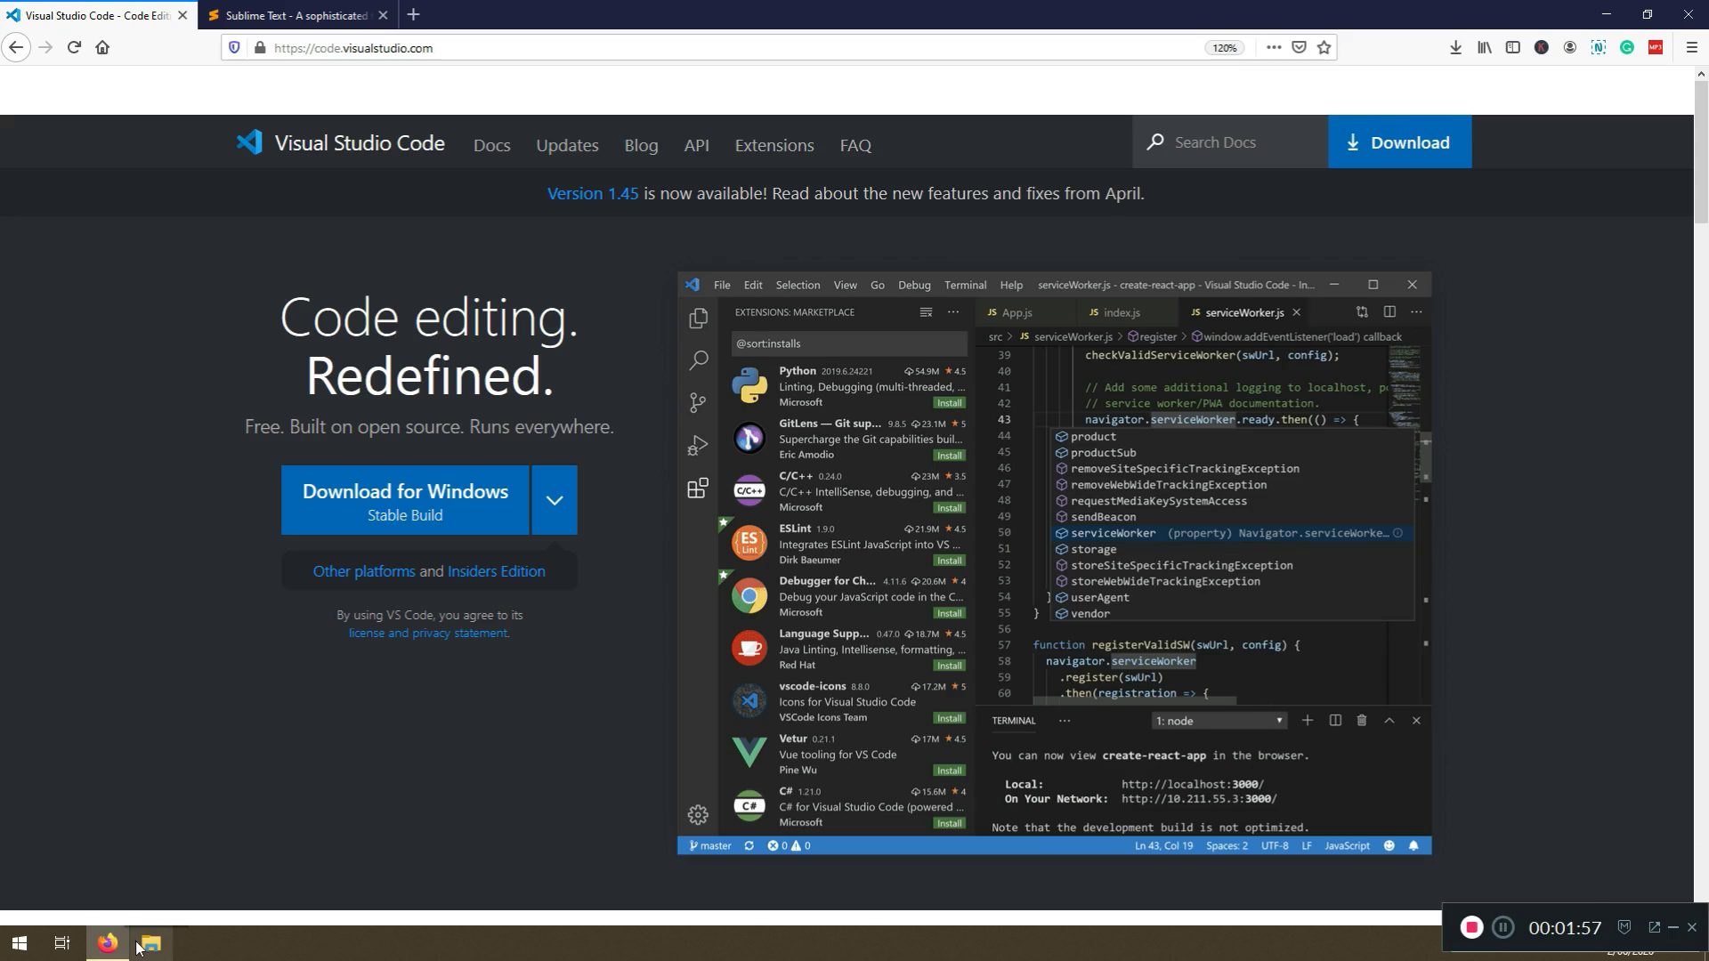
pyautogui.moveTo(535, 568)
pyautogui.write('vs')
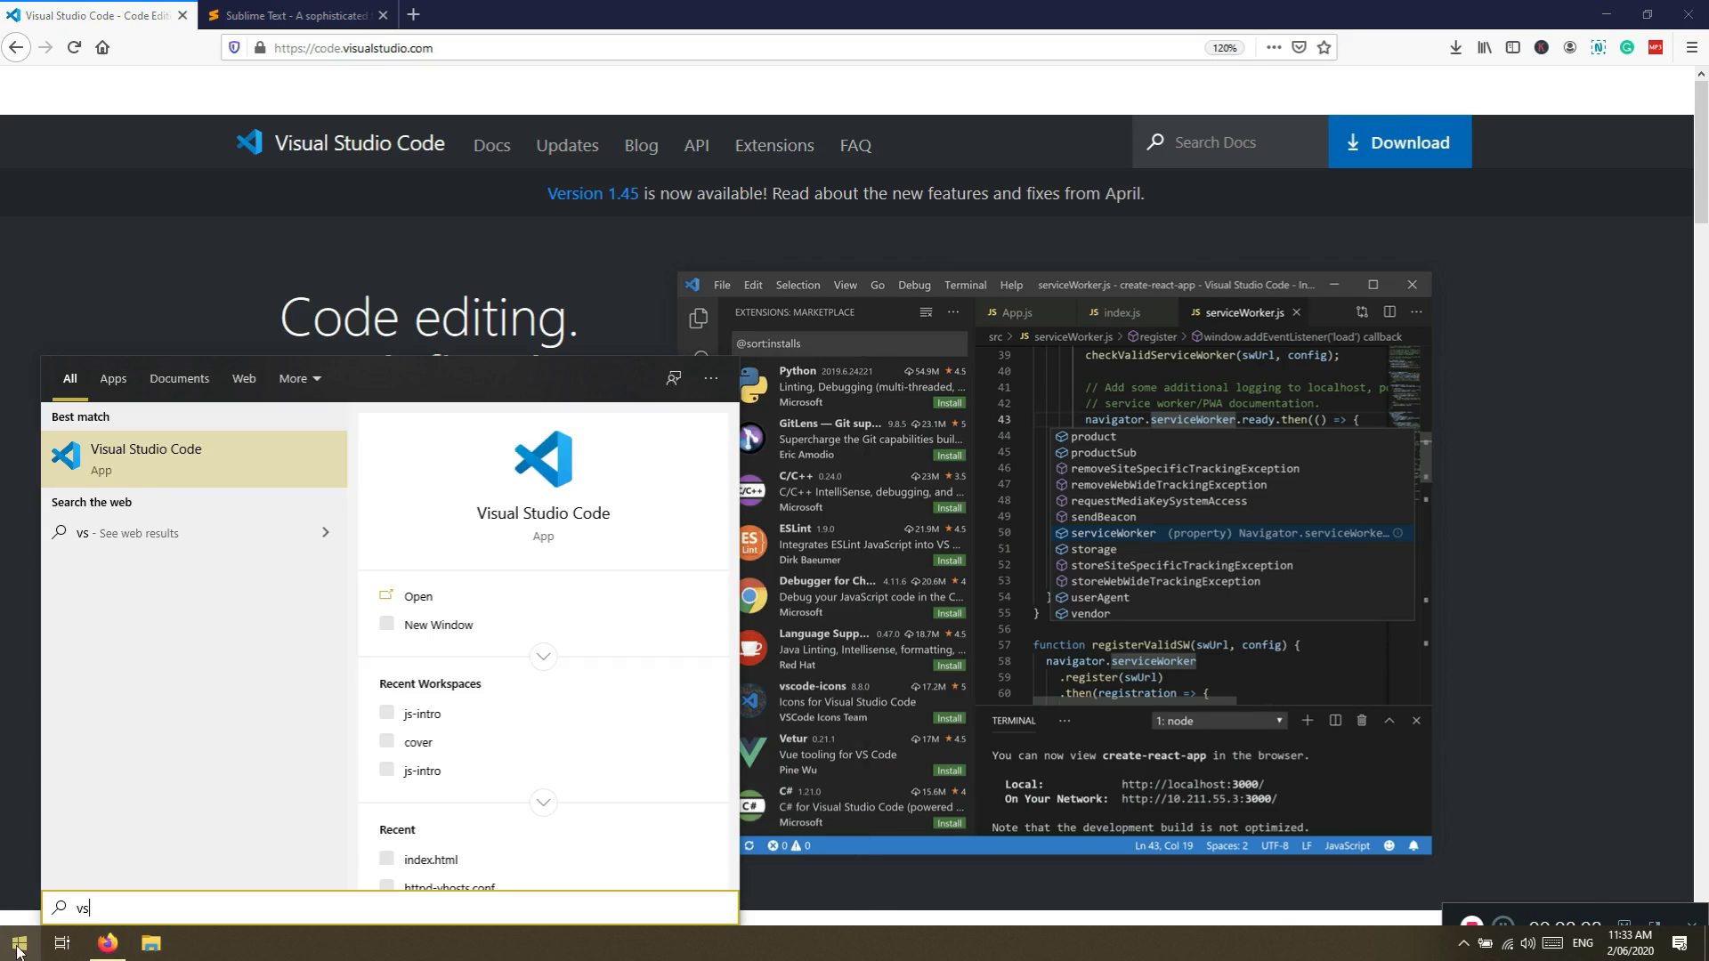
# Launch VS Code on the js-intro project, close its Welcome tab, and minimize it
pyautogui.click(145, 458)
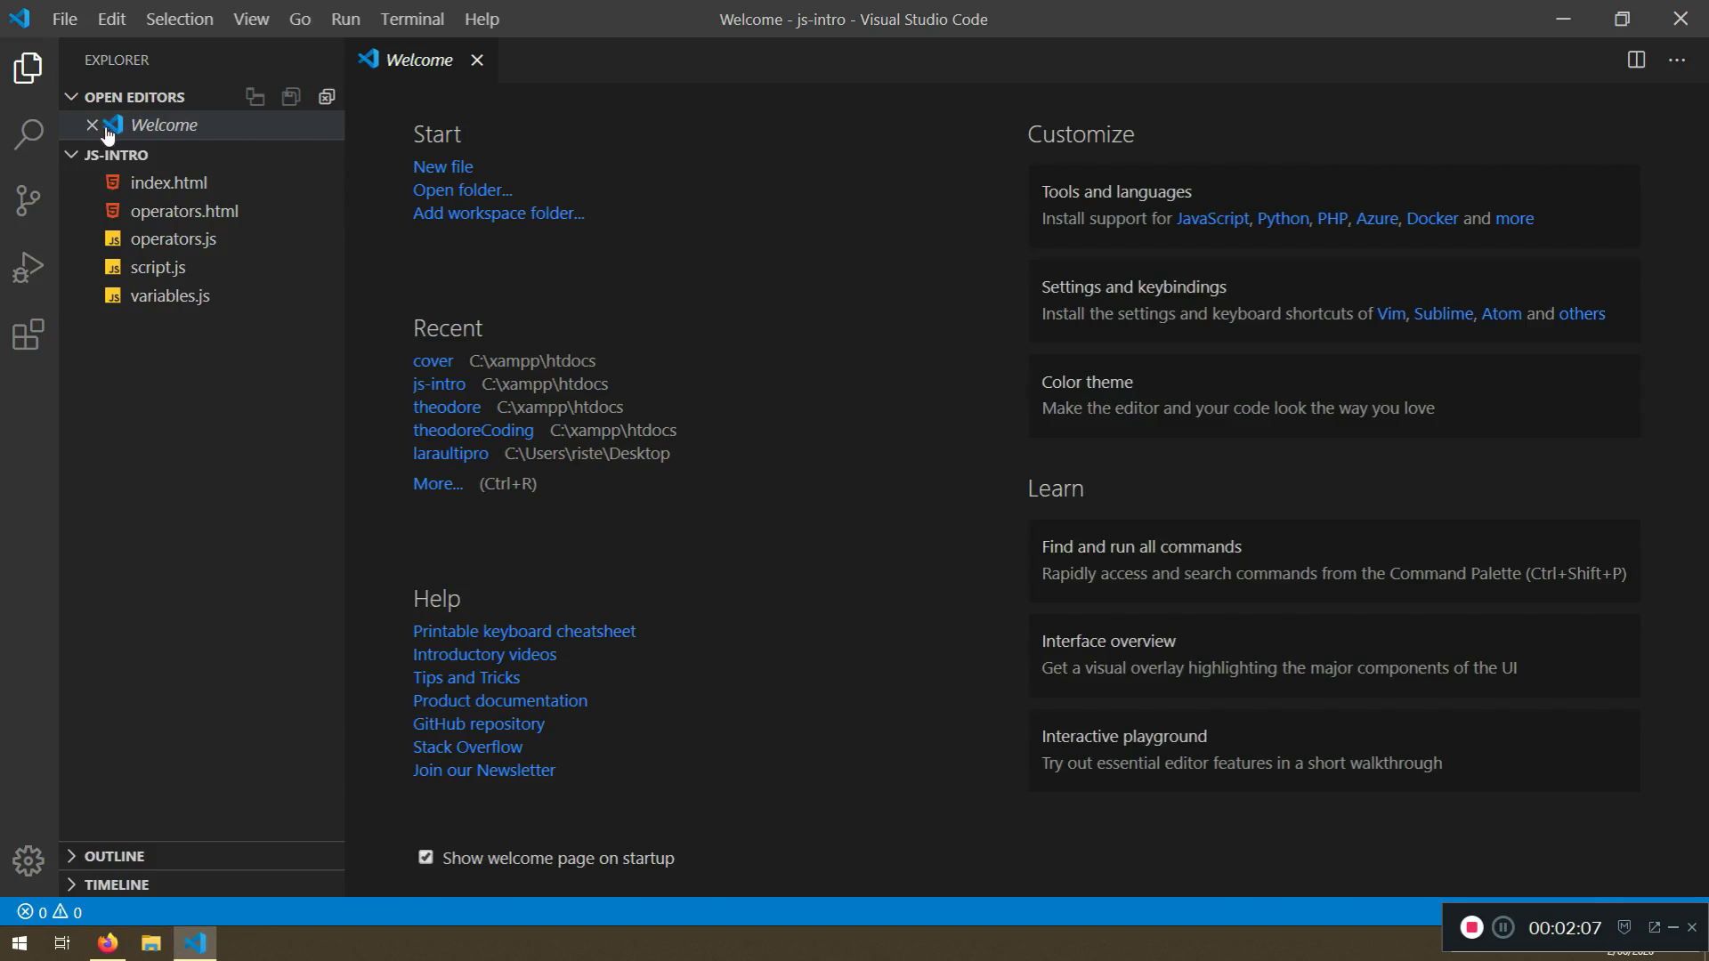
pyautogui.click(477, 59)
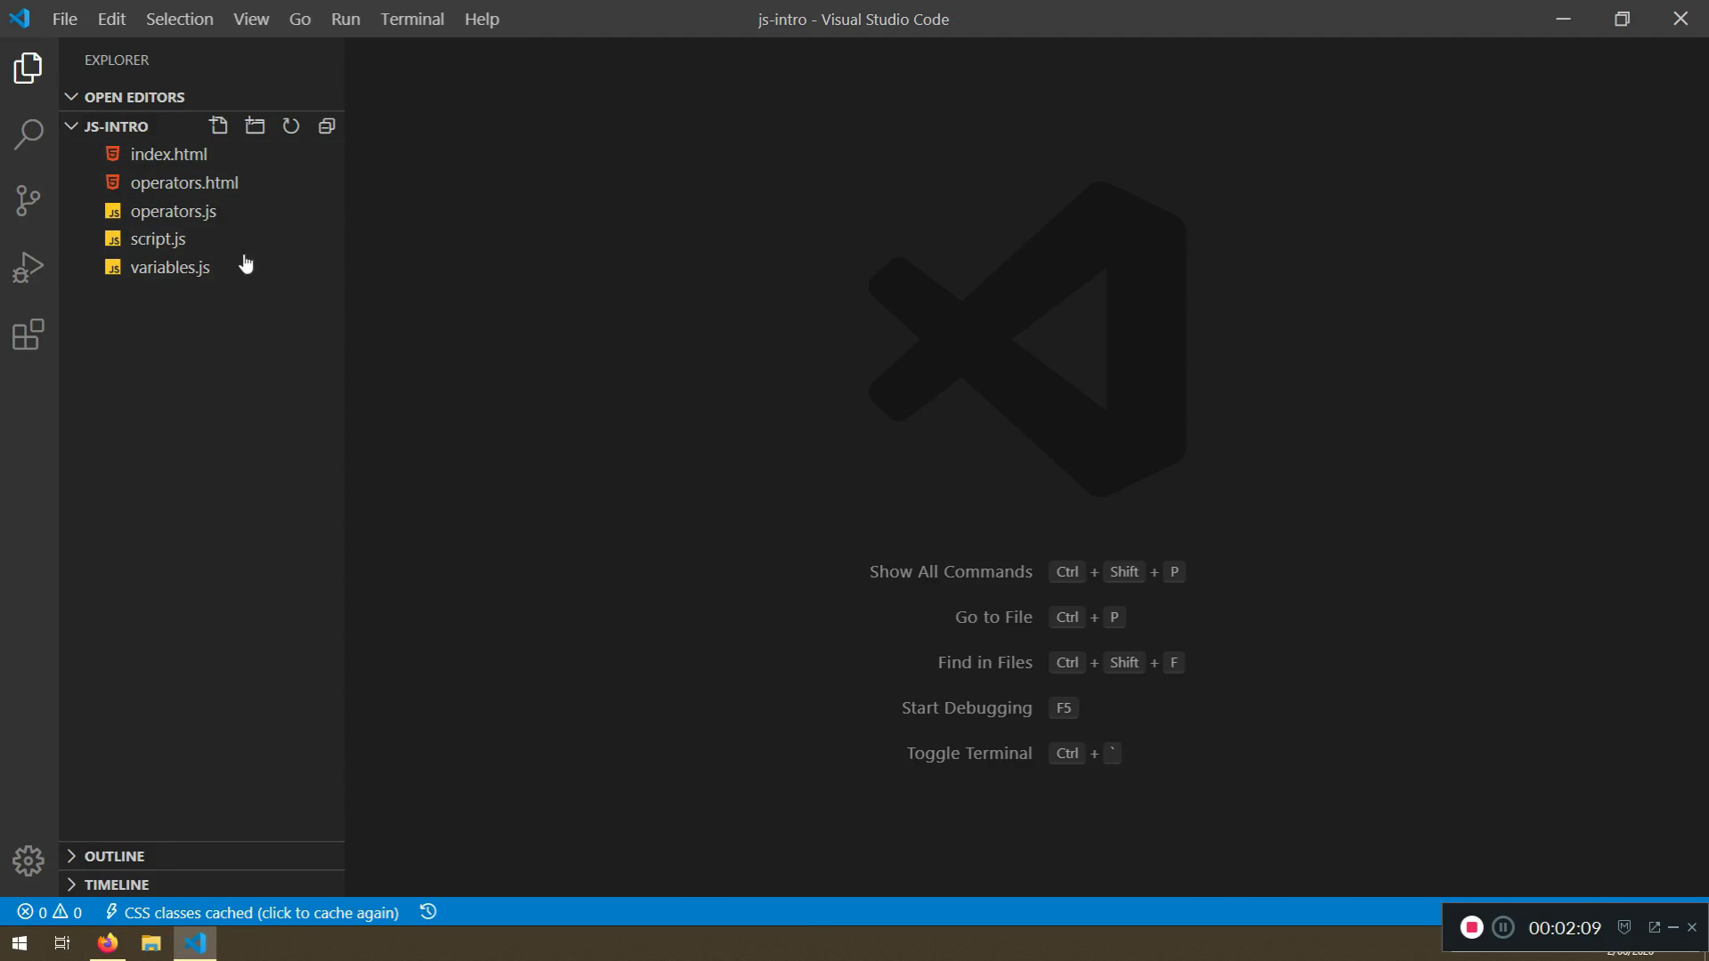
pyautogui.moveTo(1549, 21)
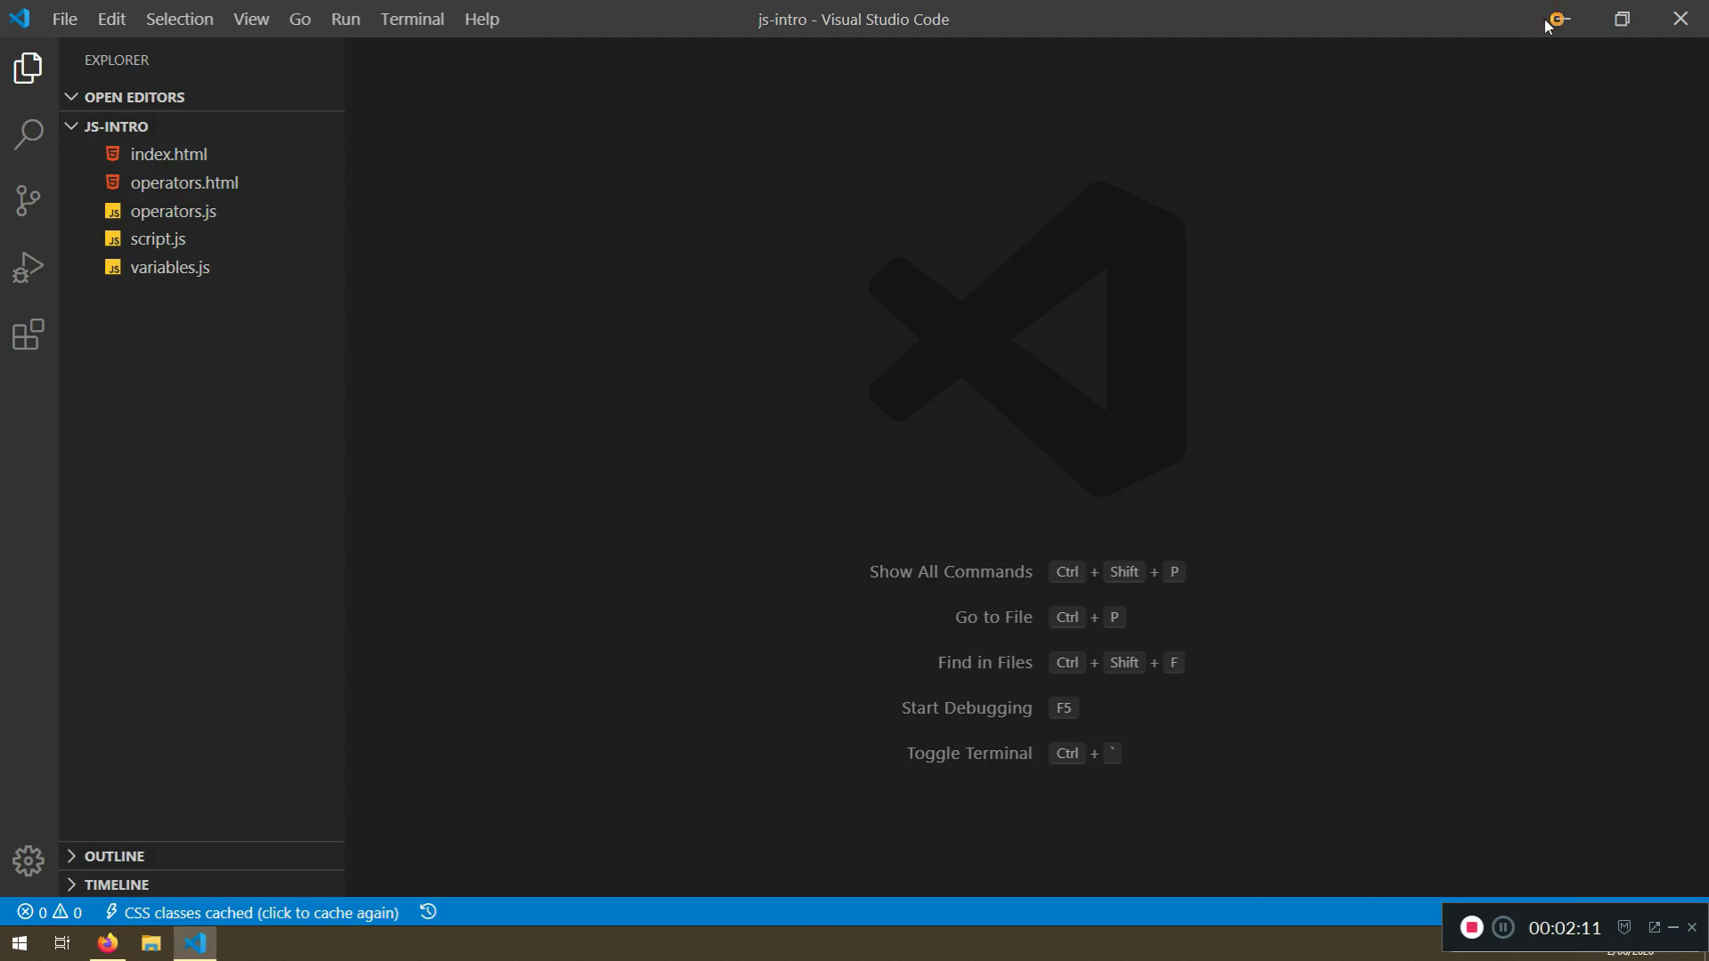
pyautogui.click(106, 943)
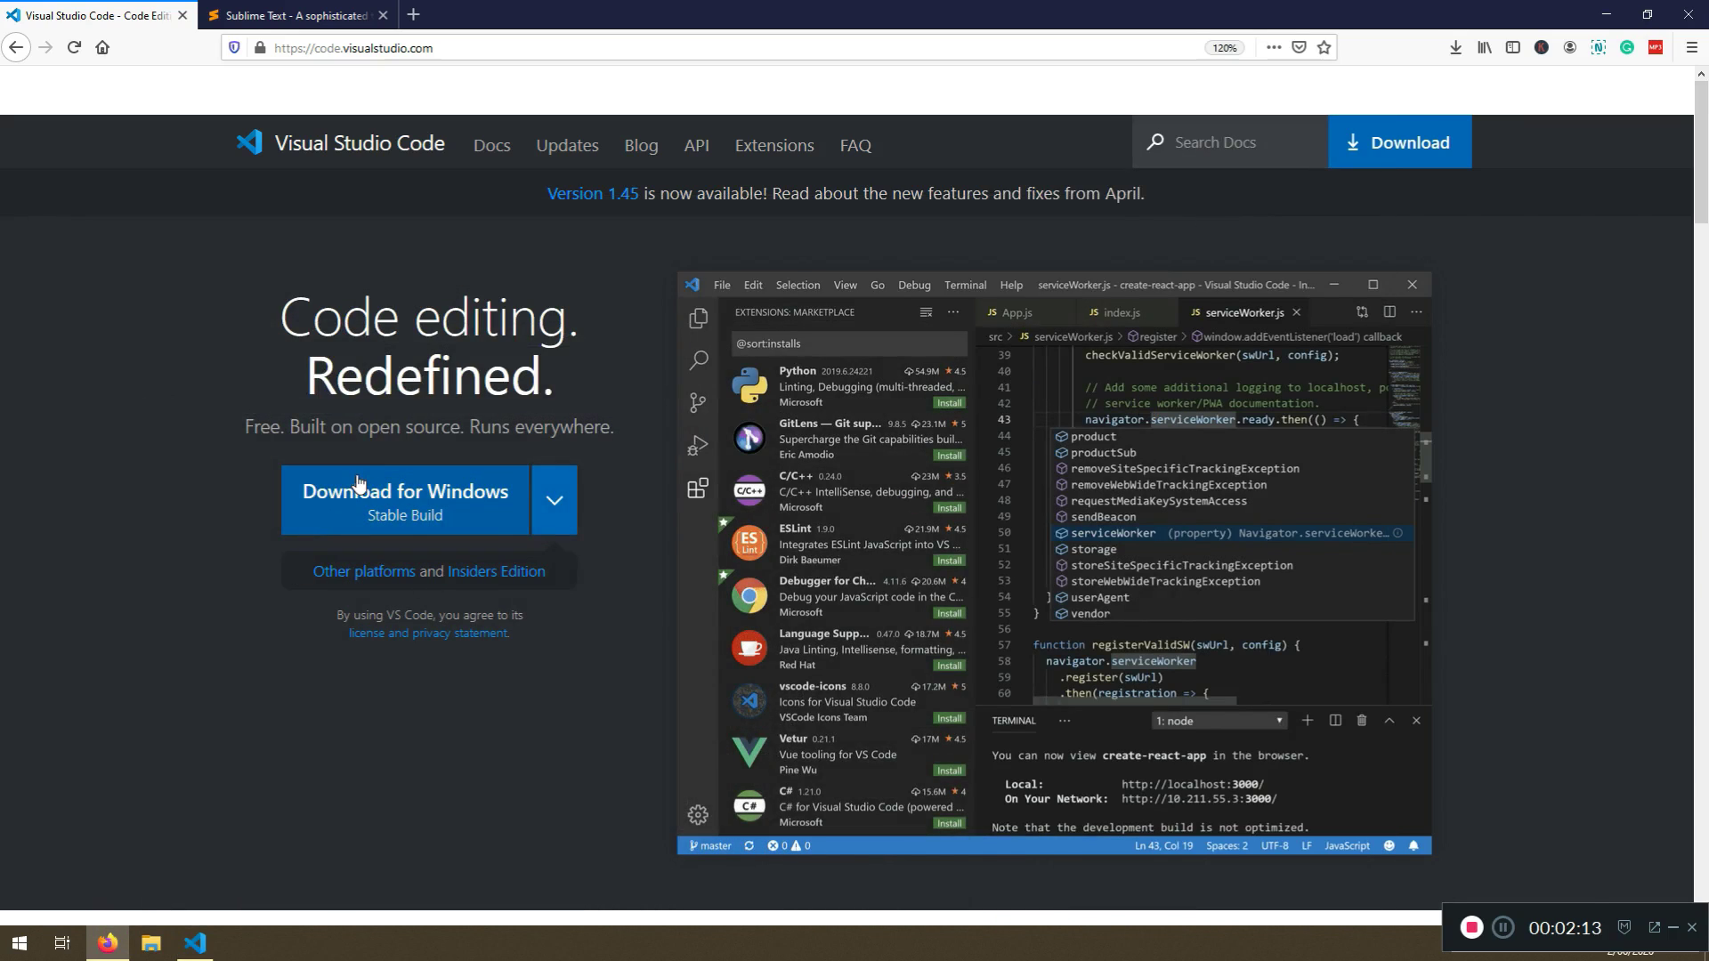
# Search Google for 'xampp' and look over the Apache Friends XAMPP home page
pyautogui.click(353, 47)
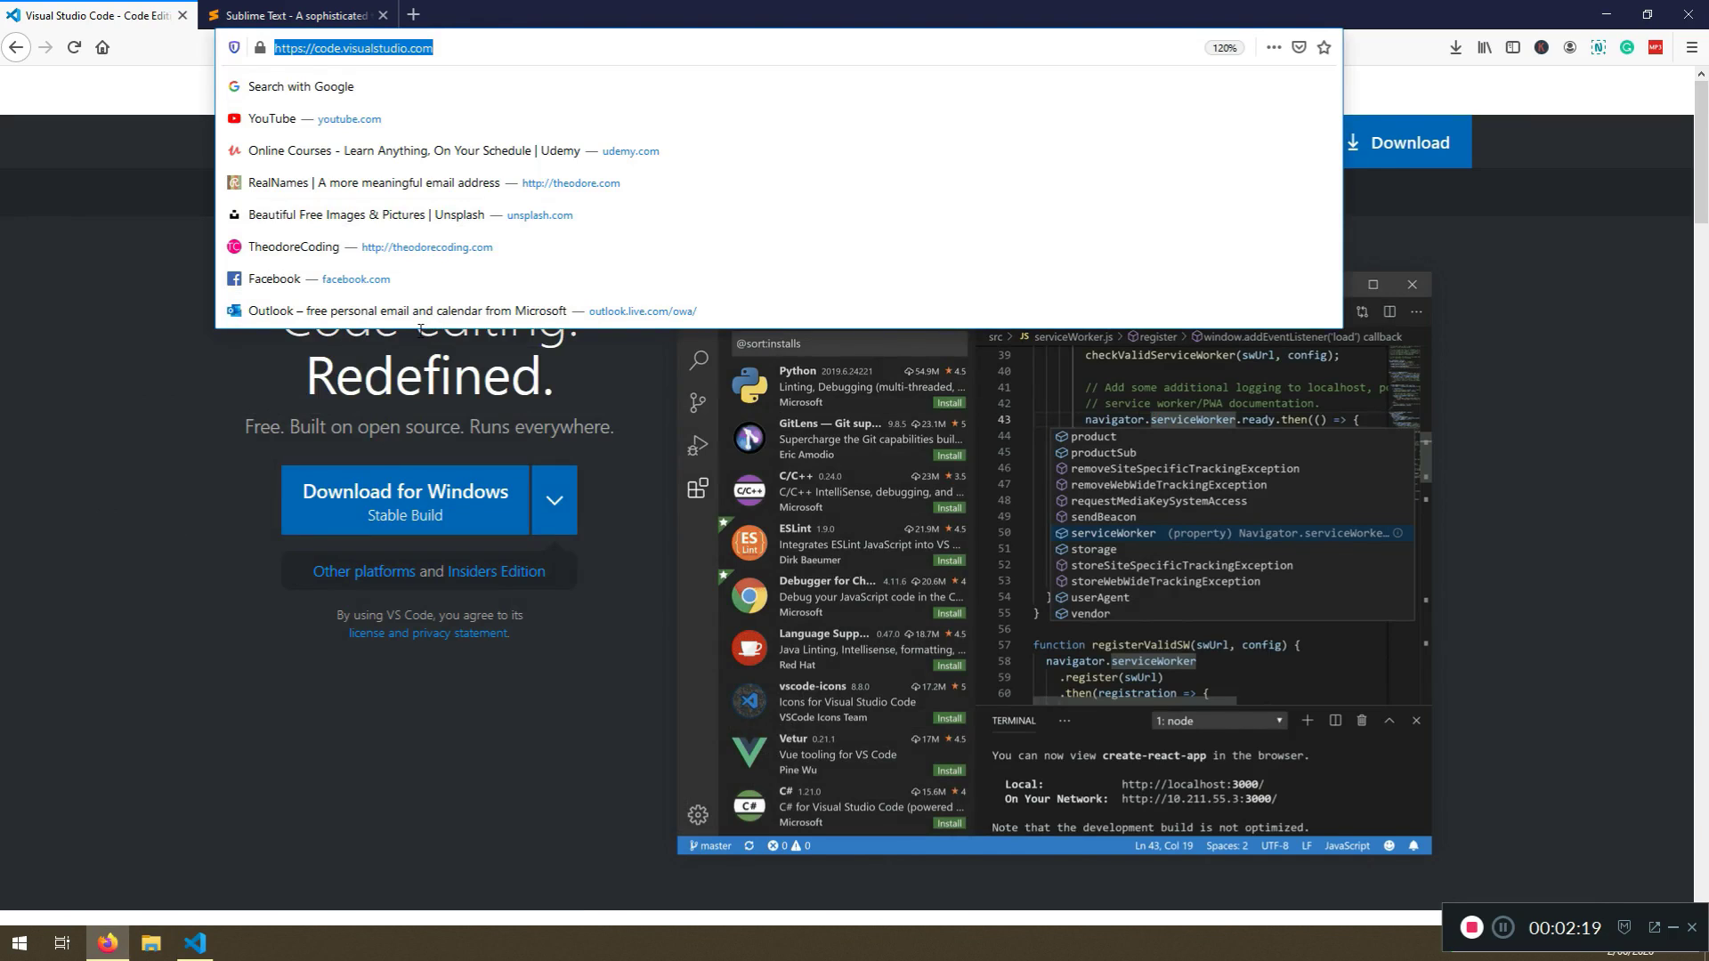
pyautogui.write('xampp')
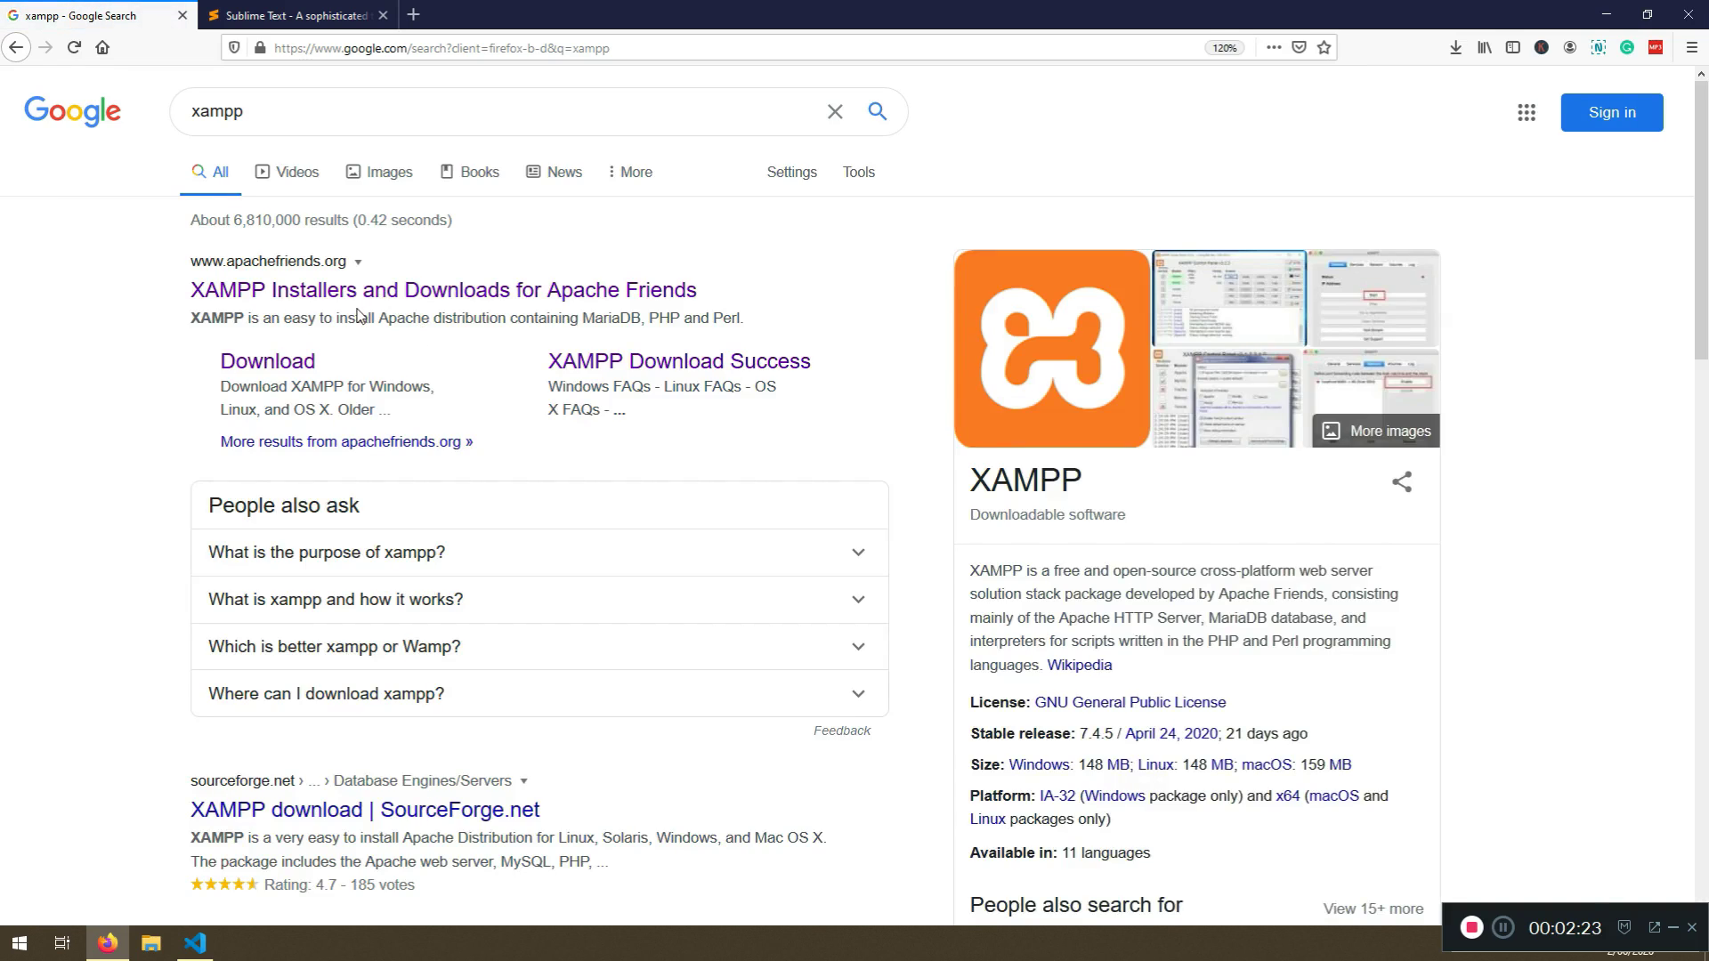
pyautogui.moveTo(370, 291)
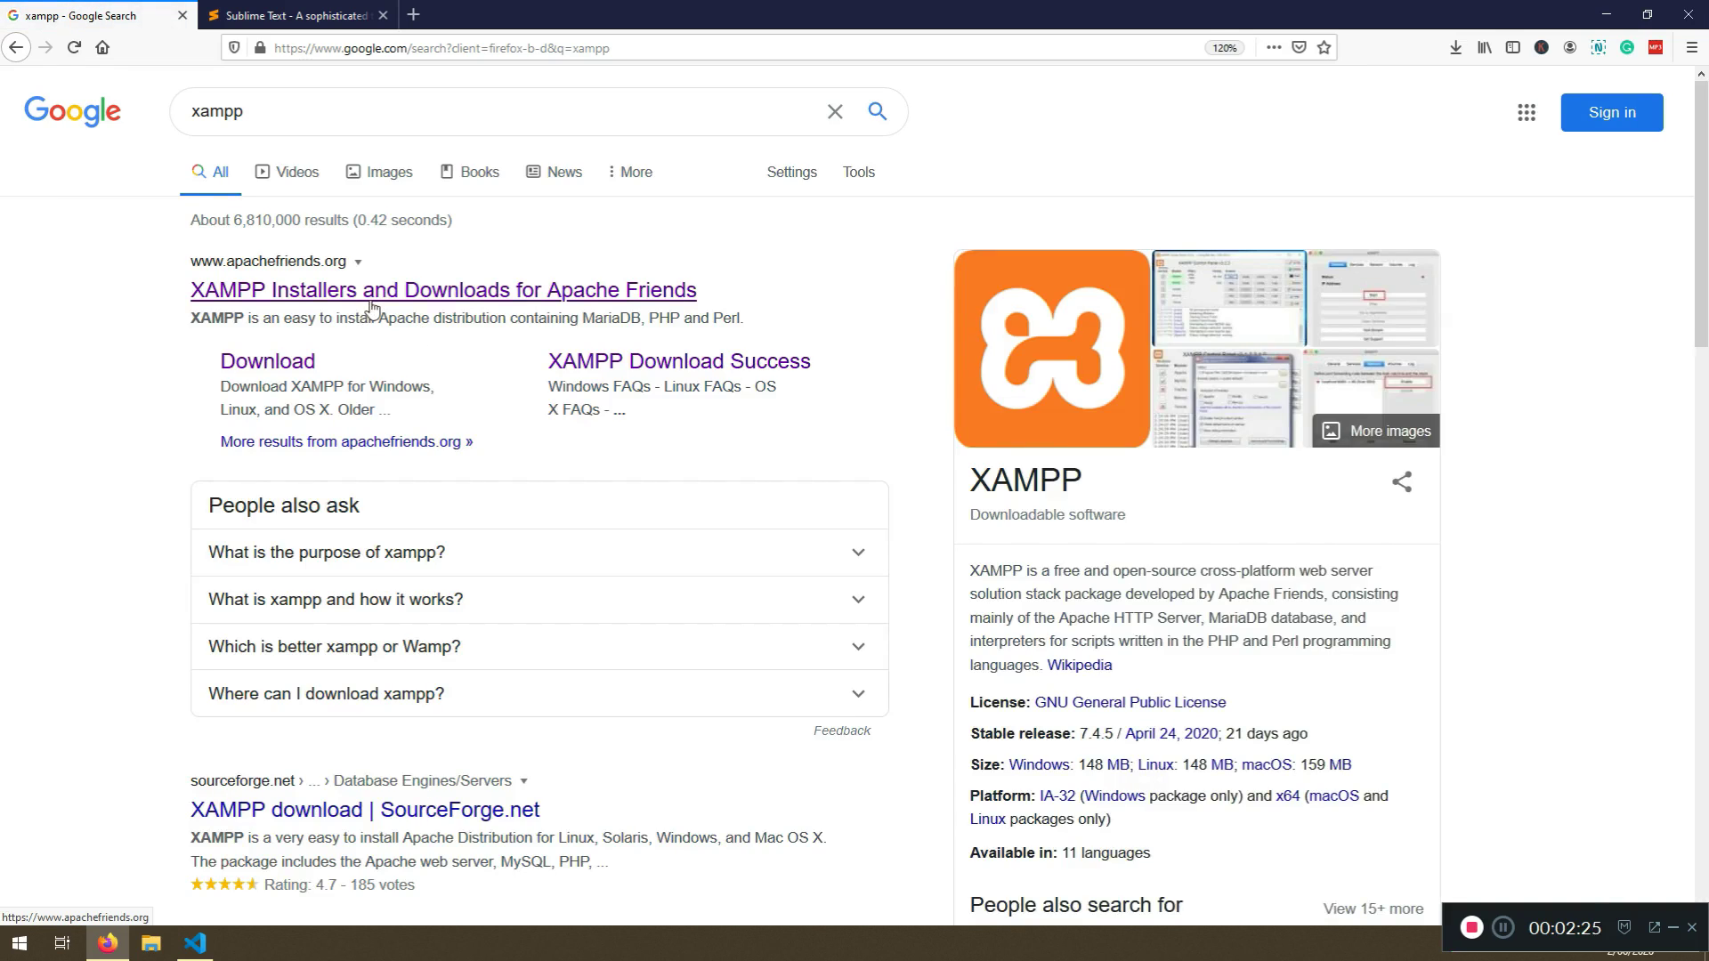
pyautogui.moveTo(965, 587)
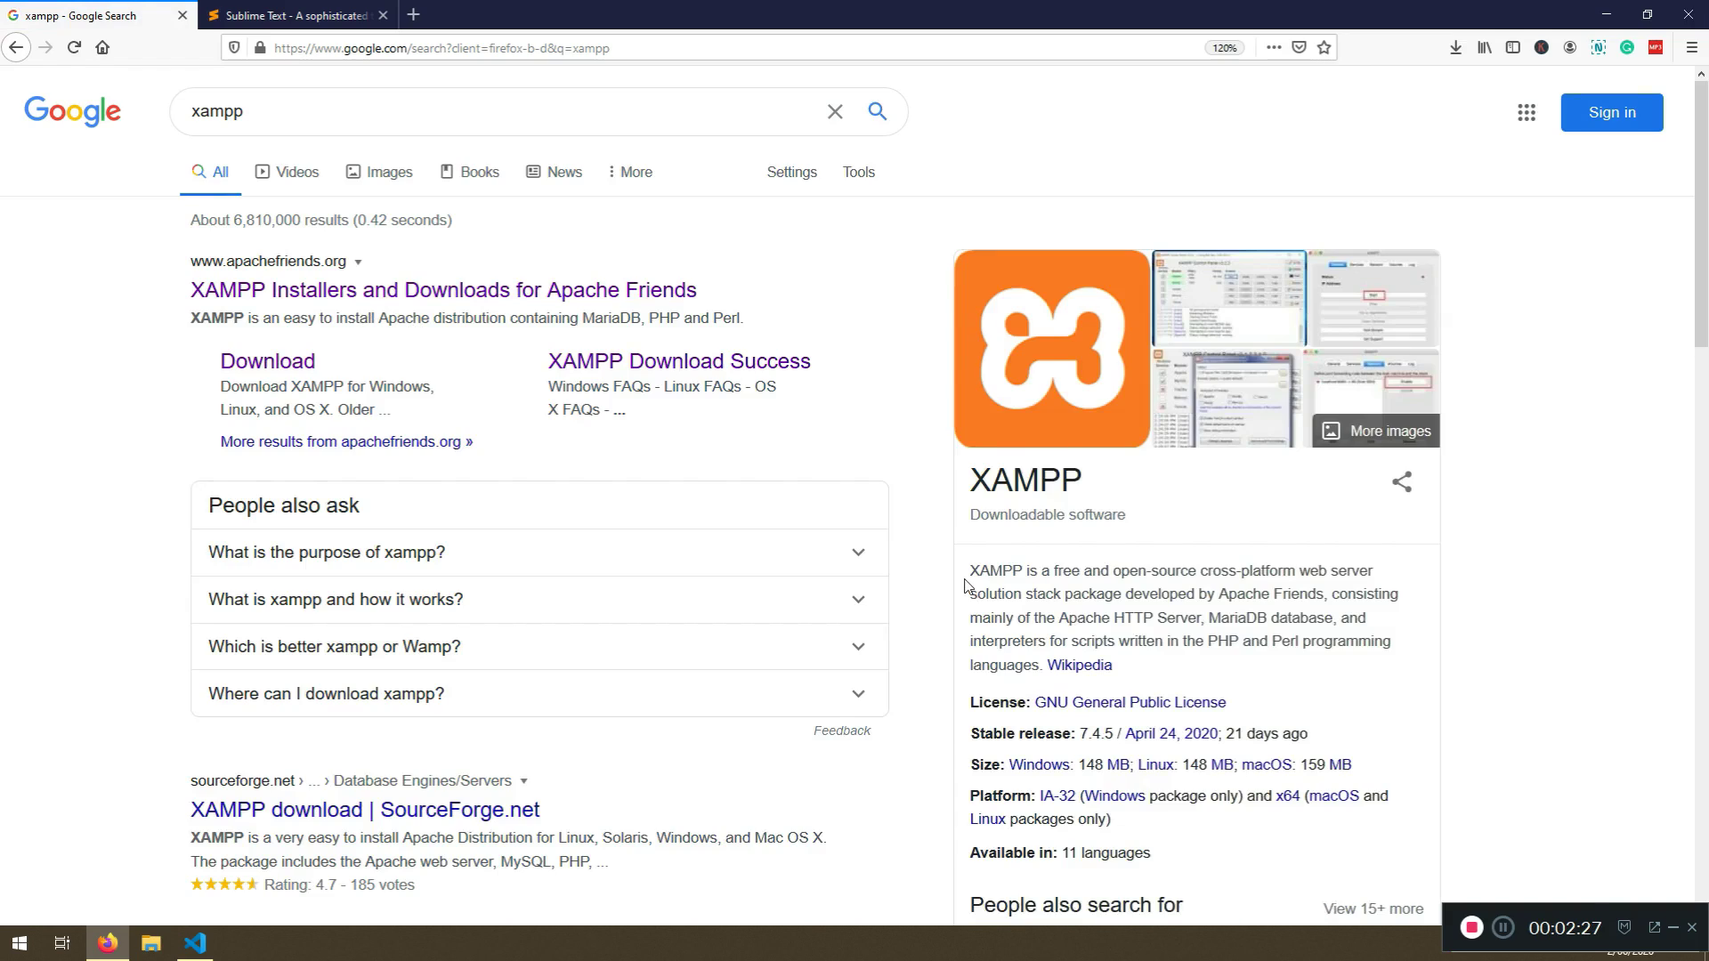
pyautogui.moveTo(1103, 610)
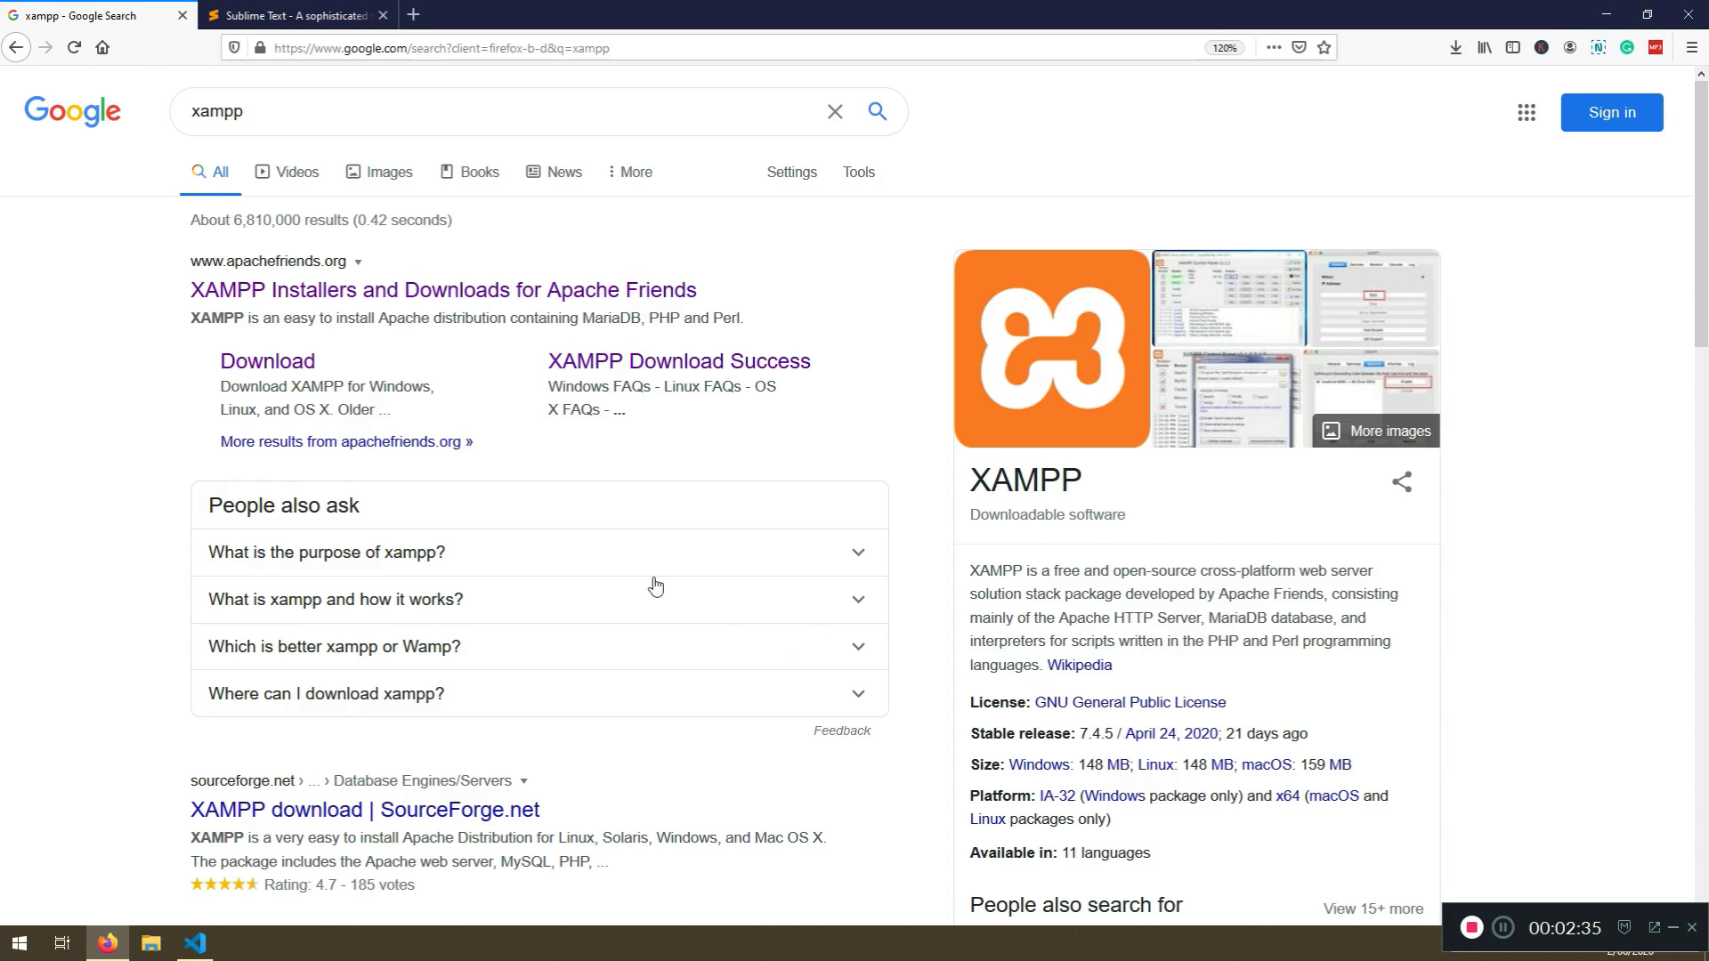
pyautogui.moveTo(36, 628)
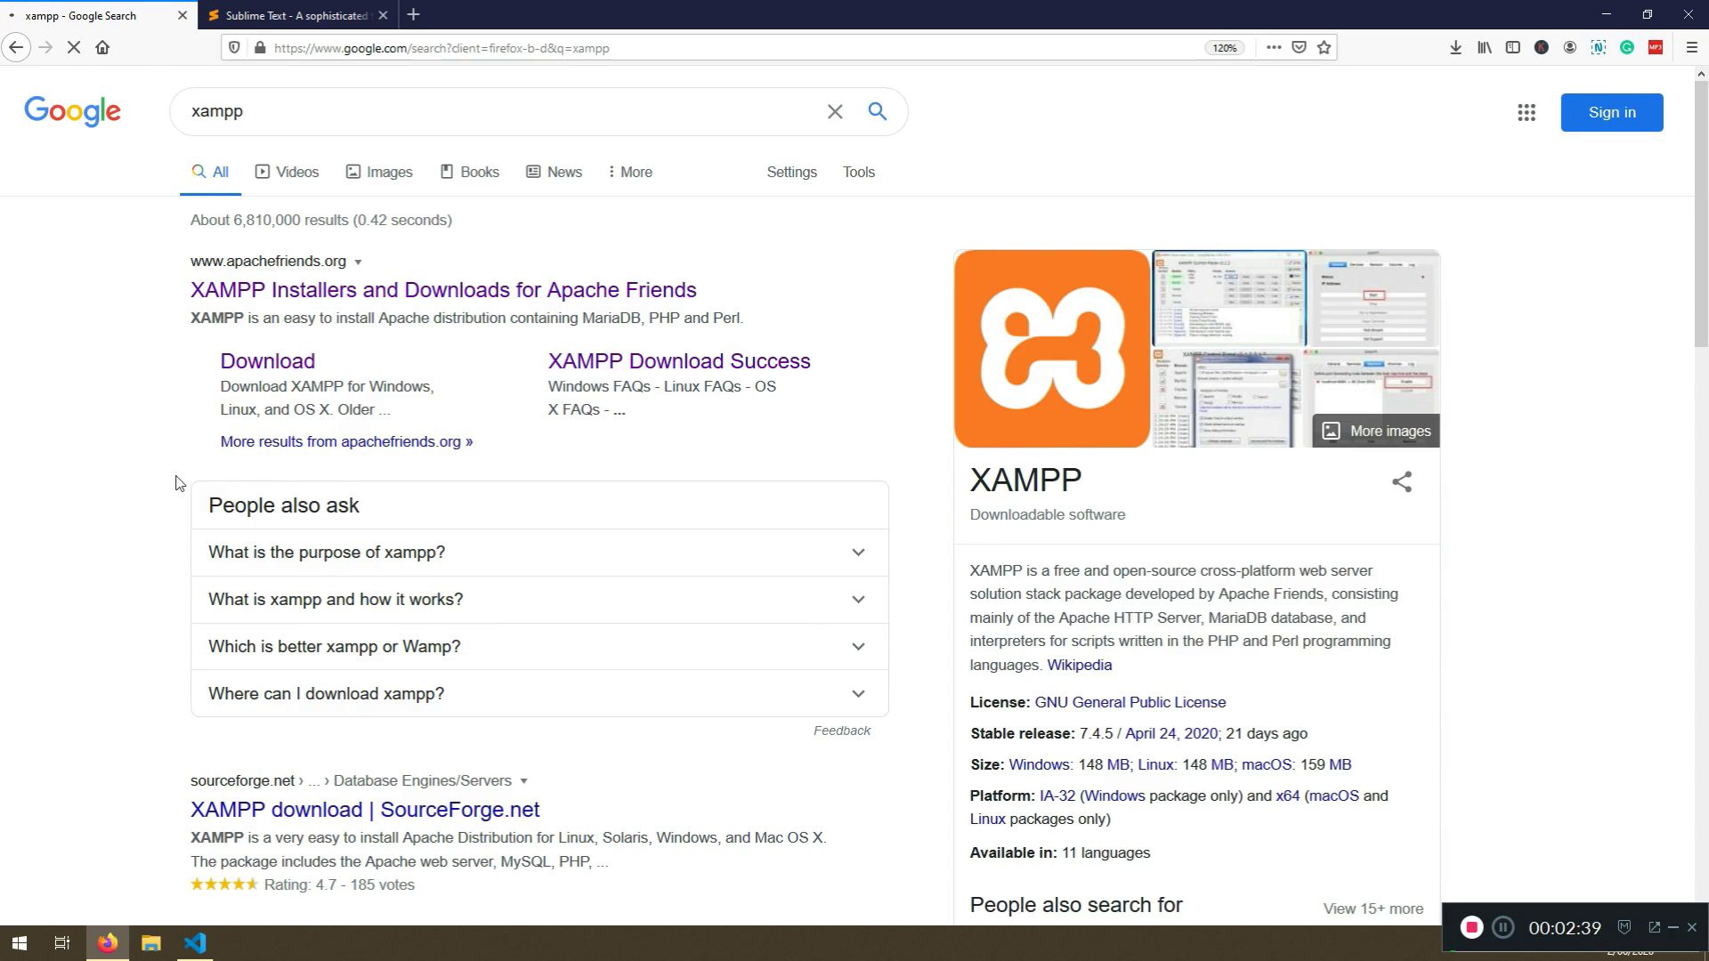
pyautogui.click(442, 291)
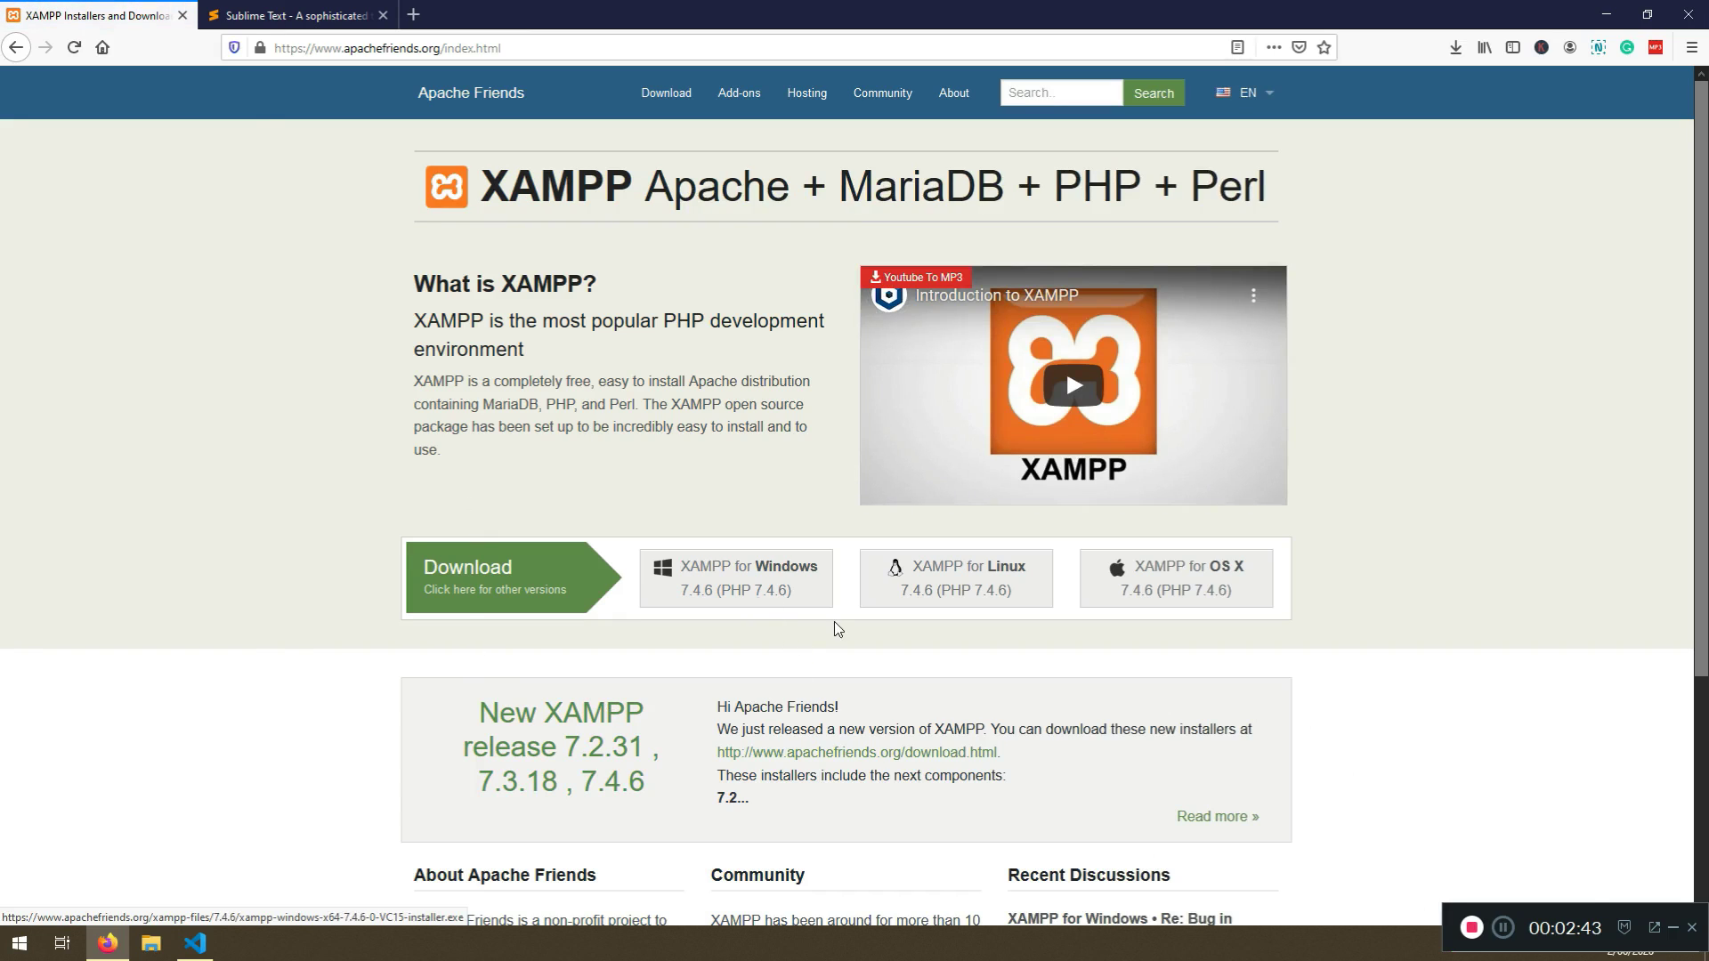
pyautogui.moveTo(1230, 586)
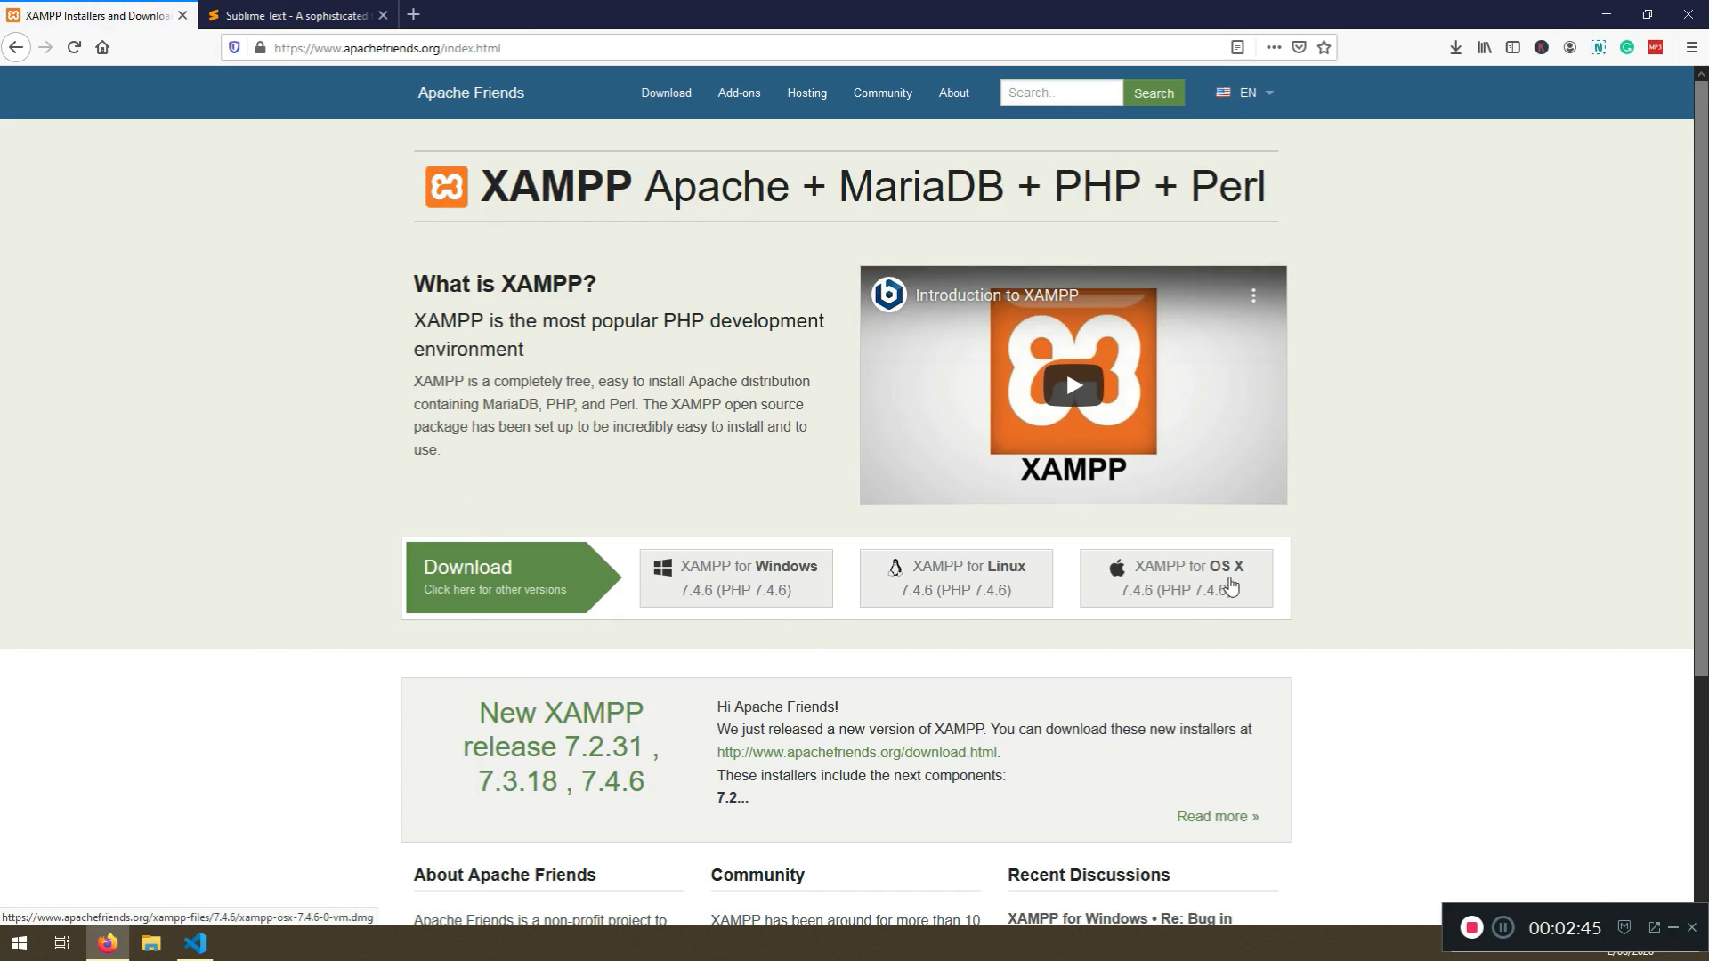
pyautogui.scroll(-3)
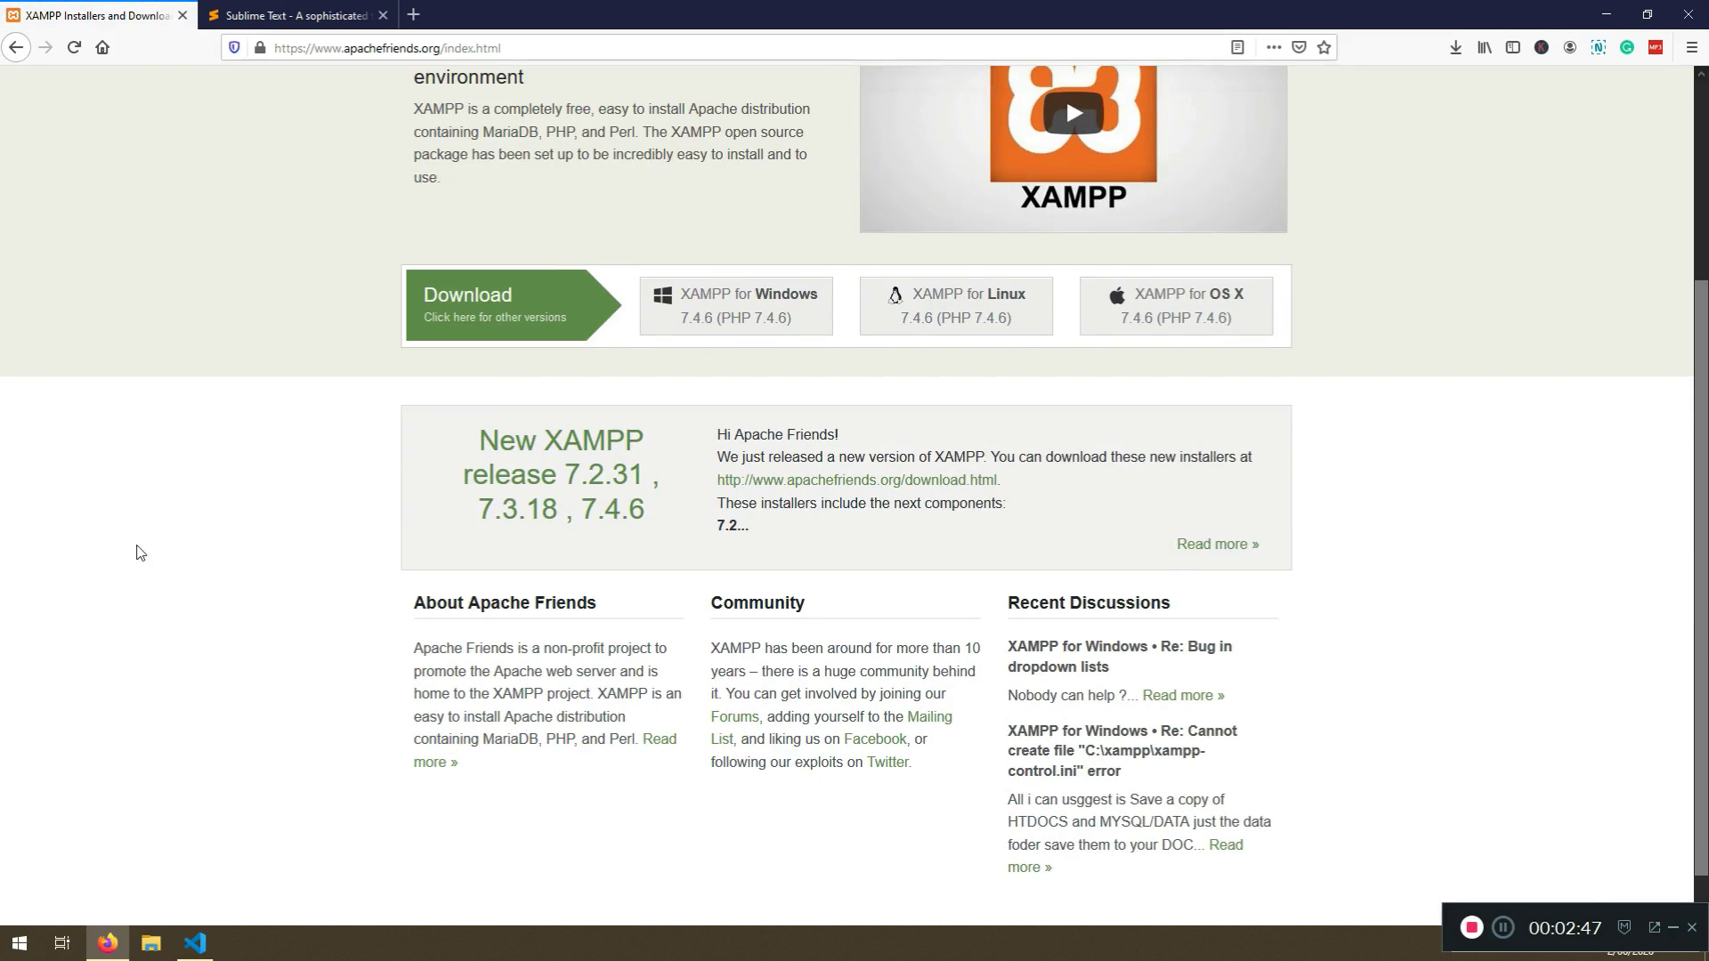
pyautogui.scroll(3)
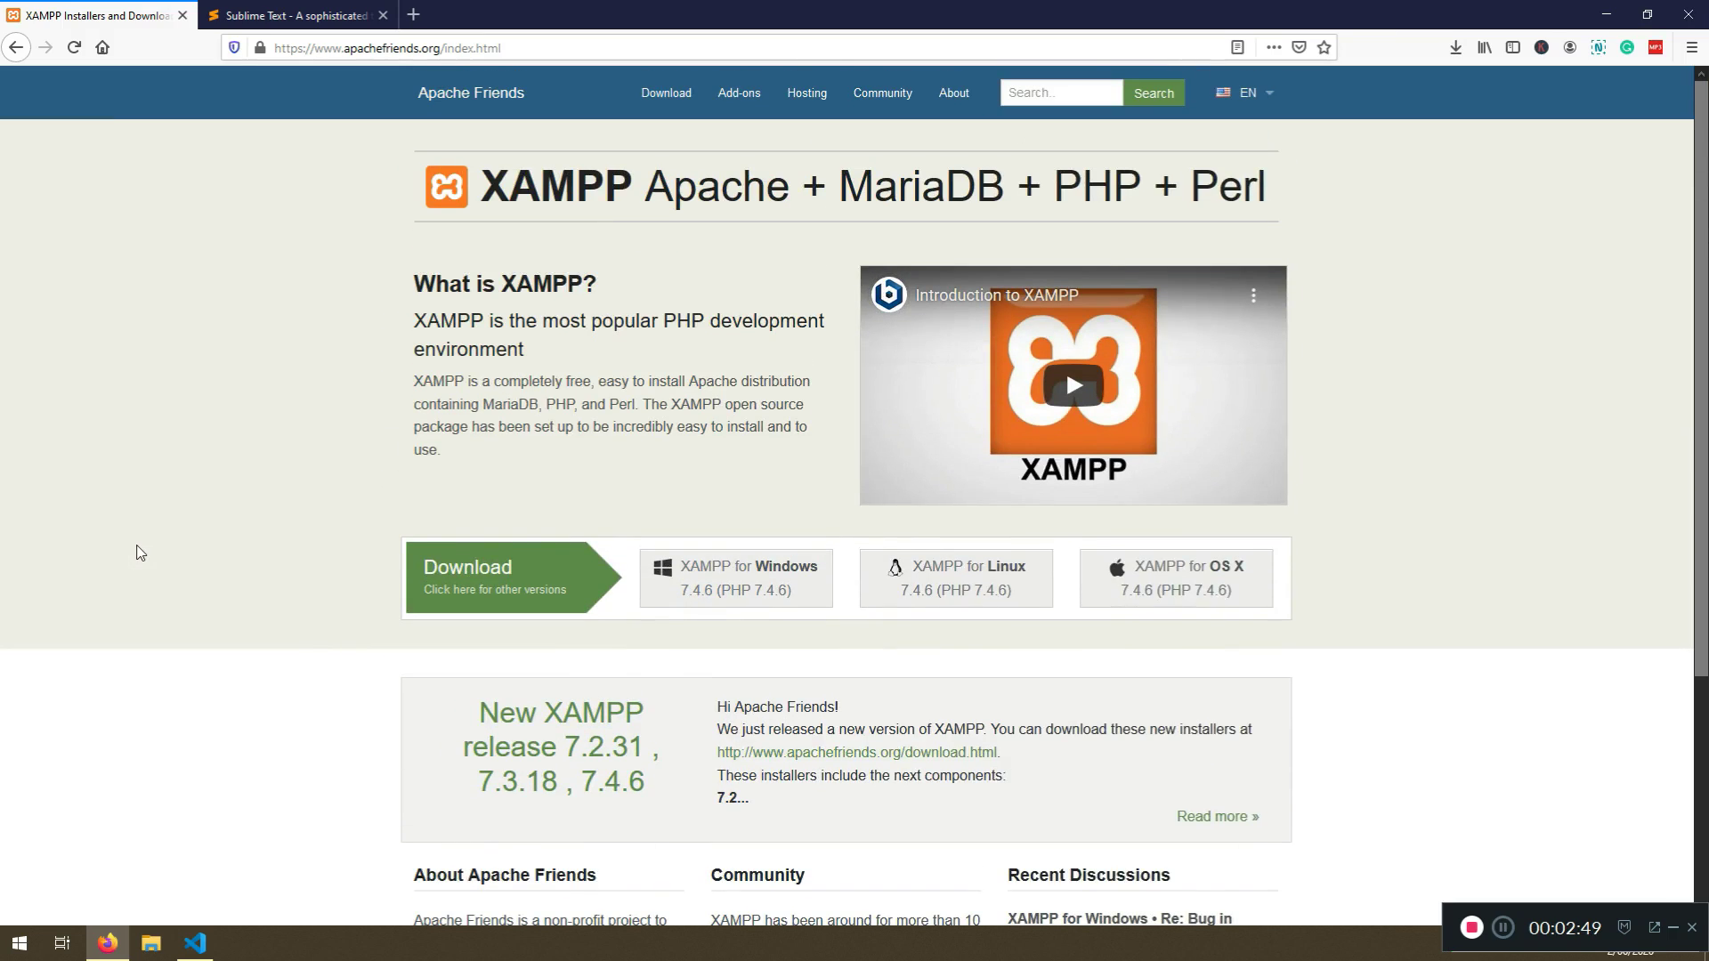
pyautogui.moveTo(1458, 923)
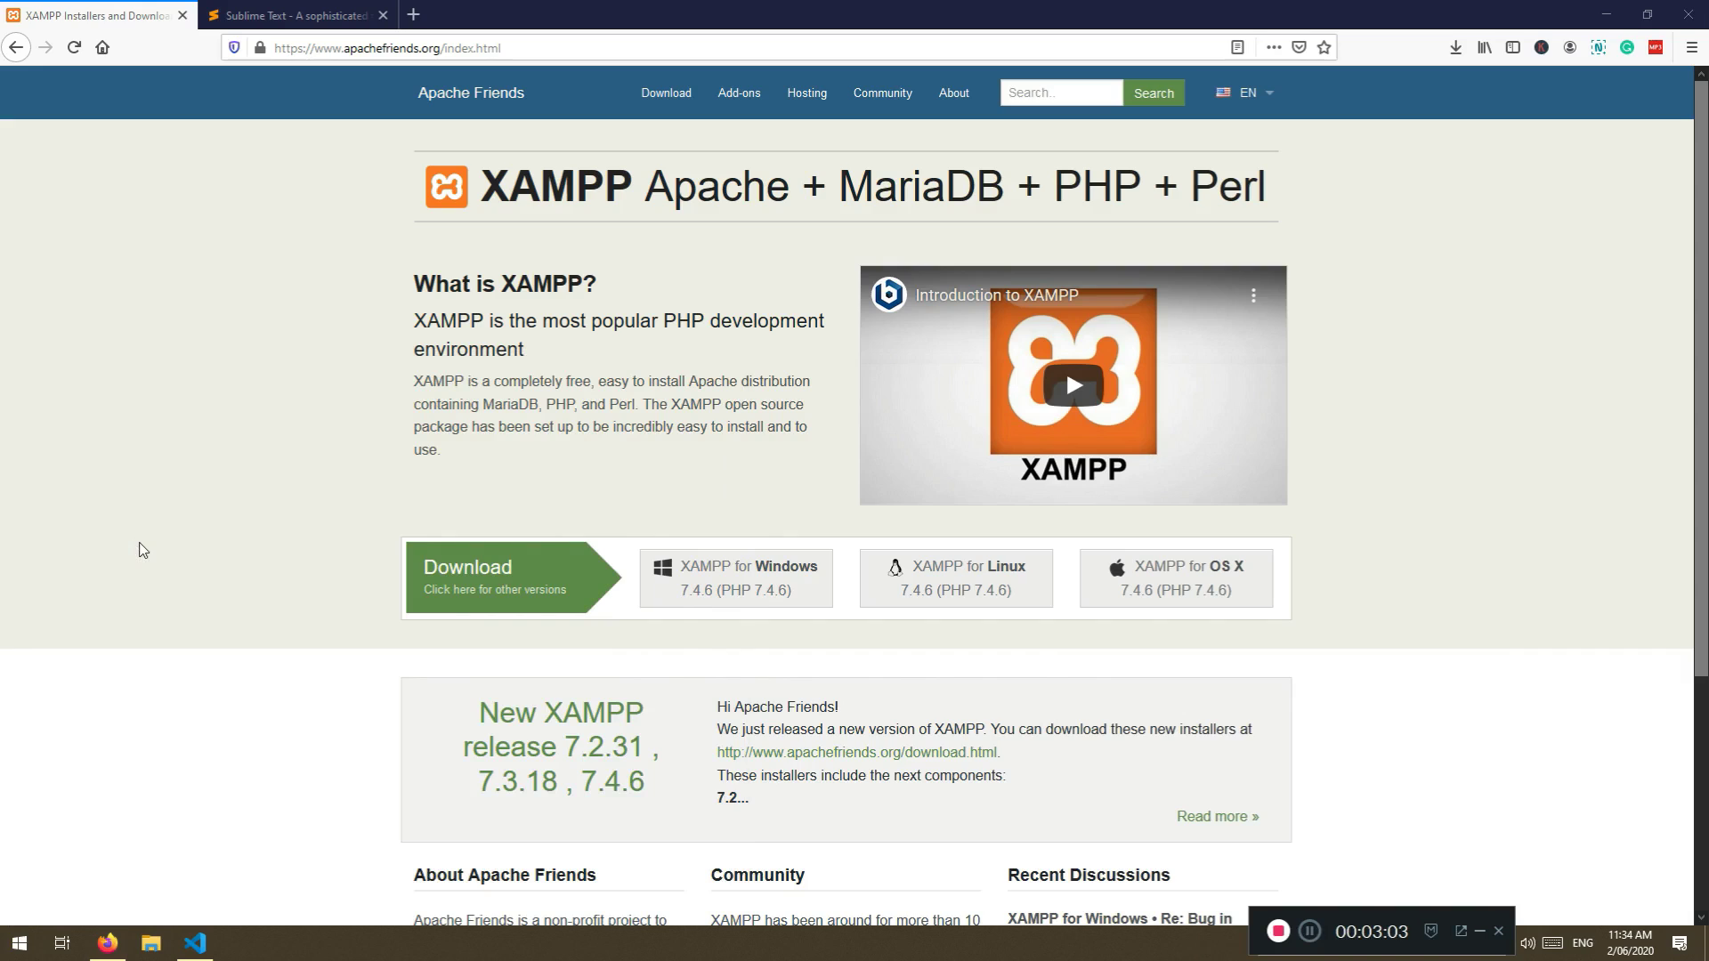
# Stop and restart Apache and MySQL in the XAMPP Control Panel
pyautogui.click(237, 943)
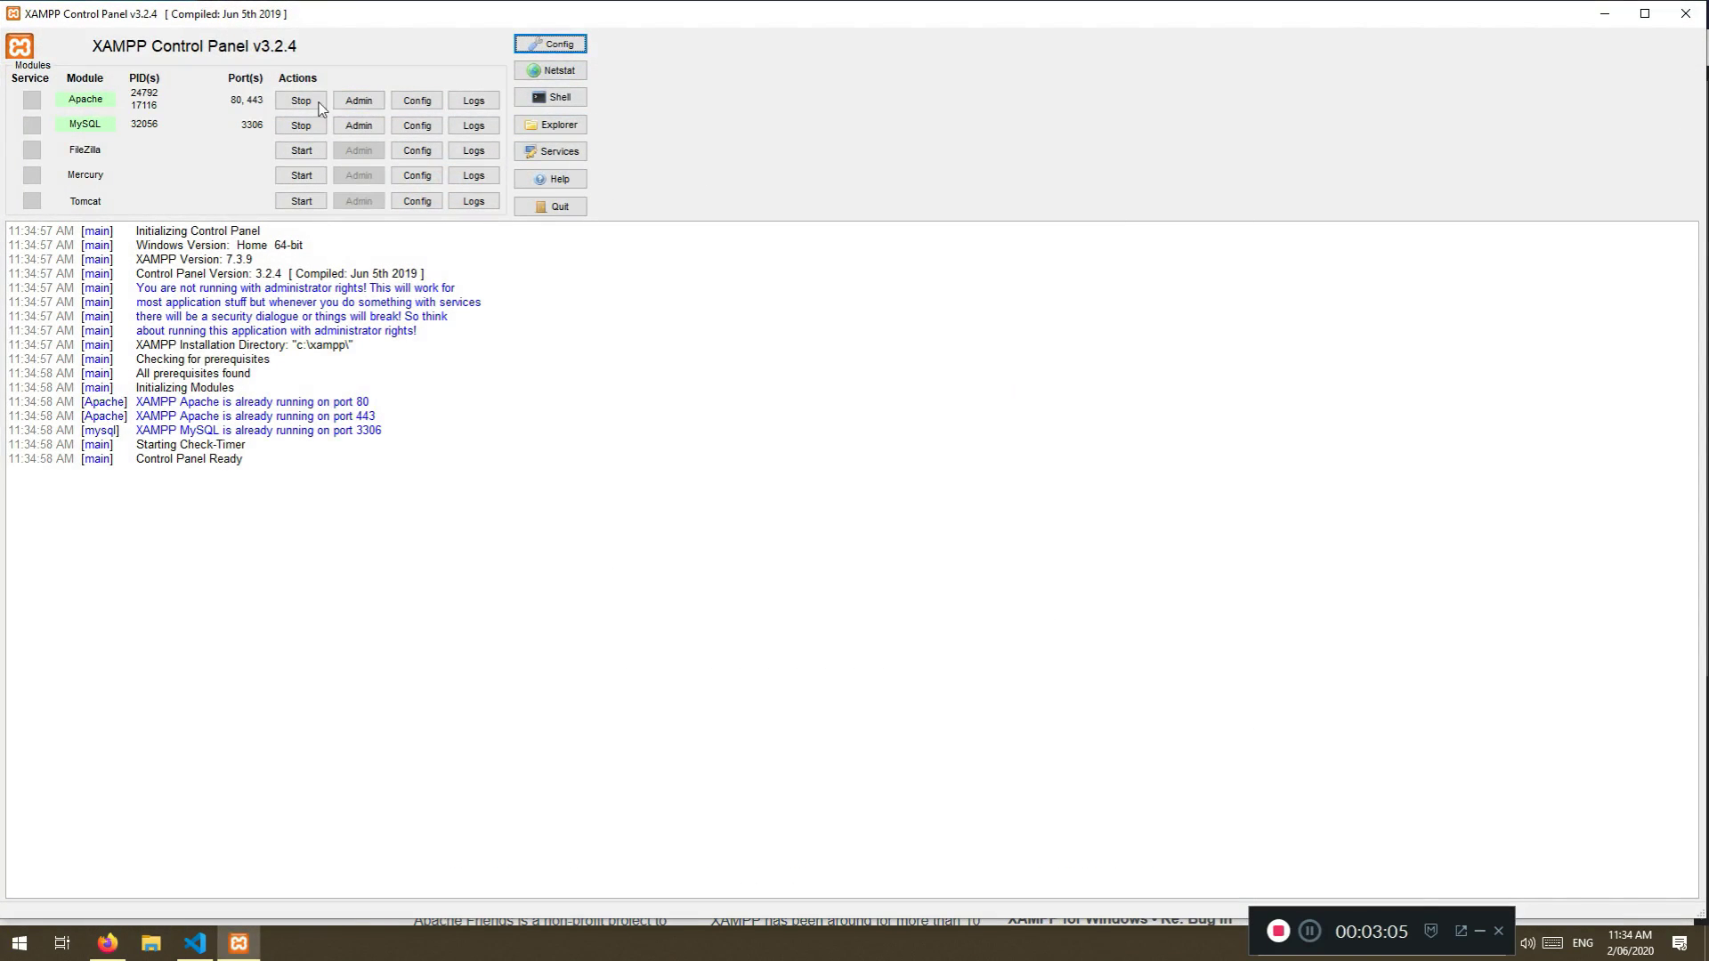
pyautogui.click(301, 101)
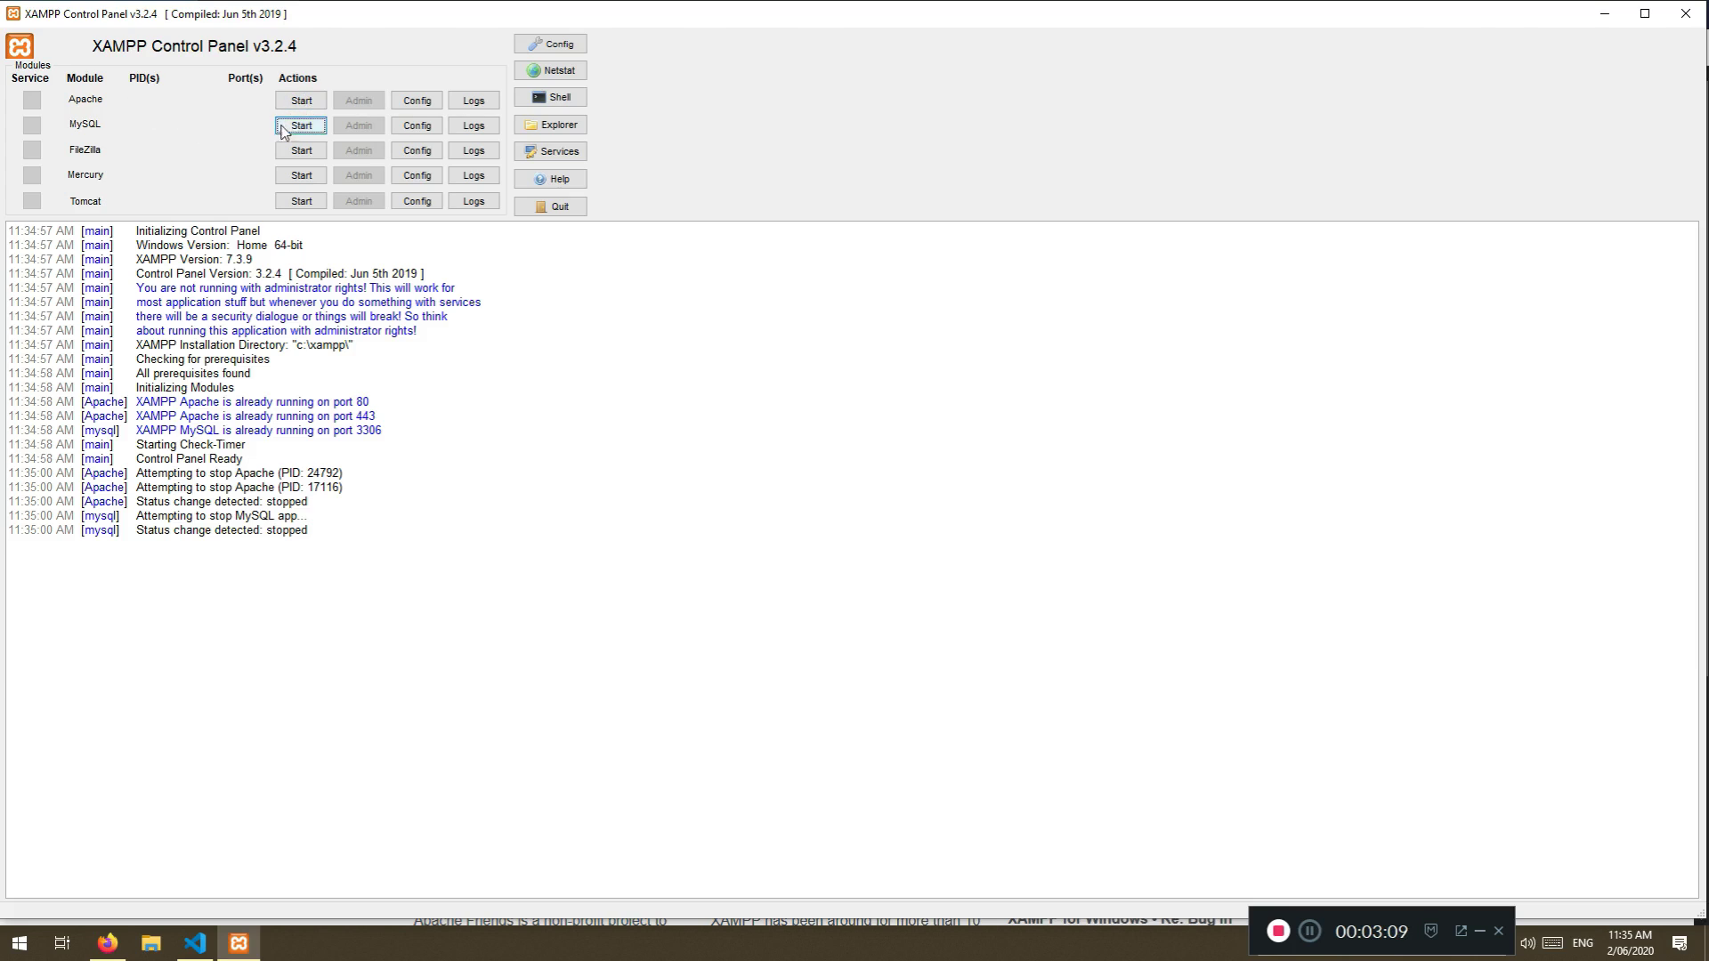
pyautogui.click(300, 99)
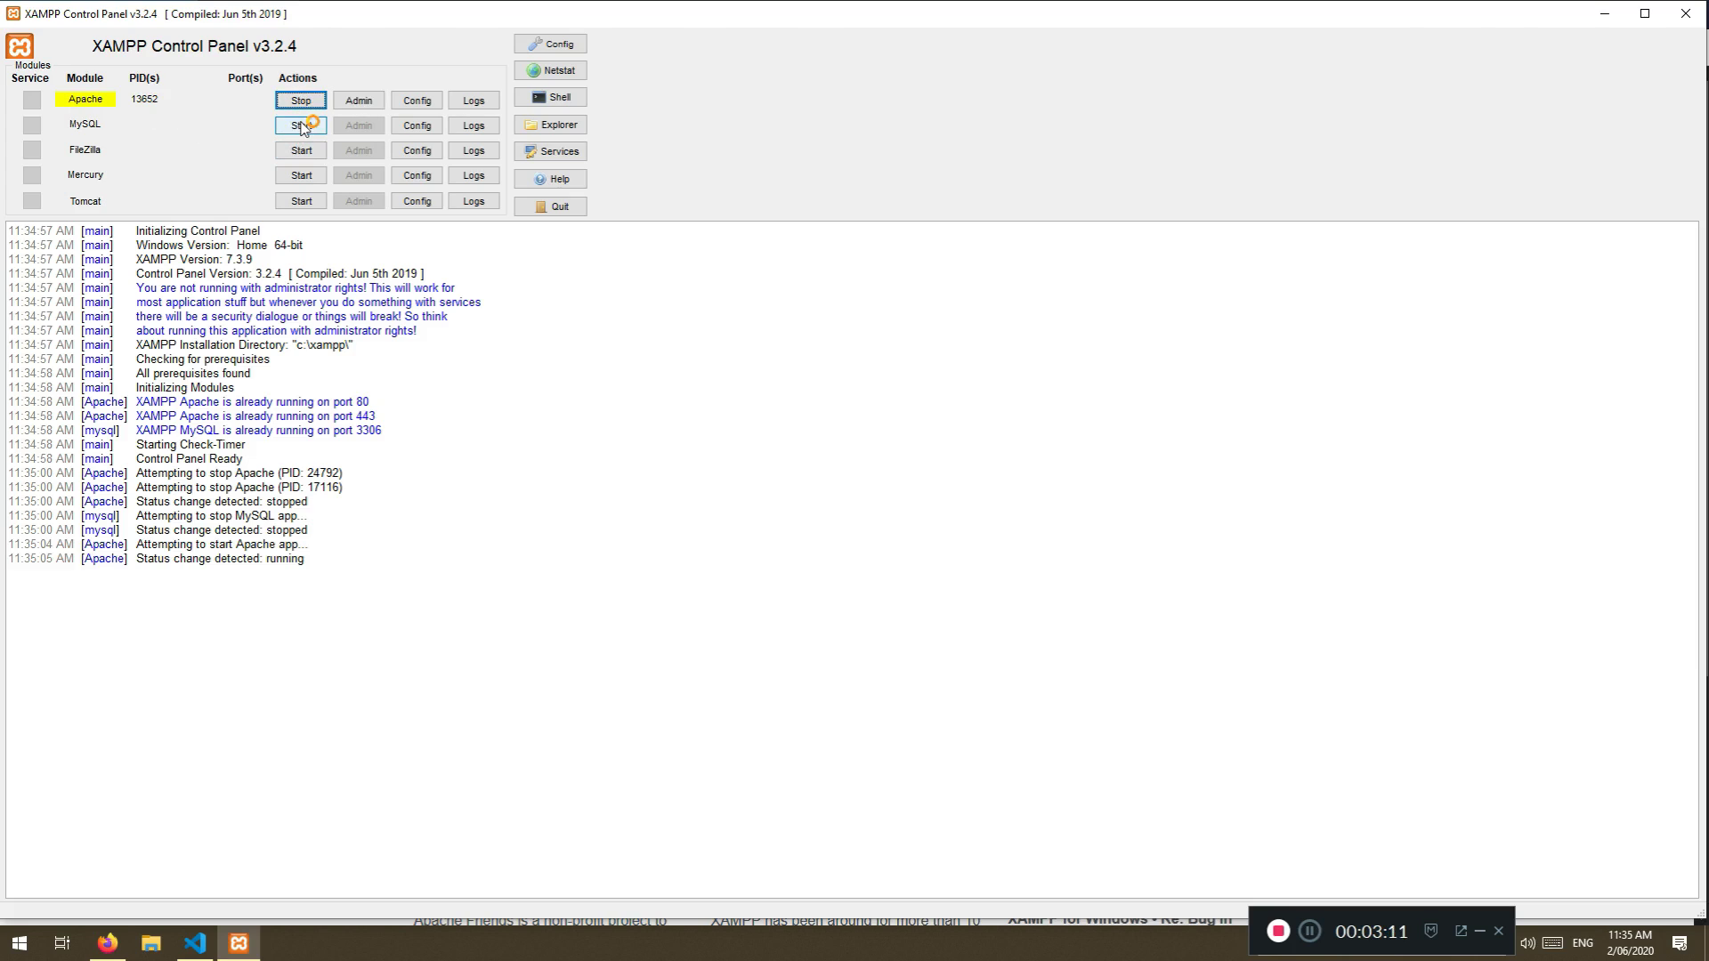
pyautogui.click(300, 125)
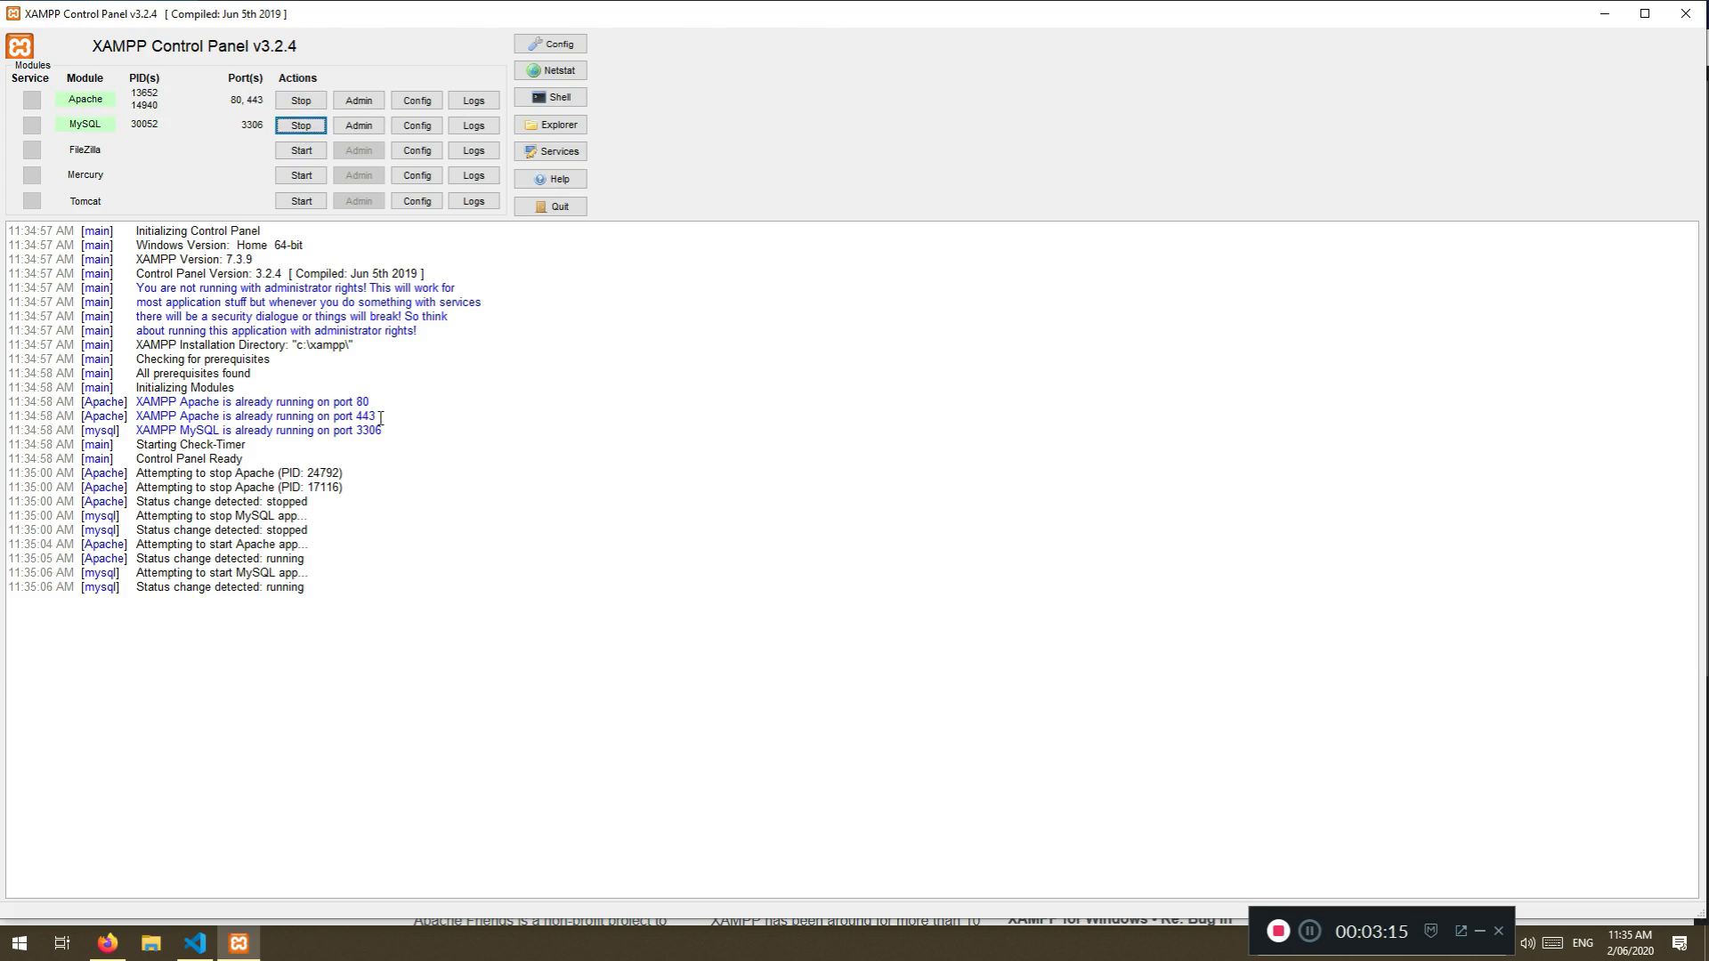
pyautogui.moveTo(1628, 205)
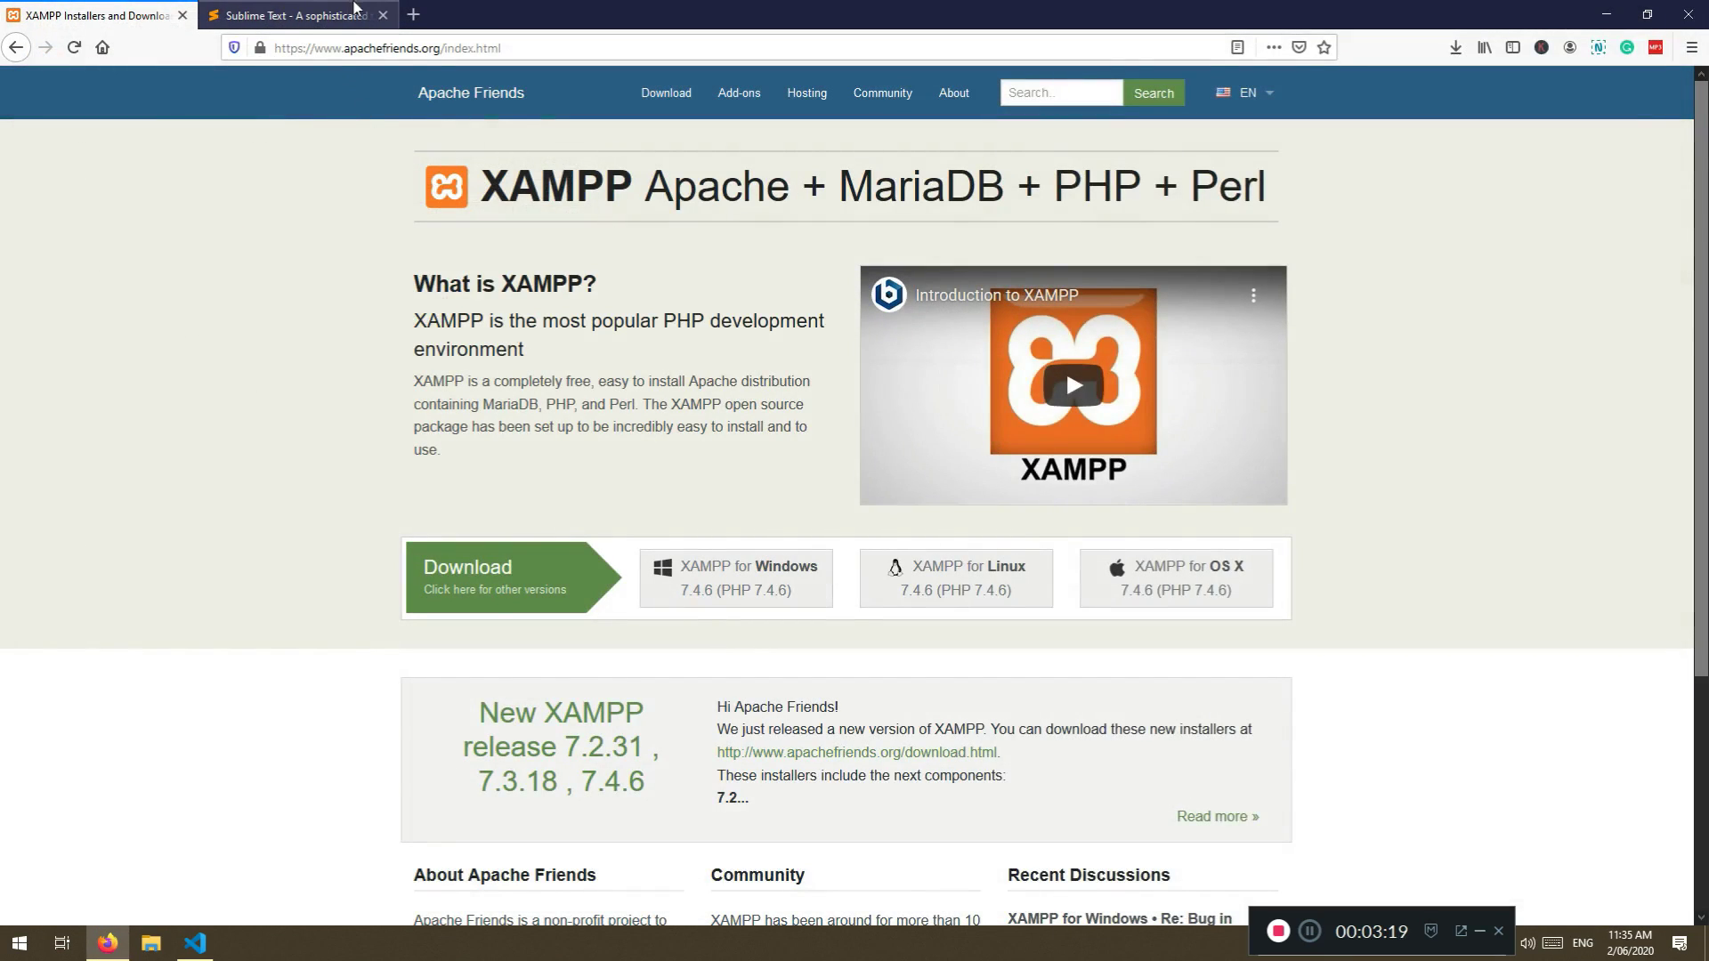
# Load localhost/dashboard, which returns a 404 error, then search for the xampp folder
pyautogui.click(381, 16)
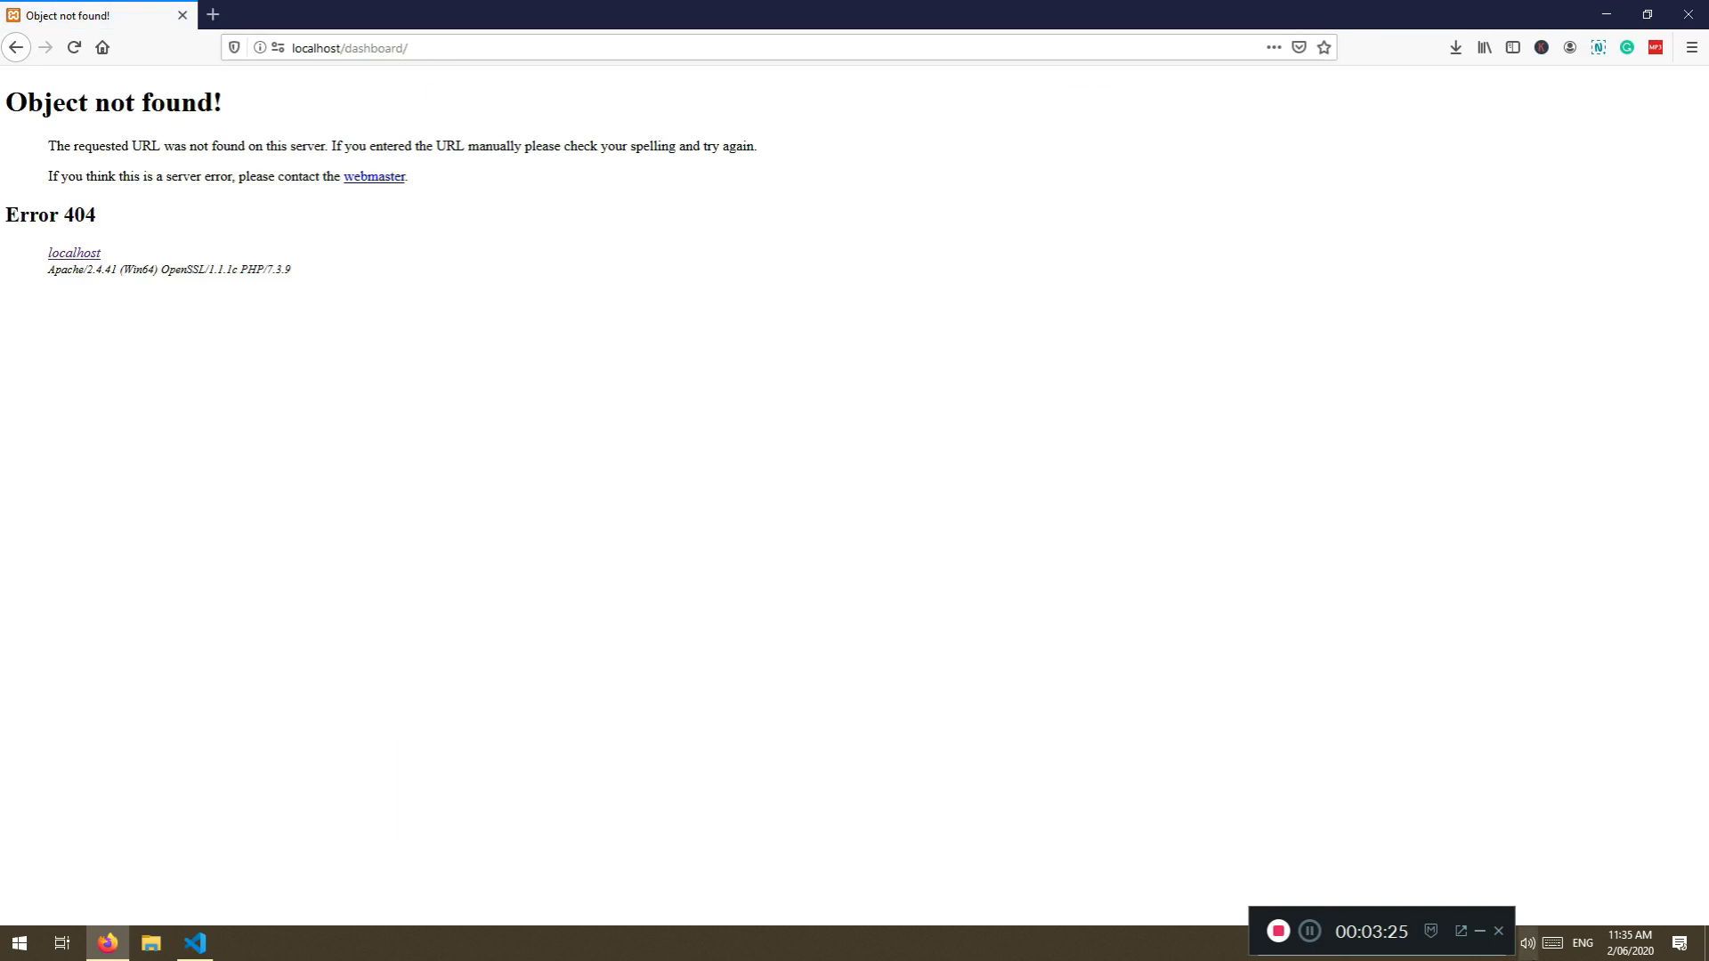
pyautogui.write('xa')
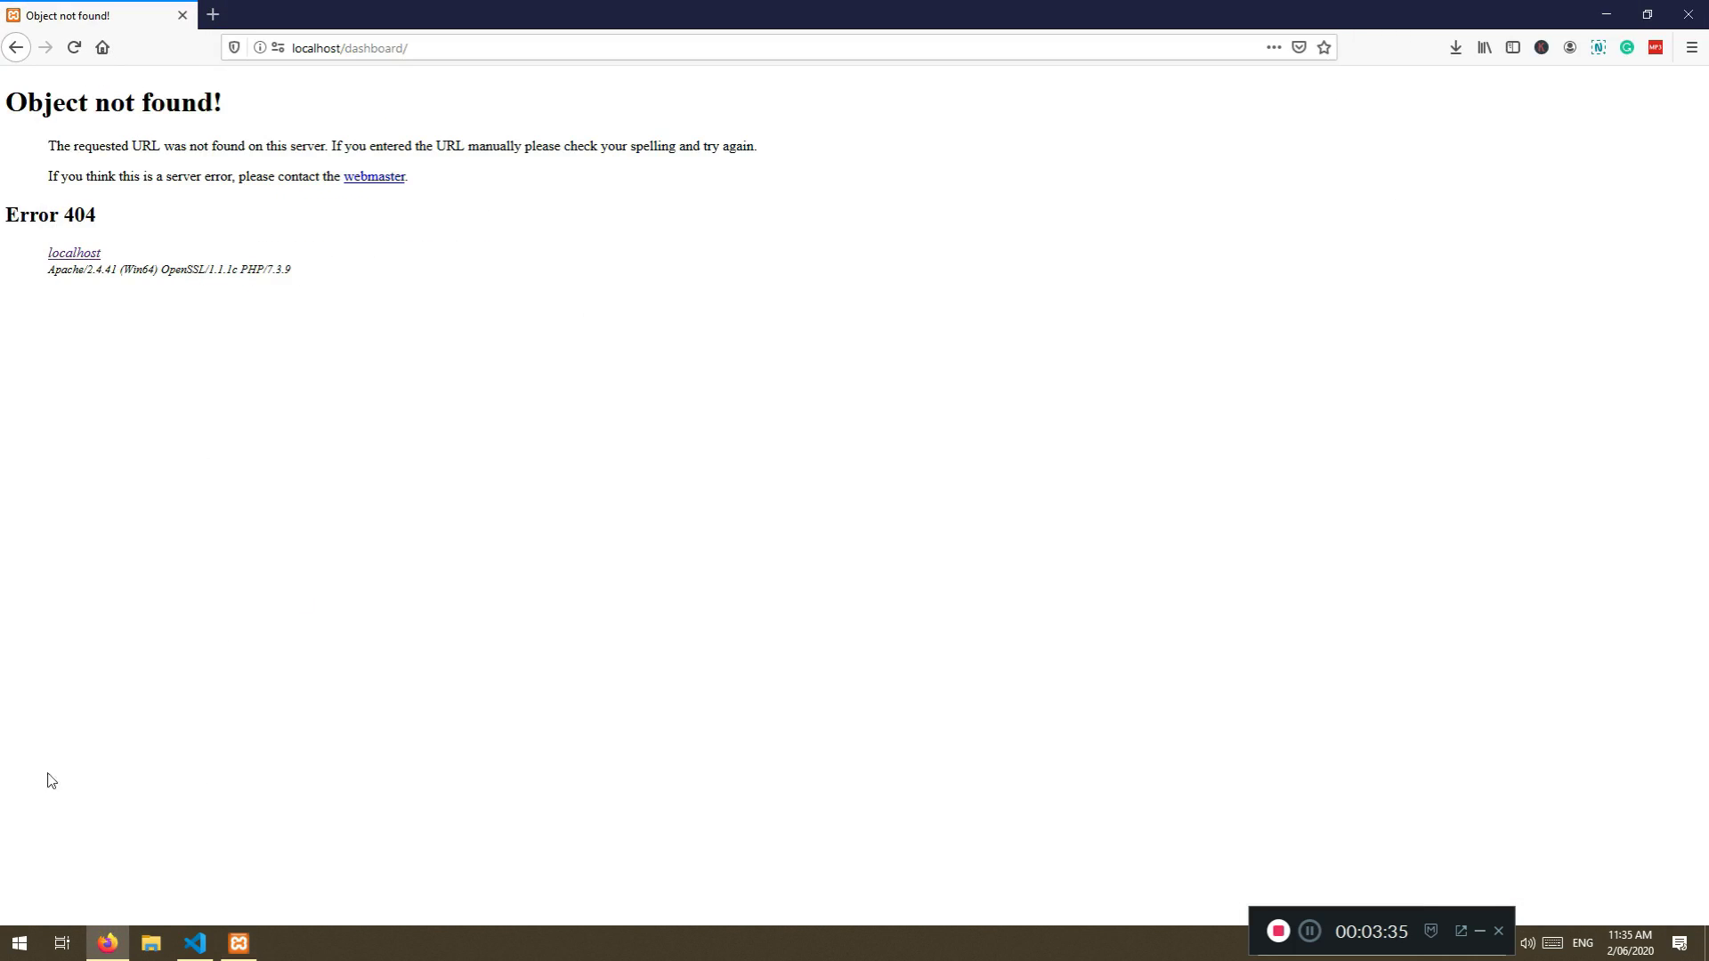
pyautogui.write('xam')
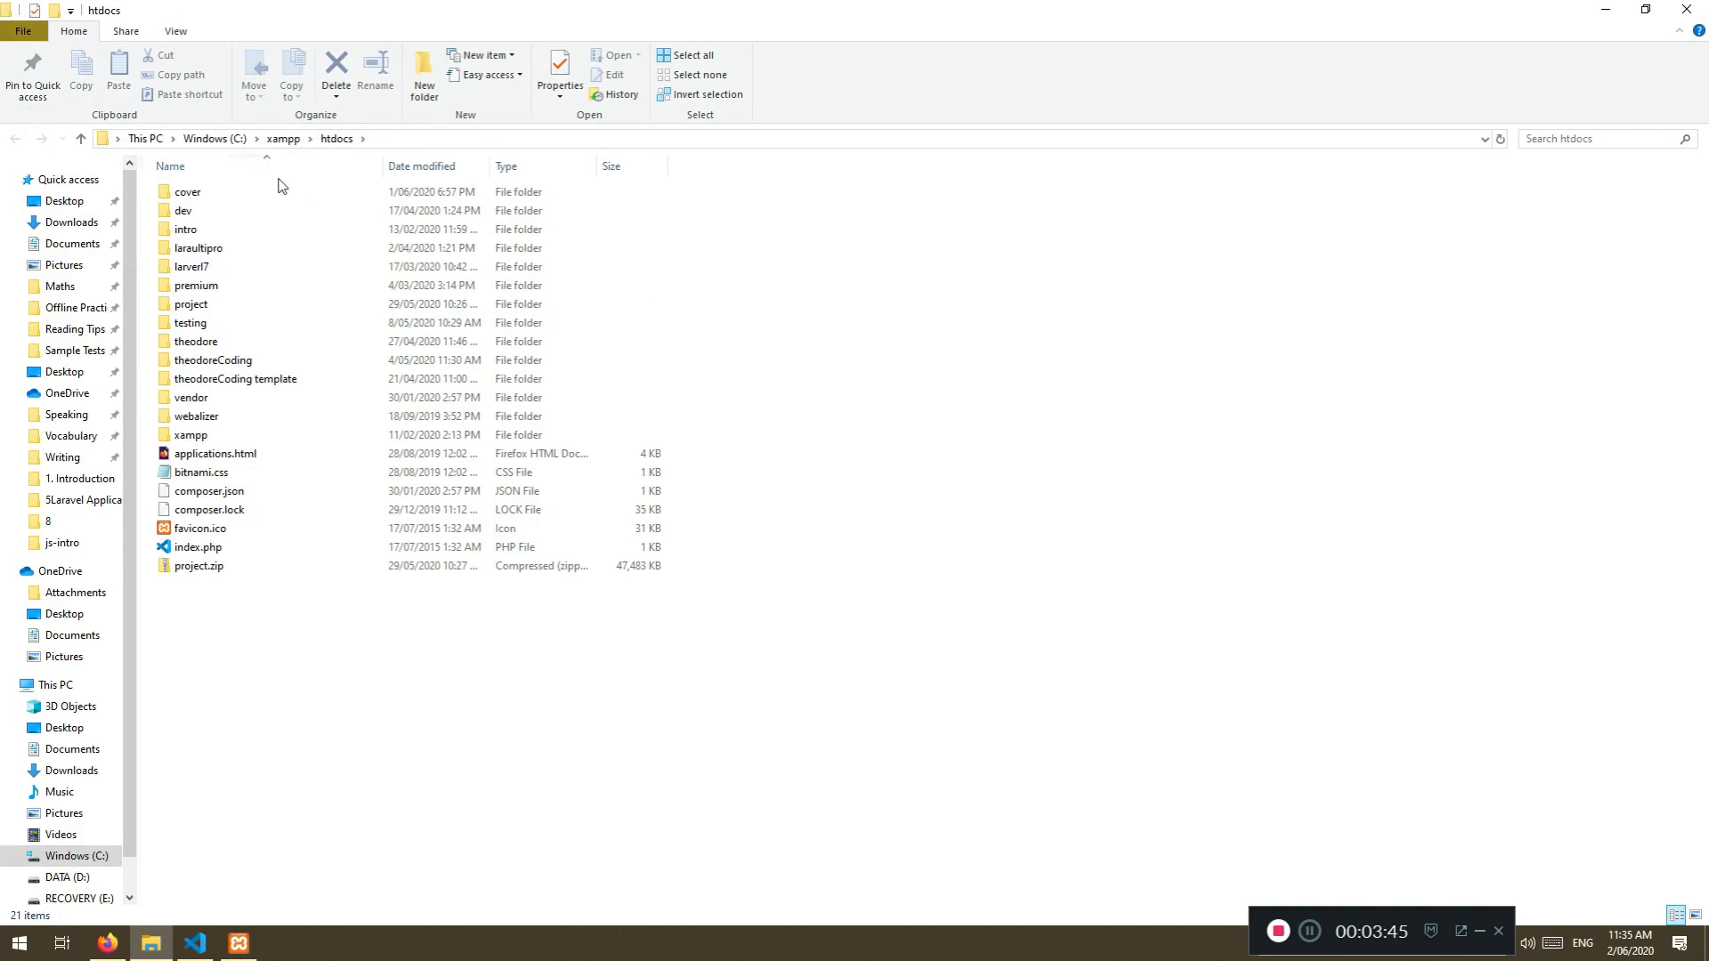
# Browse the items in C:\xampp\htdocs and right-click an empty area for the context menu
pyautogui.click(185, 229)
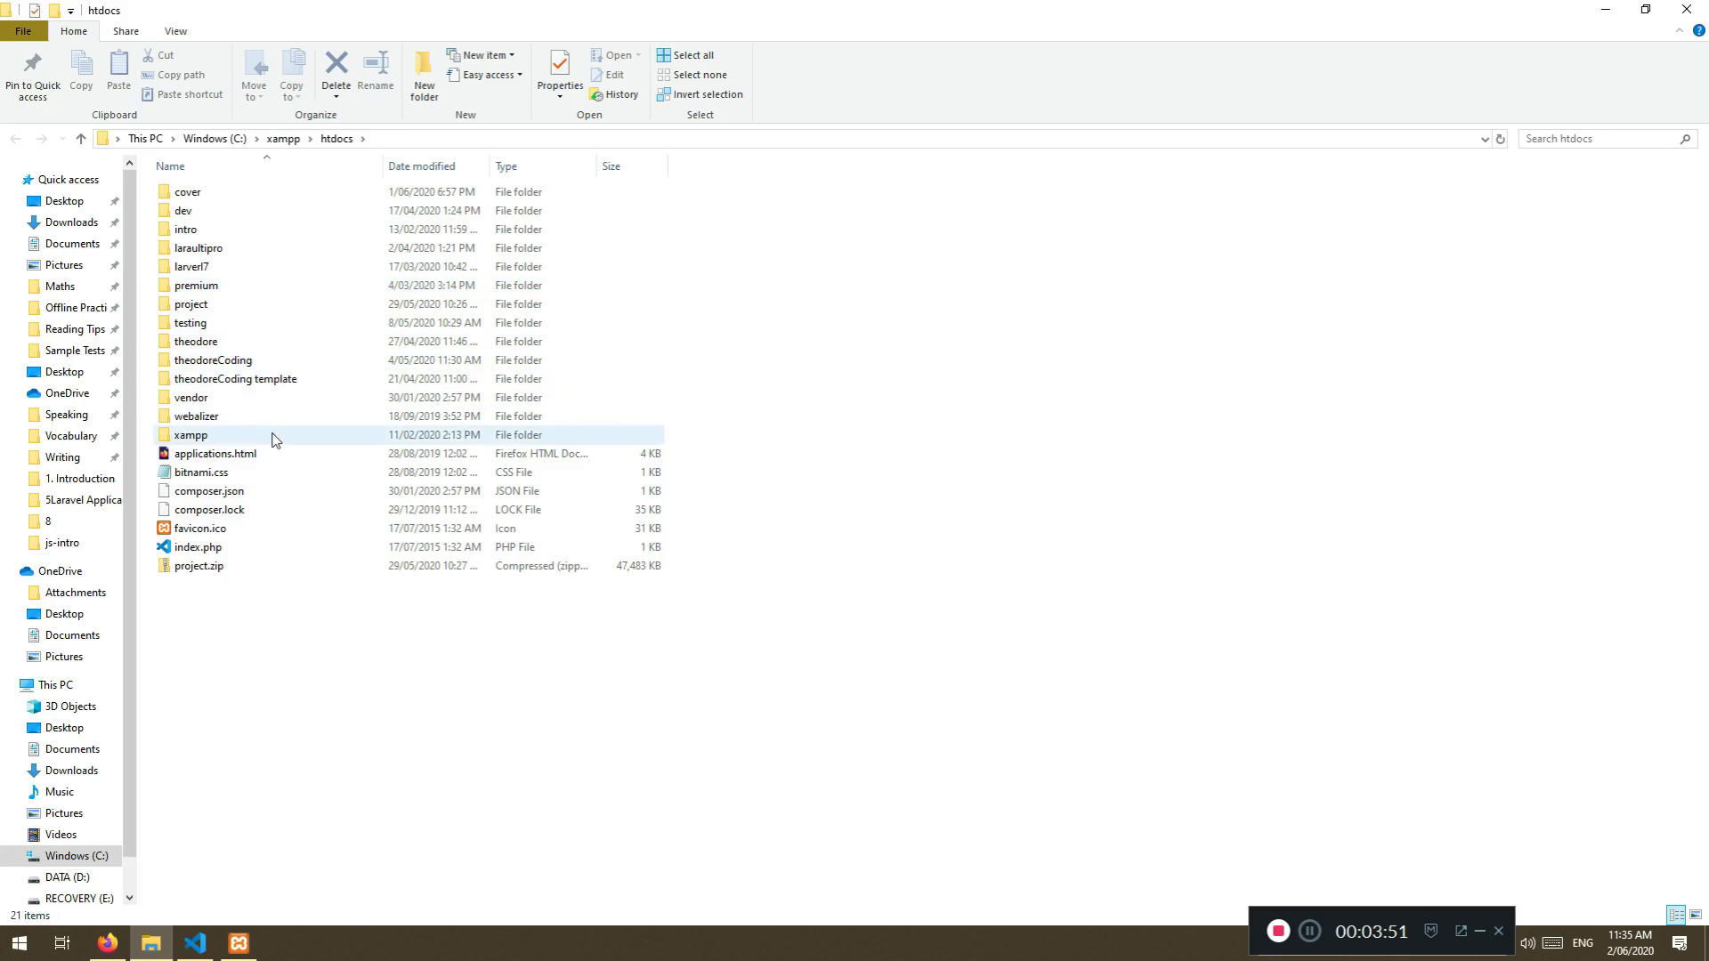
pyautogui.click(200, 528)
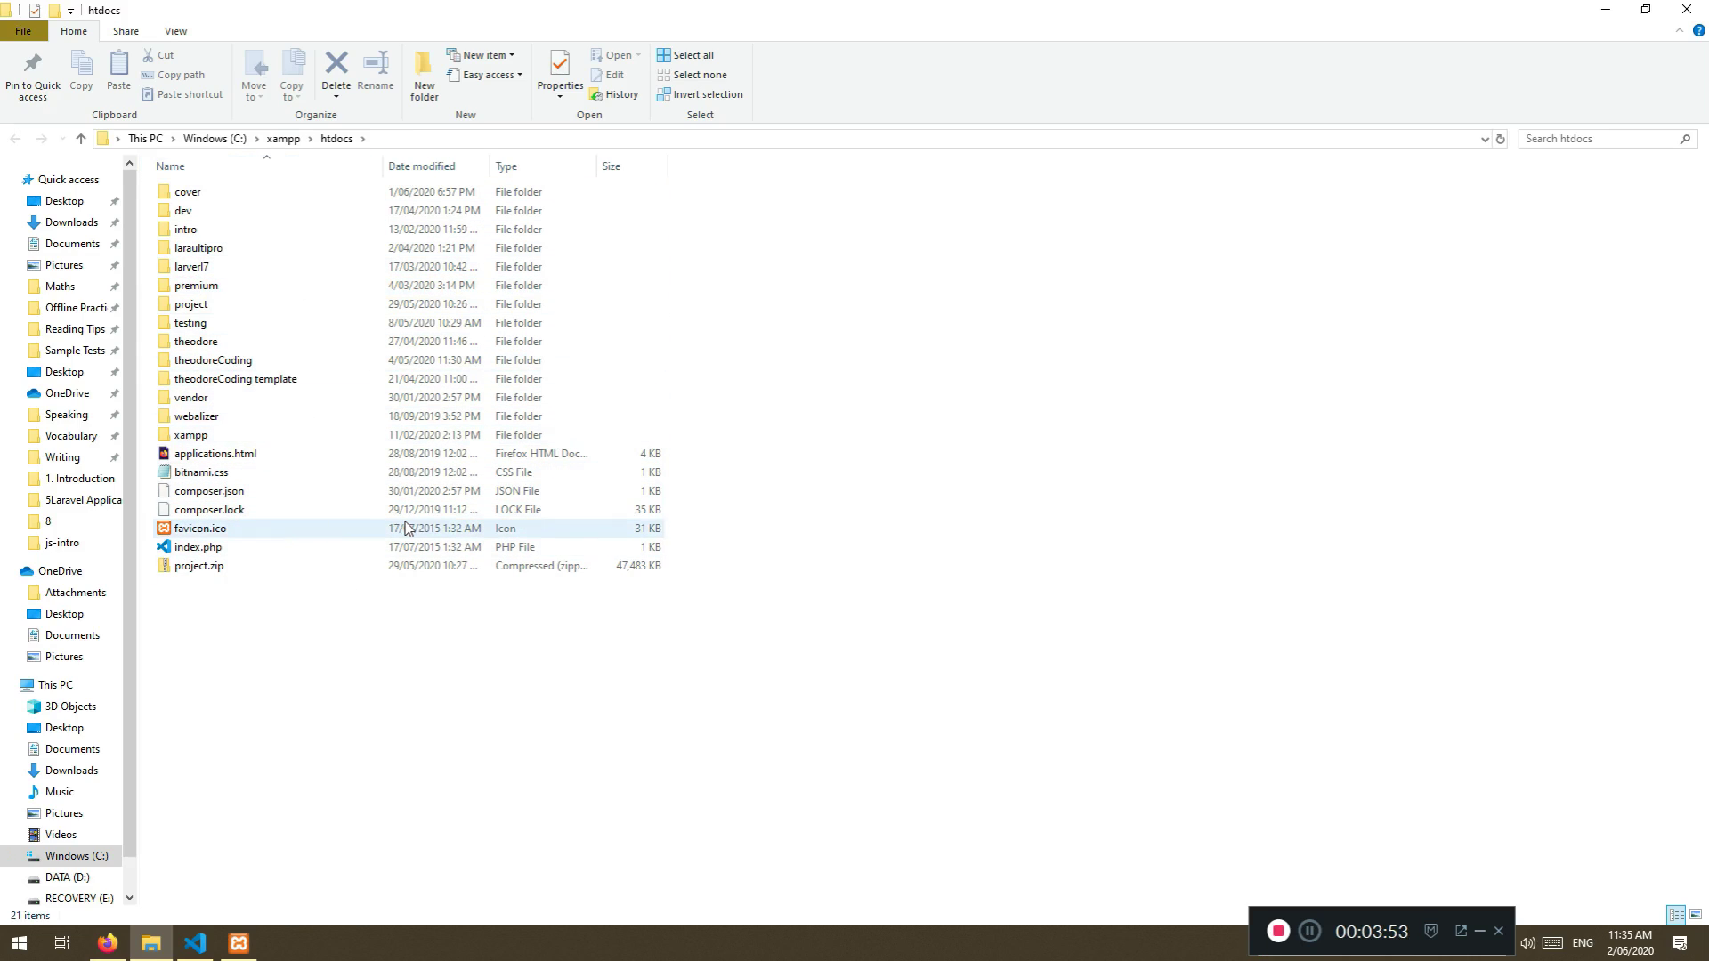
pyautogui.click(199, 546)
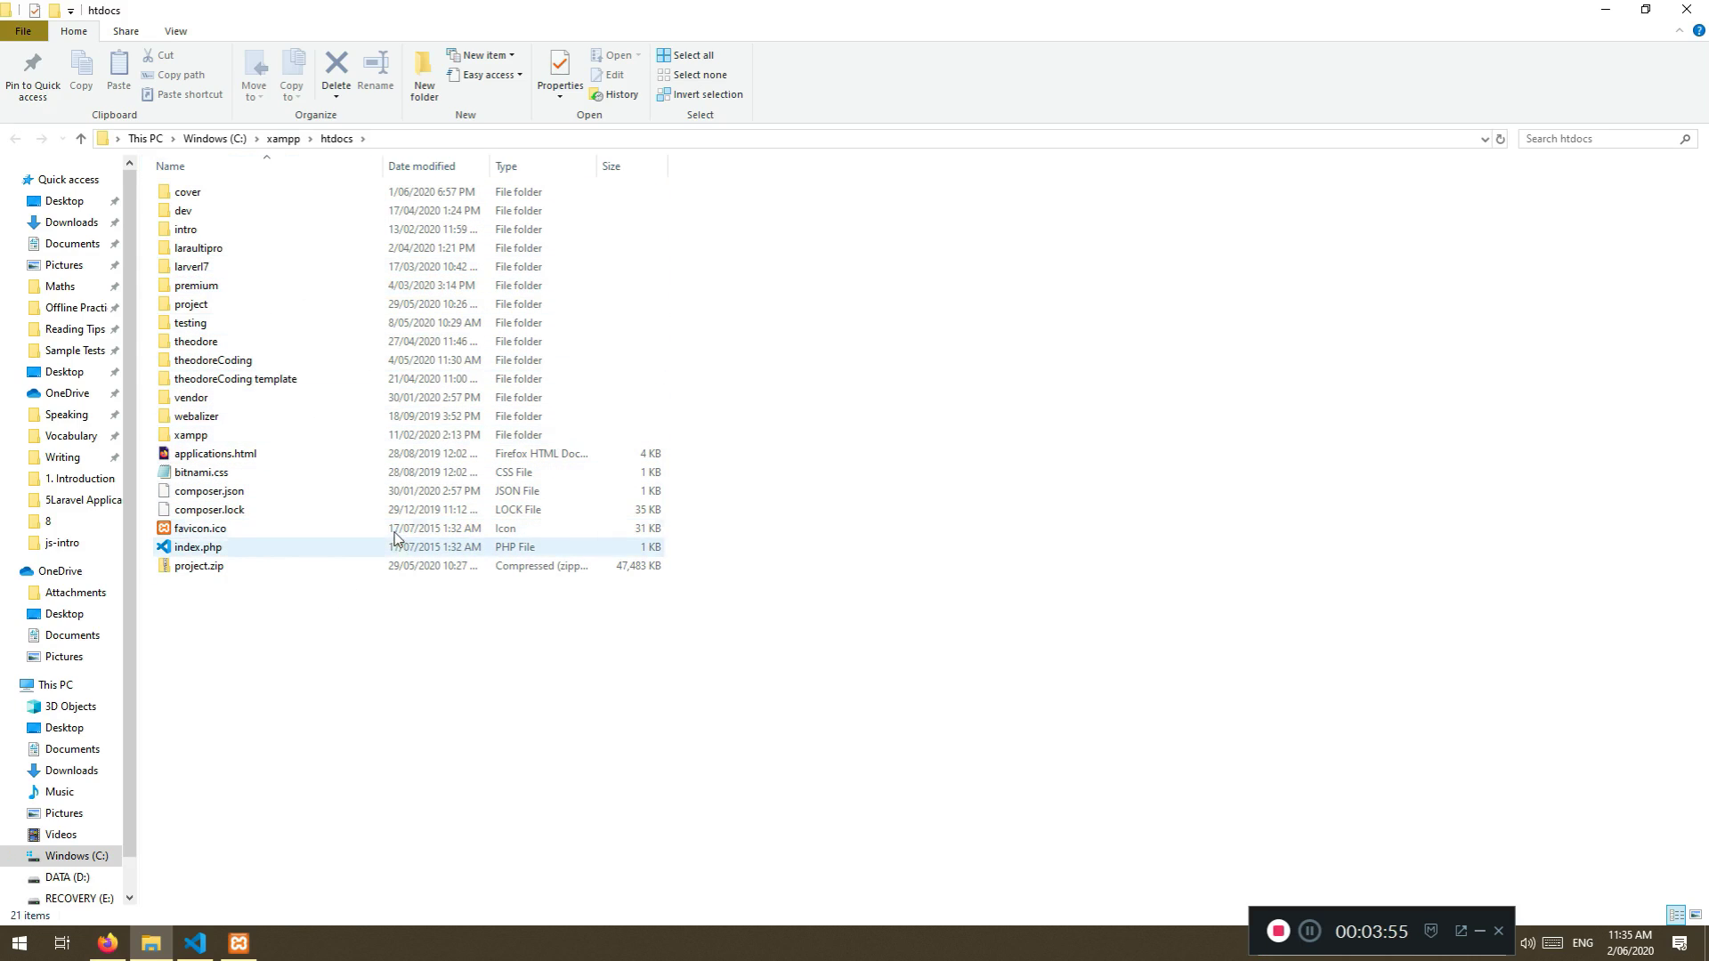
pyautogui.click(201, 528)
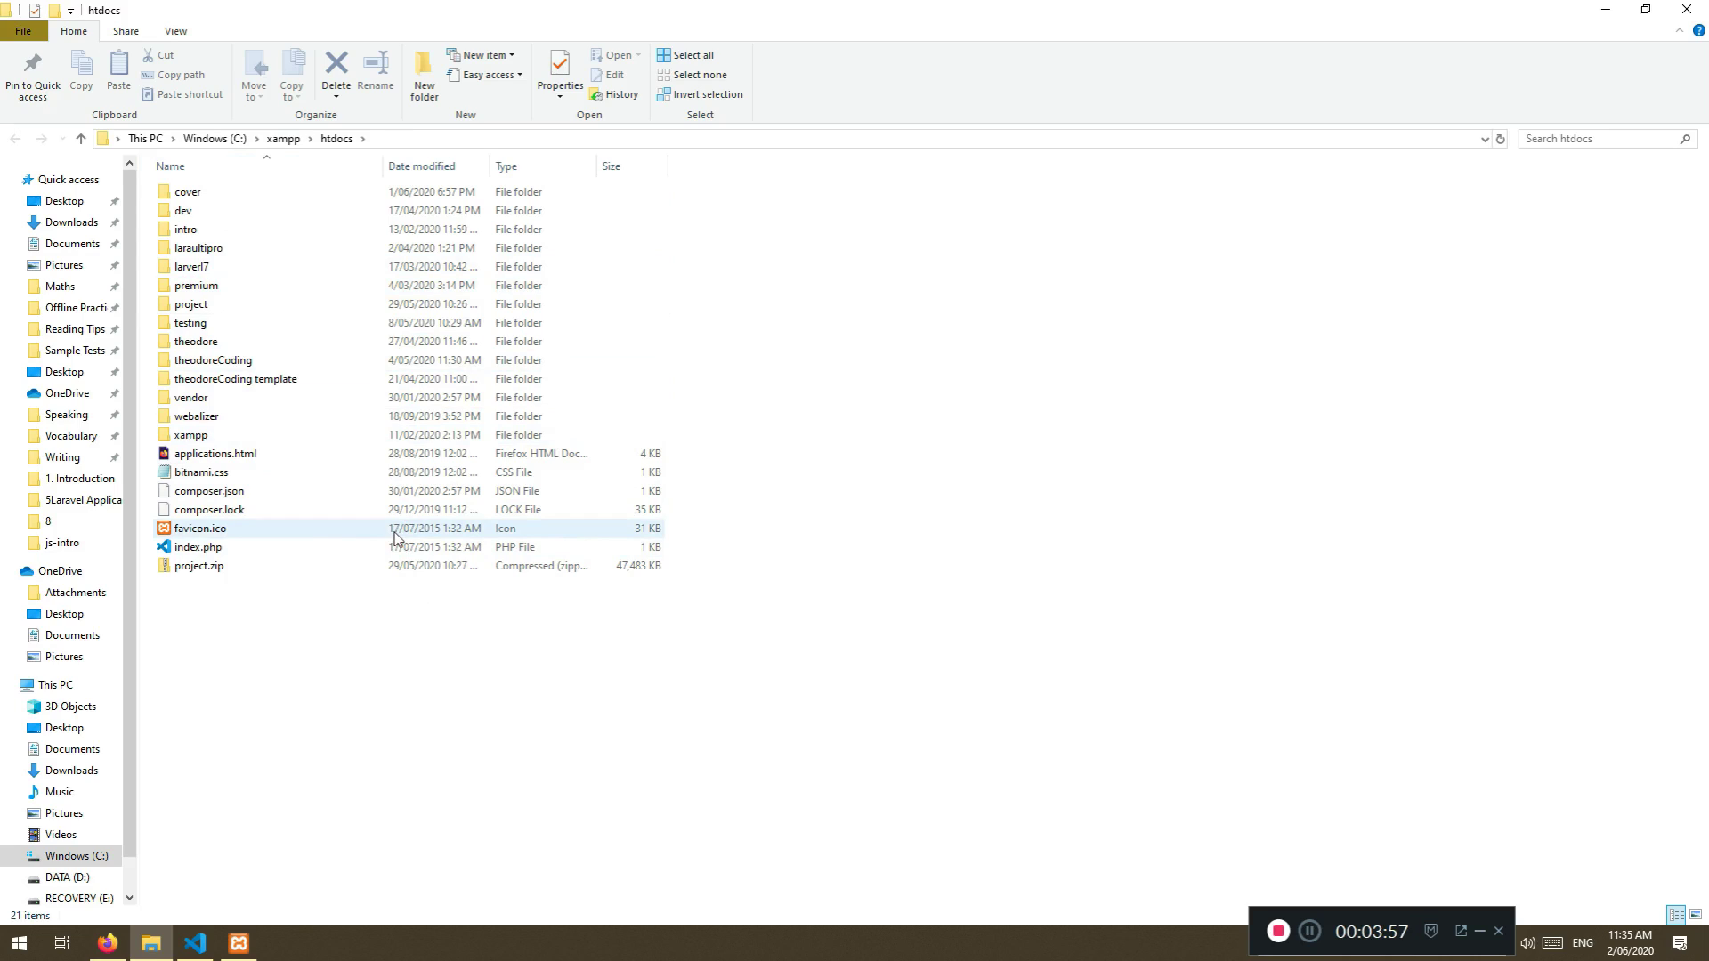
pyautogui.click(199, 247)
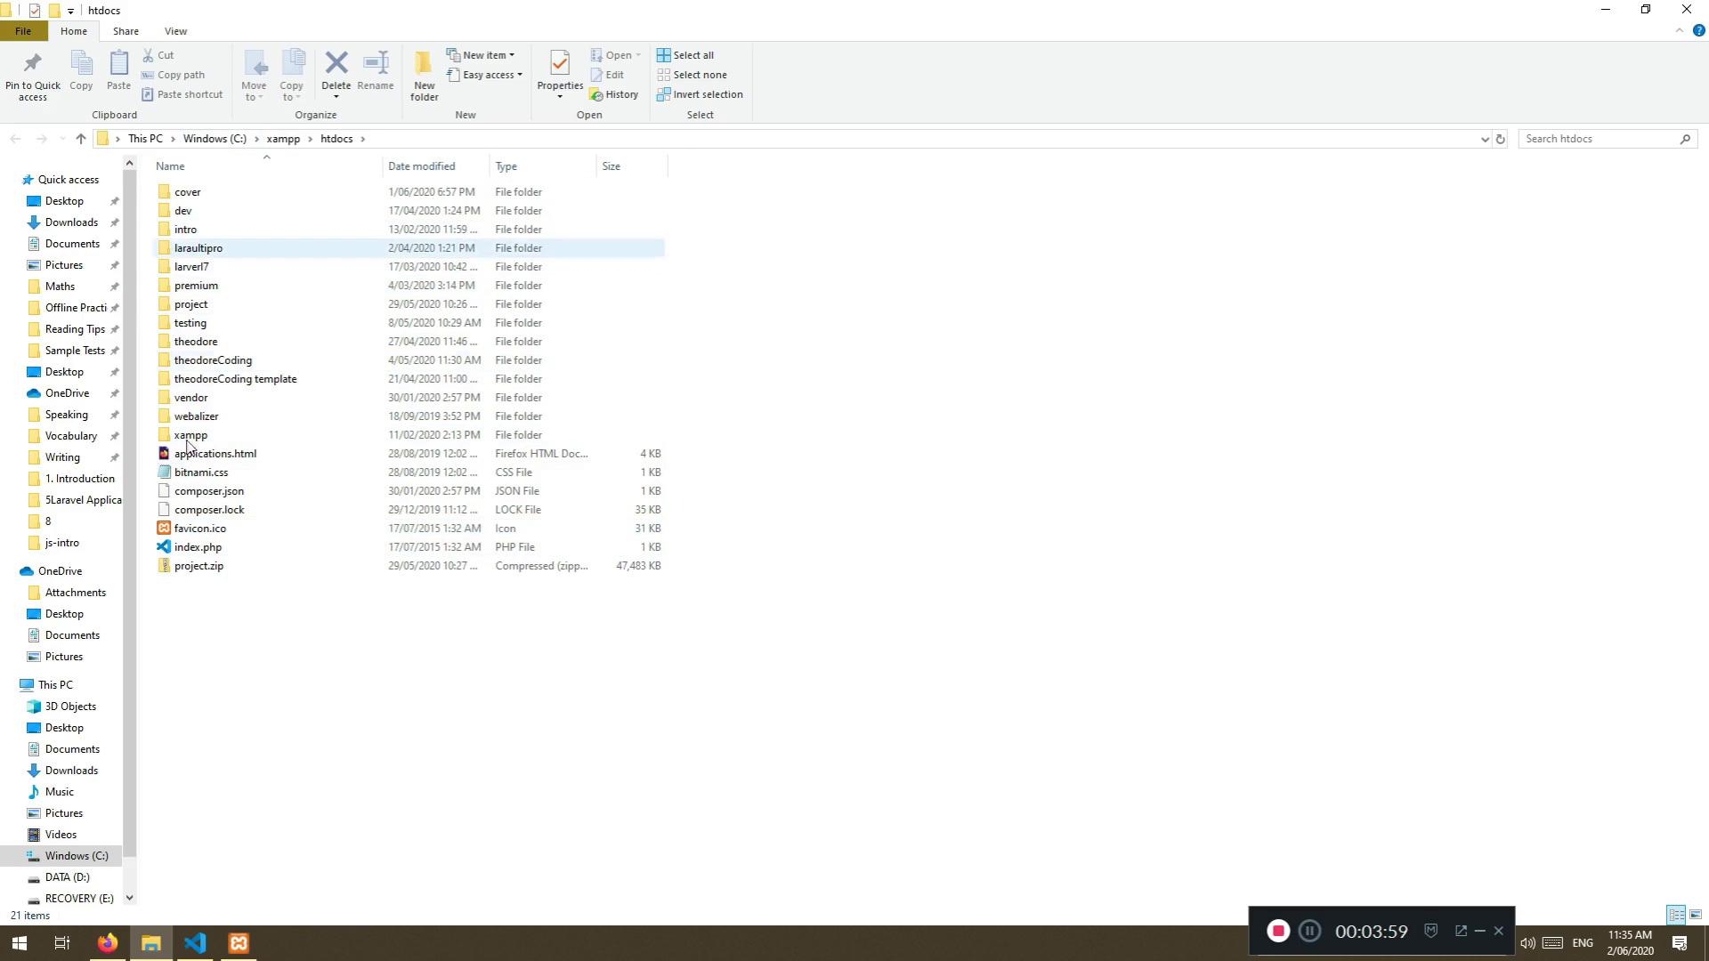
pyautogui.click(191, 435)
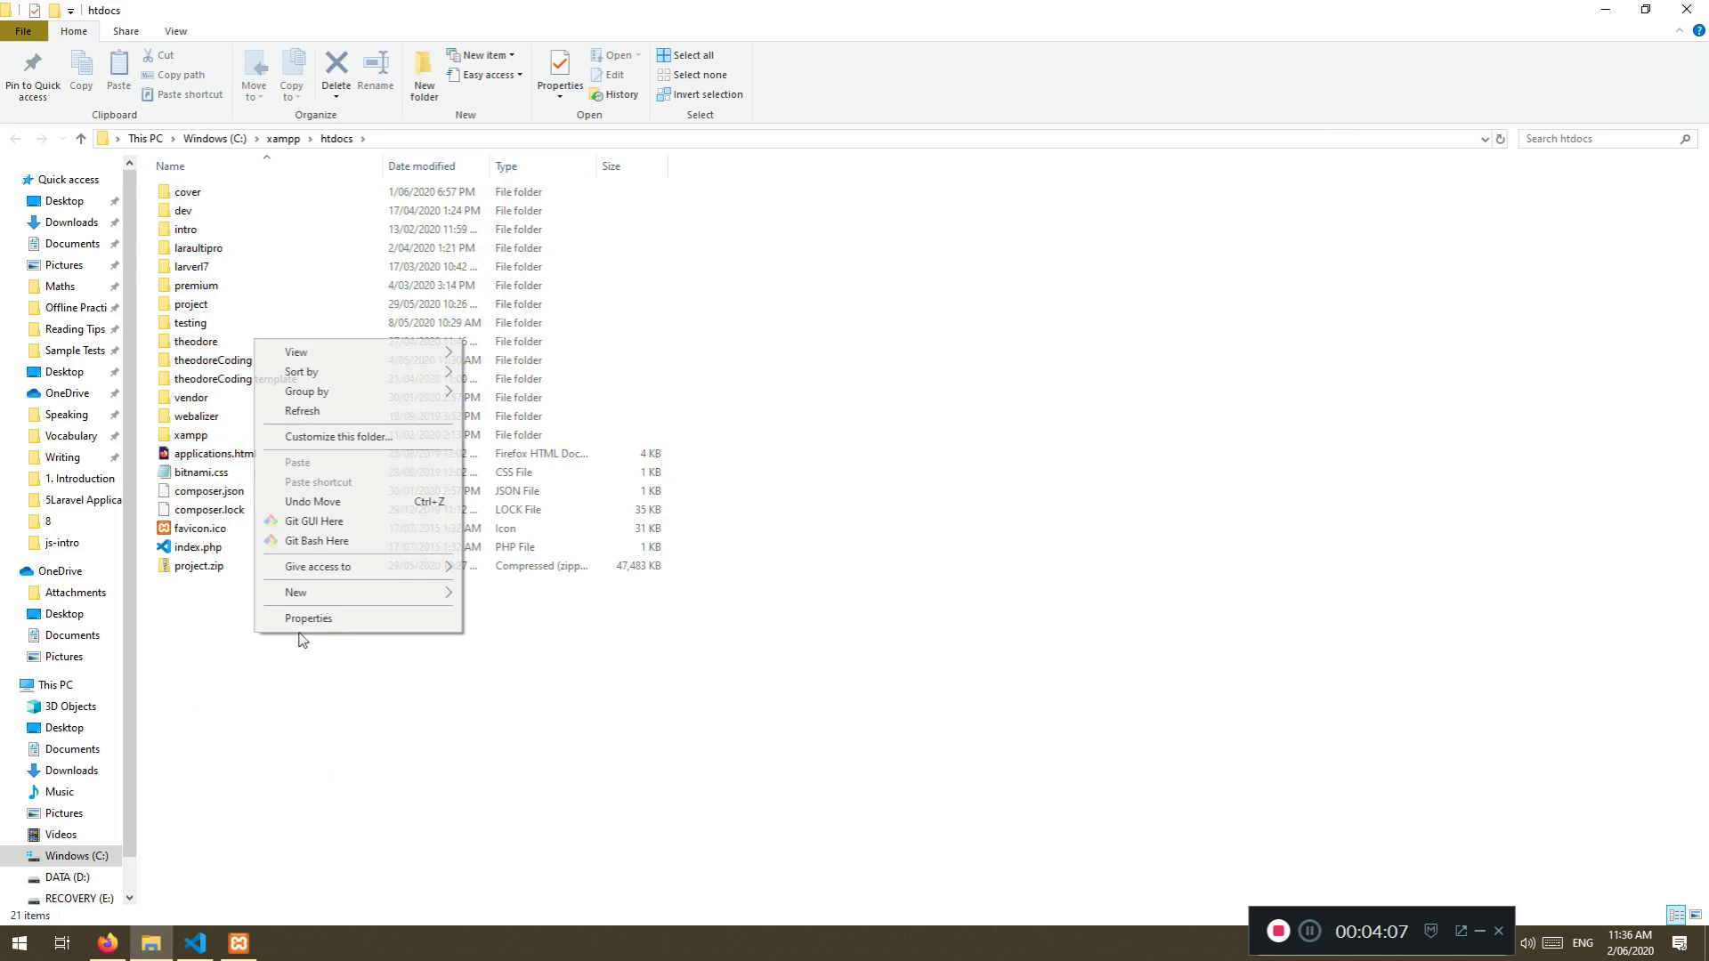
# Create a js-intro folder in htdocs, check localhost/js-intro in Firefox, then return to VS Code
pyautogui.click(295, 592)
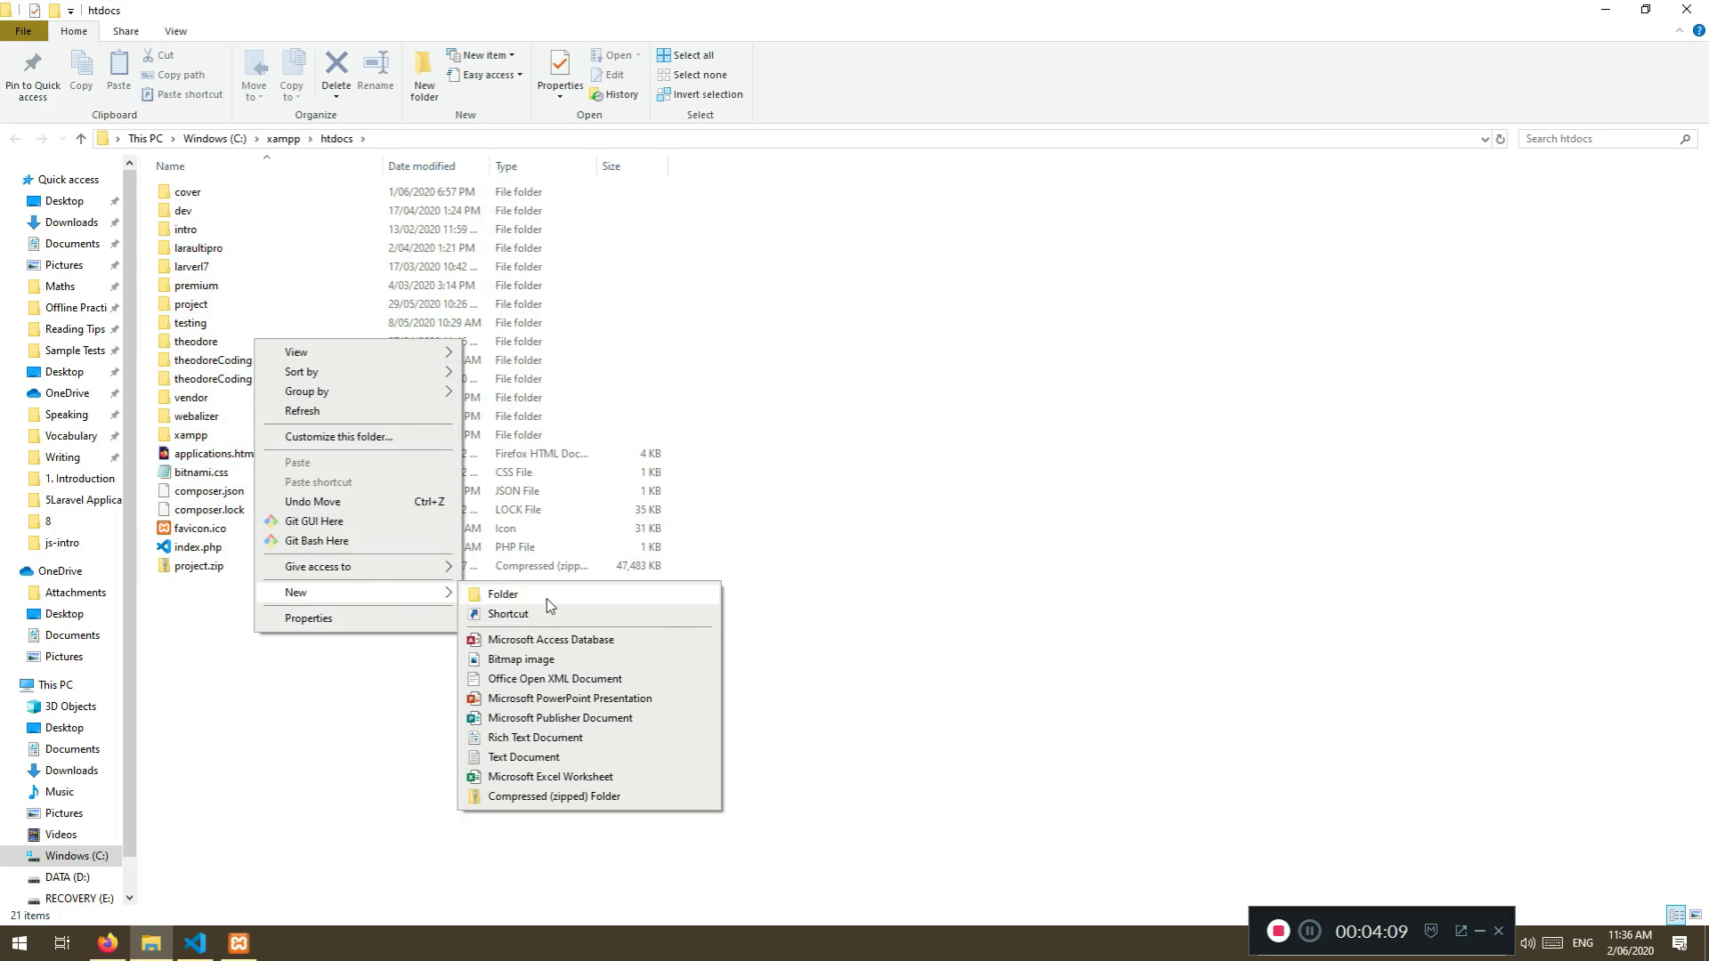
pyautogui.click(502, 594)
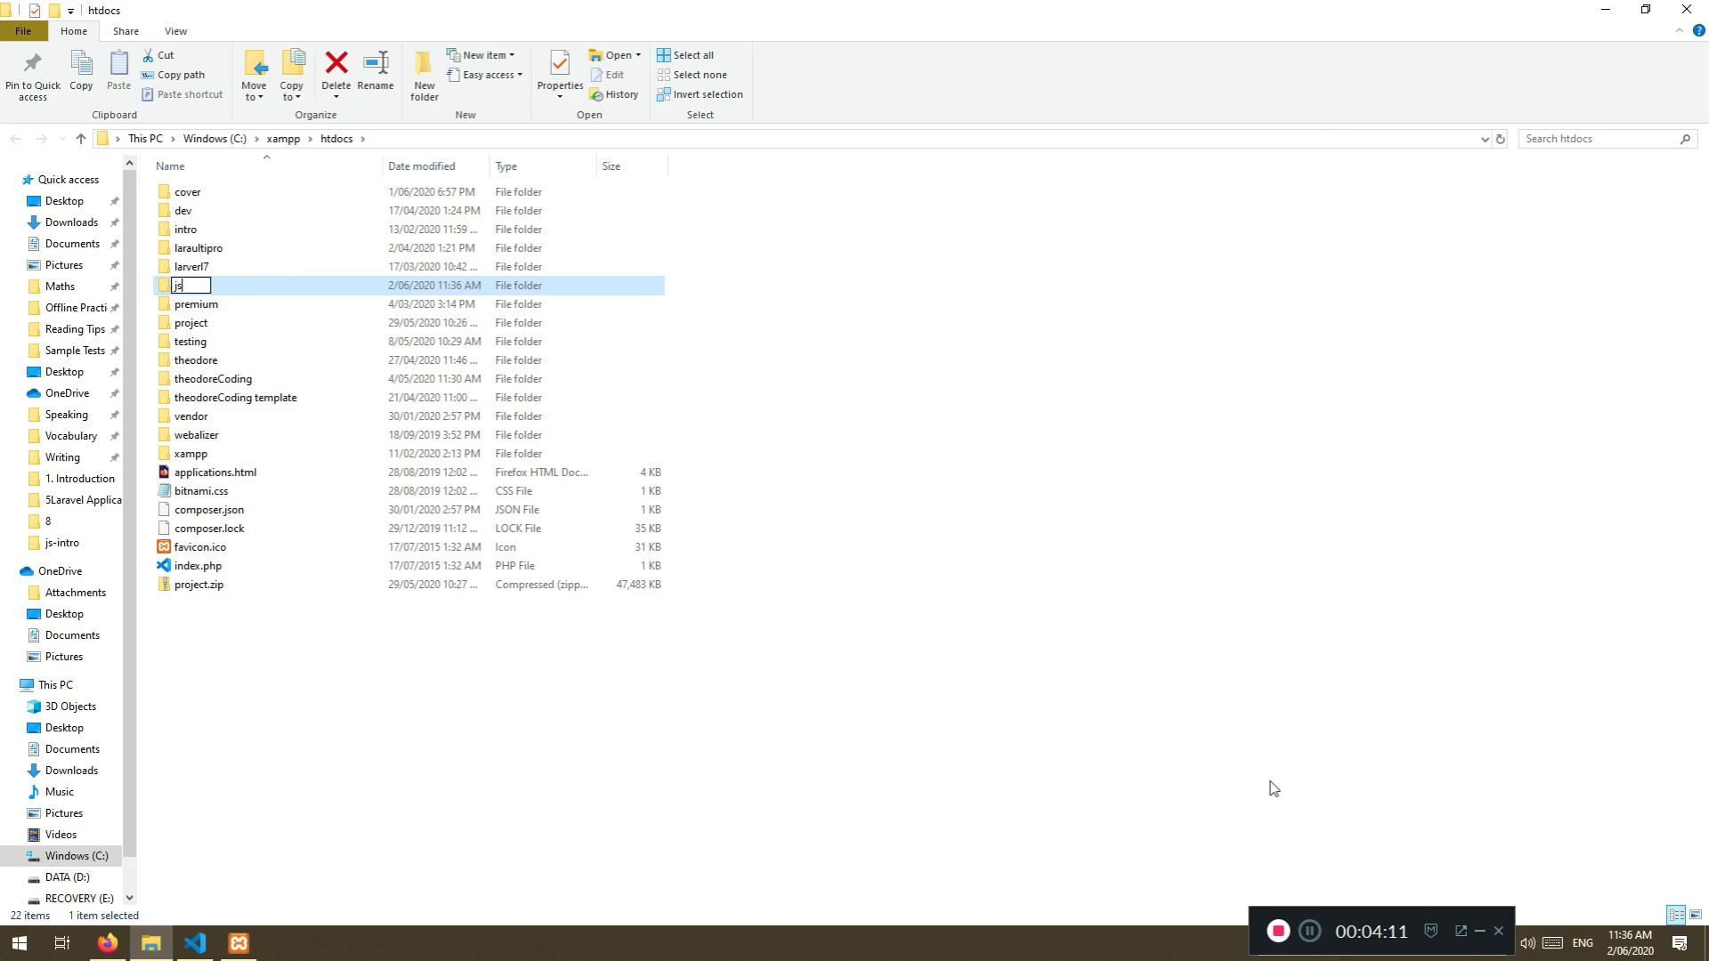
pyautogui.write('-intro')
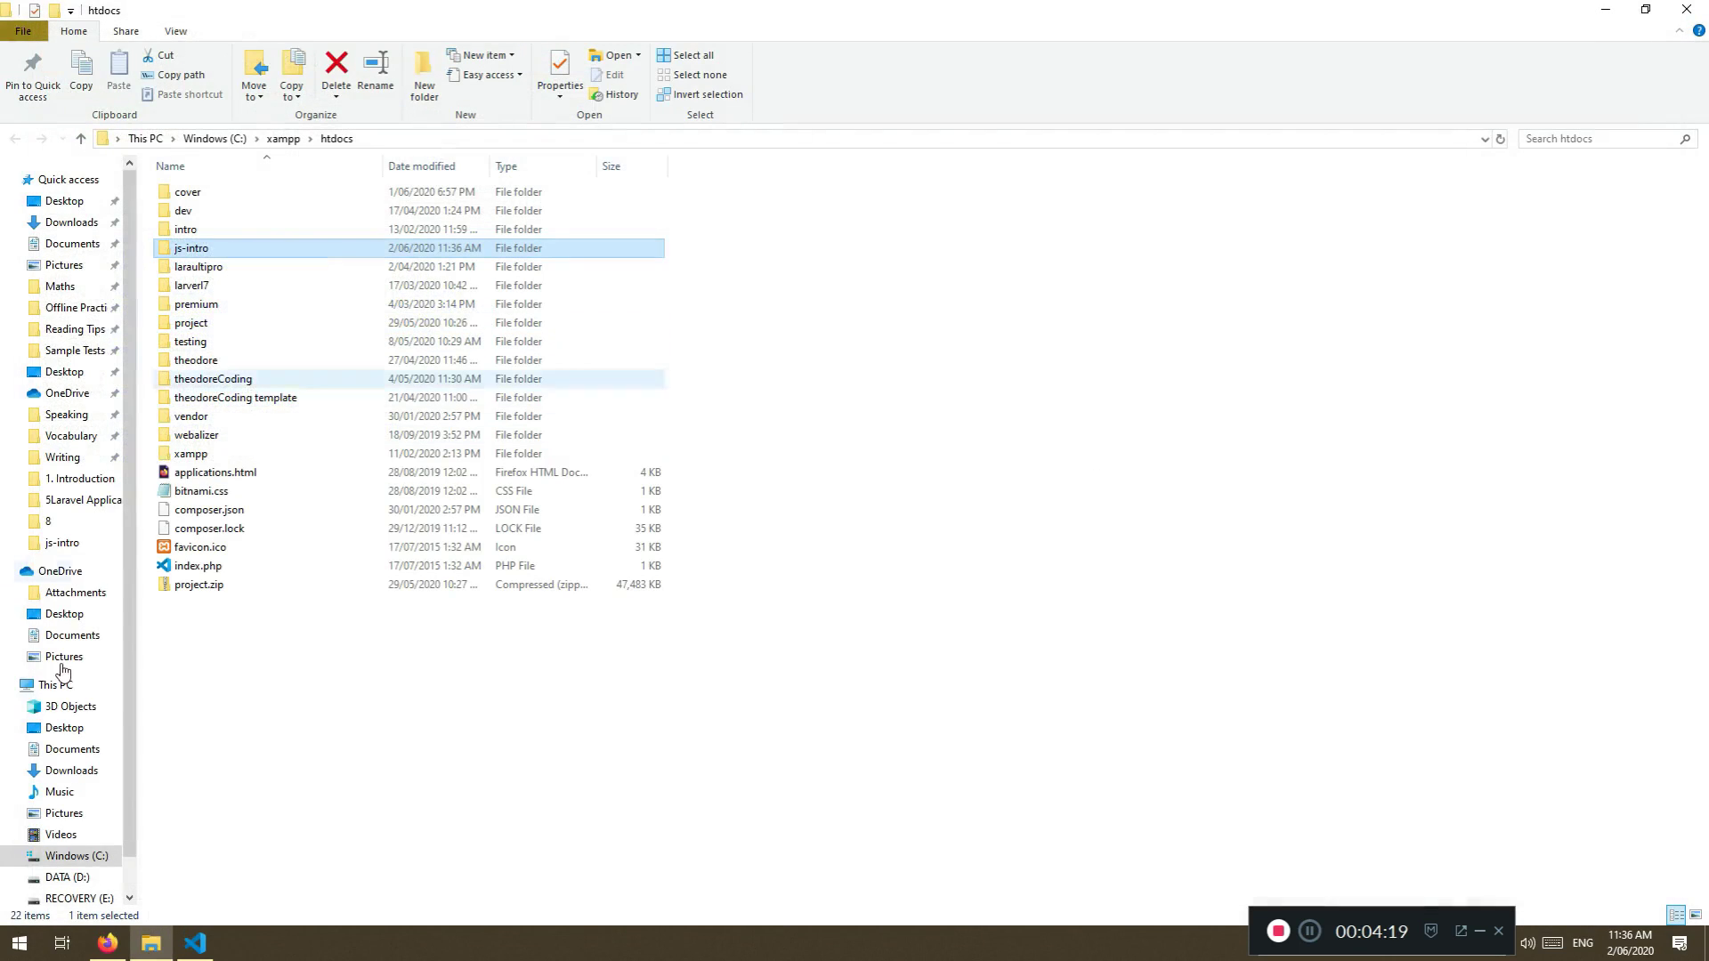
pyautogui.click(106, 943)
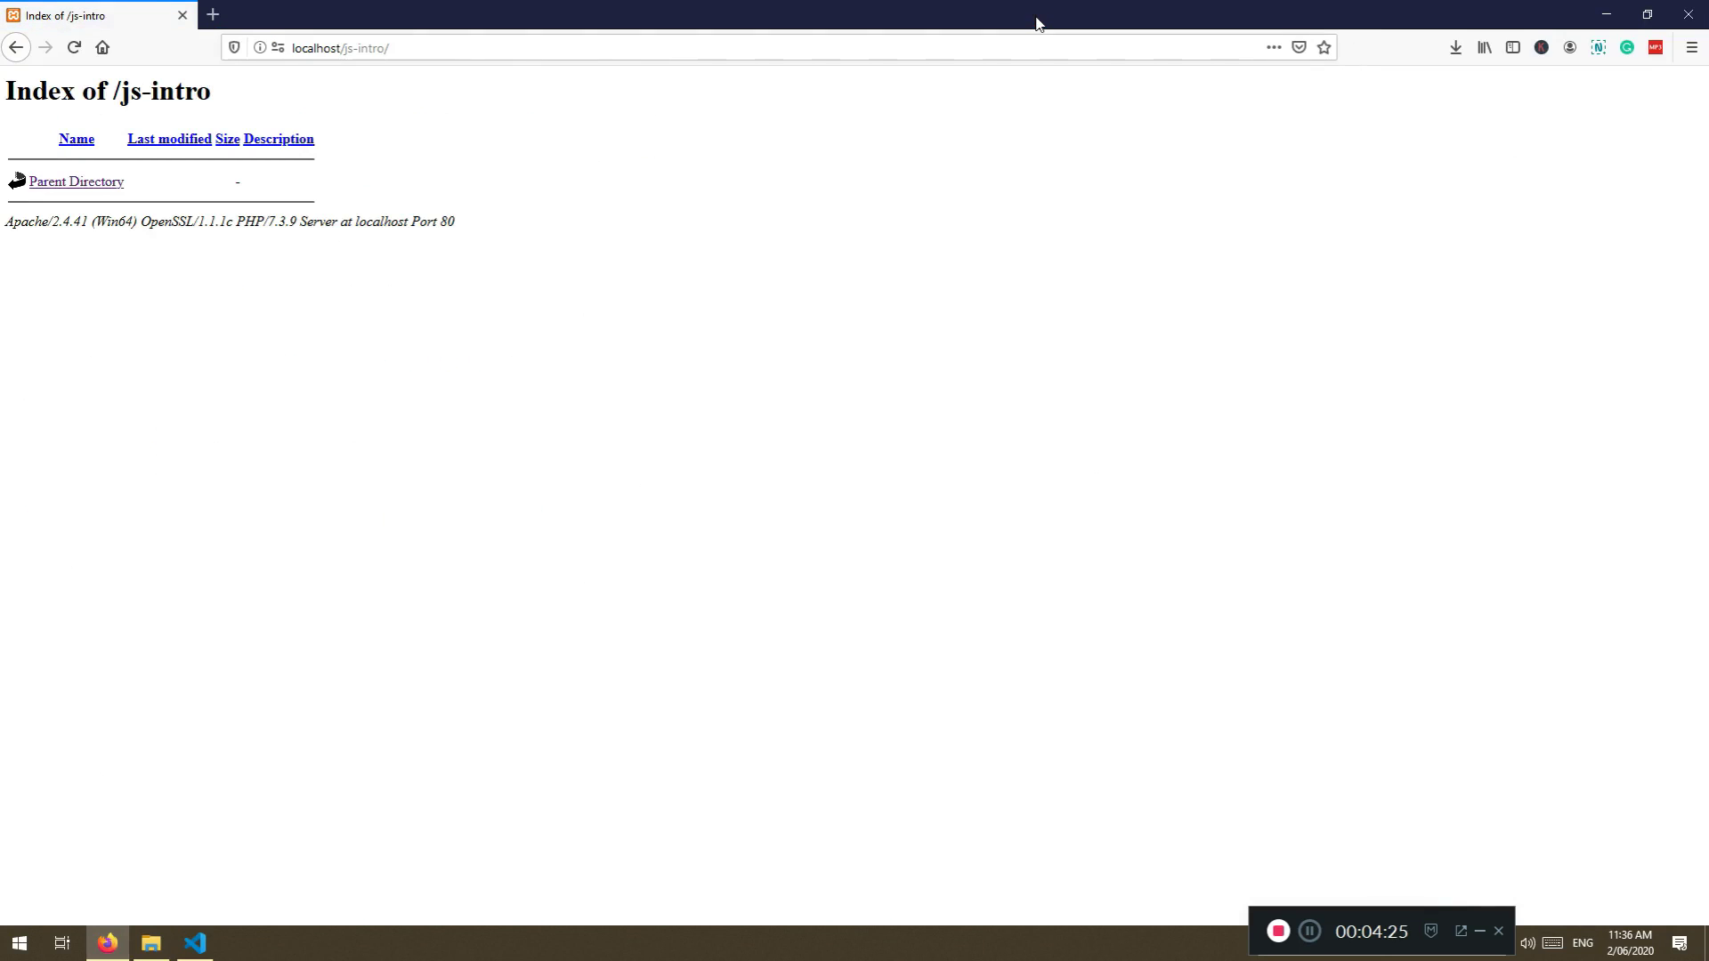
pyautogui.click(150, 943)
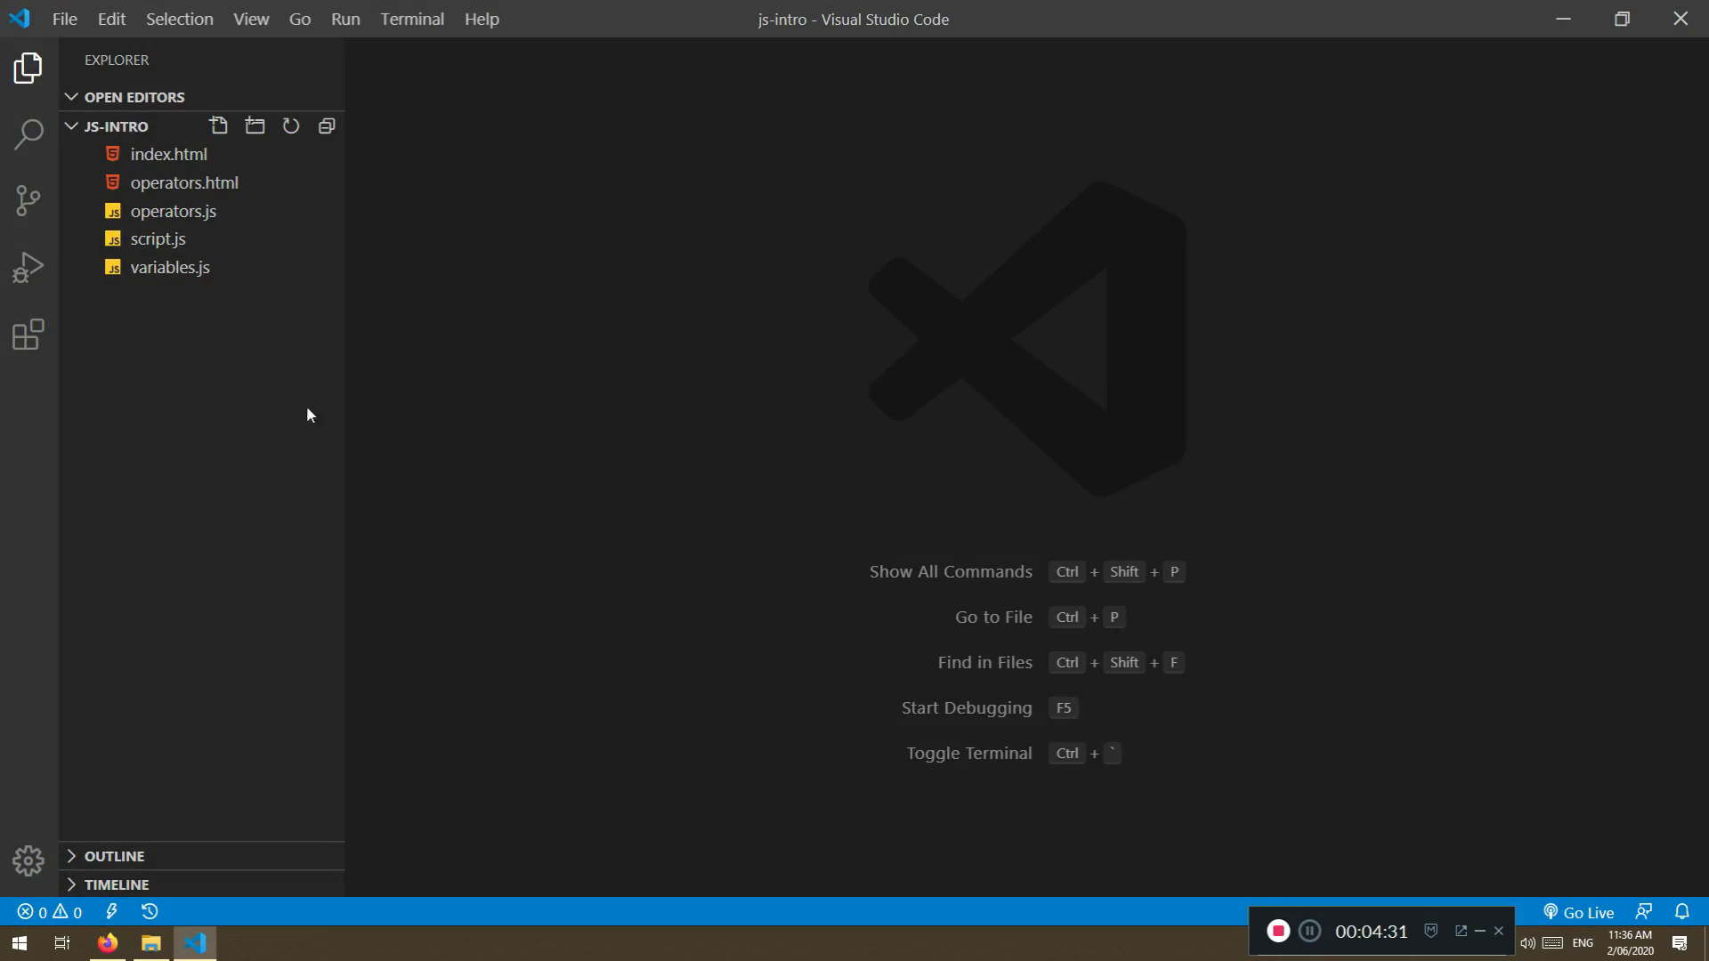
# Open C:\xampp\htdocs\js-intro as the VS Code workspace via Open Folder
pyautogui.click(64, 19)
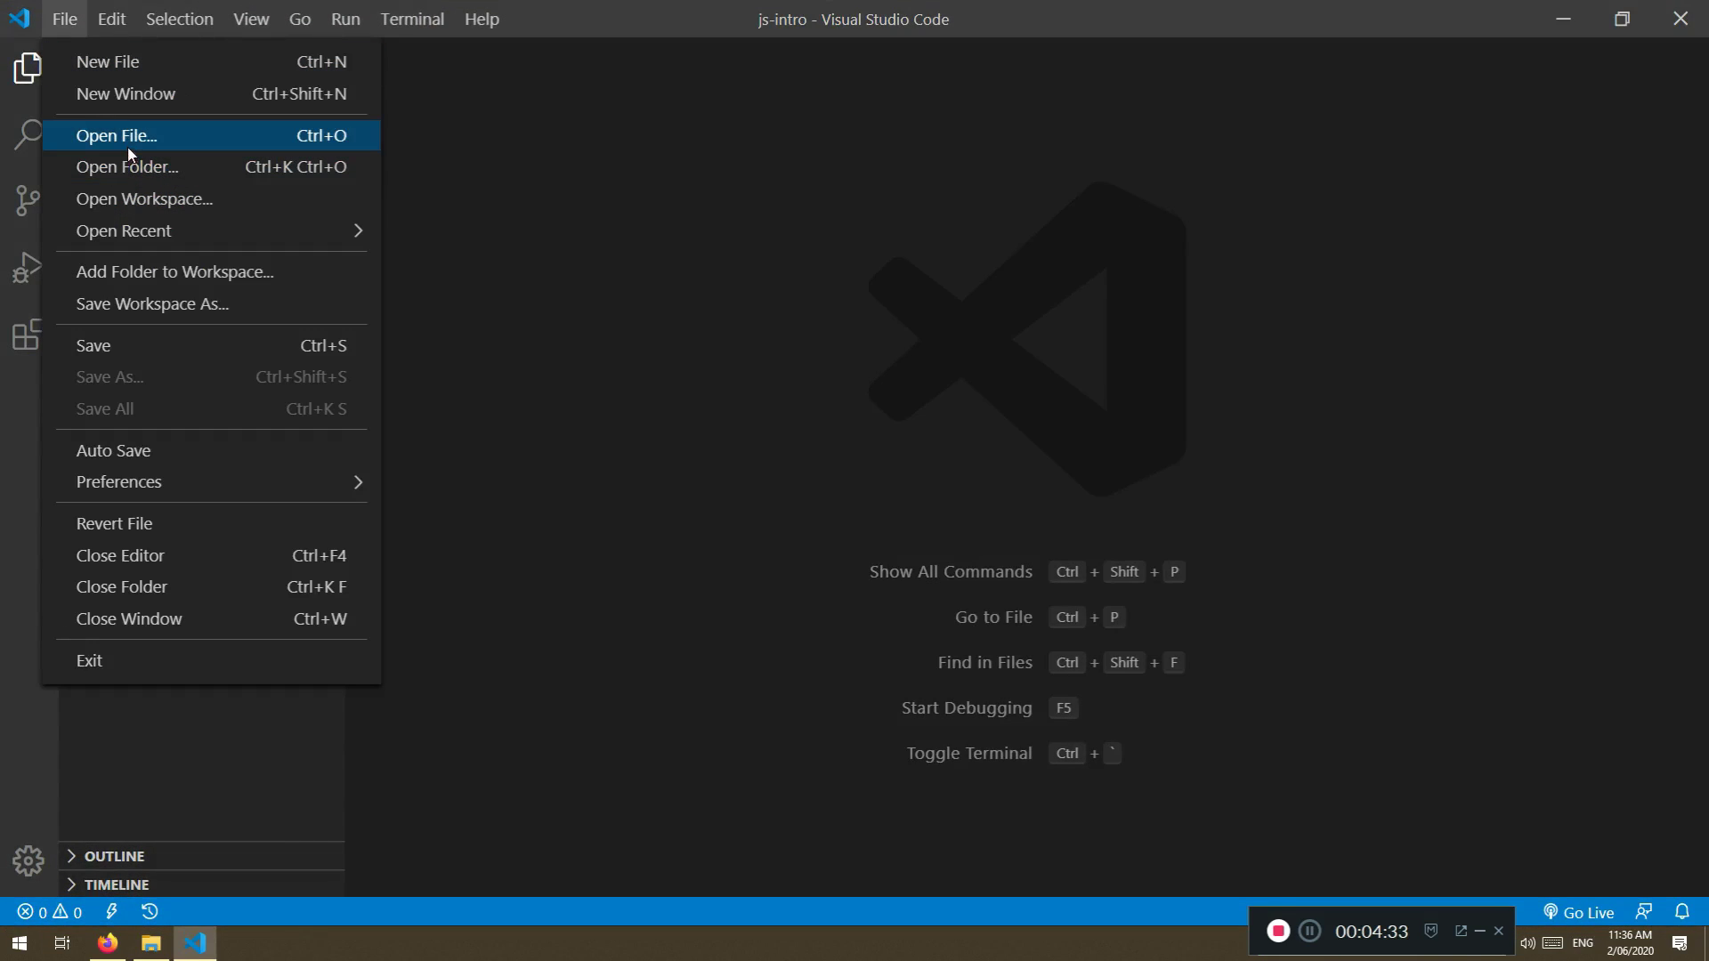
pyautogui.click(128, 167)
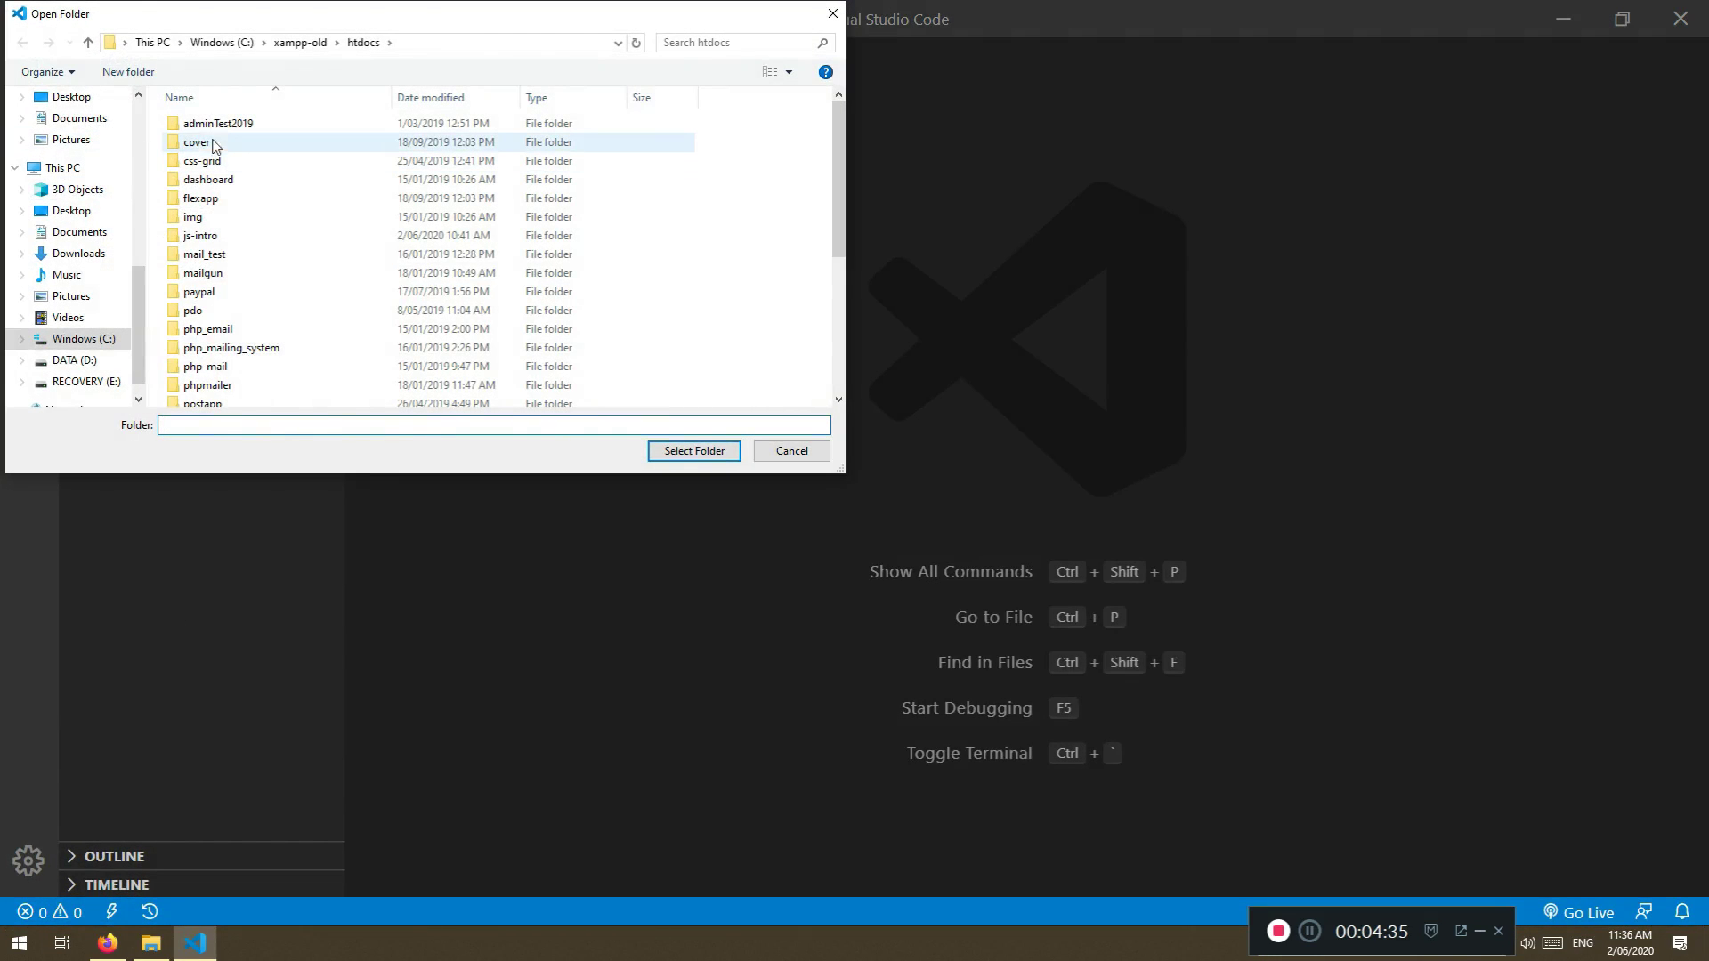
pyautogui.click(222, 42)
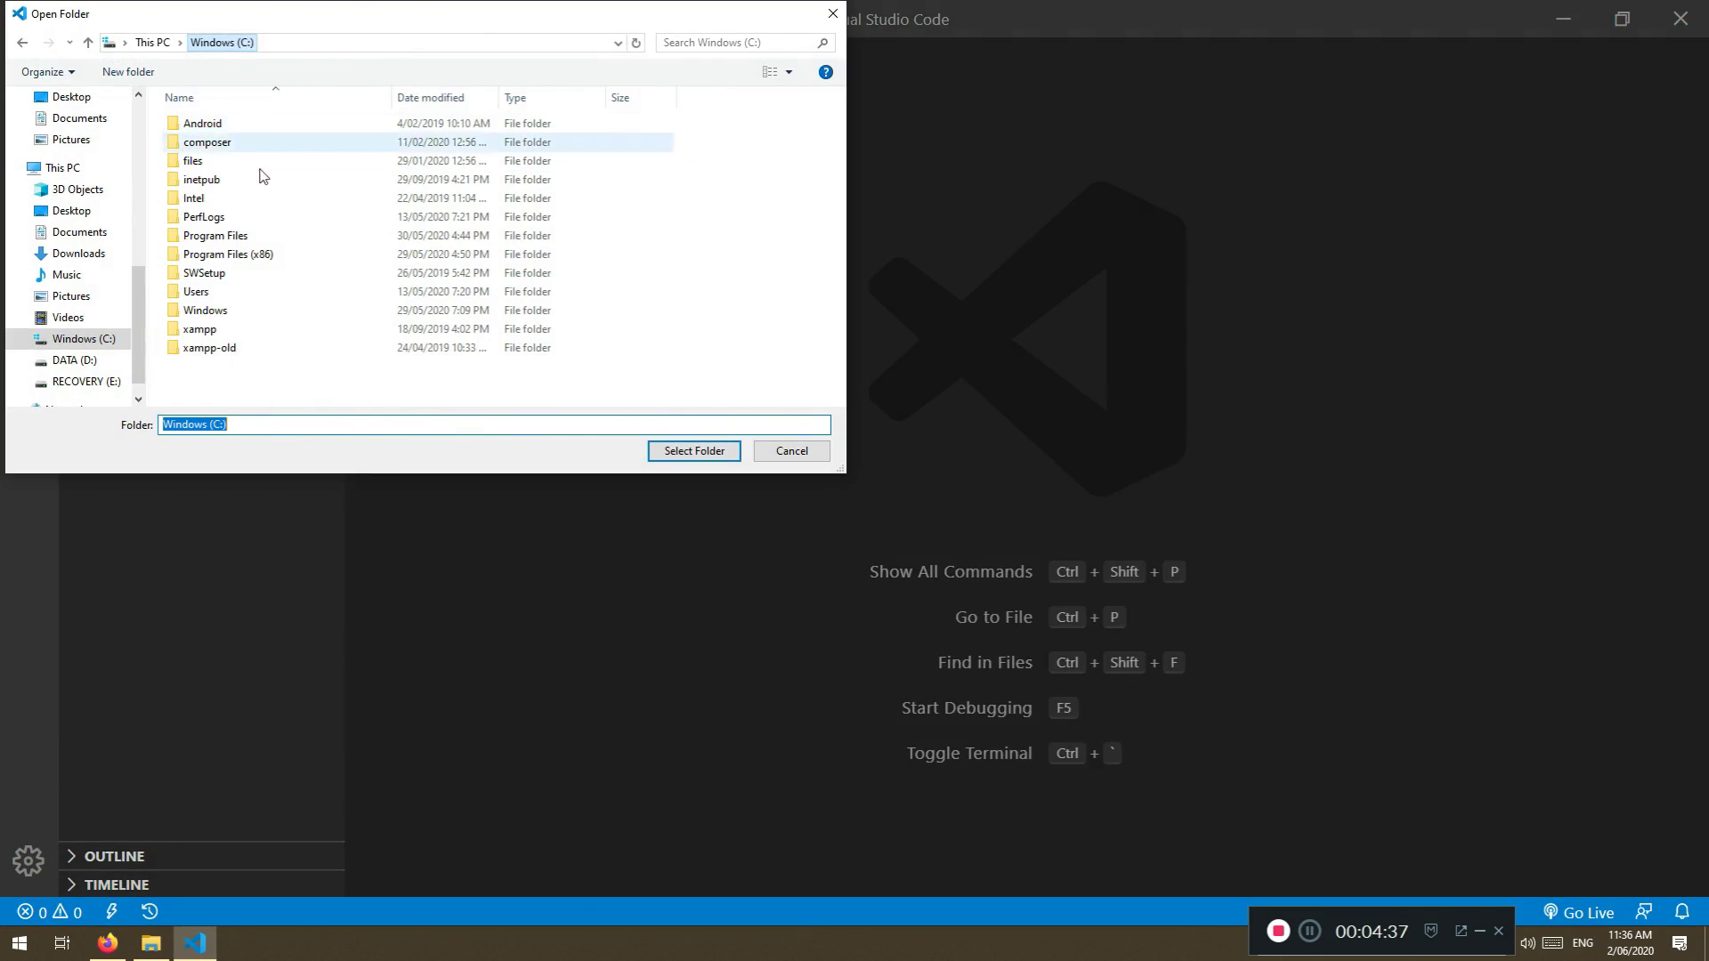
pyautogui.doubleClick(202, 329)
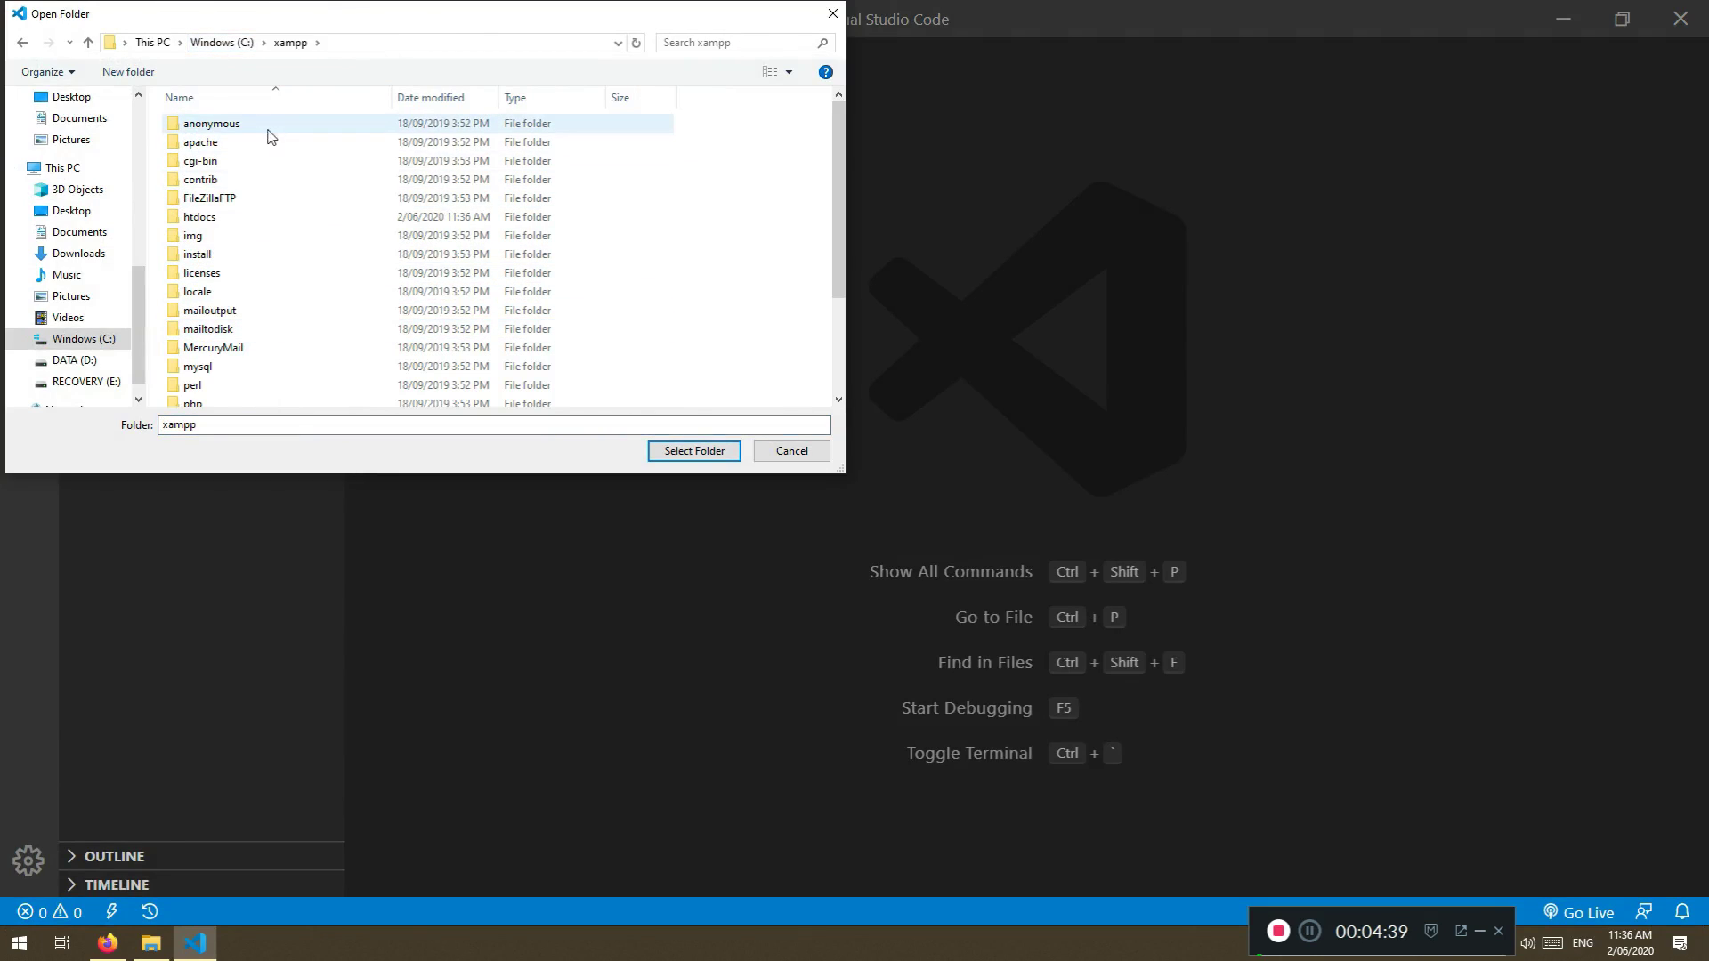
pyautogui.doubleClick(200, 217)
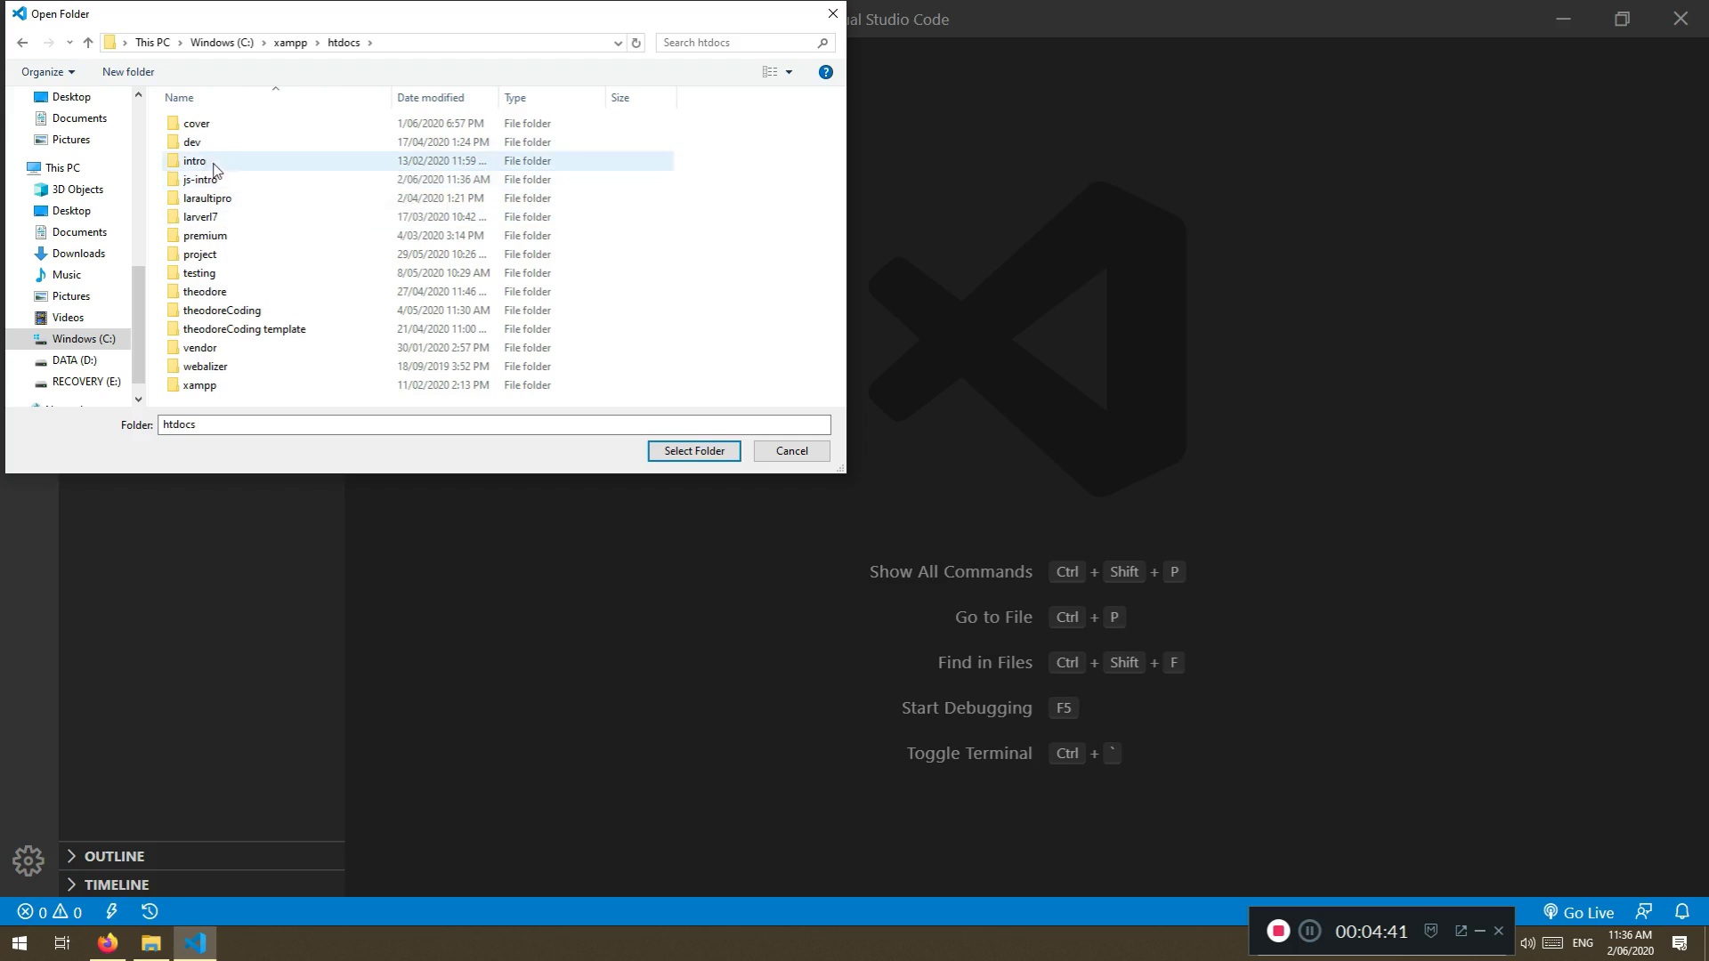
pyautogui.moveTo(255, 110)
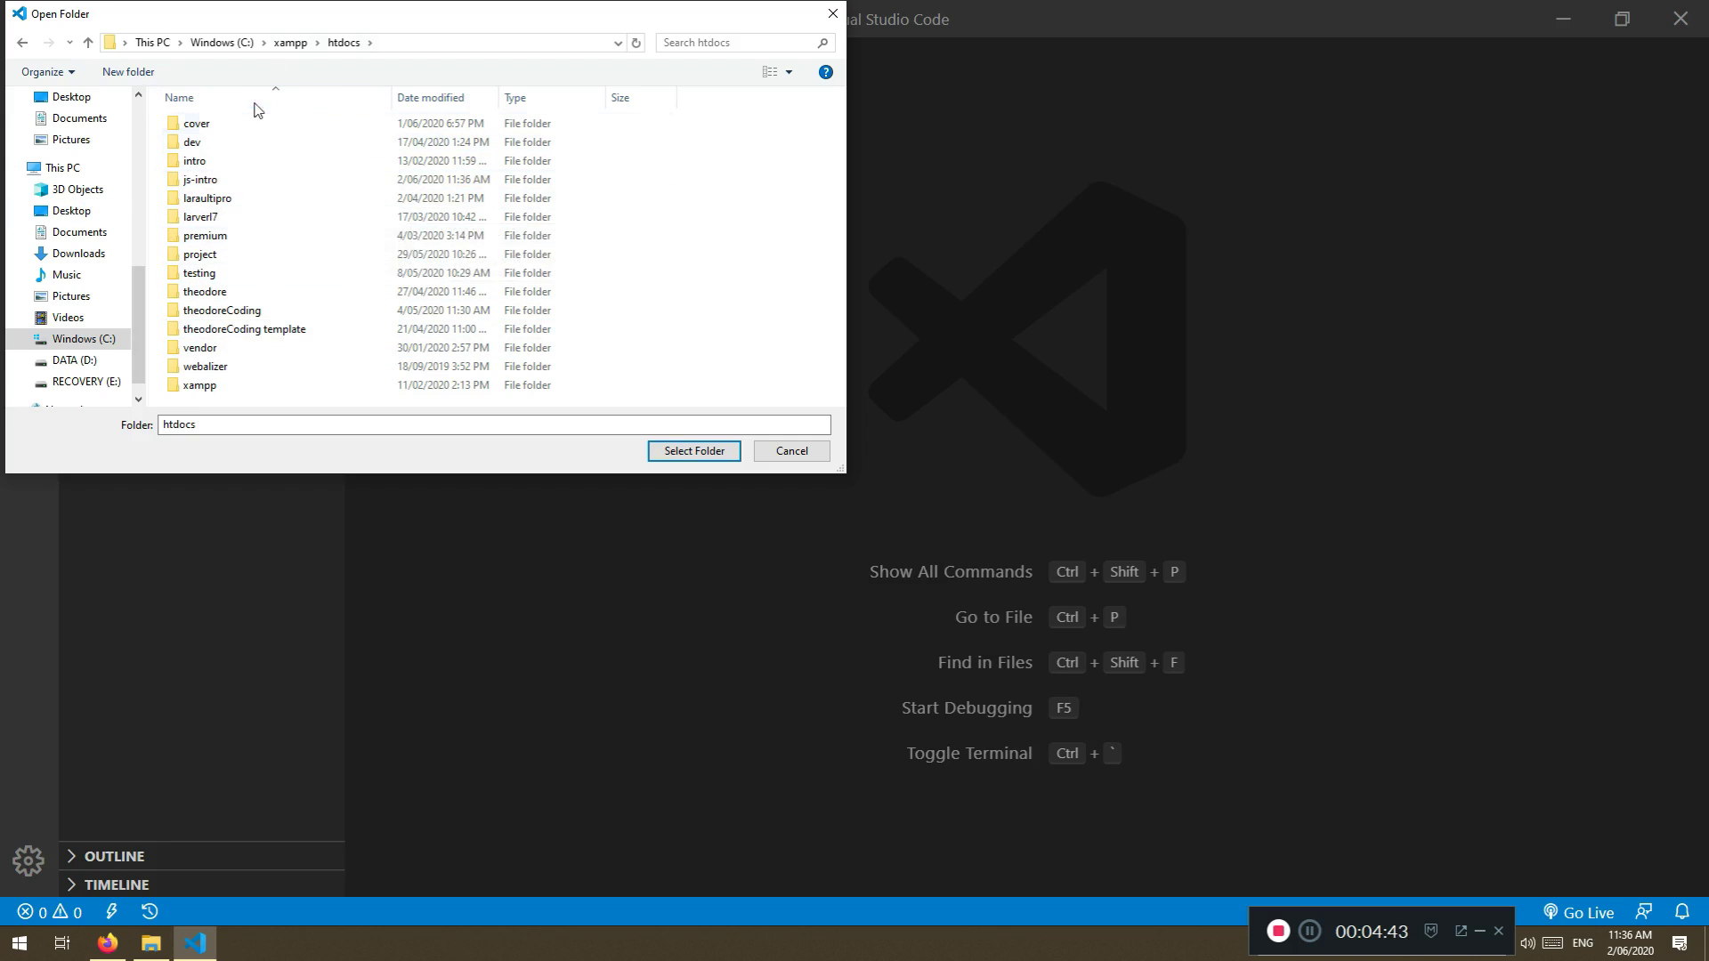
pyautogui.click(200, 179)
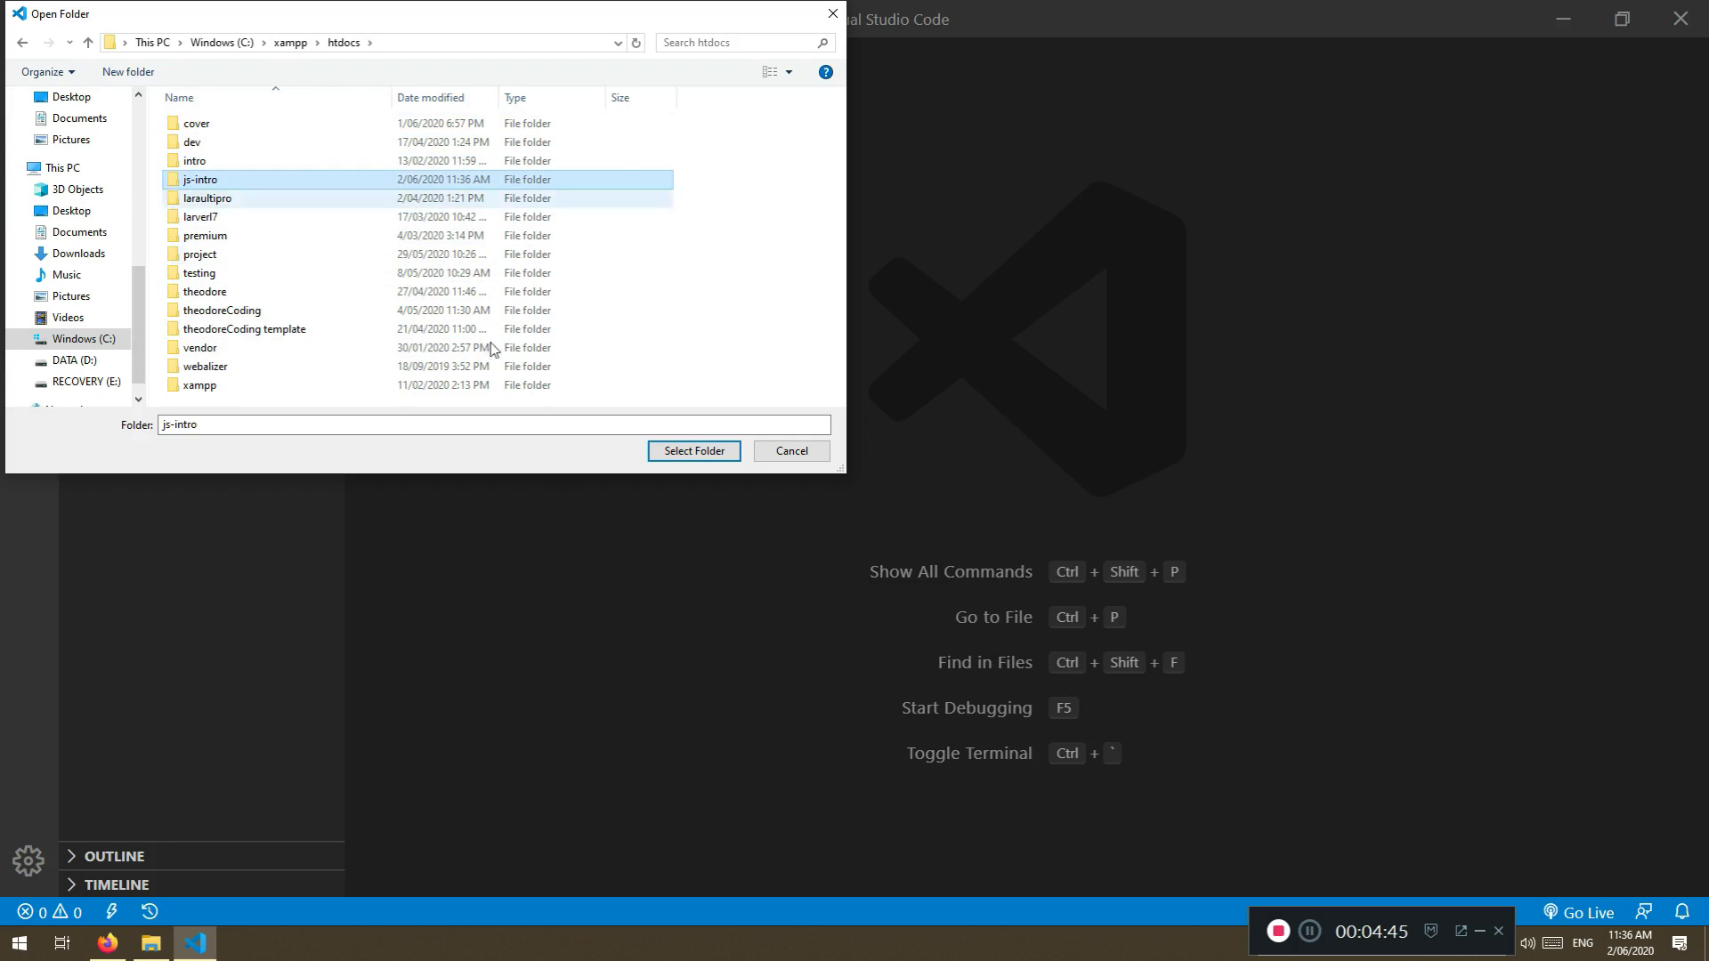
pyautogui.click(693, 451)
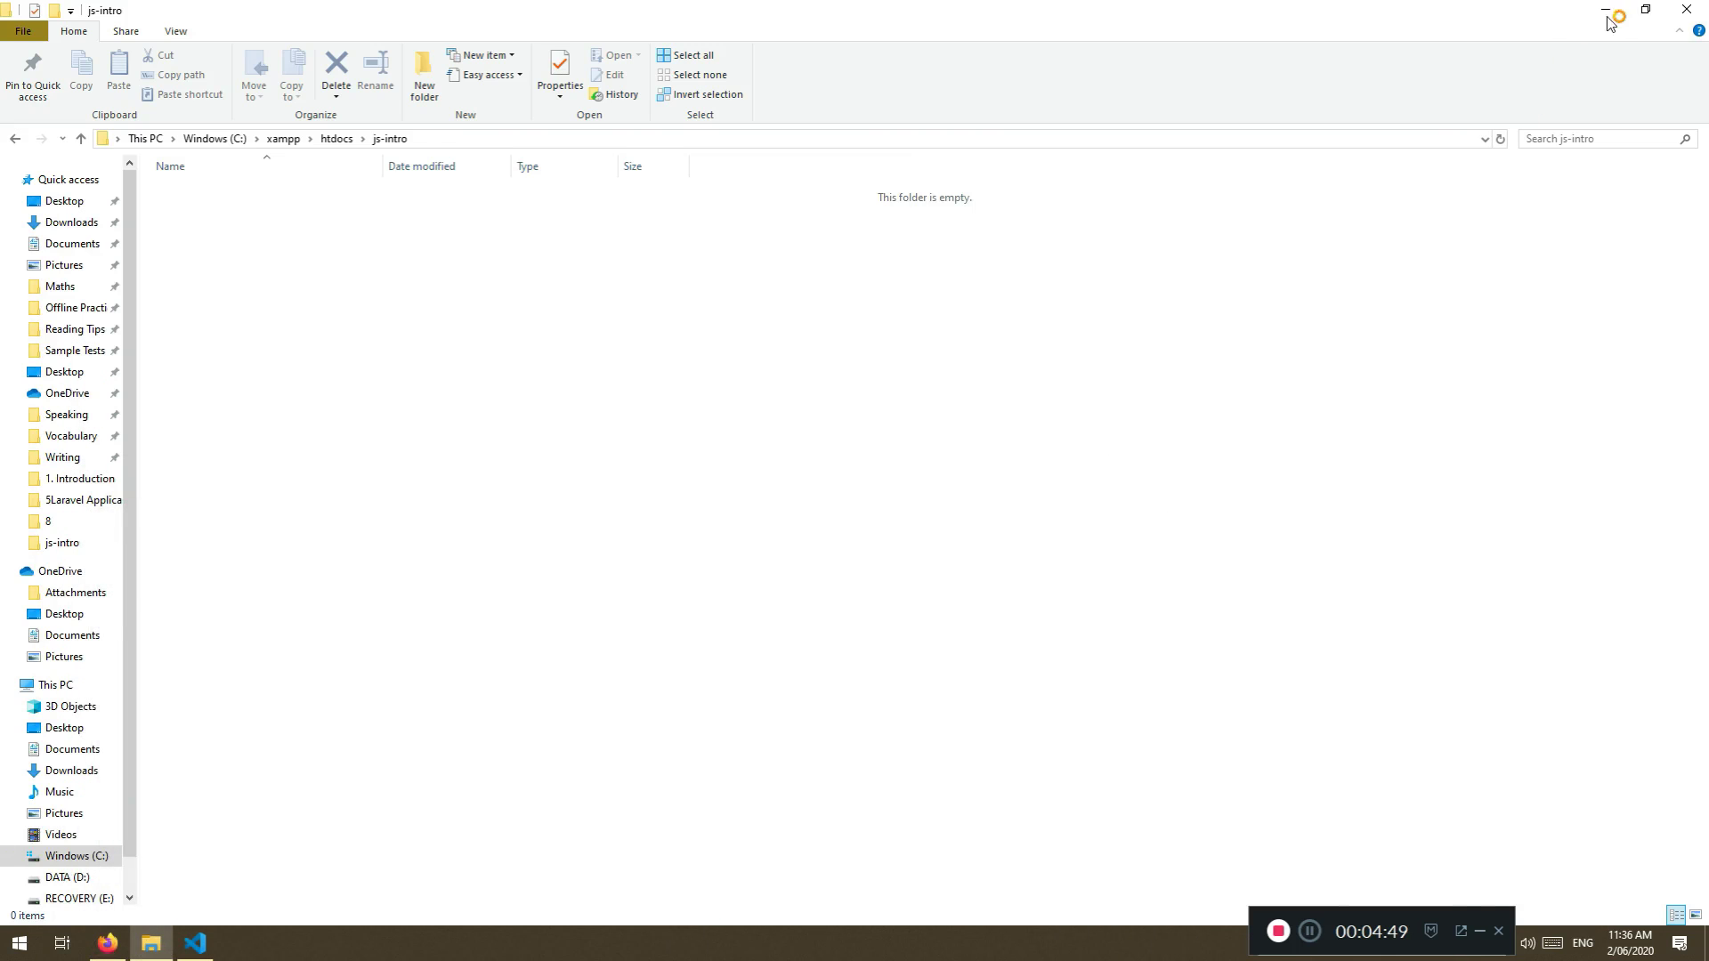
pyautogui.click(1603, 10)
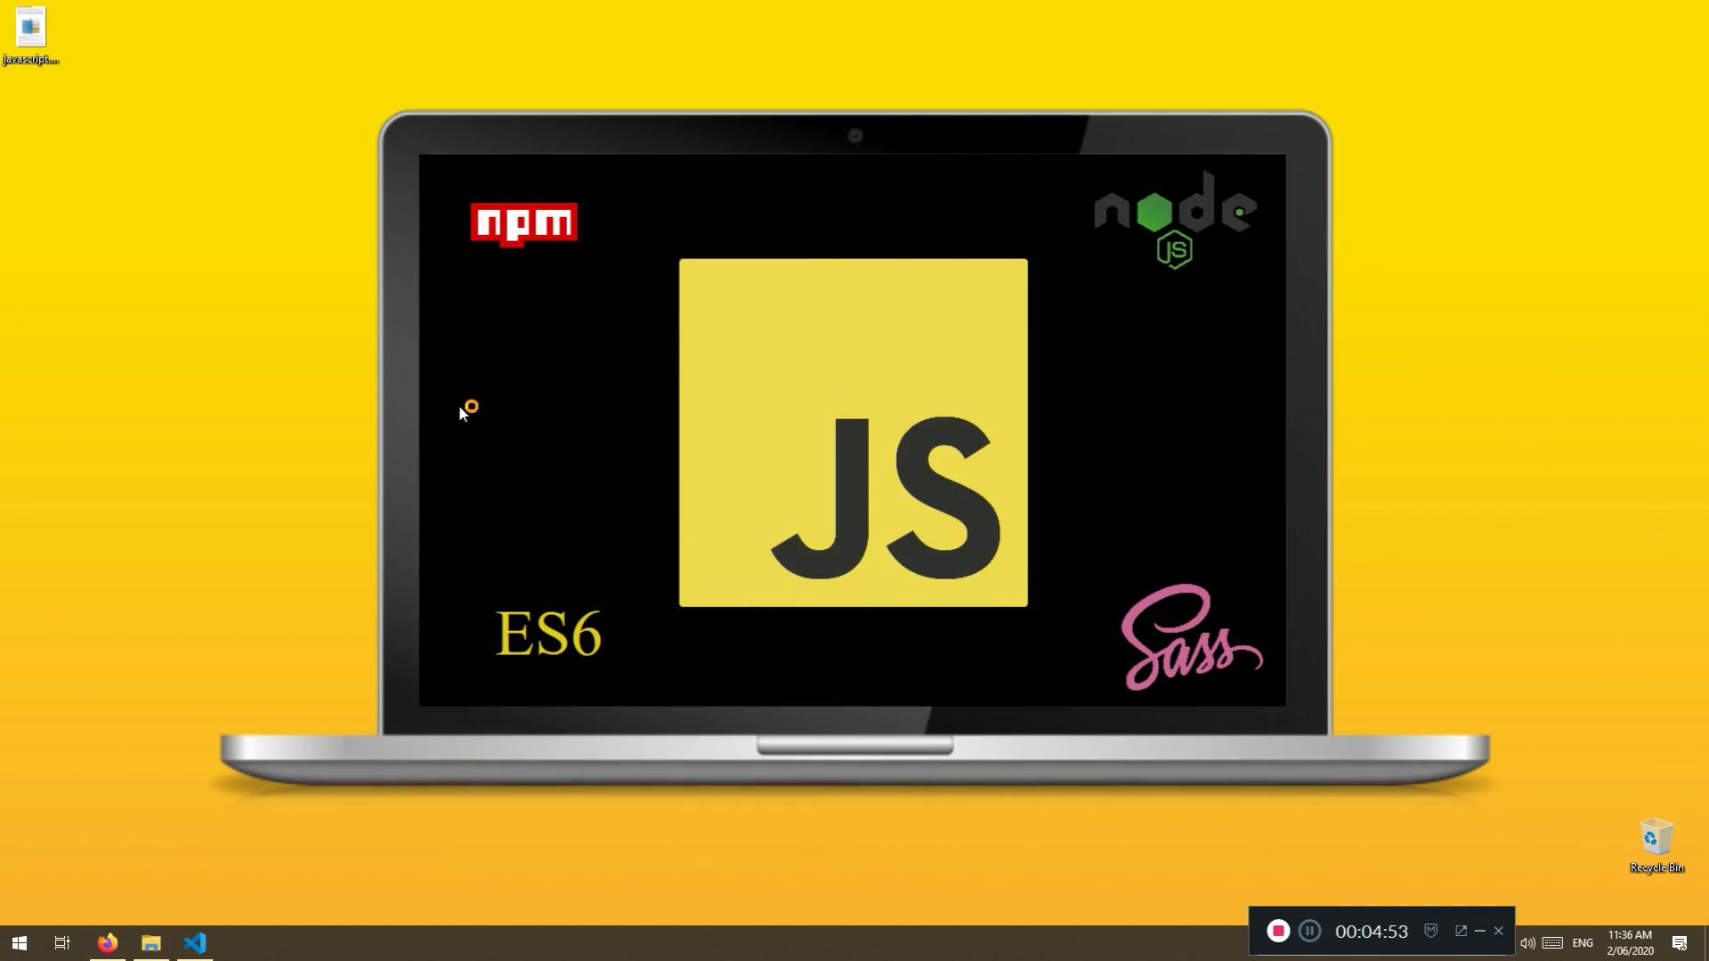
pyautogui.click(193, 943)
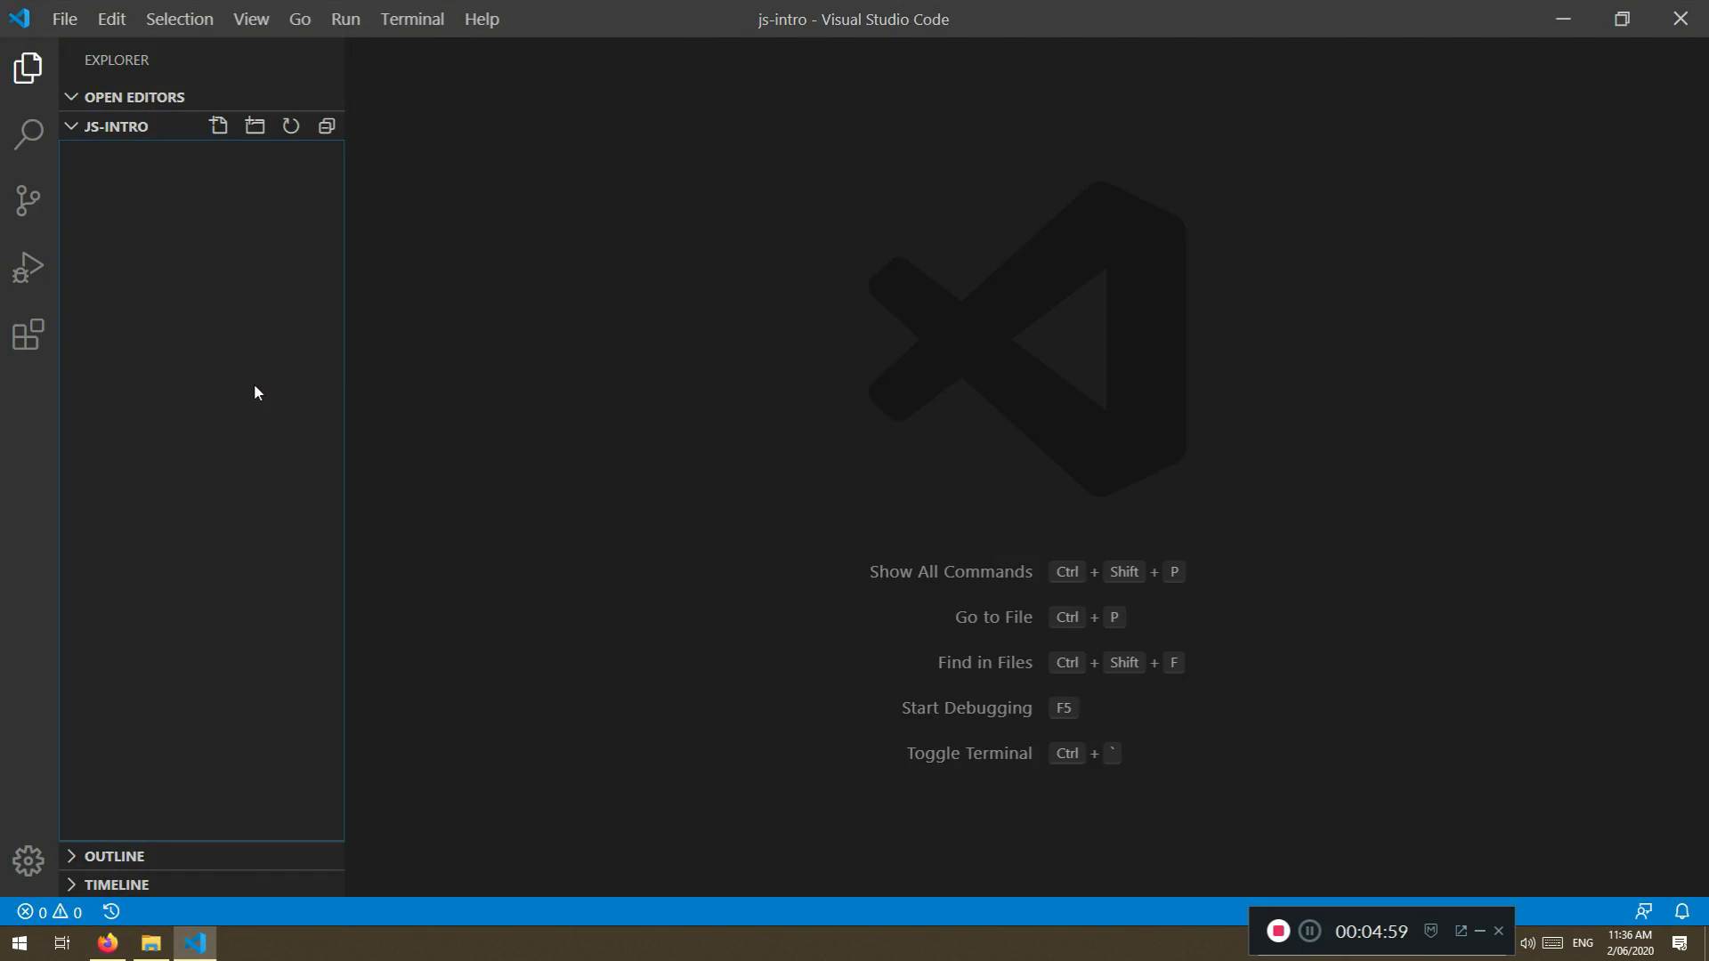
# Create index.html in js-intro, check it in Firefox, delete 'Hello', and save the empty file
pyautogui.click(218, 125)
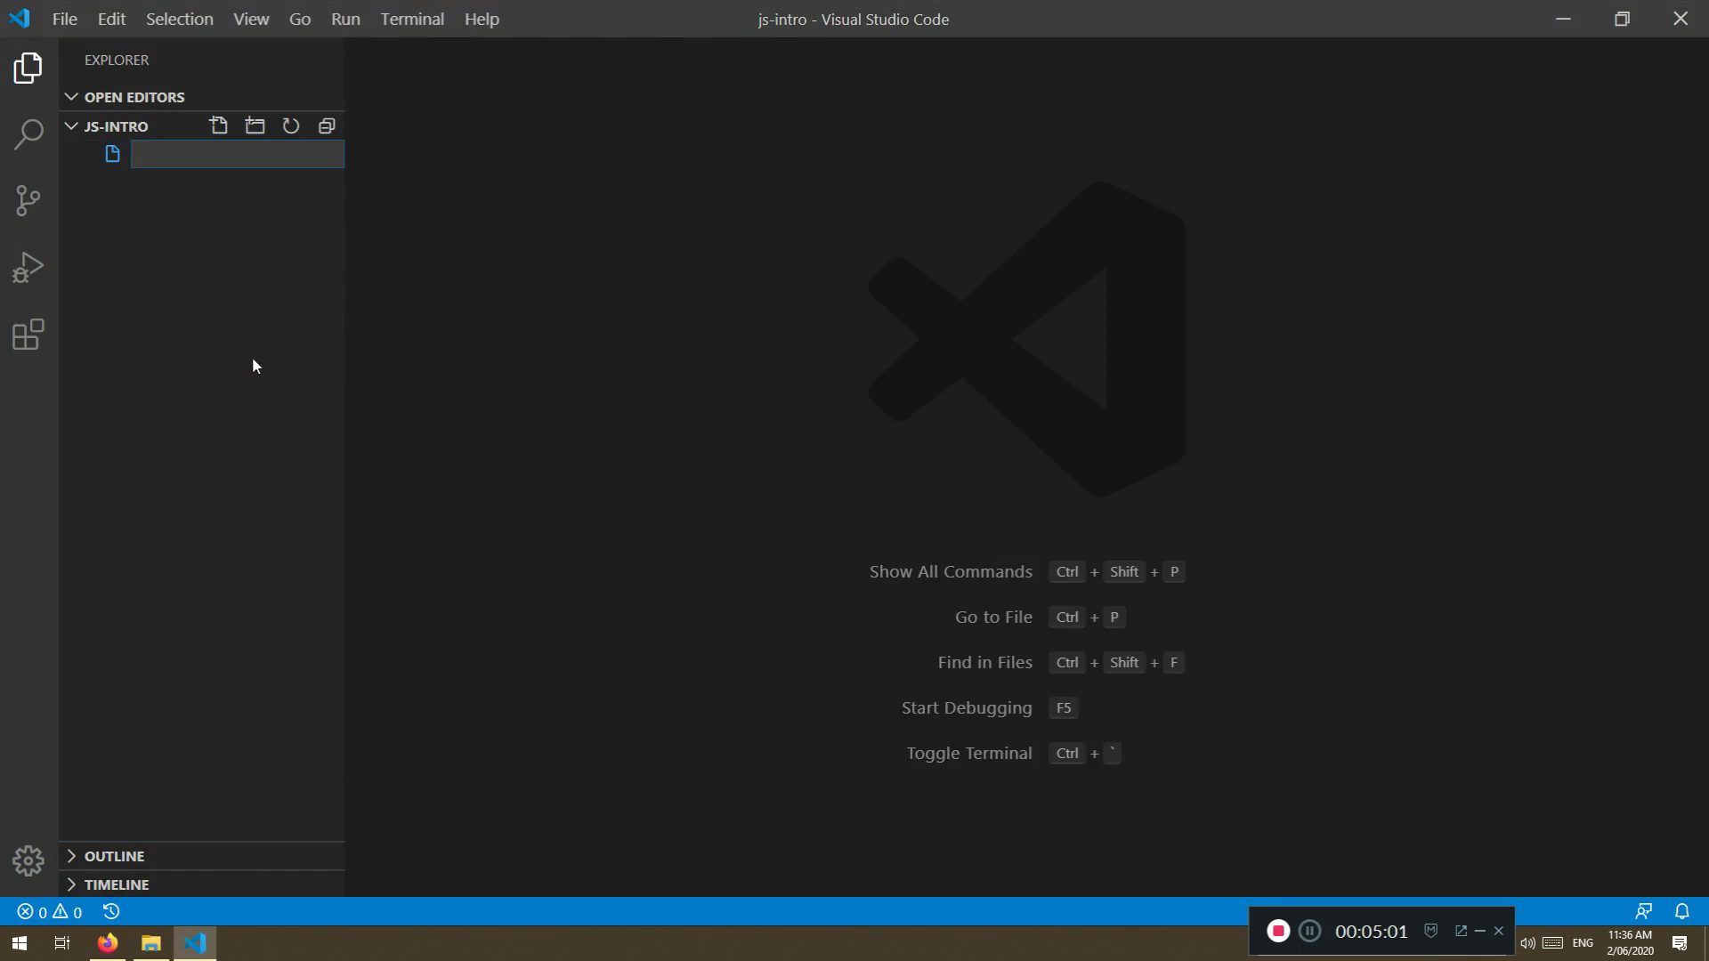
pyautogui.write('index.html')
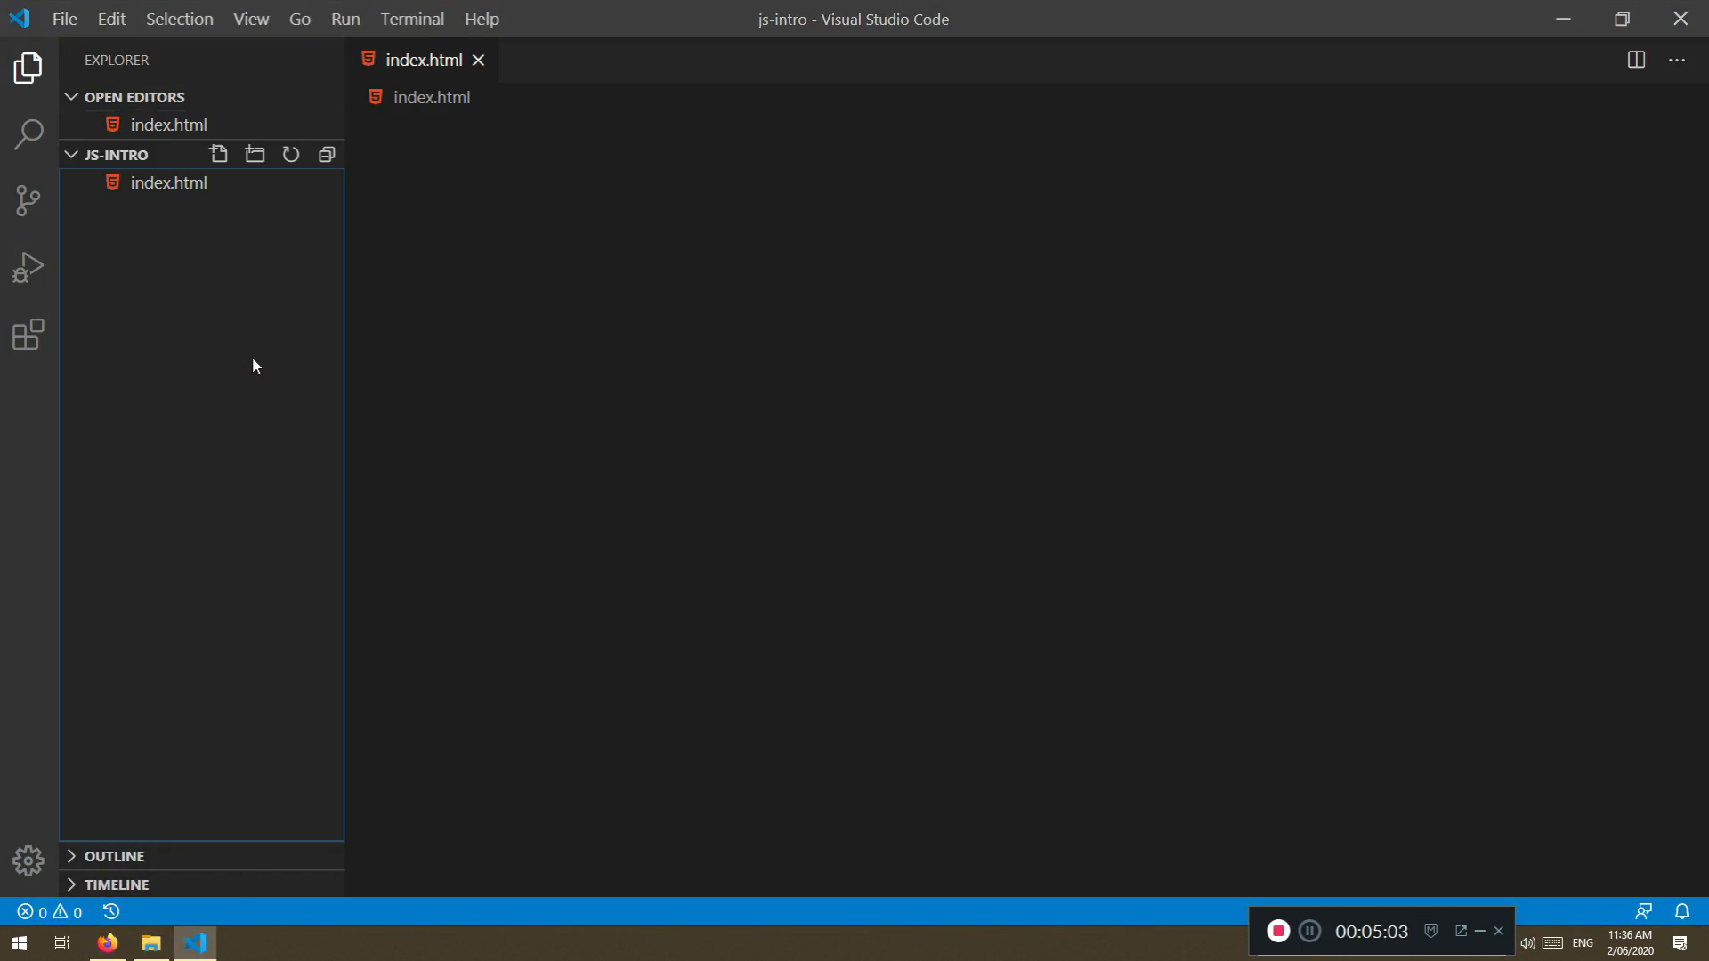
pyautogui.click(169, 182)
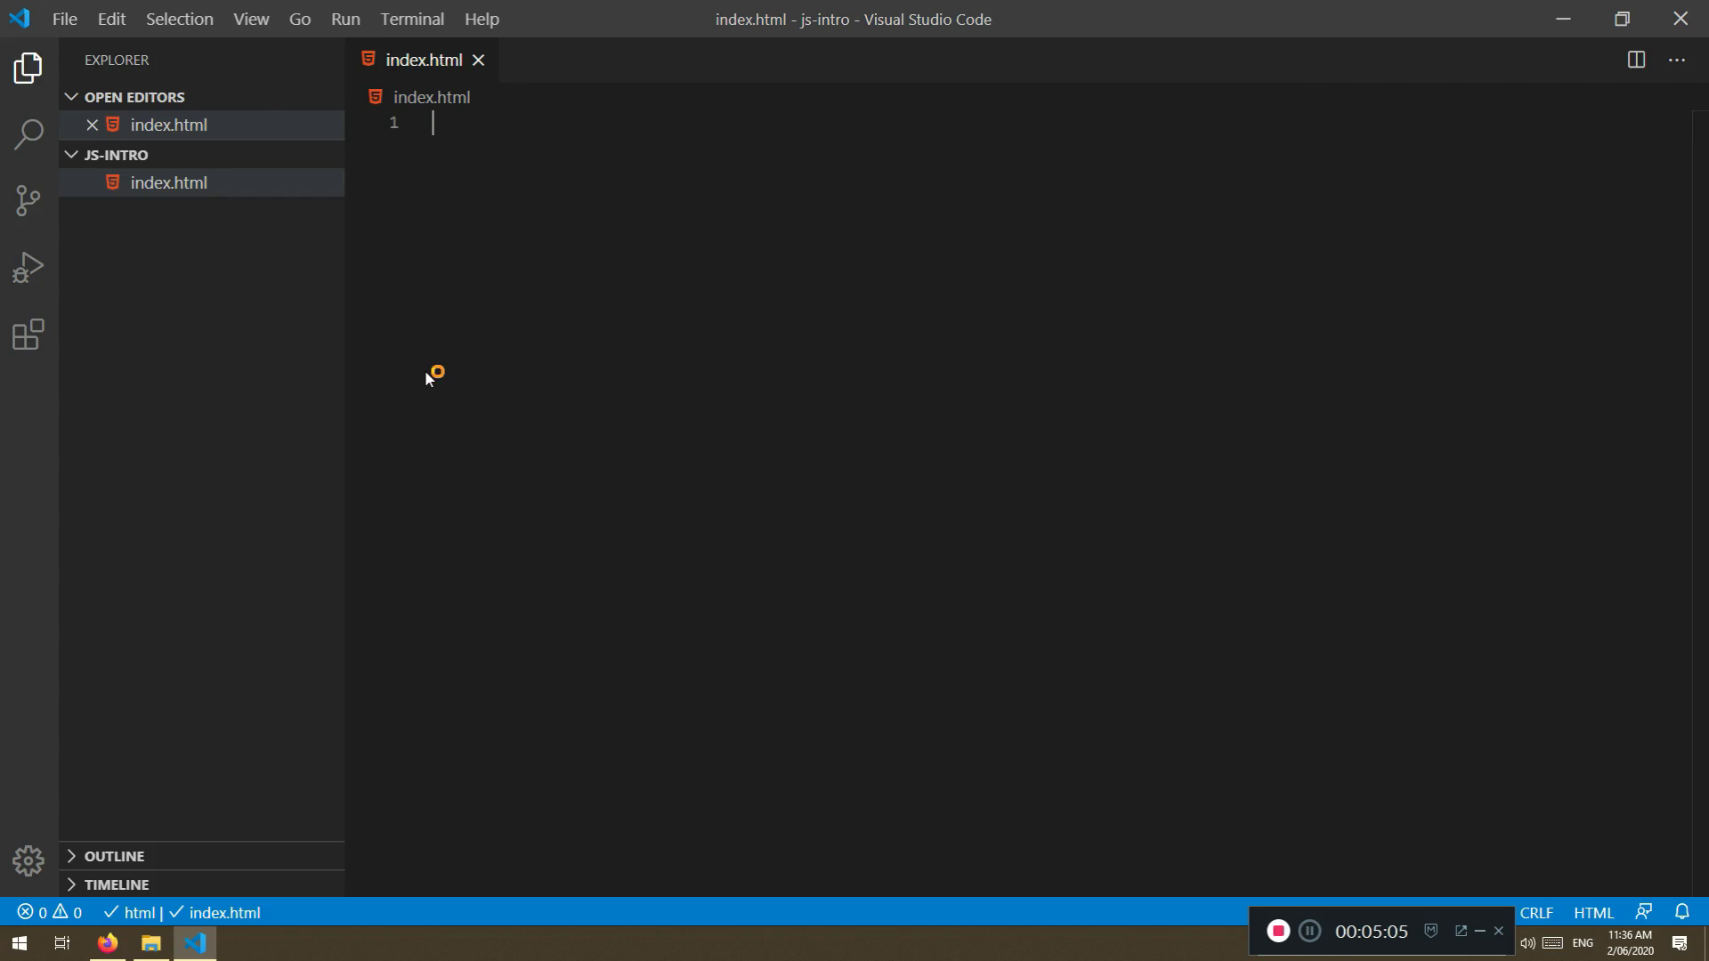
pyautogui.click(106, 943)
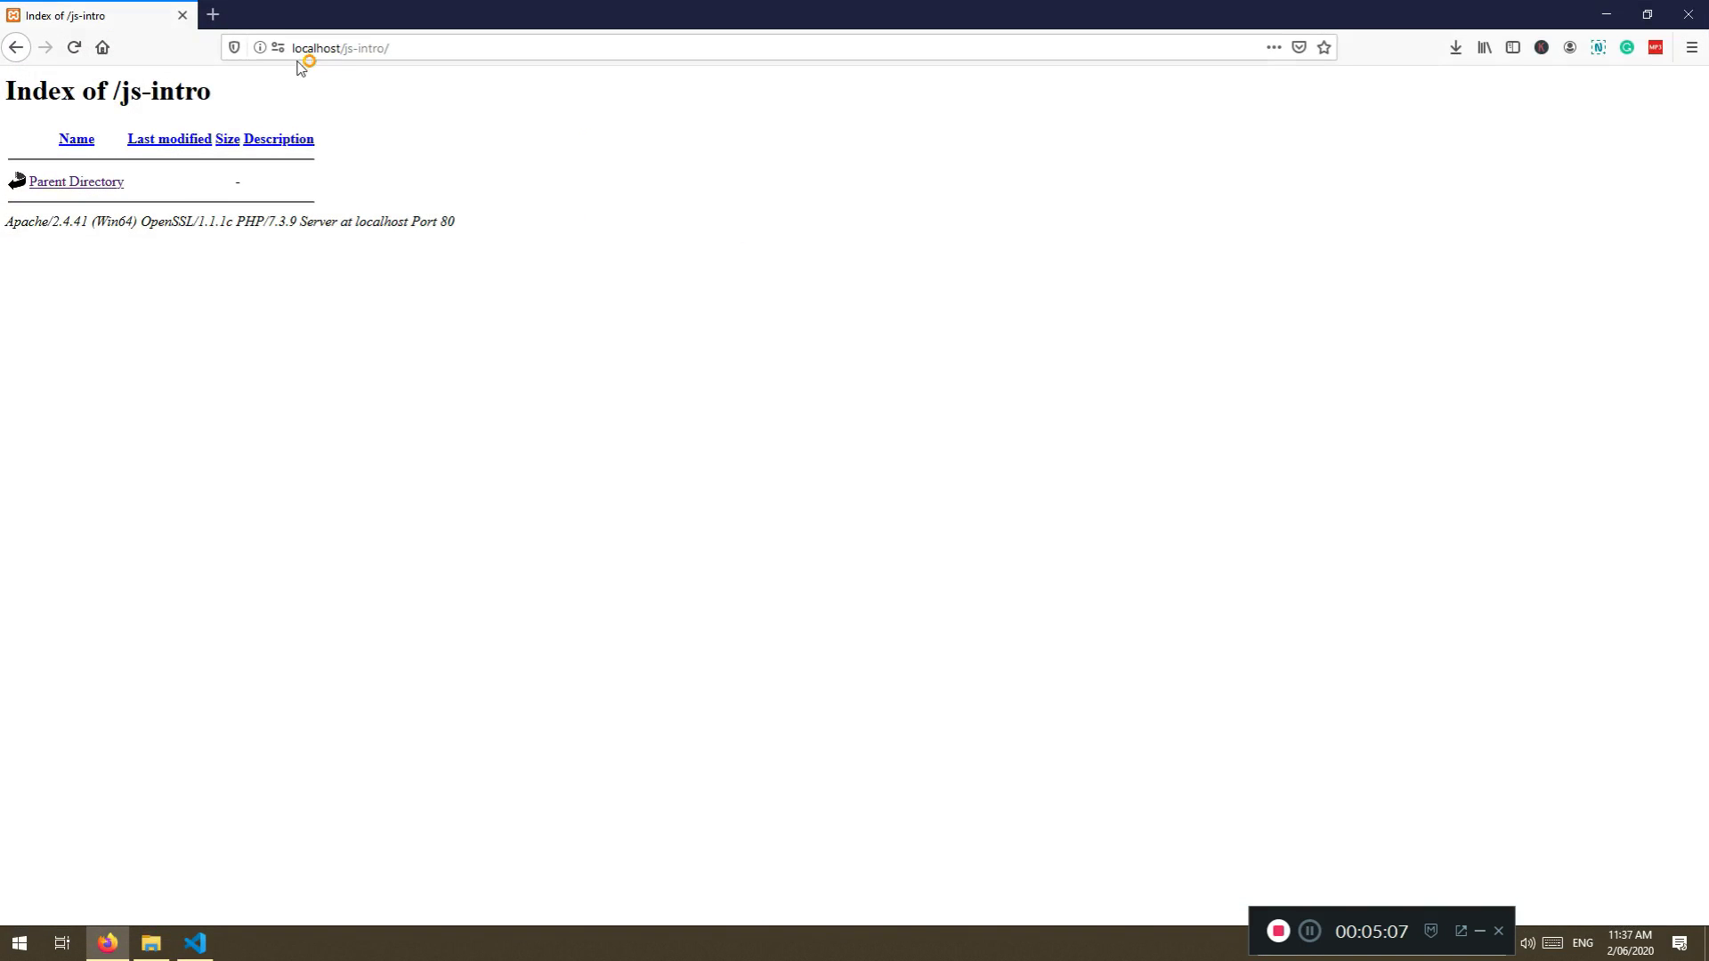
pyautogui.click(194, 943)
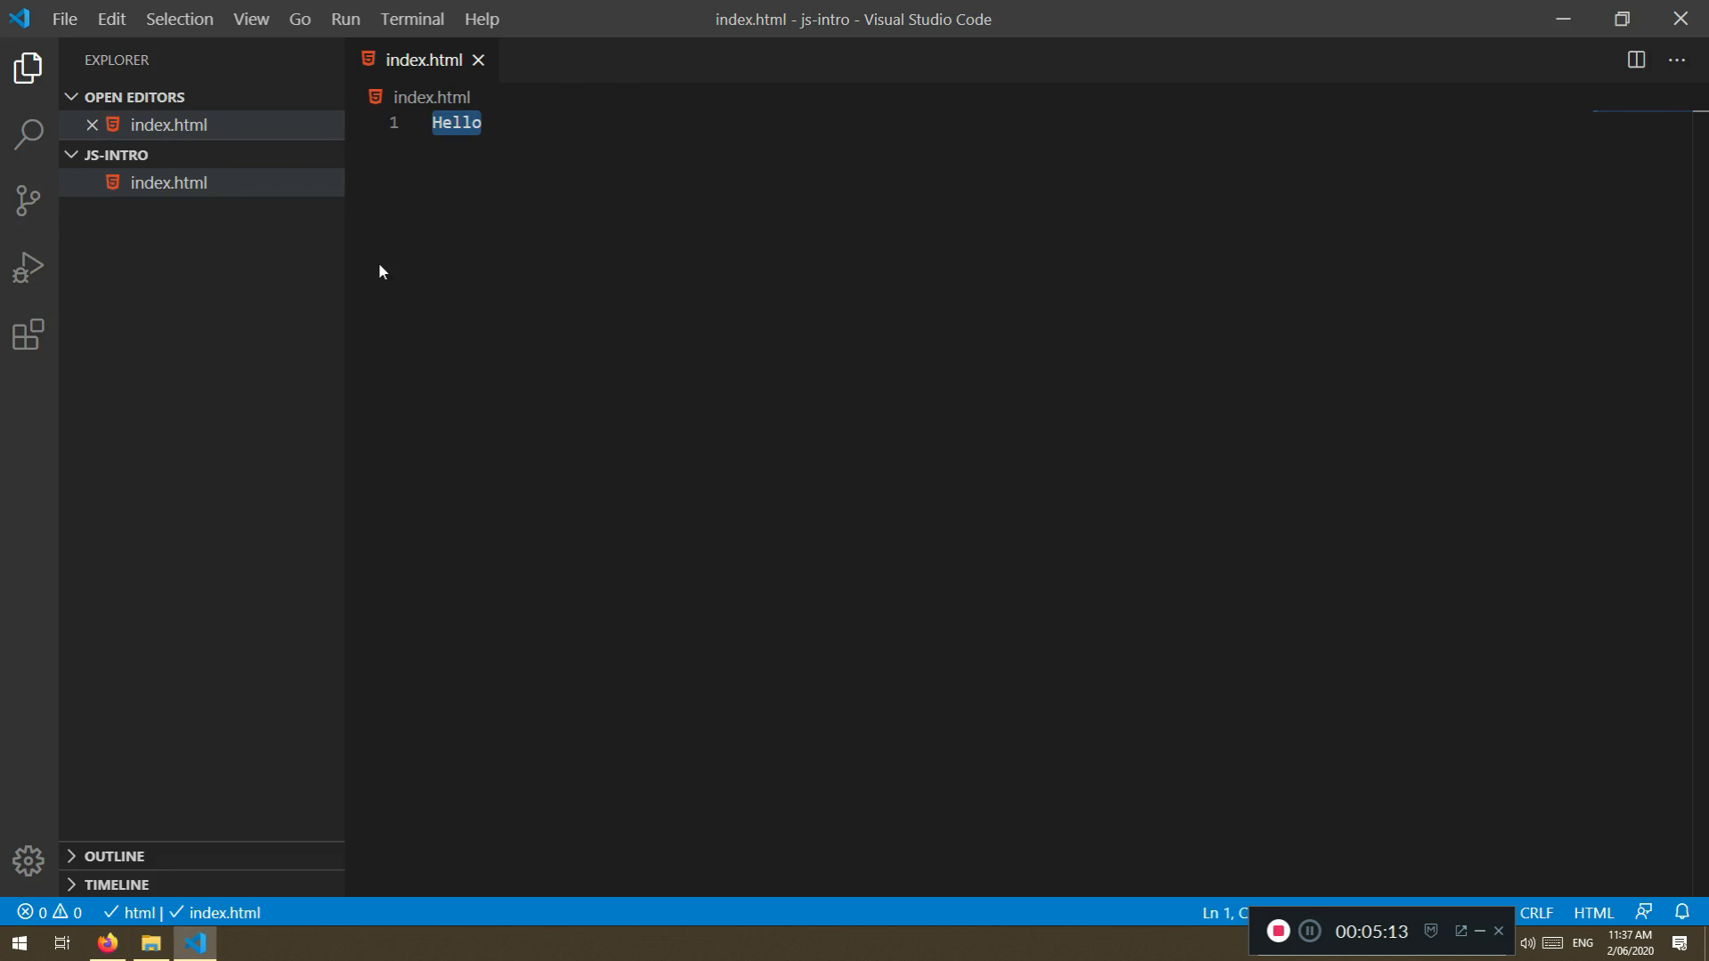
pyautogui.press('Delete')
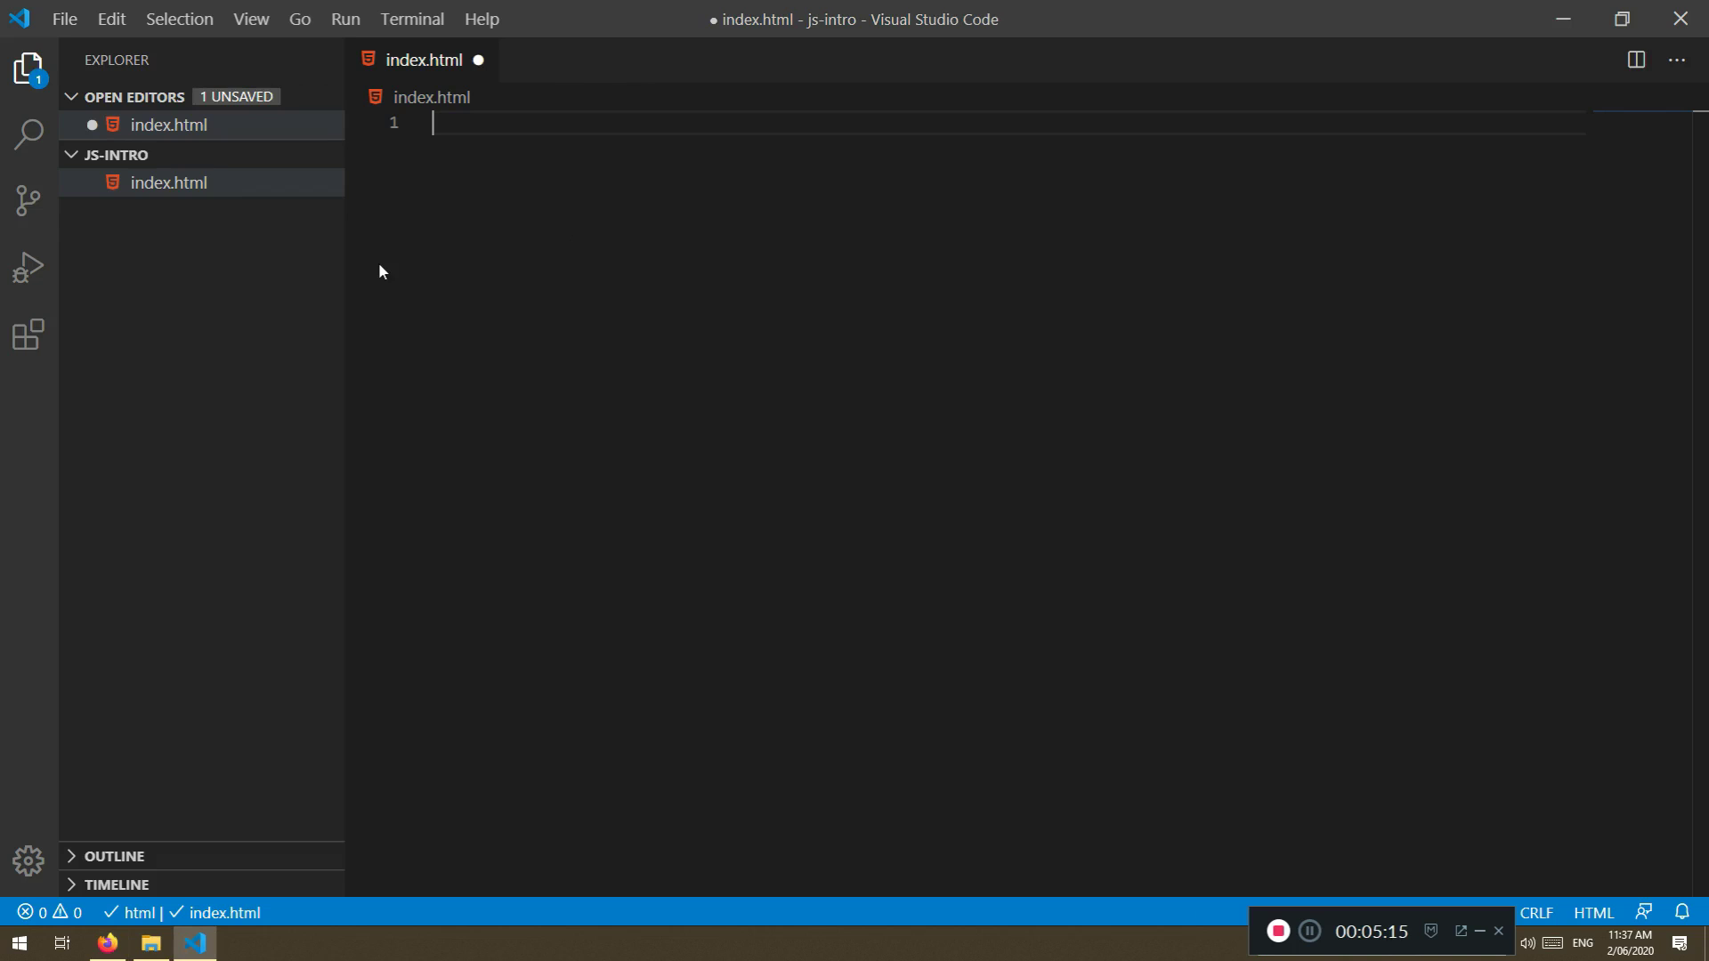
pyautogui.press('ctrl+s')
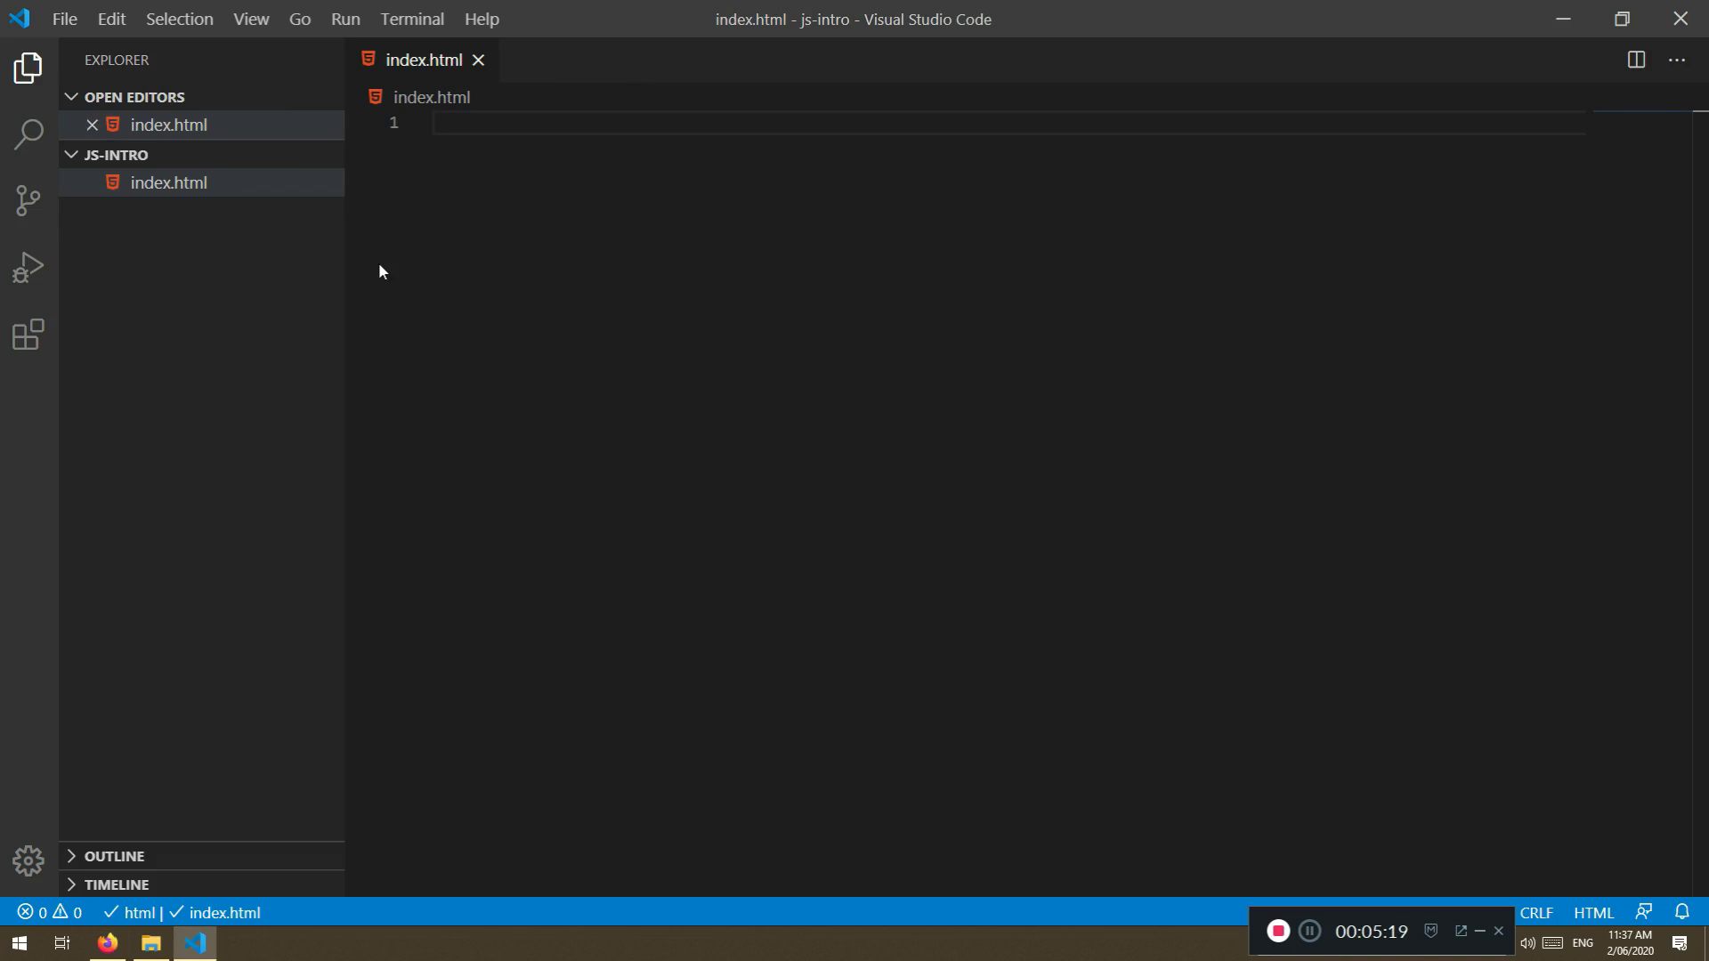
# Insert the Emmet HTML5 boilerplate and title it 'JavaScript Fundamentals, Core First Steps'
pyautogui.write('!DOCTYPE html>')
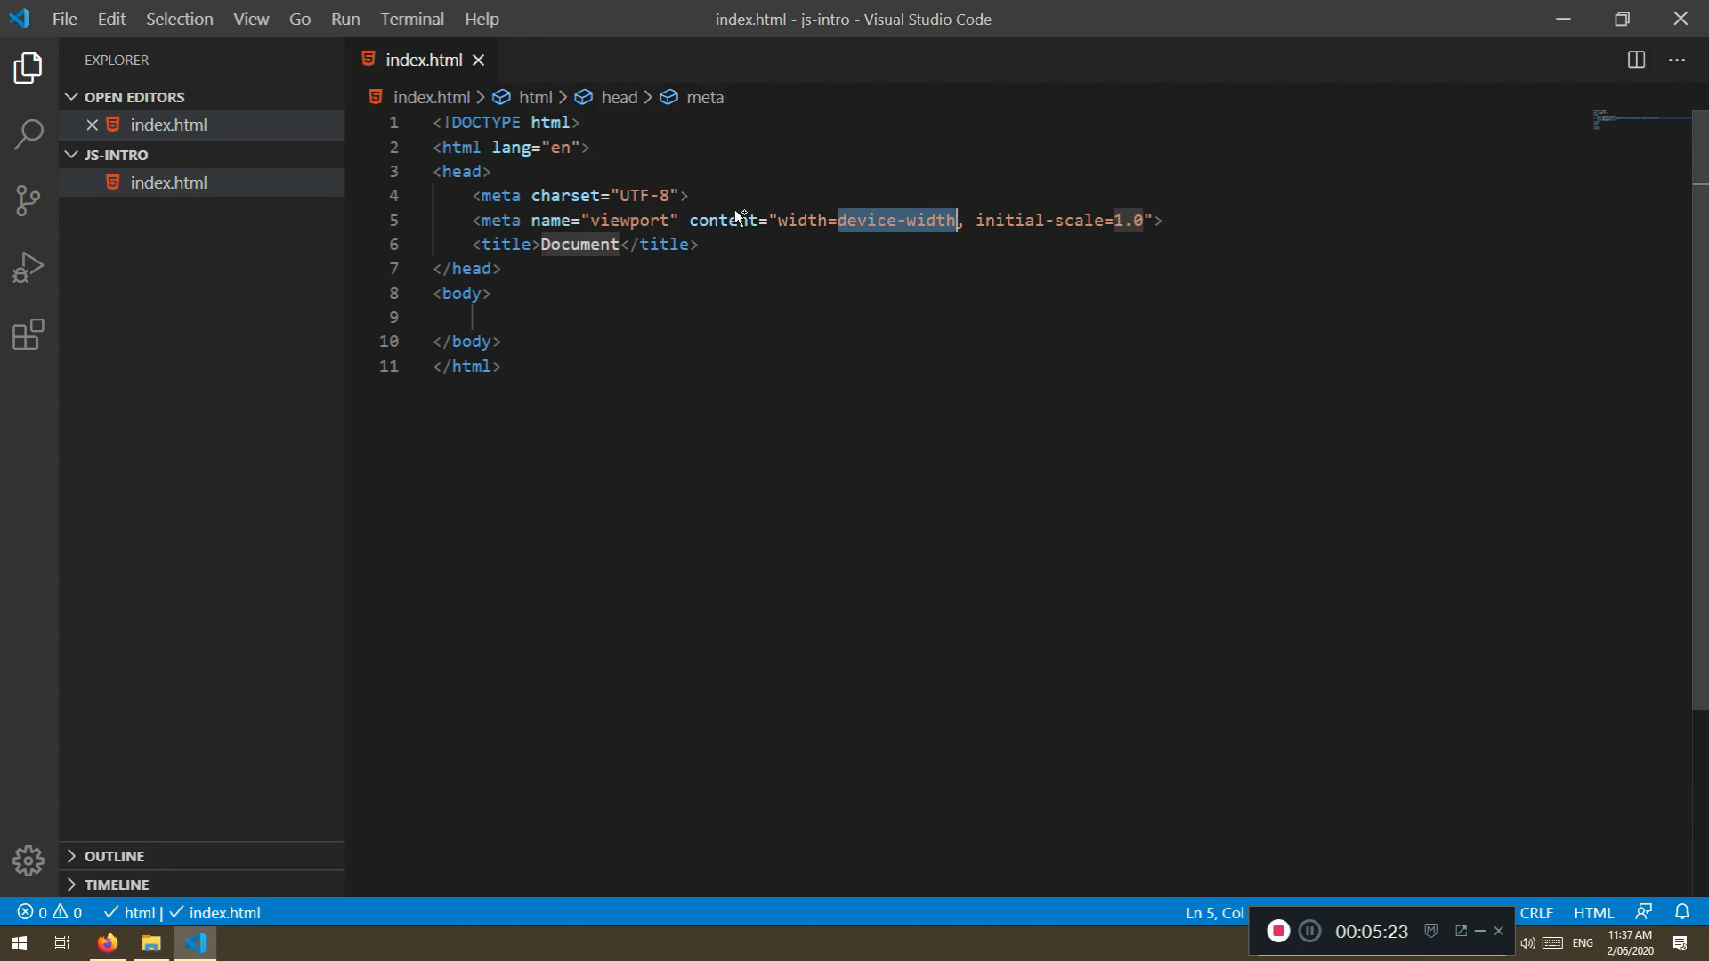
pyautogui.moveTo(612, 263)
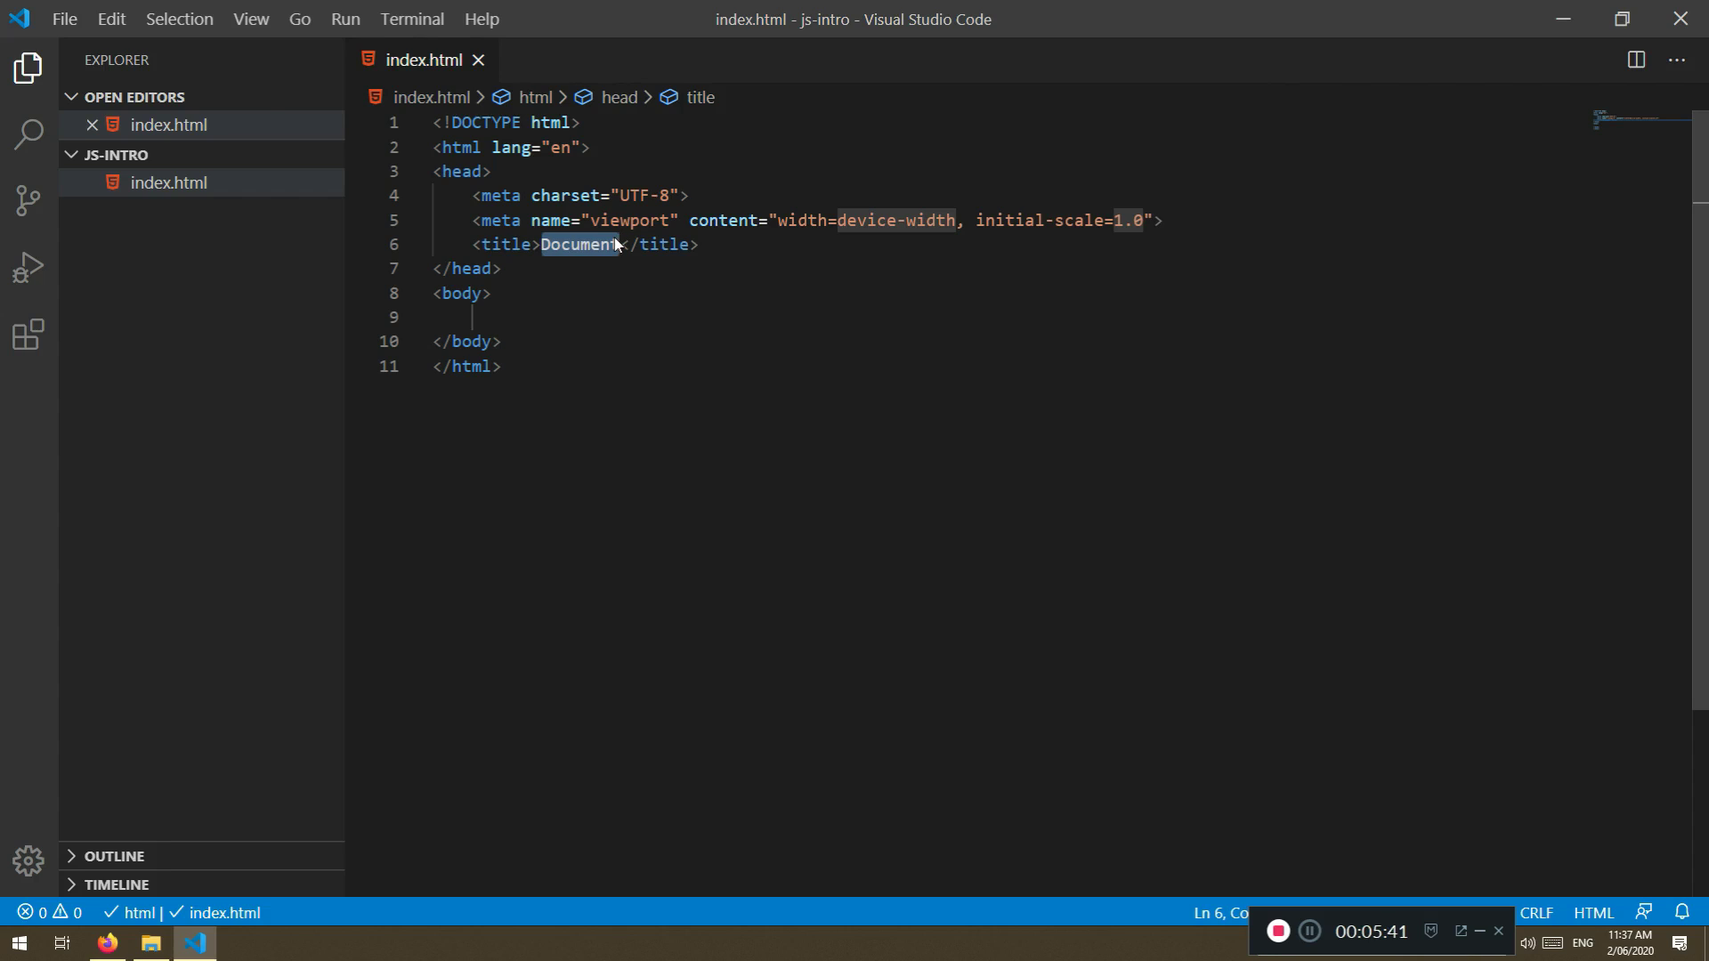
pyautogui.write('JavaScript Funda')
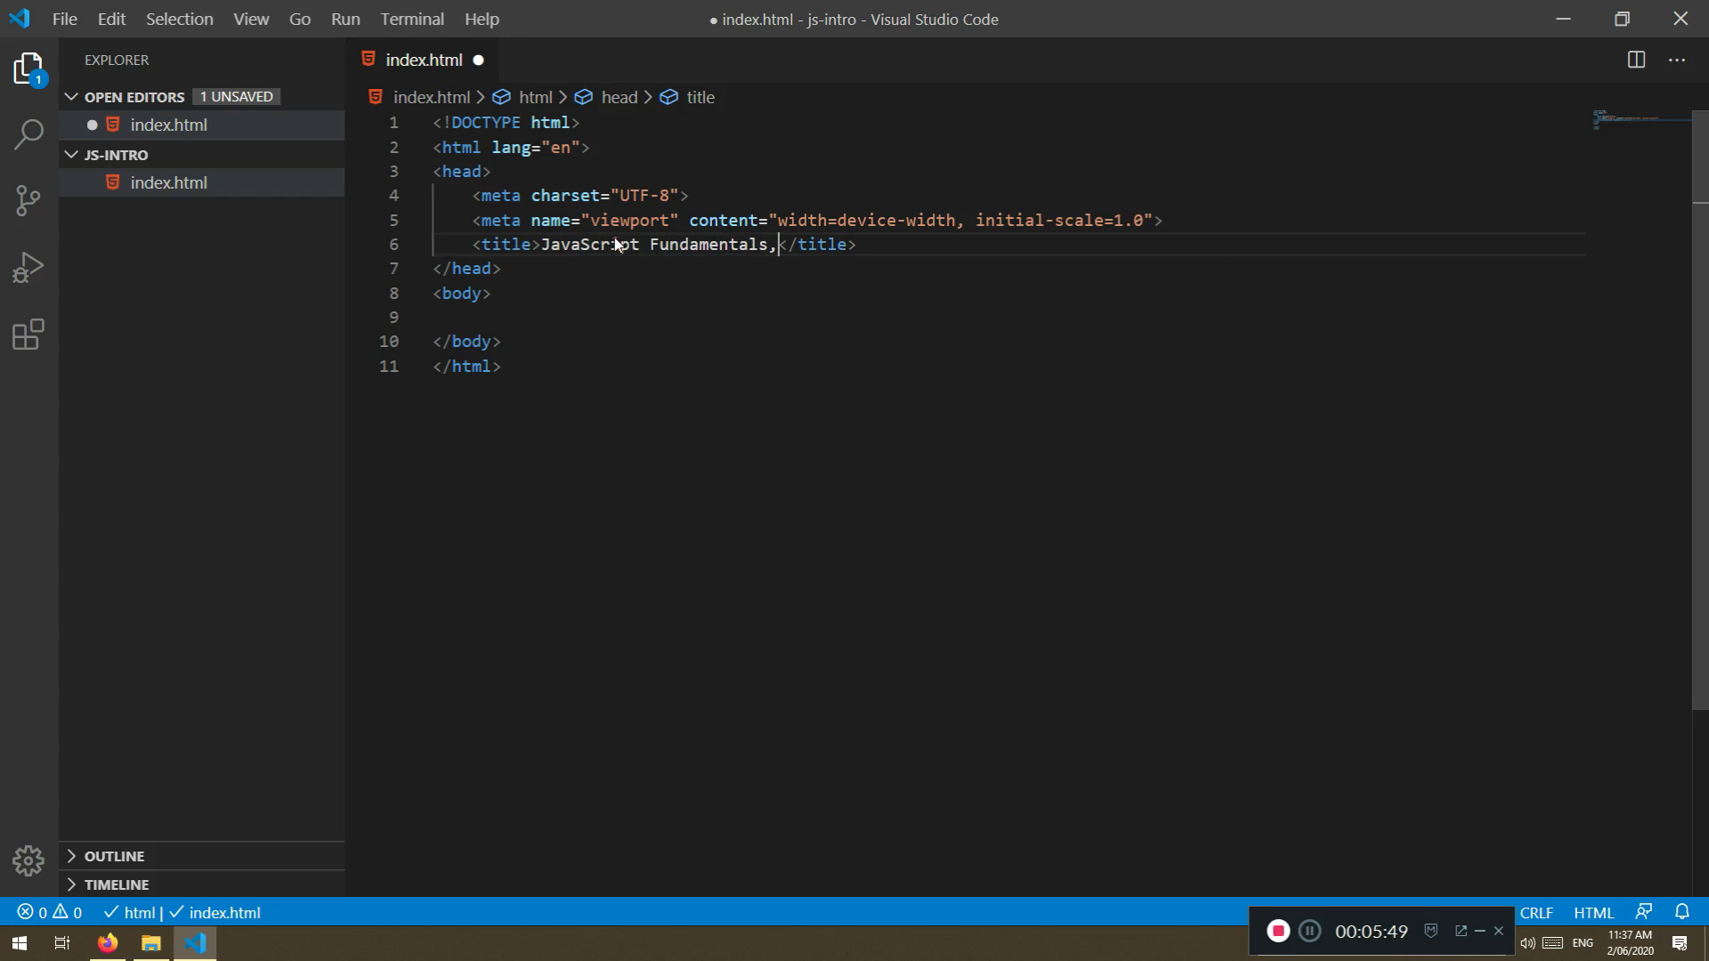
pyautogui.write('C')
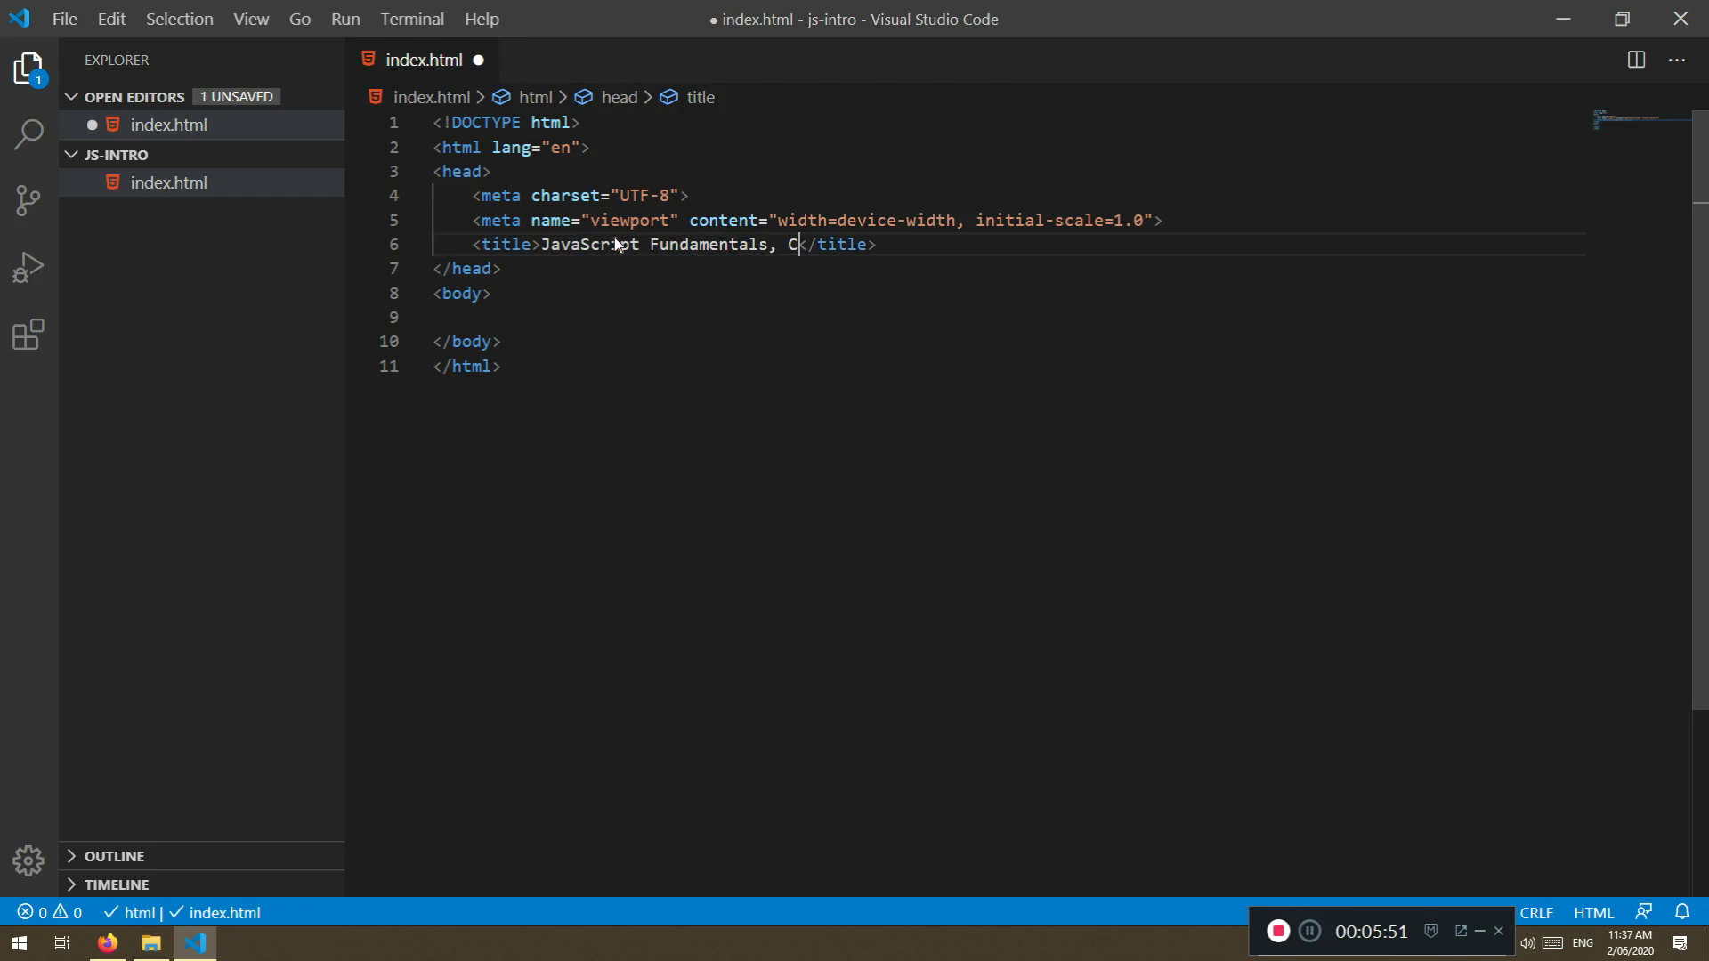
pyautogui.write('ore First Steps')
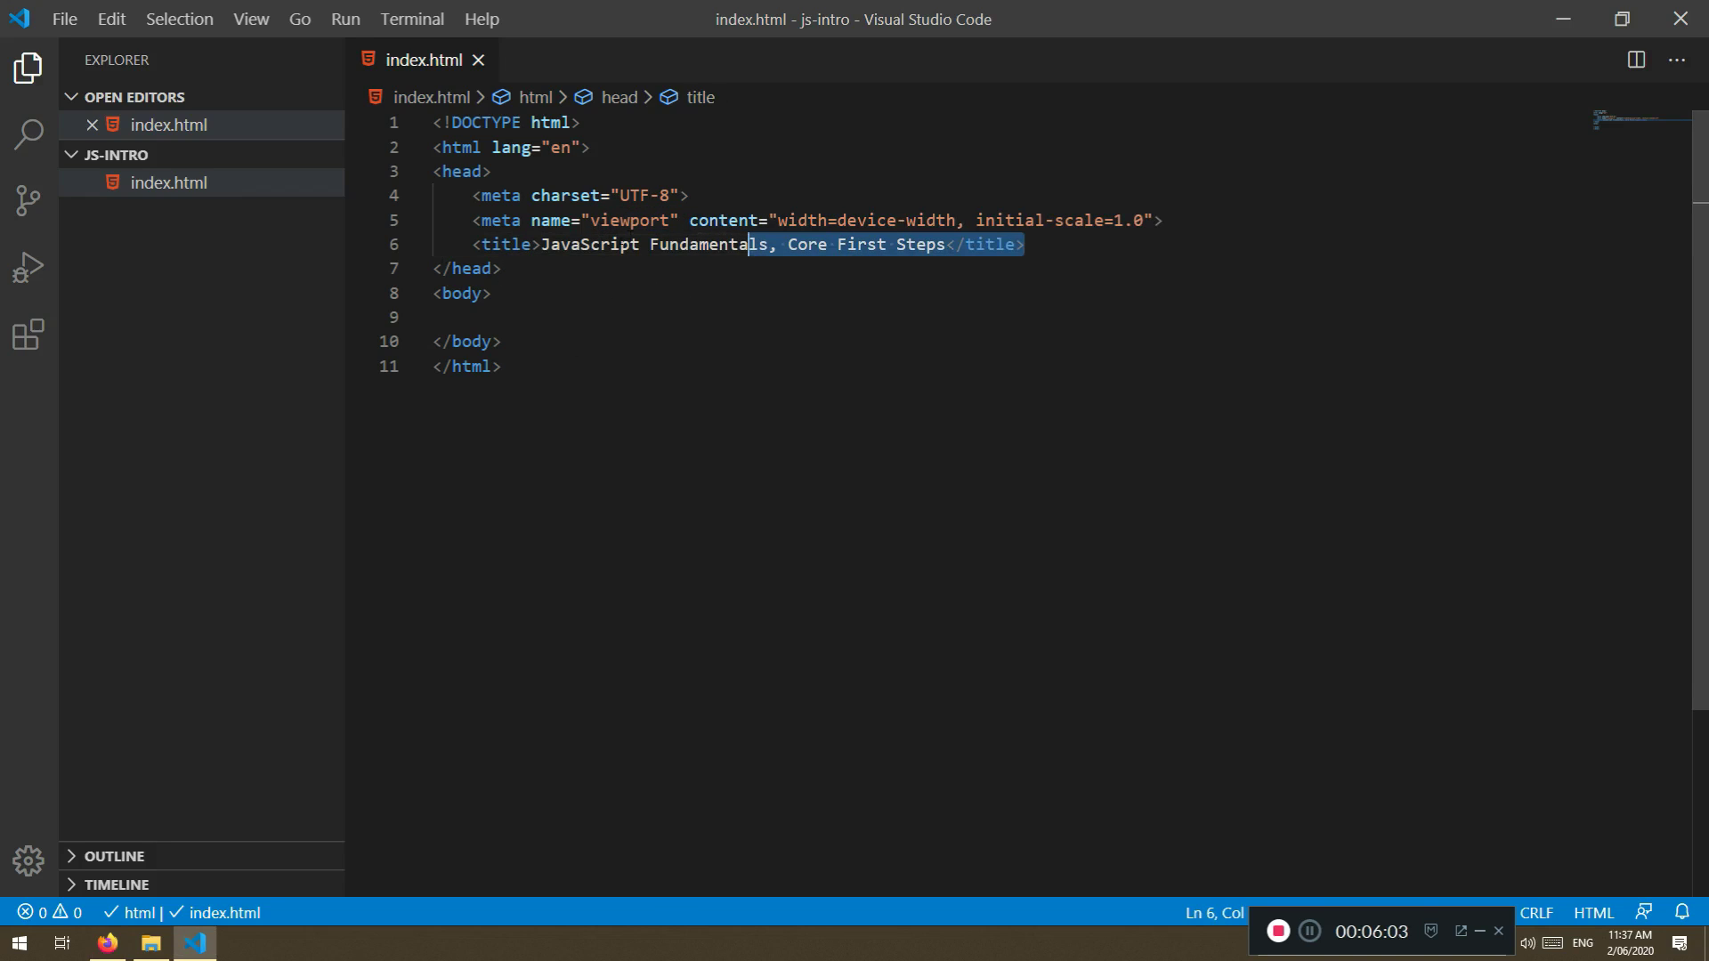
# Add the course-title heading inside the body, remove the stray </title>, and check Firefox
pyautogui.click(551, 269)
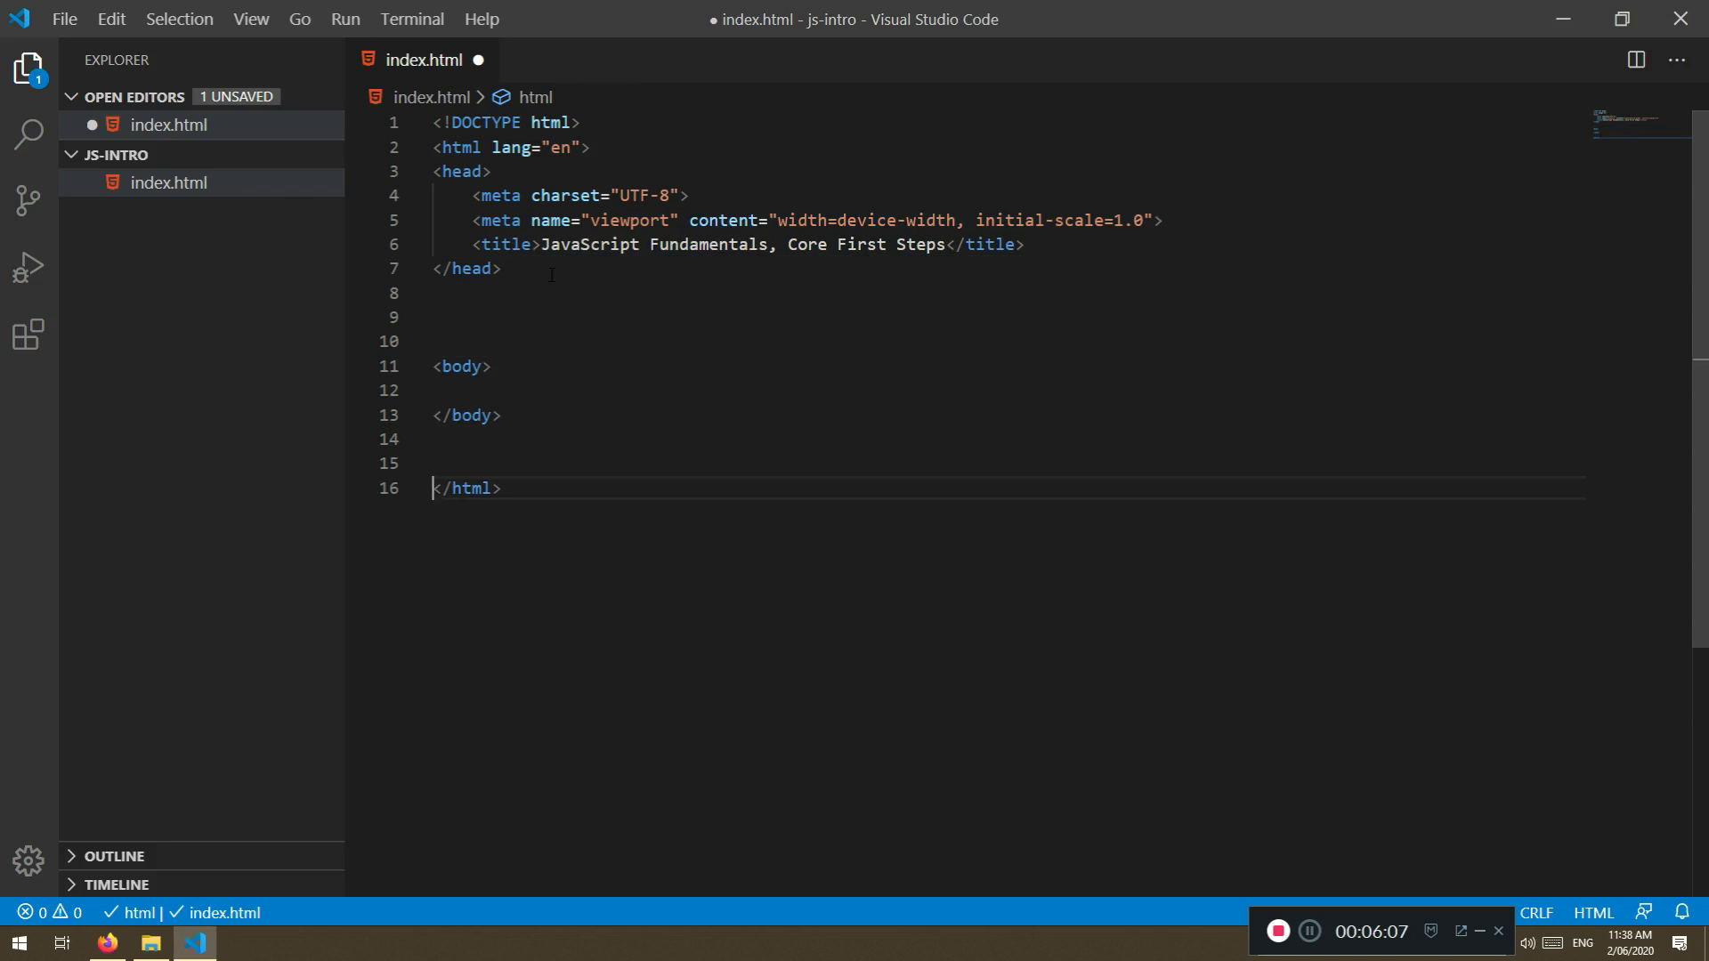
pyautogui.write('<h2')
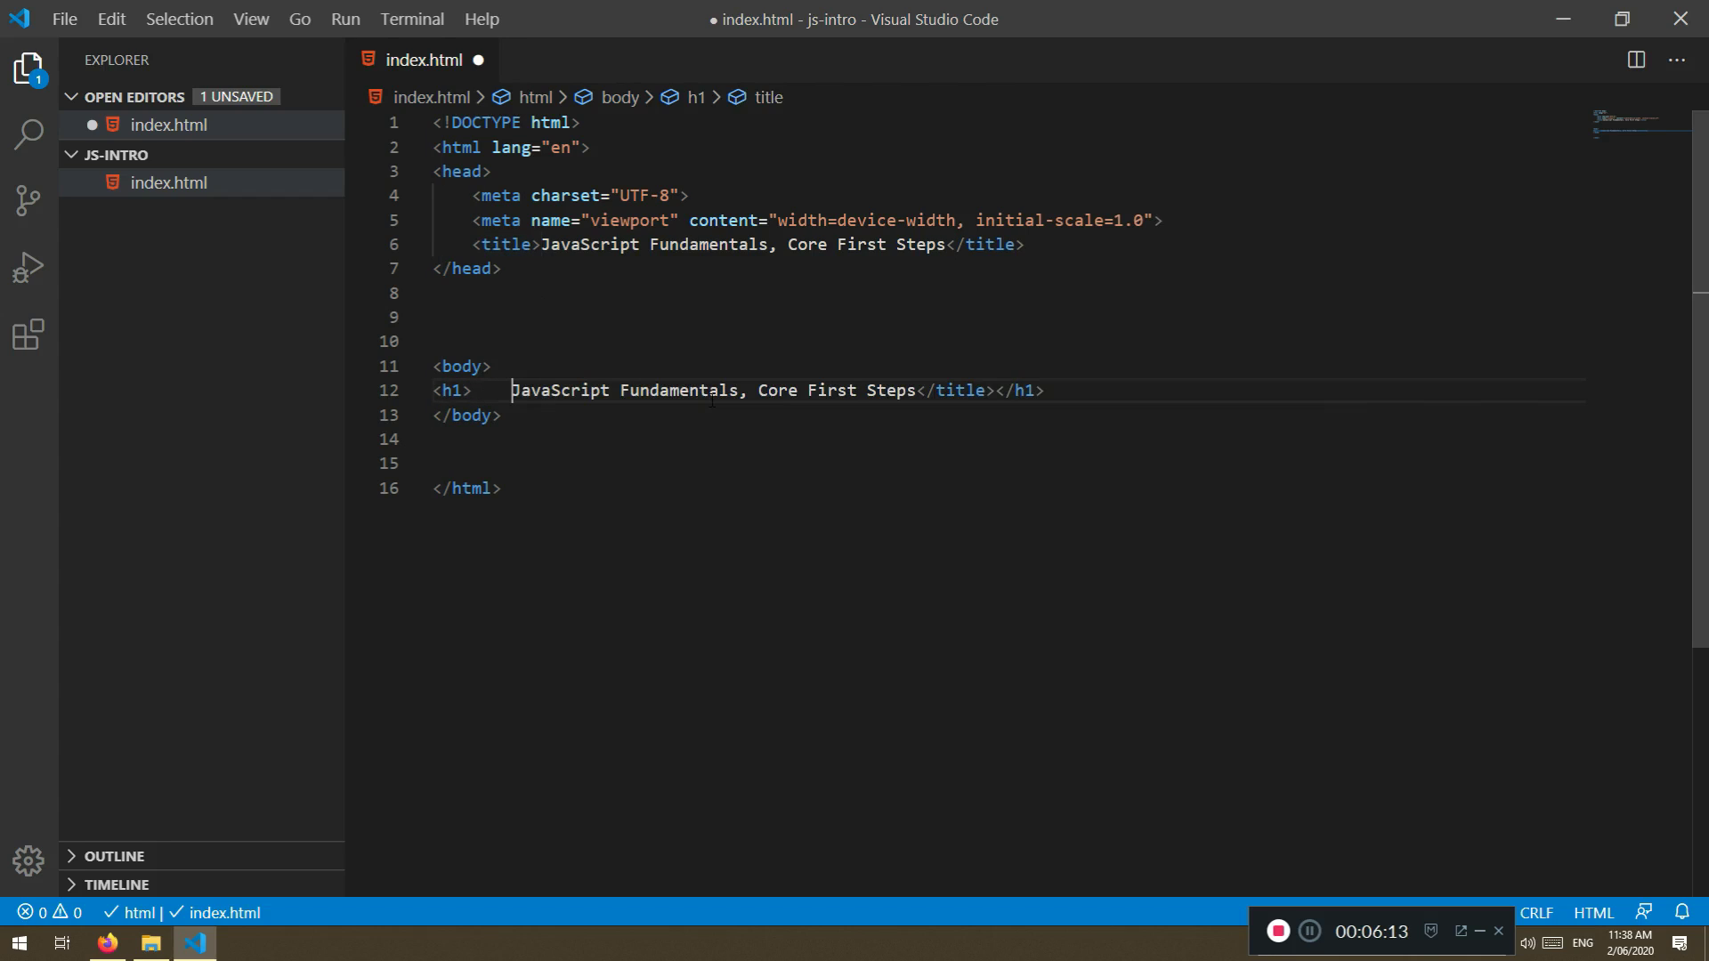
pyautogui.doubleClick(957, 390)
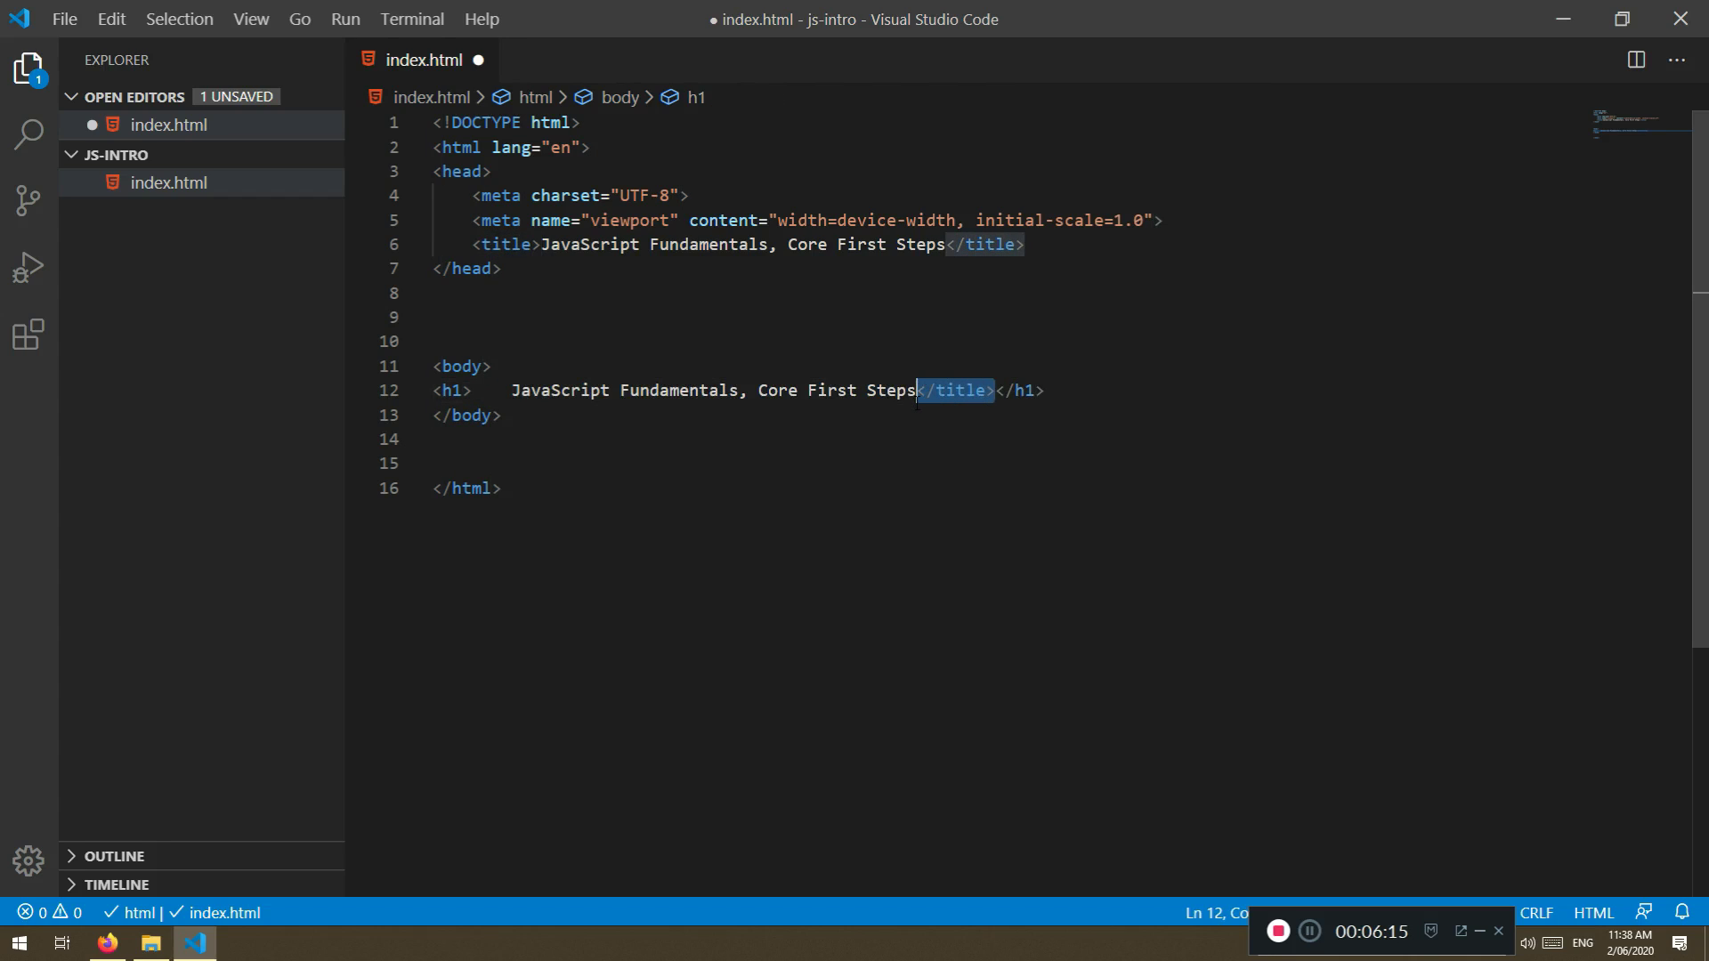
pyautogui.click(106, 943)
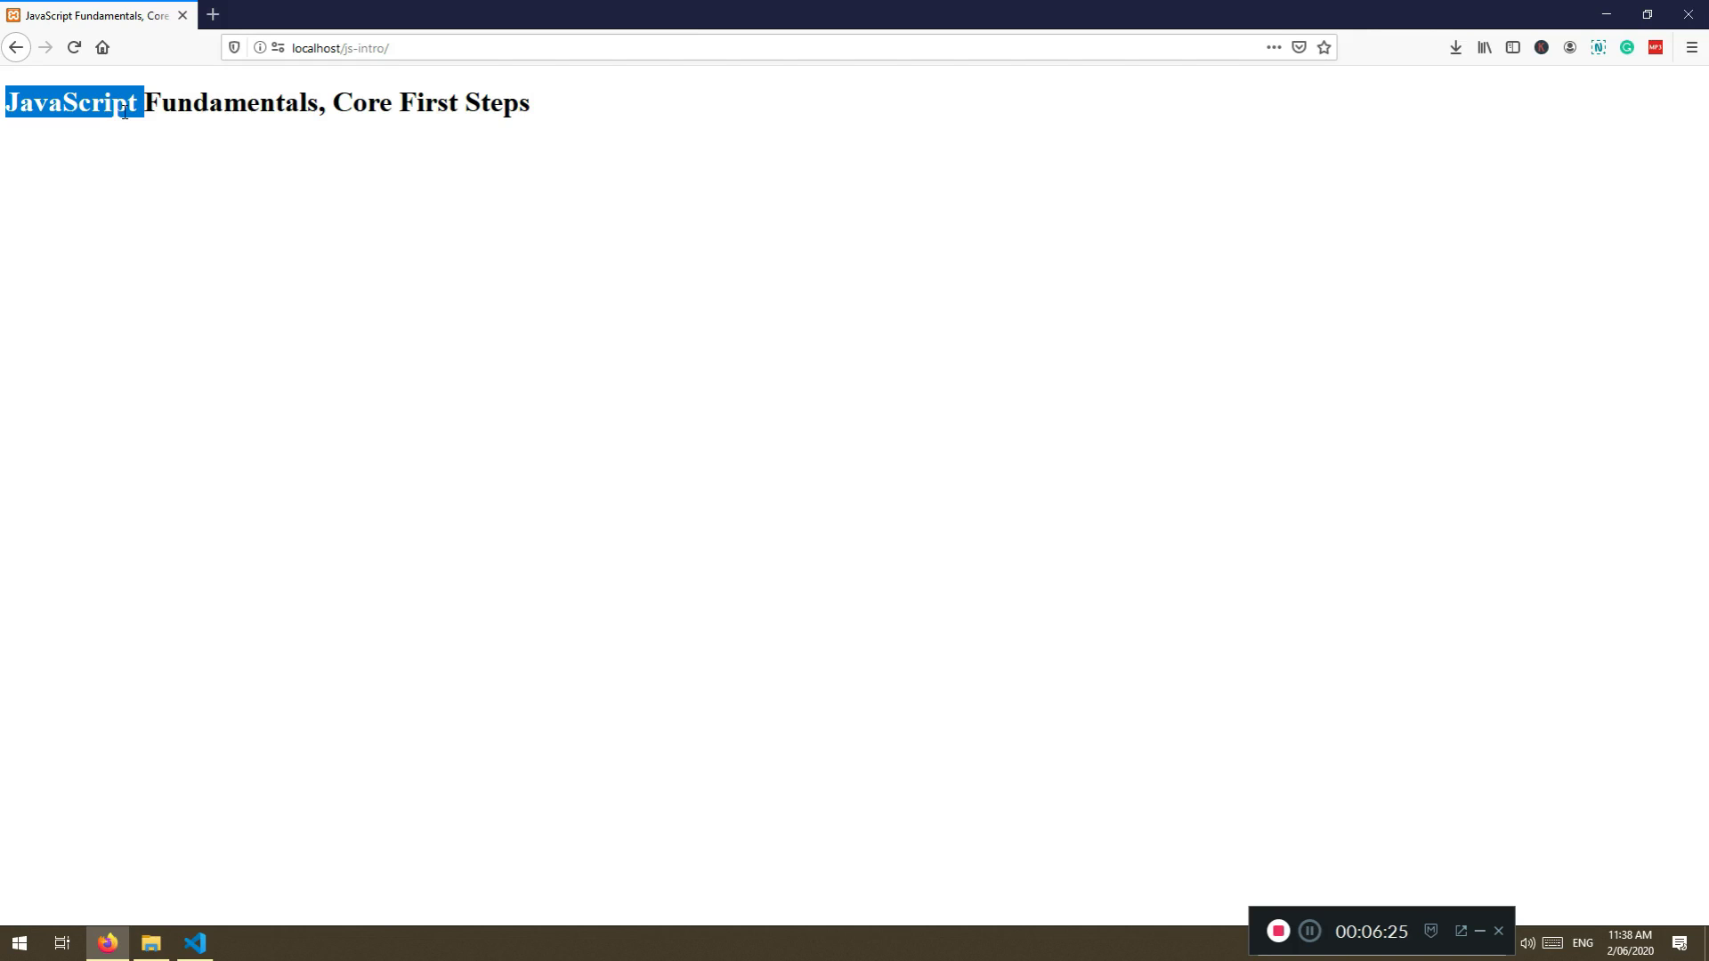
# Search Google for 'vs code' and 'xampp' in new Firefox tabs
pyautogui.click(194, 942)
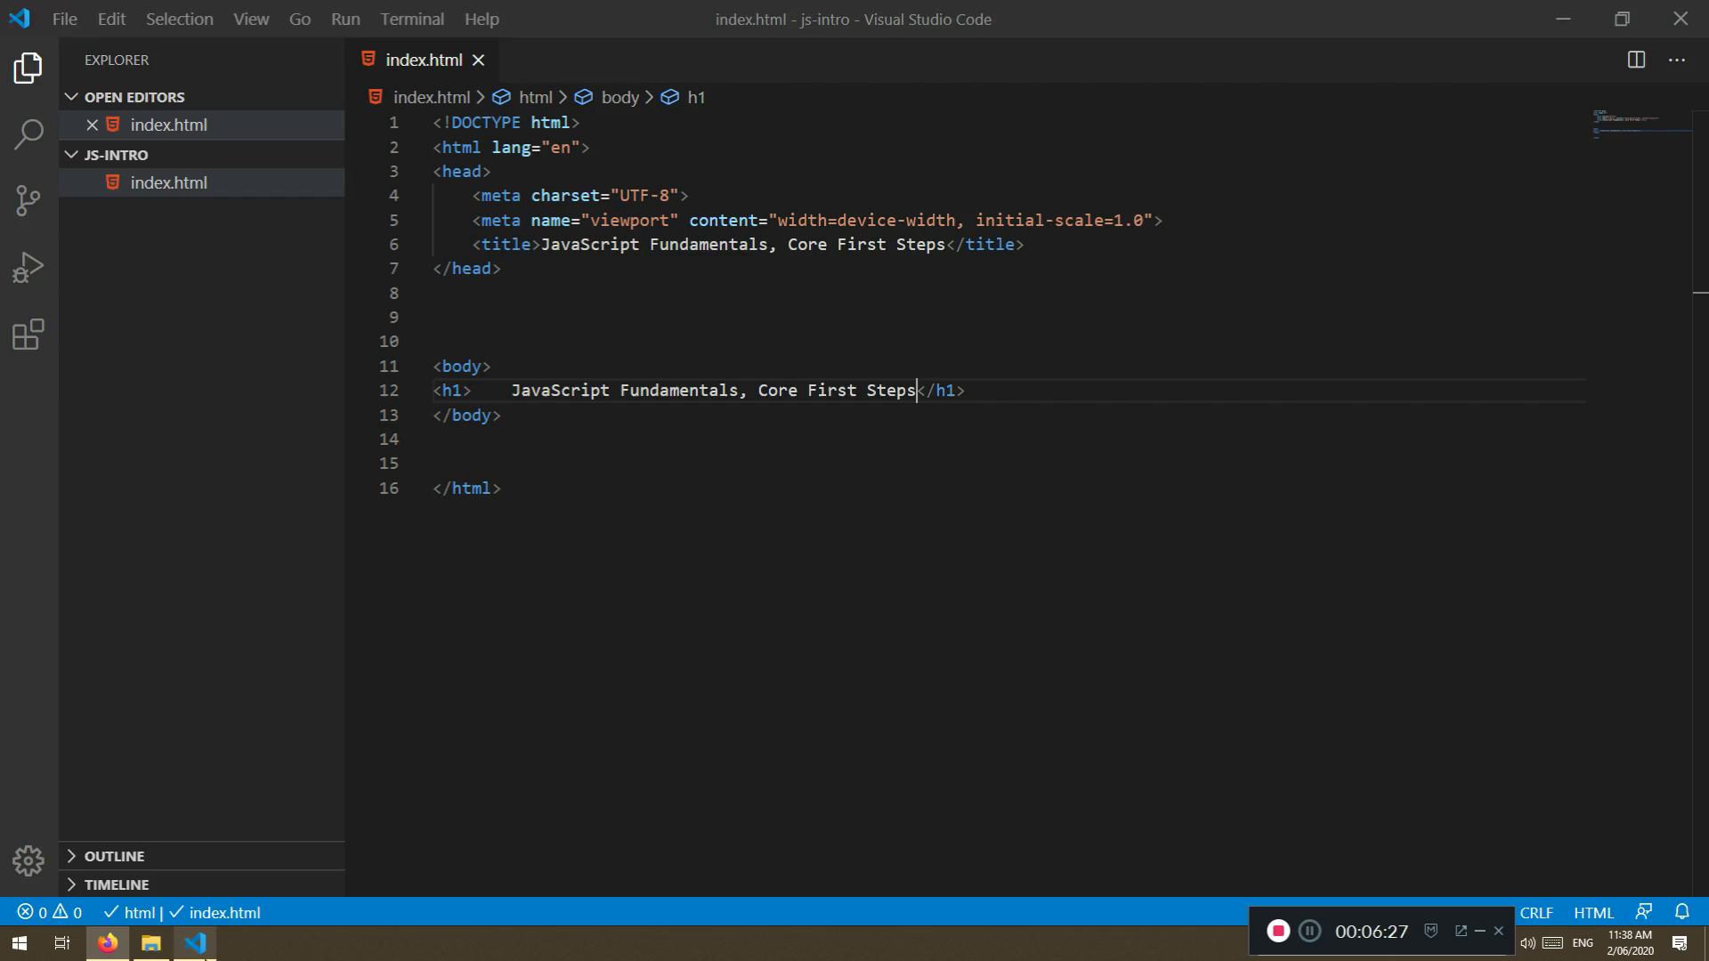
pyautogui.click(106, 943)
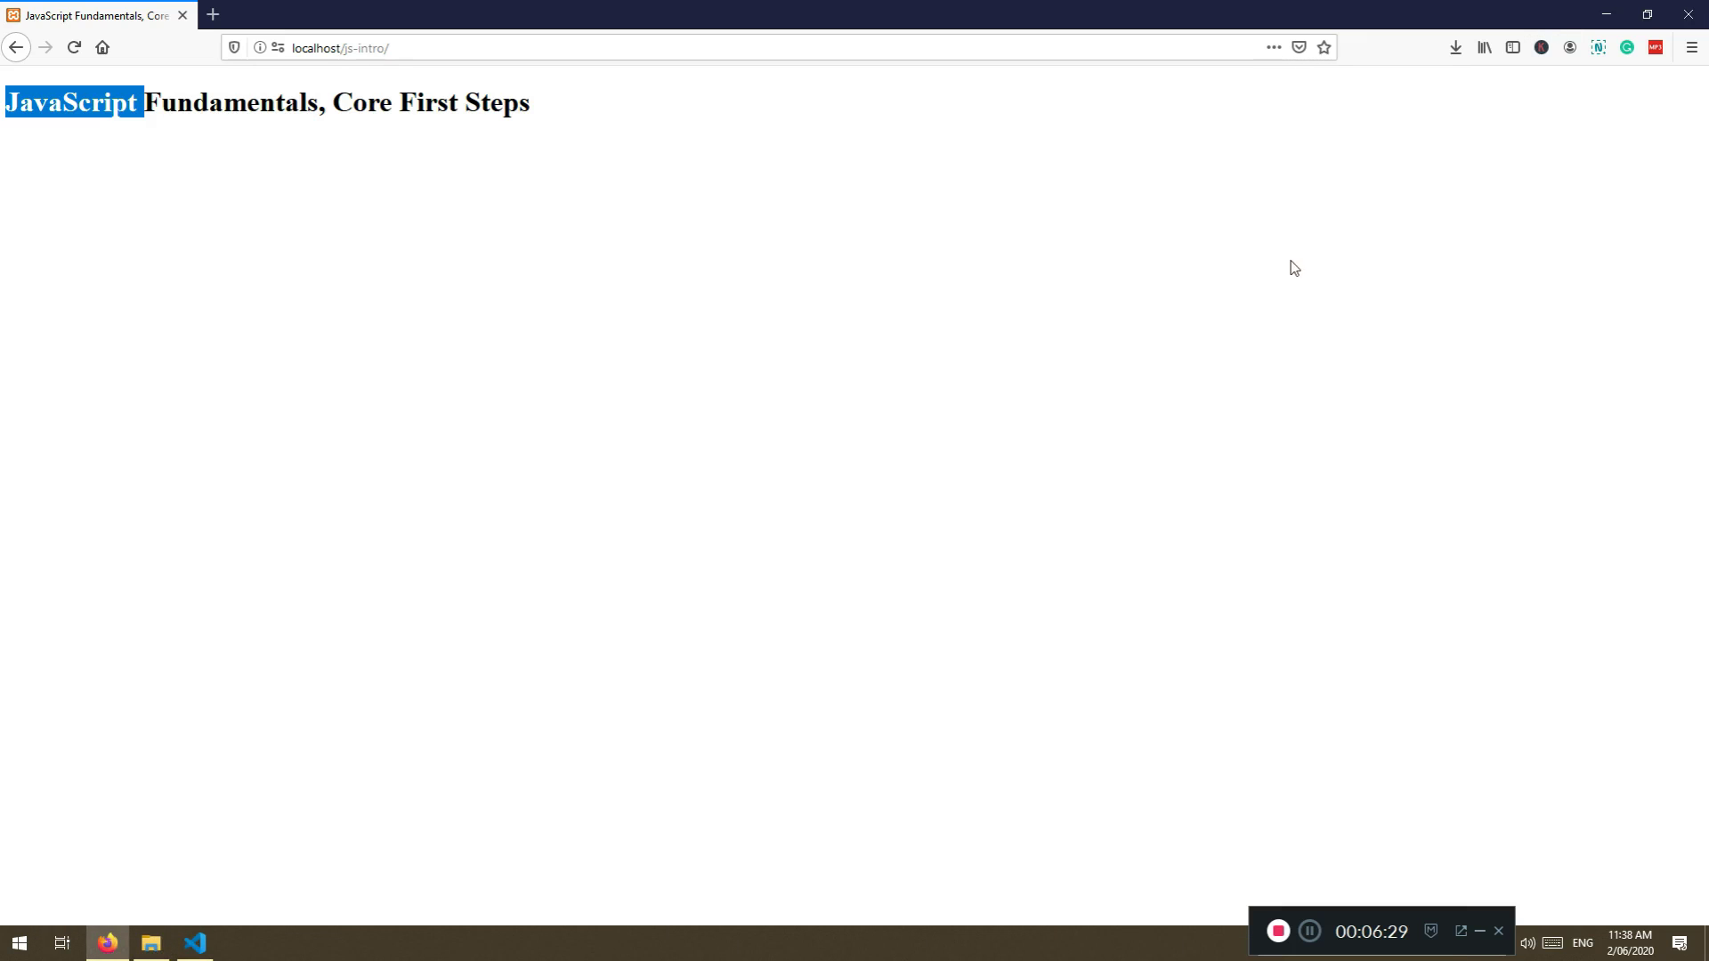
pyautogui.write('vs')
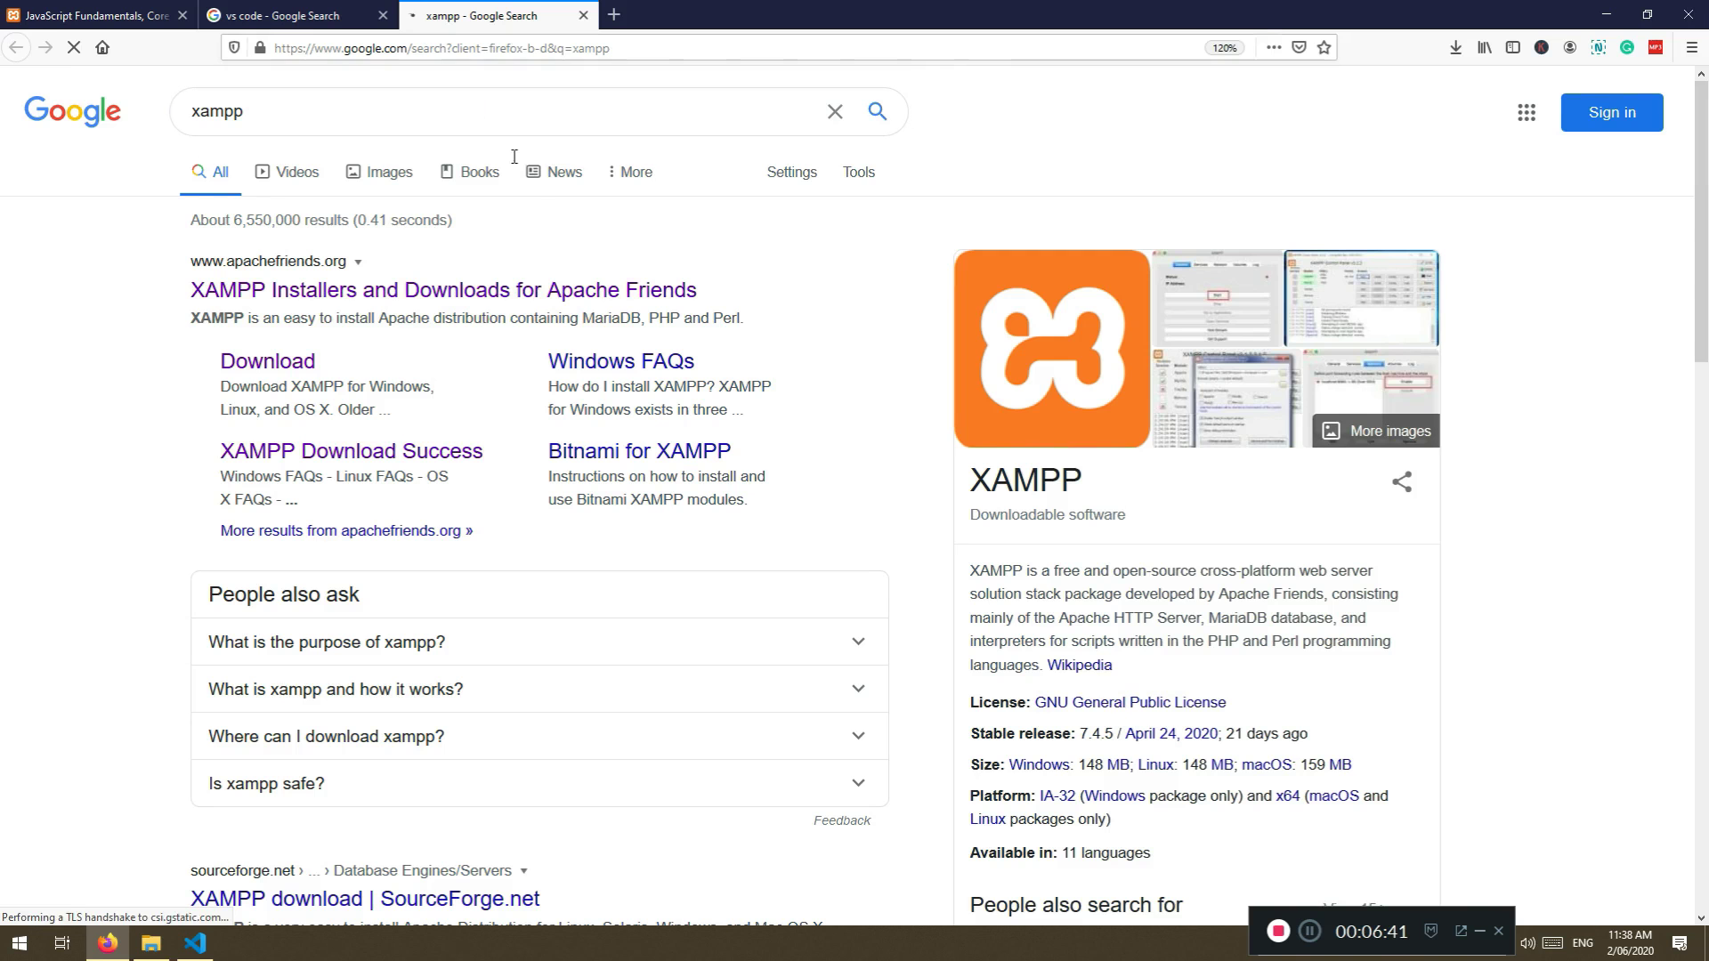
pyautogui.moveTo(1104, 709)
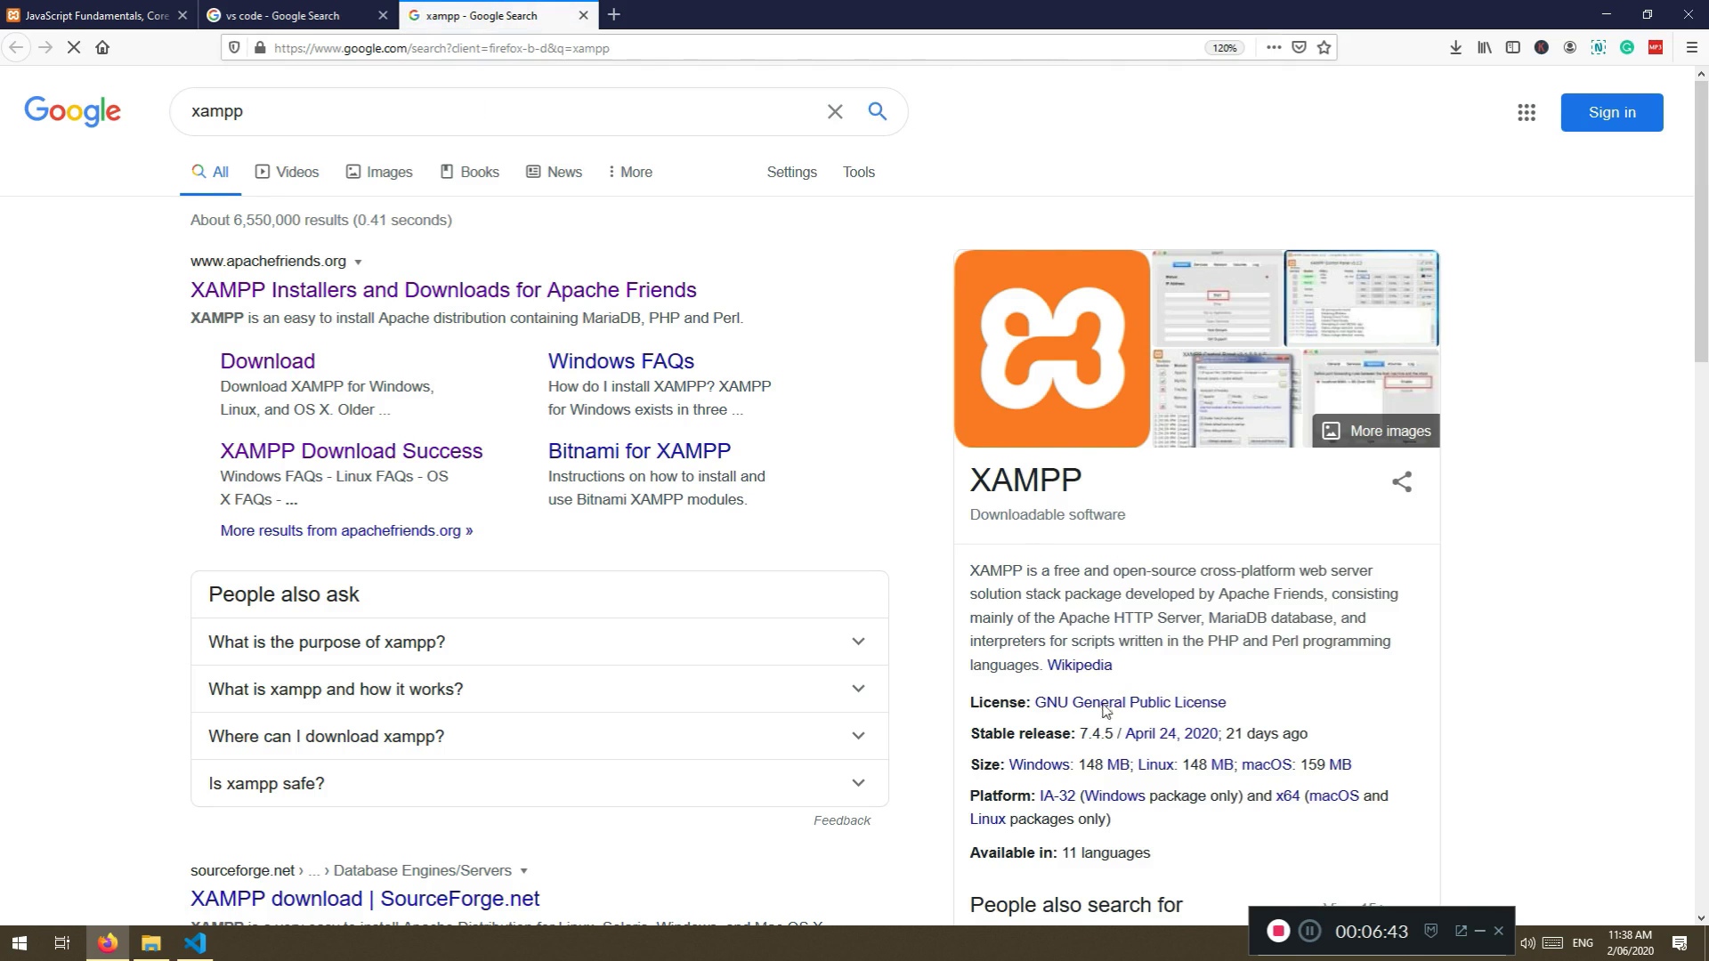
pyautogui.click(151, 943)
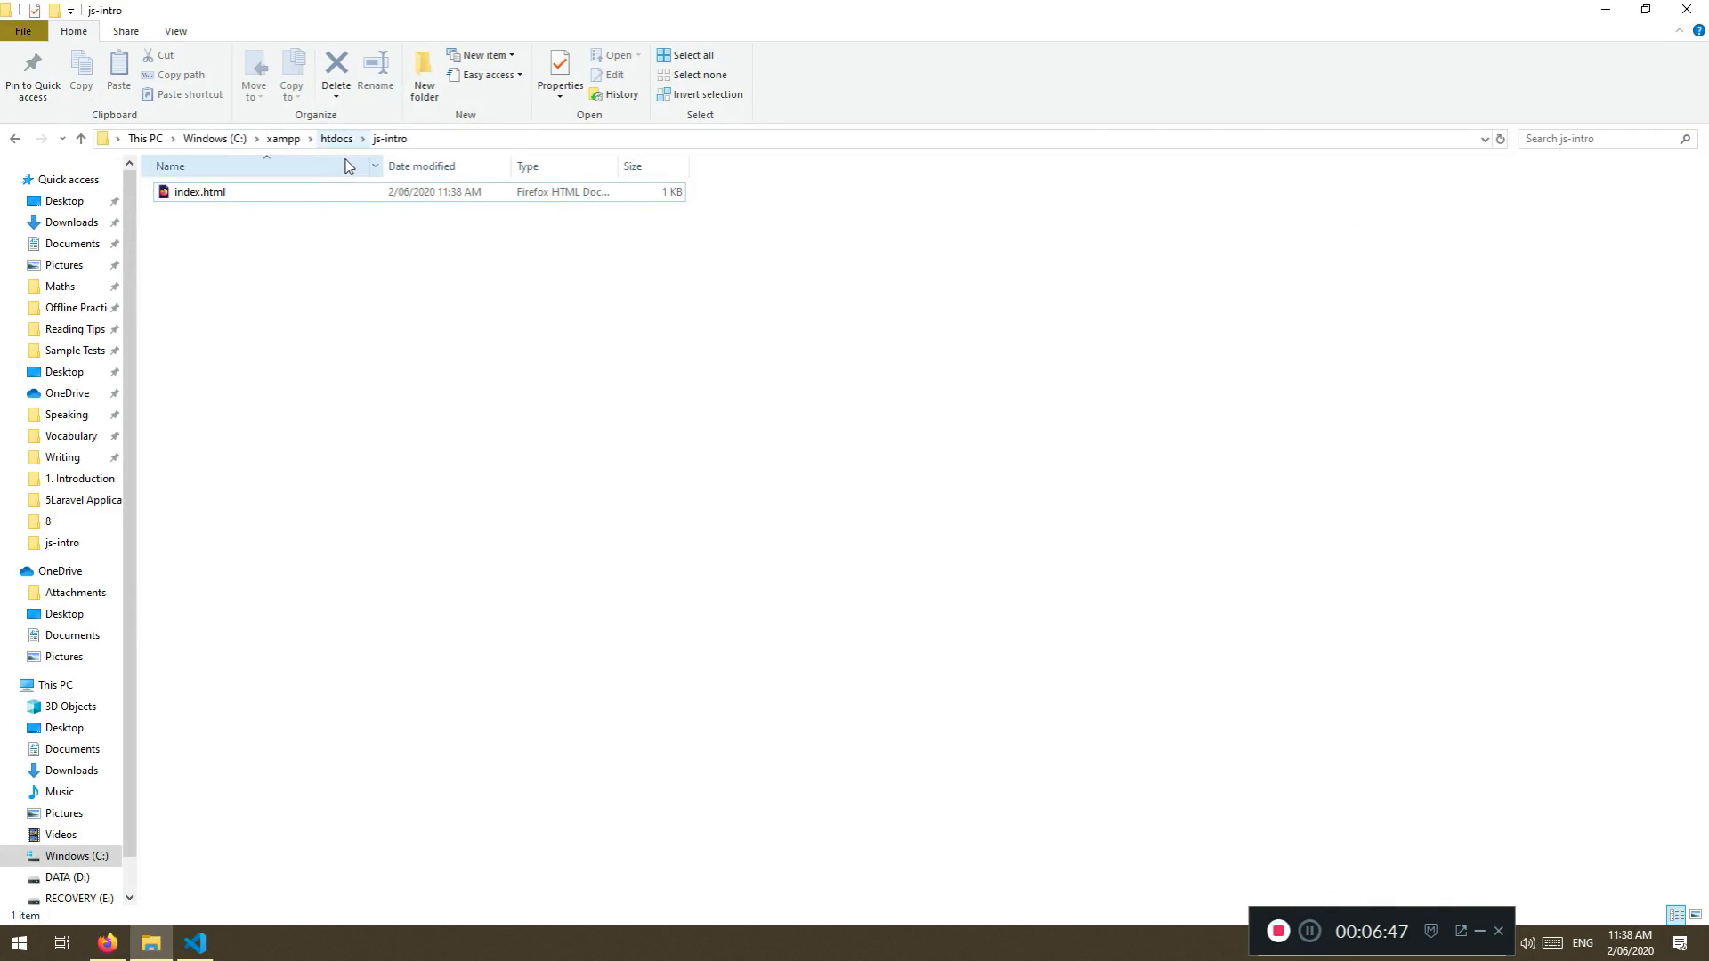
# Move File Explorer up to htdocs, where js-intro sits beside the other projects
pyautogui.click(335, 139)
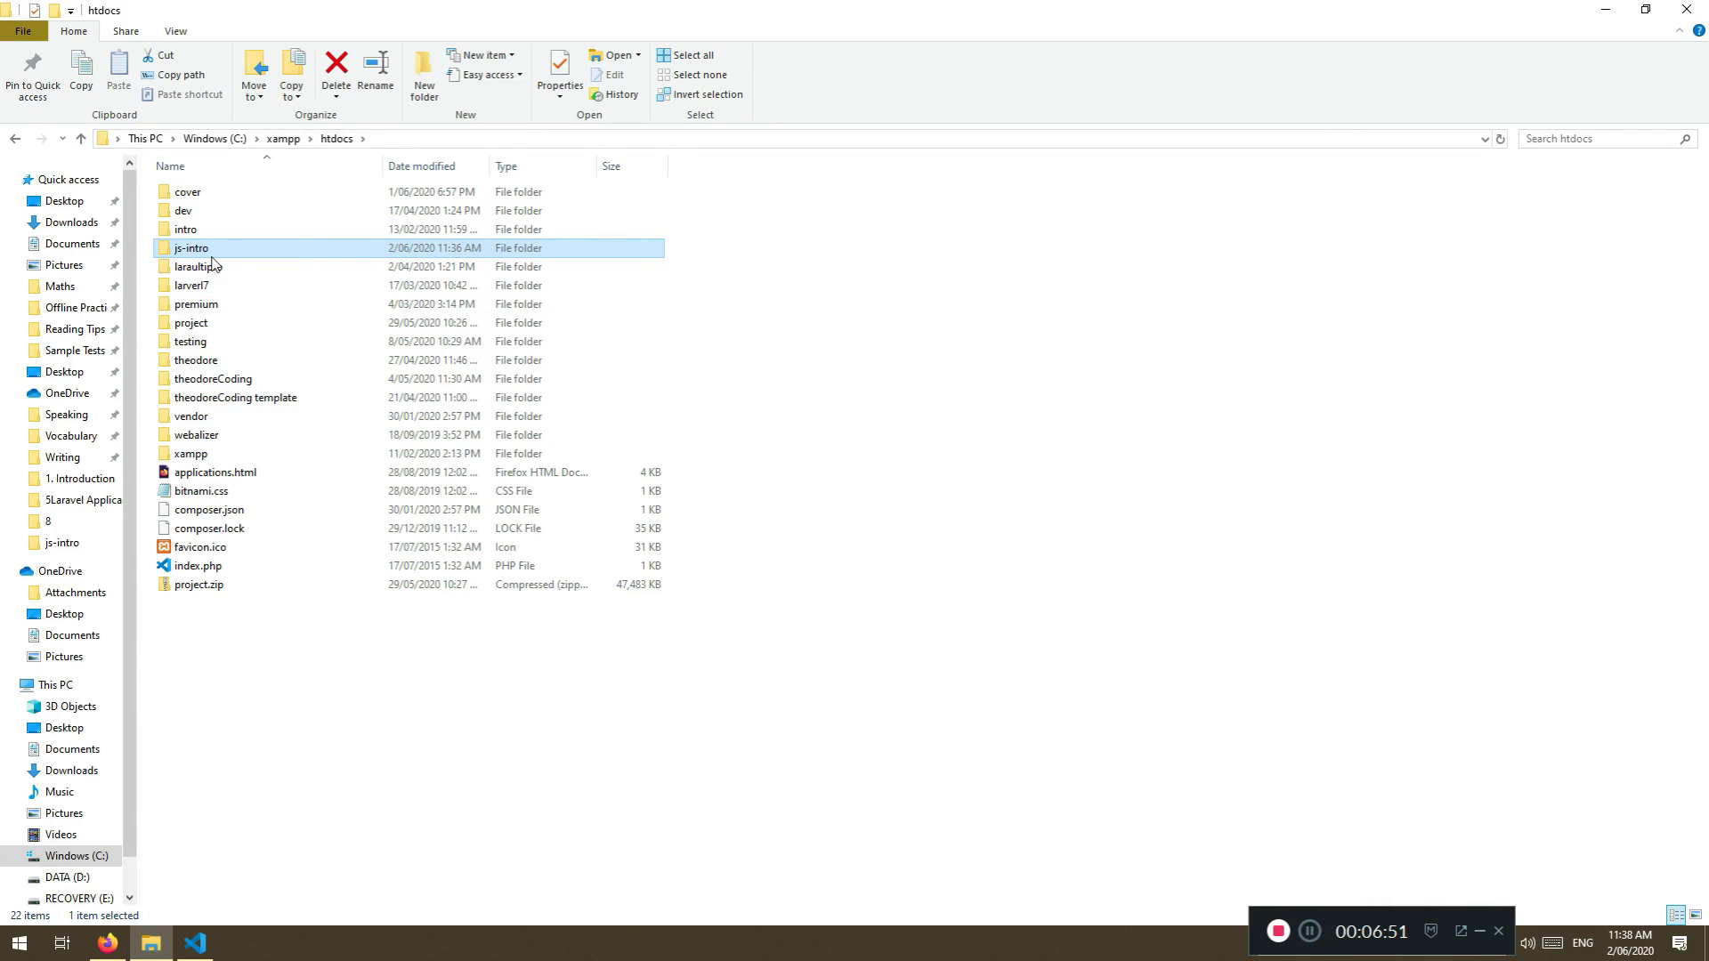
pyautogui.moveTo(193, 248)
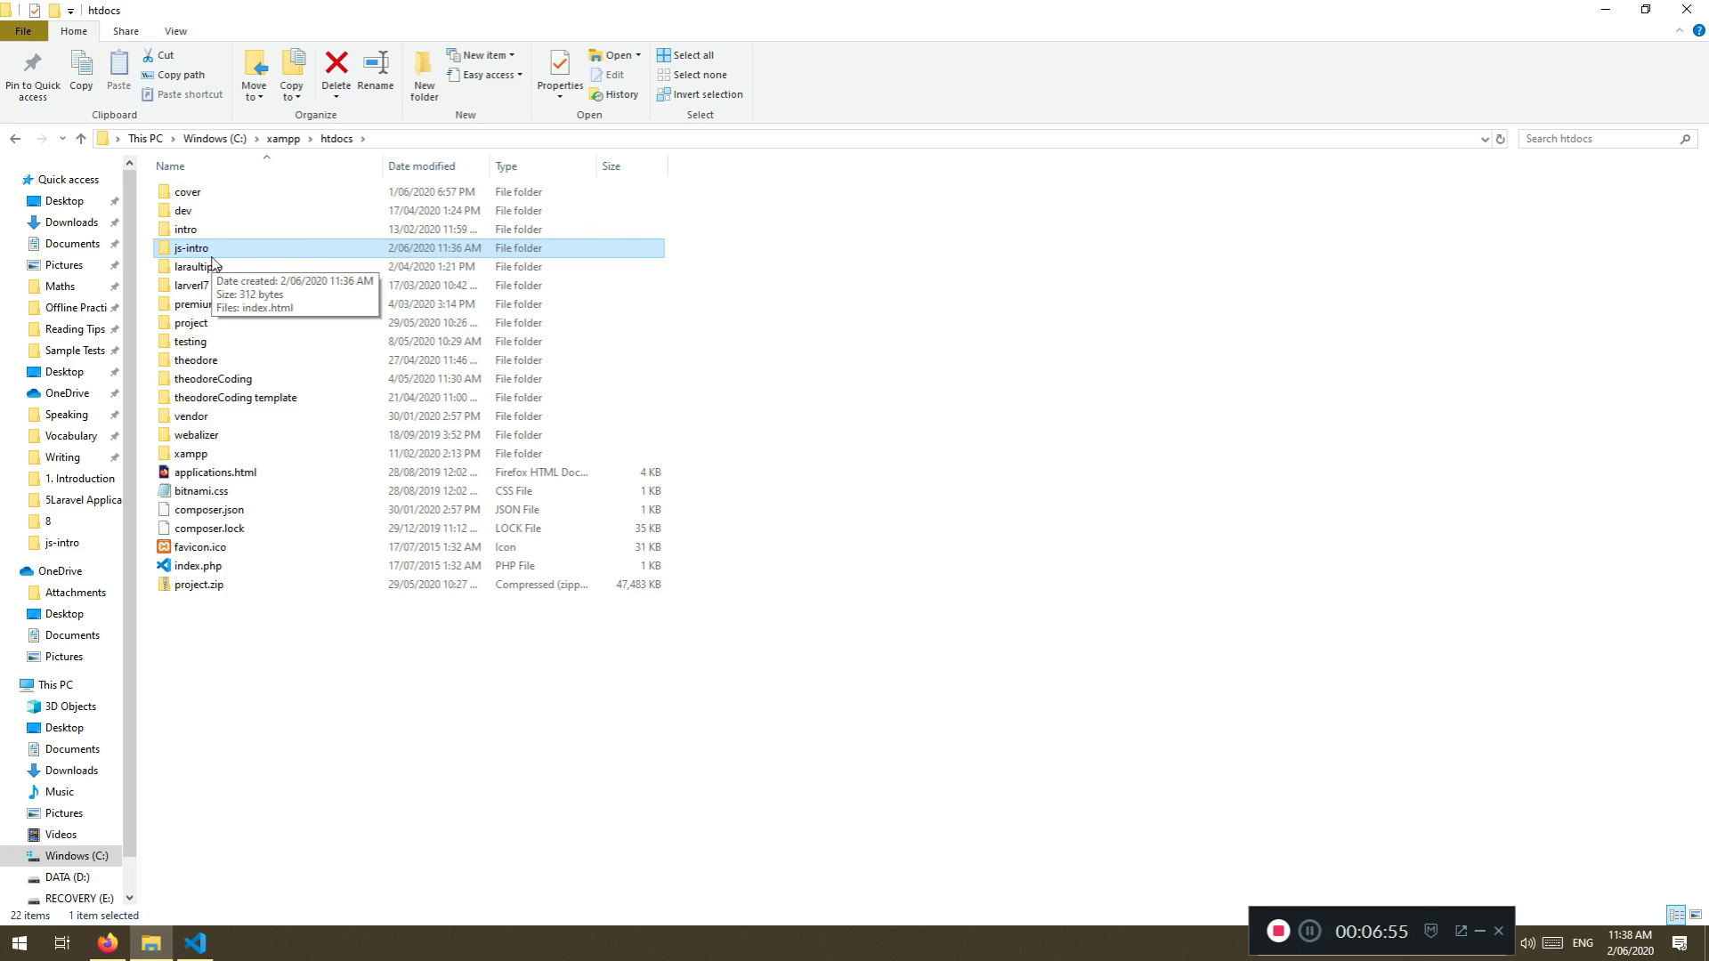
pyautogui.moveTo(223, 259)
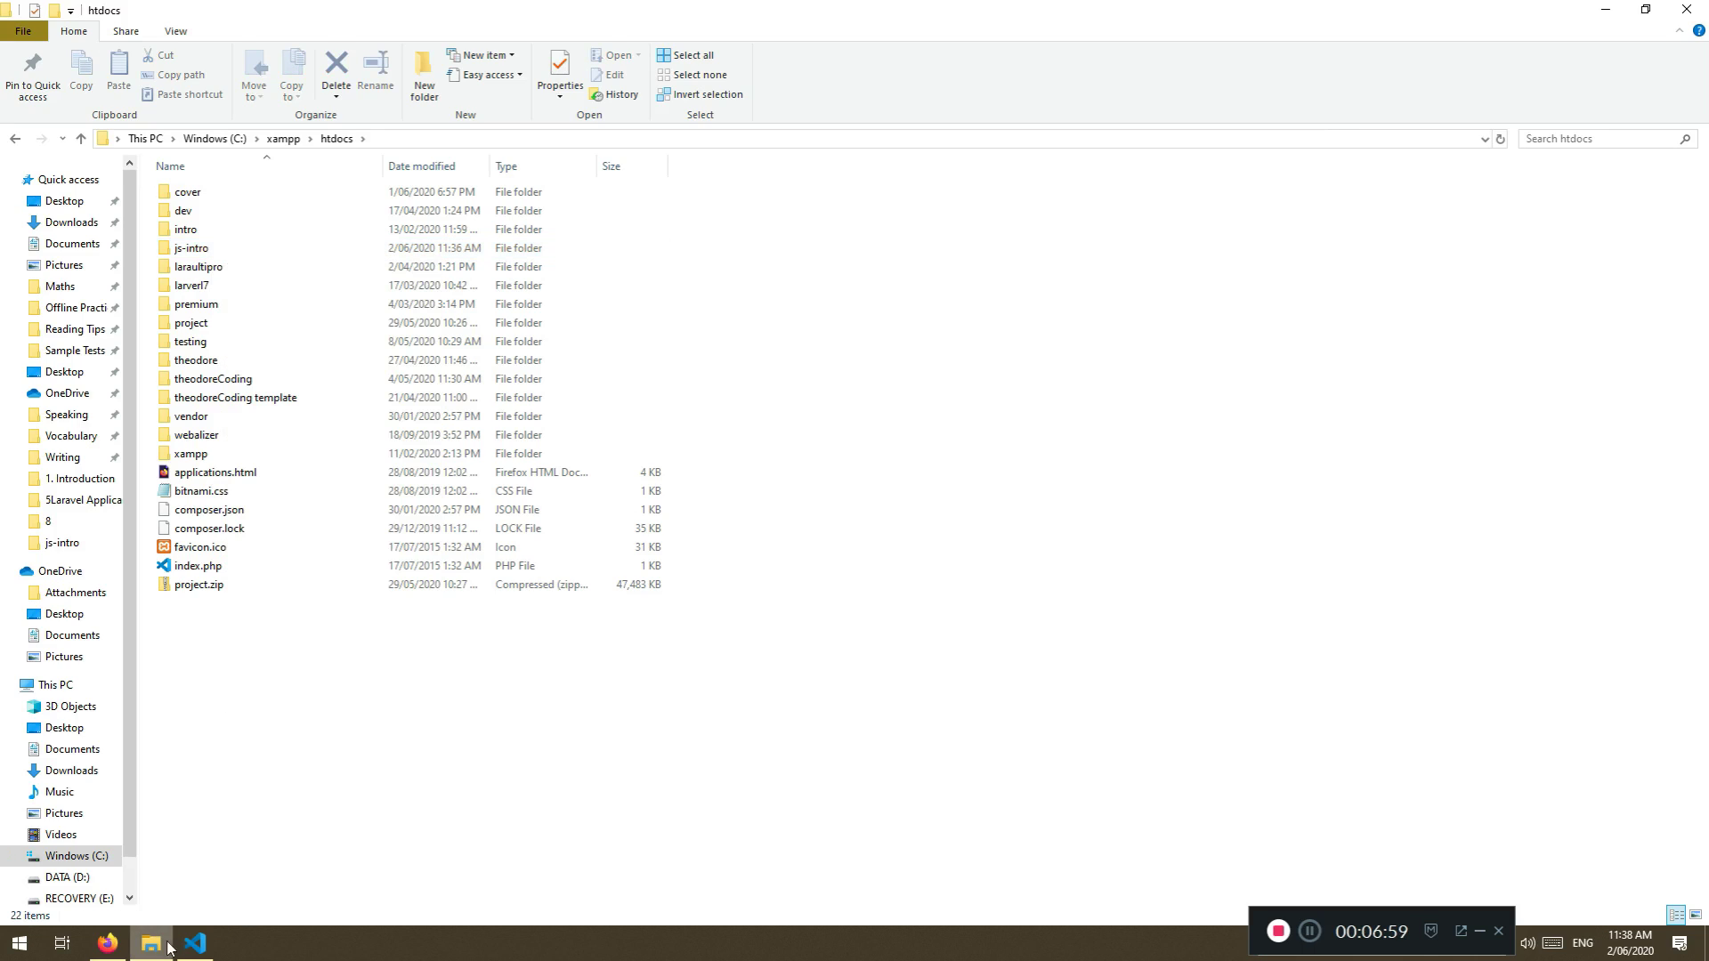
pyautogui.click(106, 943)
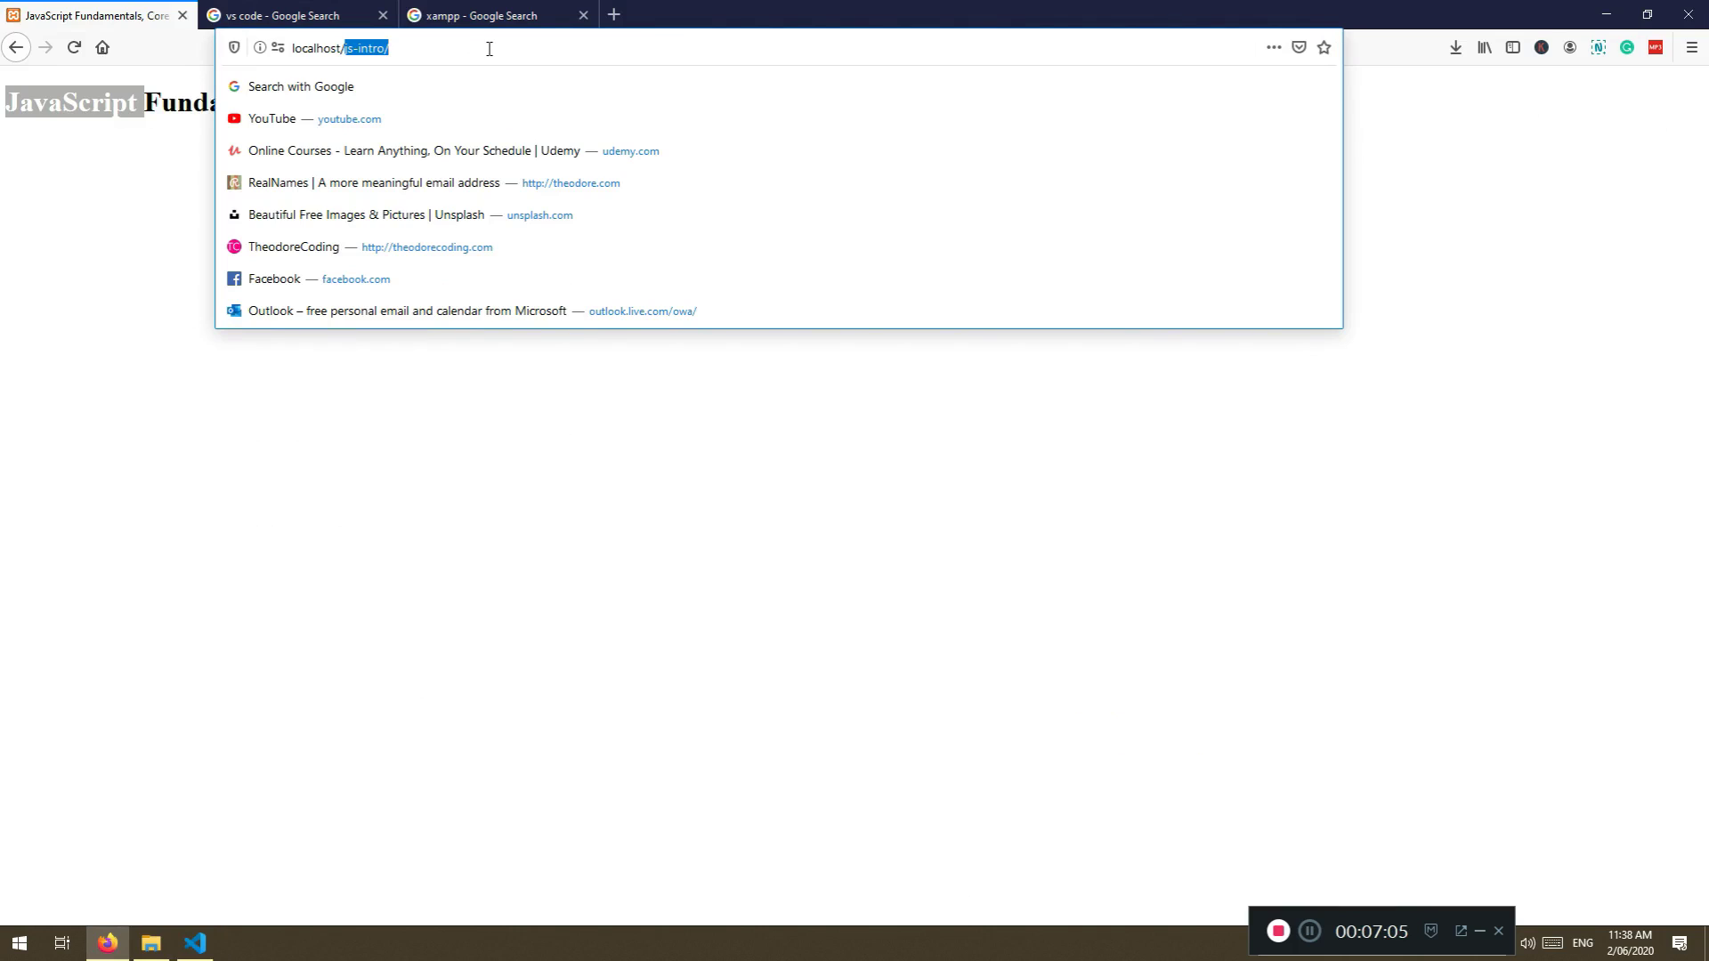
# Reload localhost/js-intro/ to show the 'JavaScript Fundamentals, Core First Steps' heading
pyautogui.press('Return')
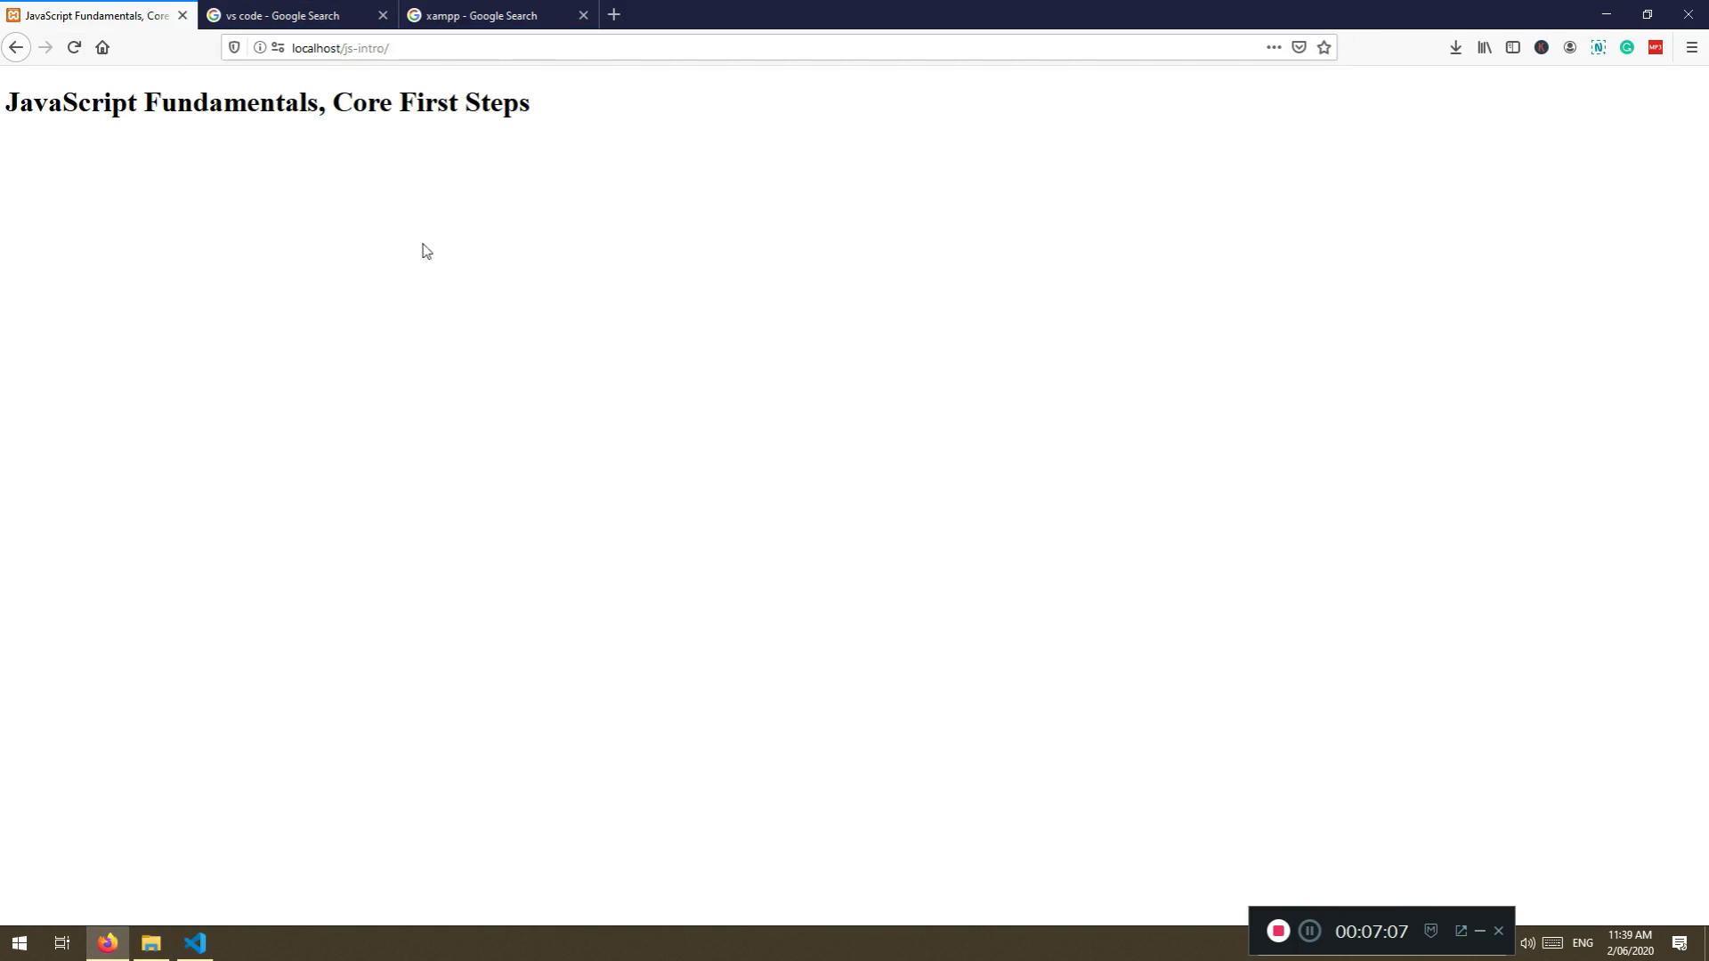
pyautogui.moveTo(429, 391)
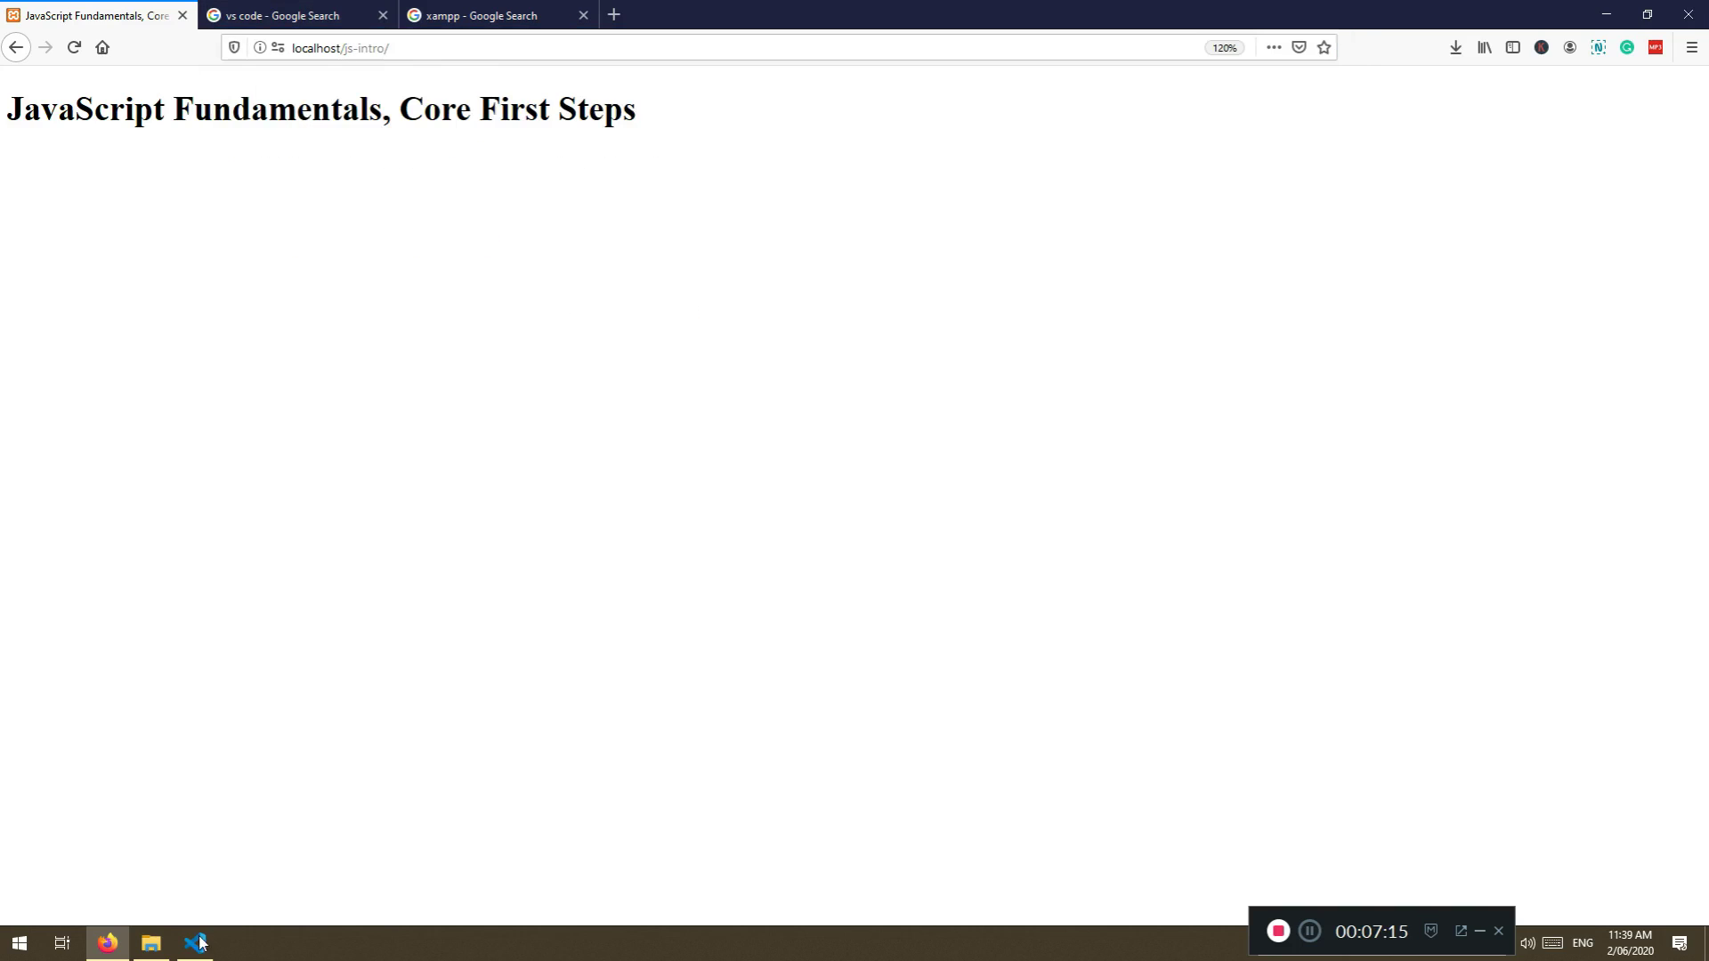
pyautogui.click(195, 942)
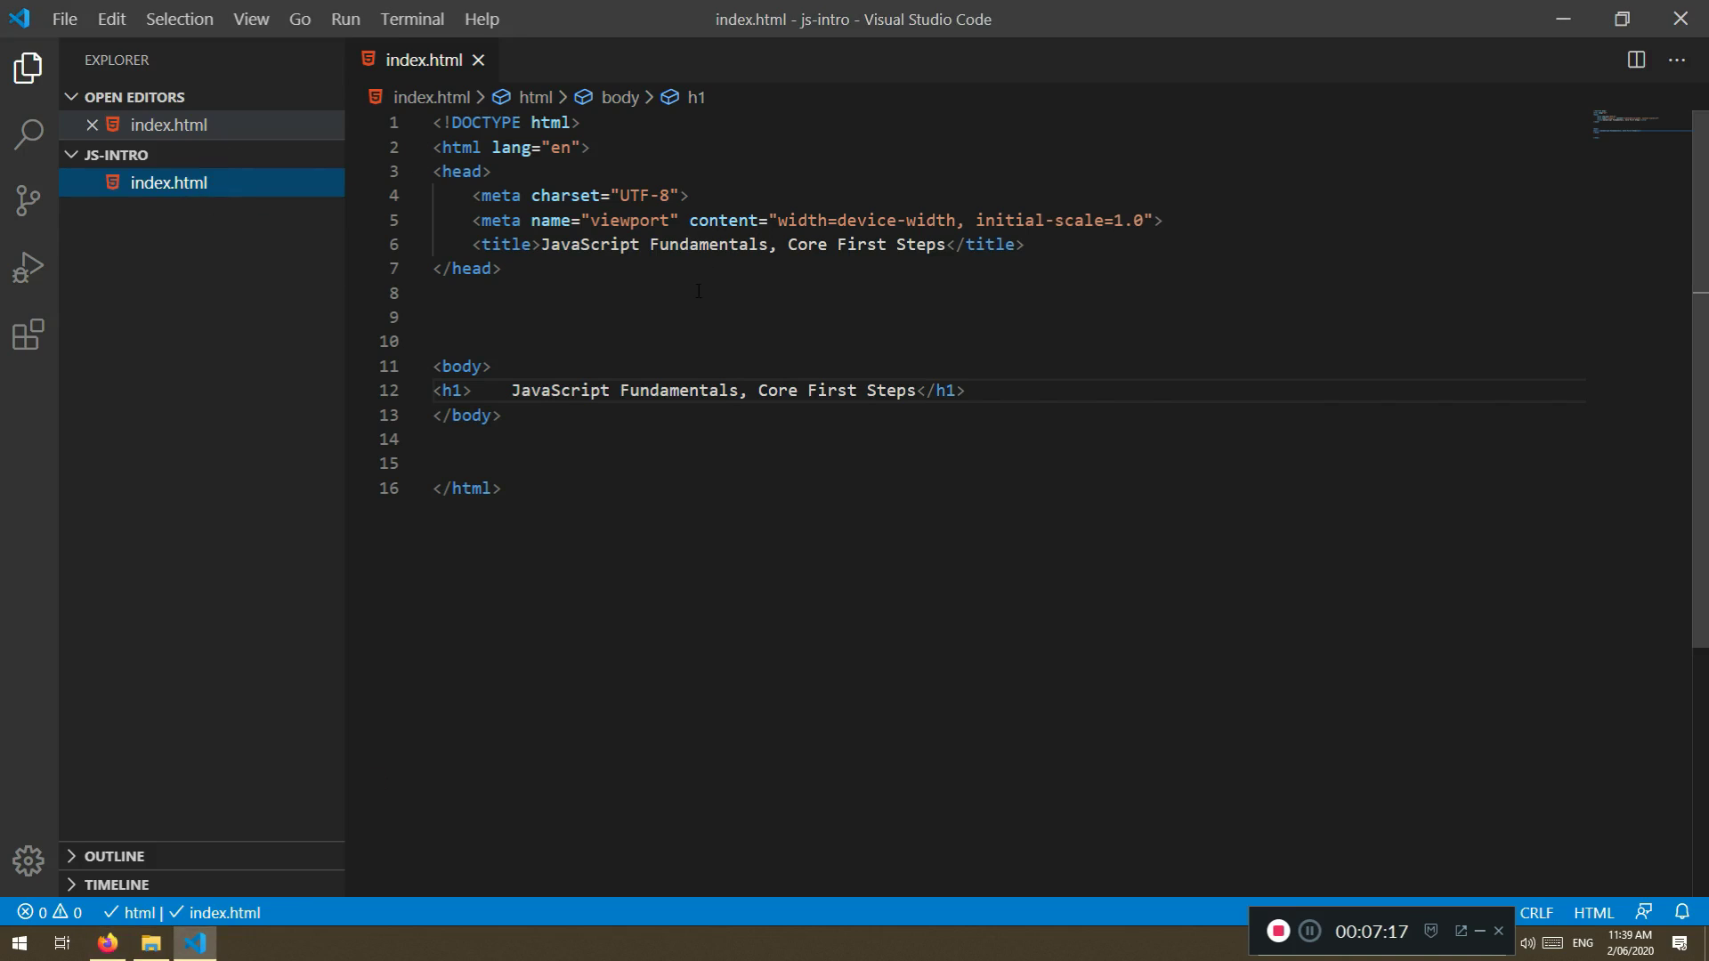
pyautogui.press('ctrl+a')
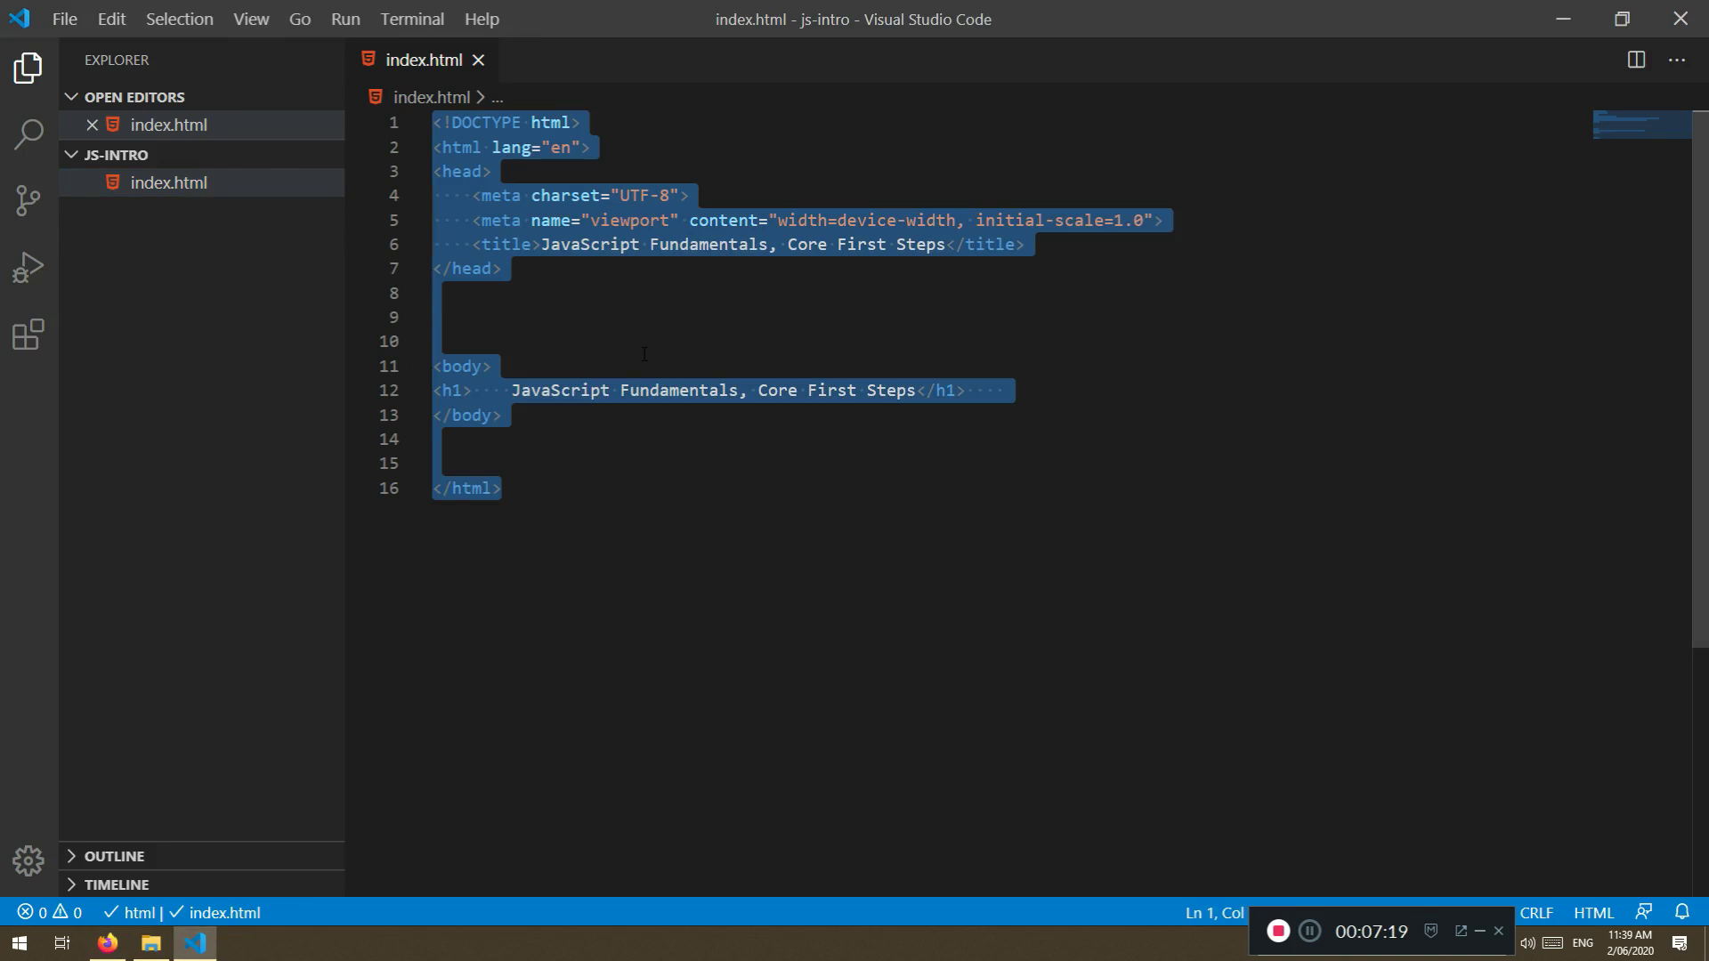
pyautogui.click(485, 390)
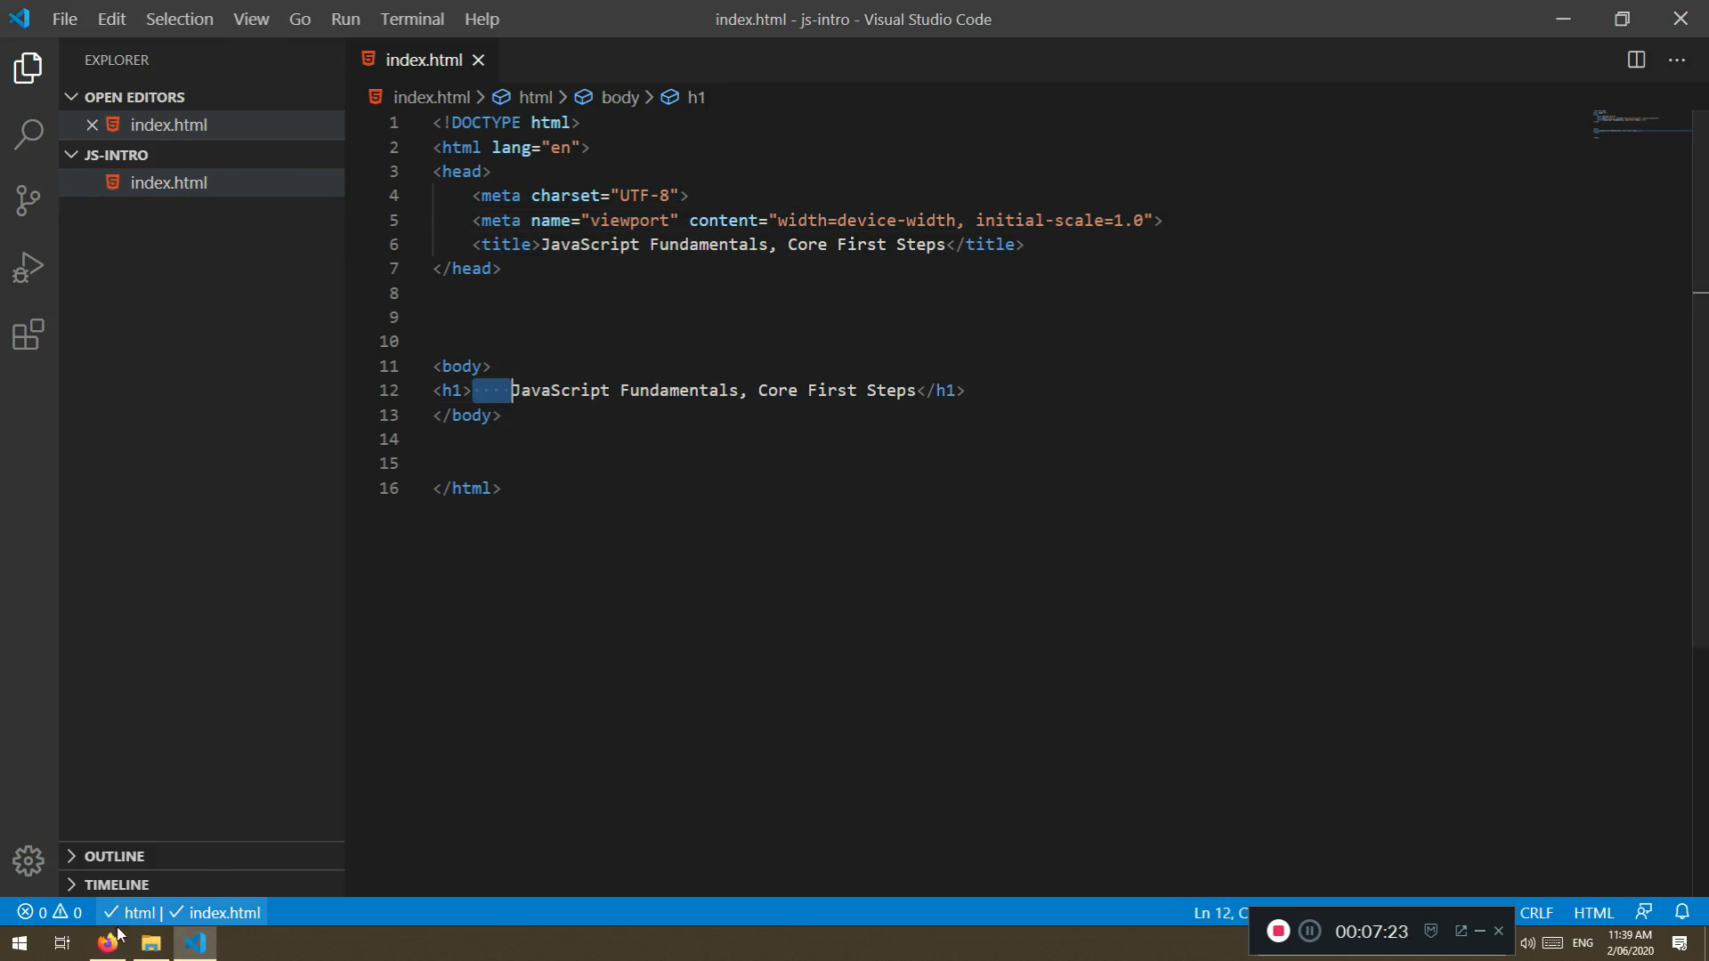
pyautogui.click(106, 943)
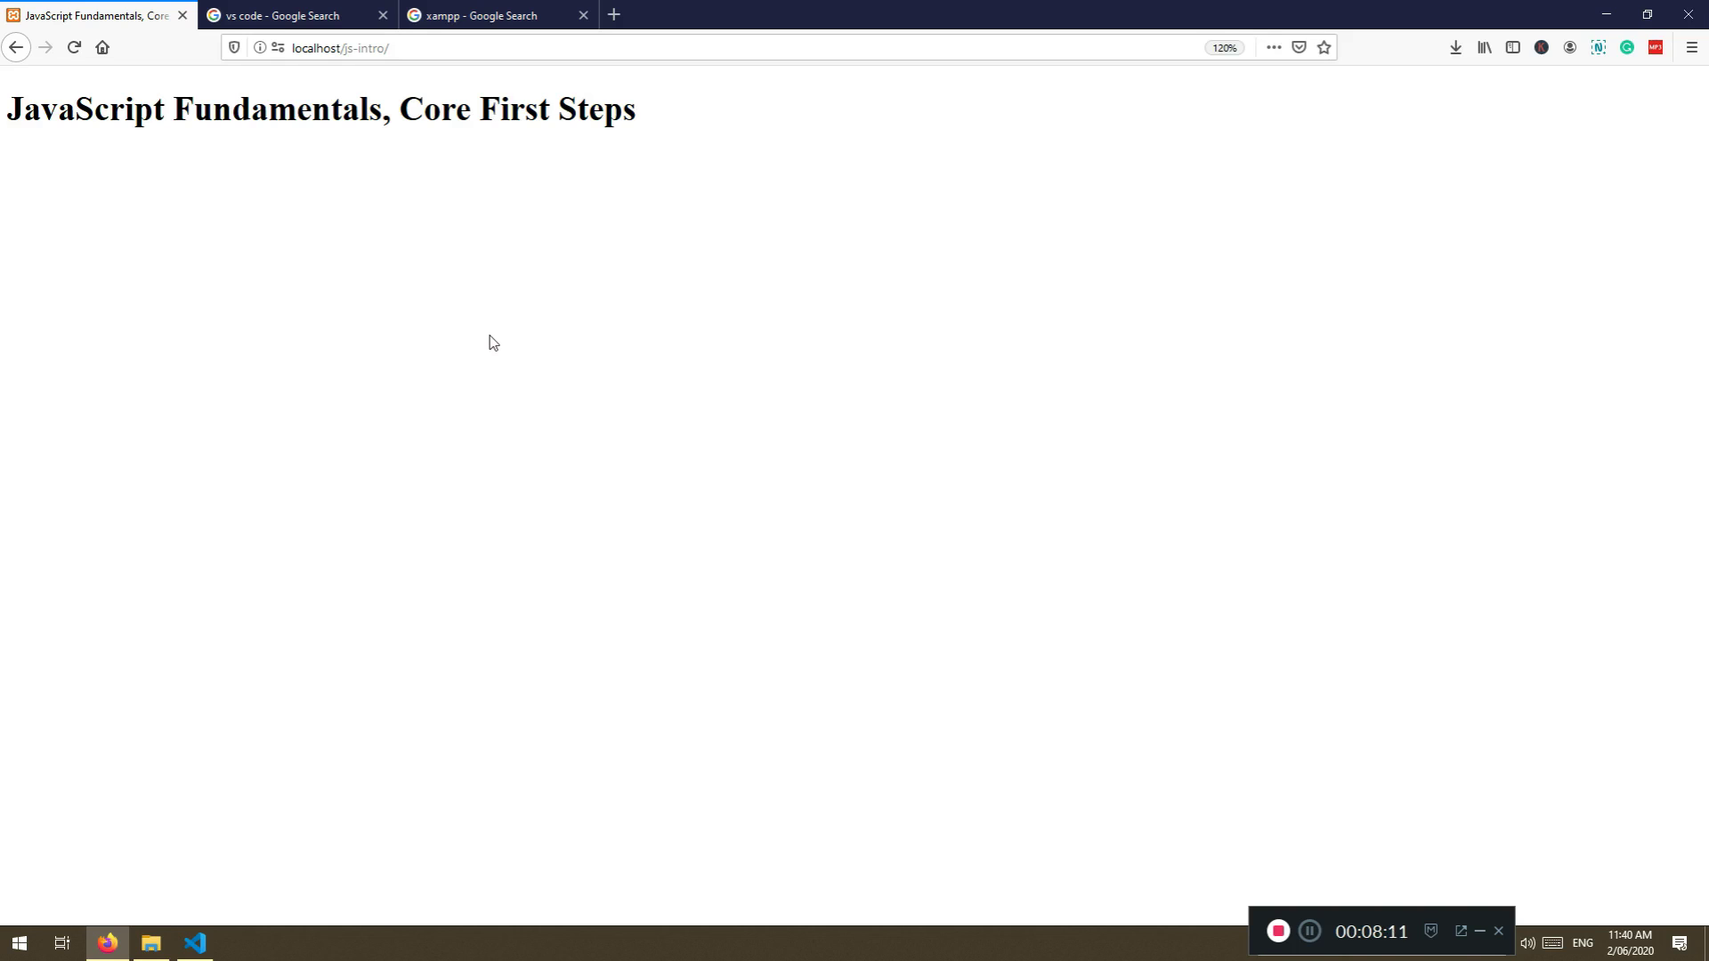
pyautogui.moveTo(598, 398)
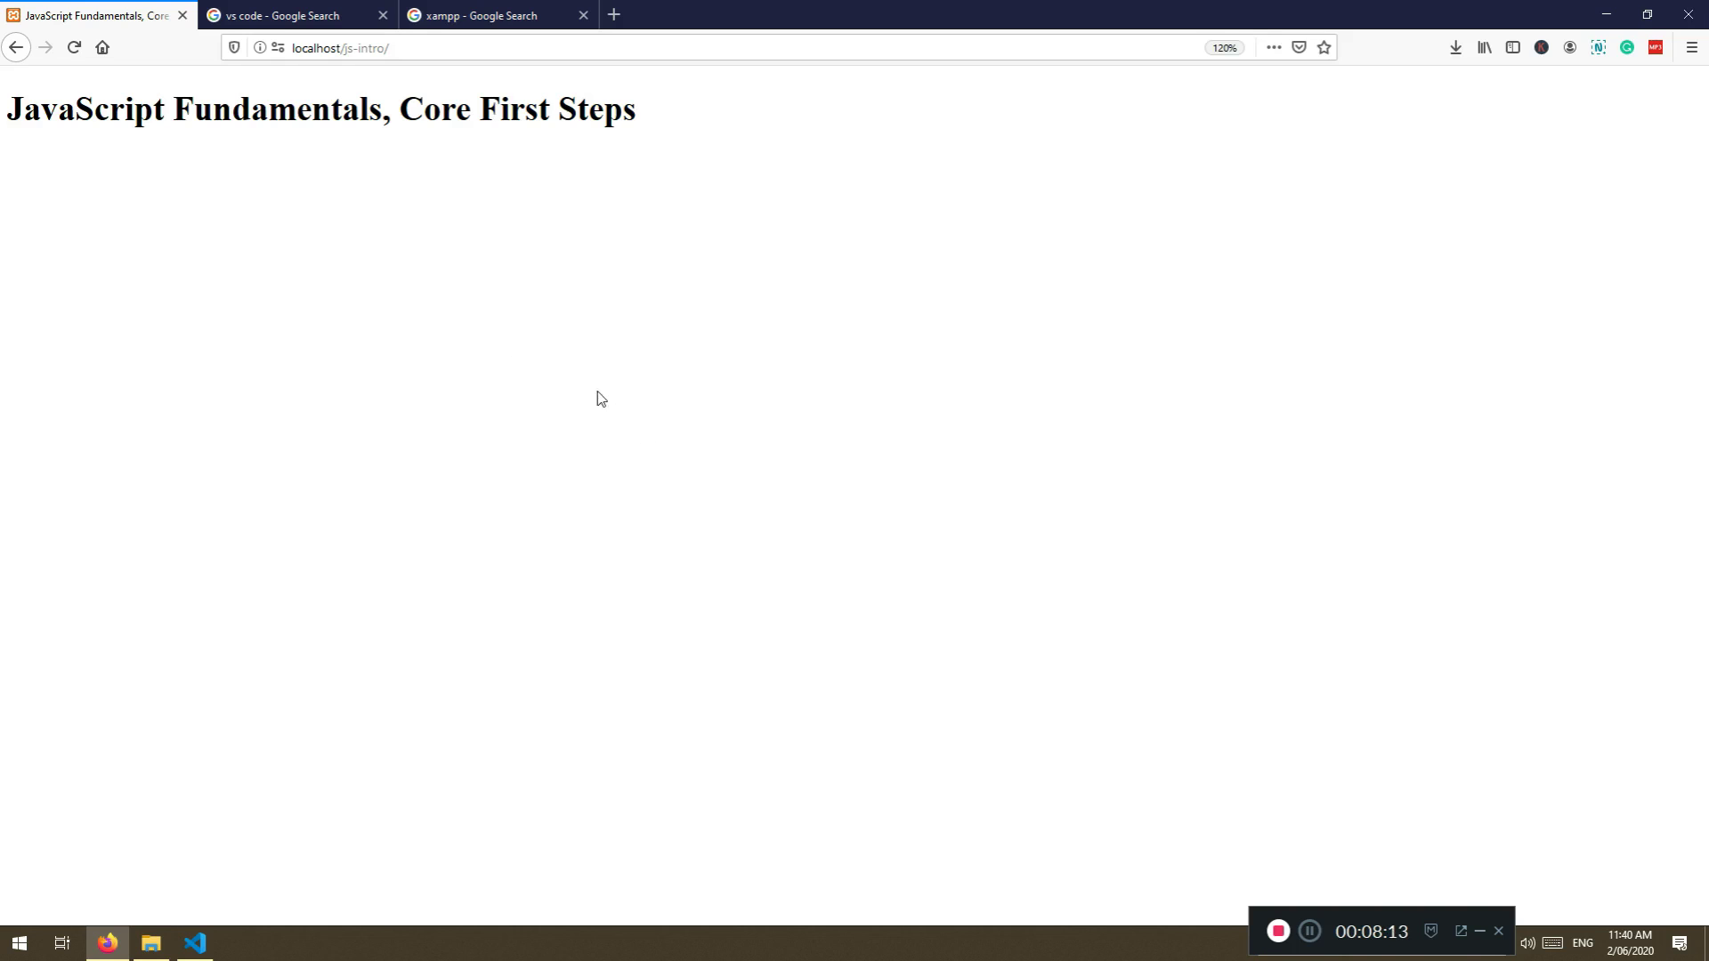